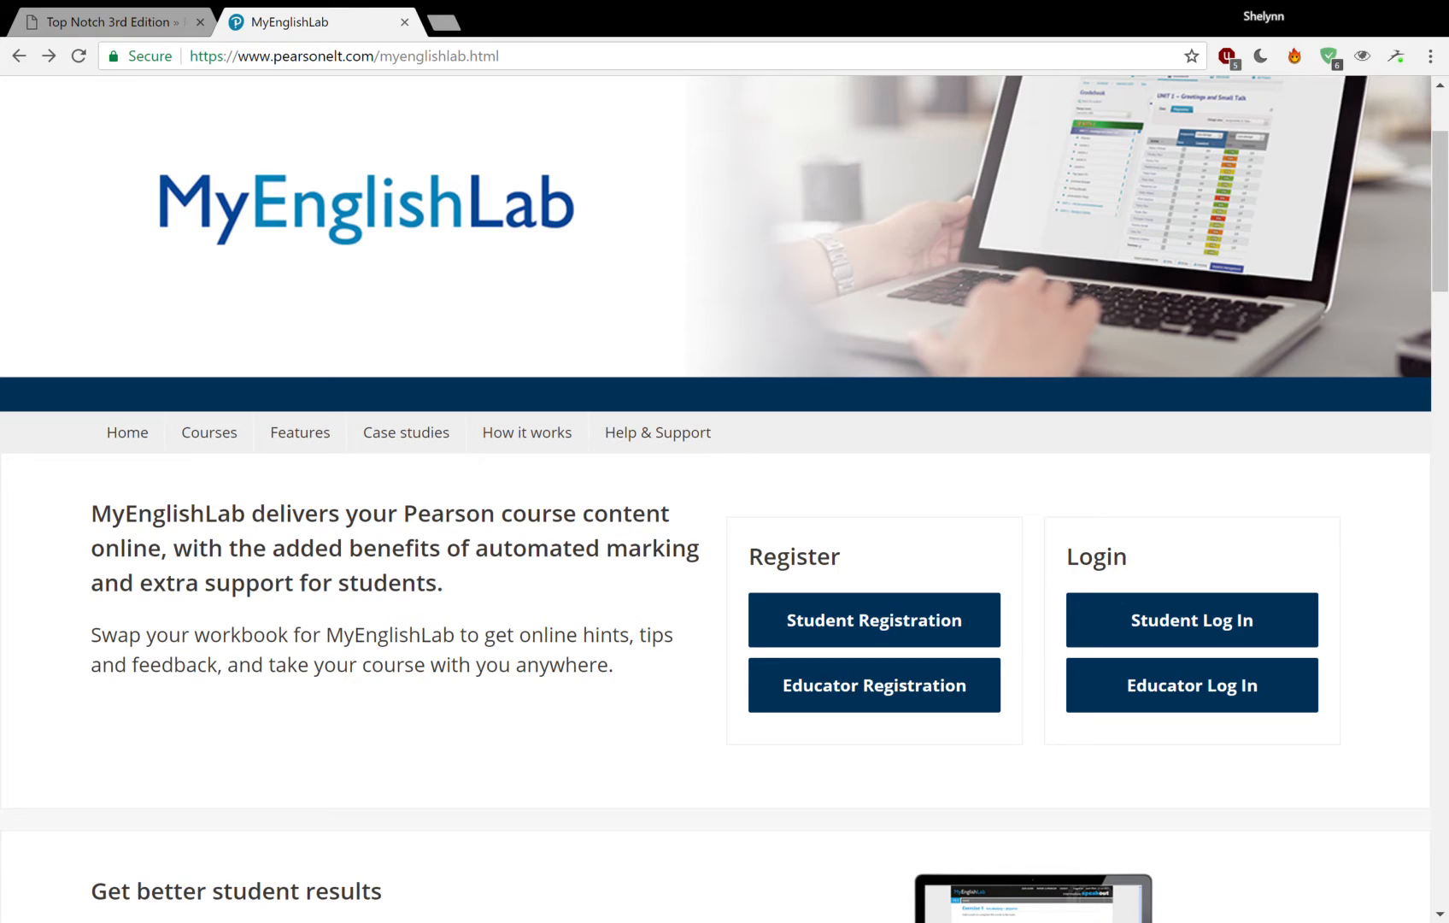
mouse_move(774, 811)
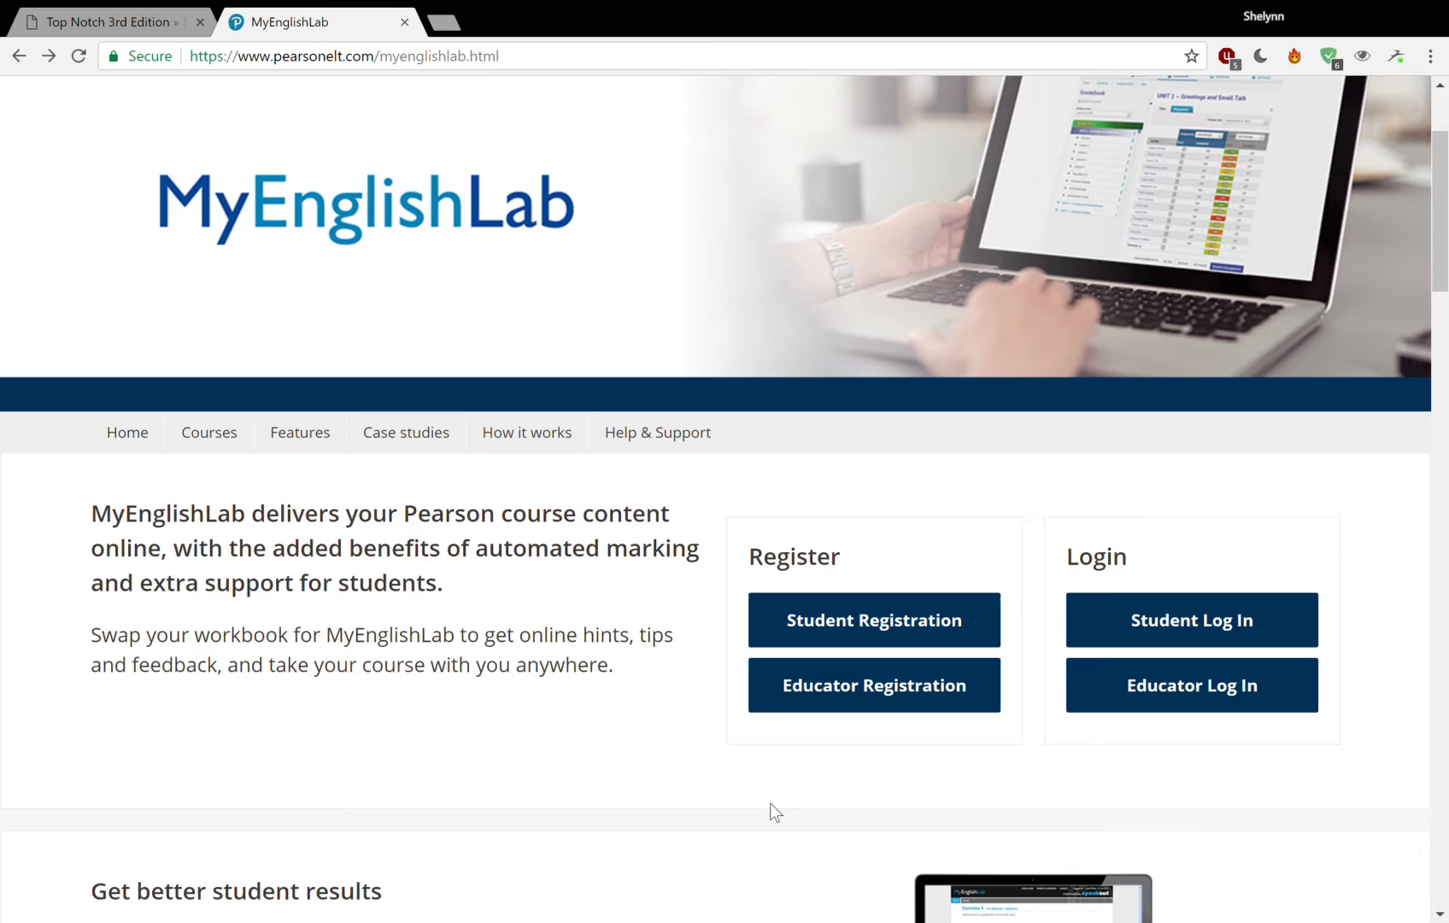
mouse_move(245, 110)
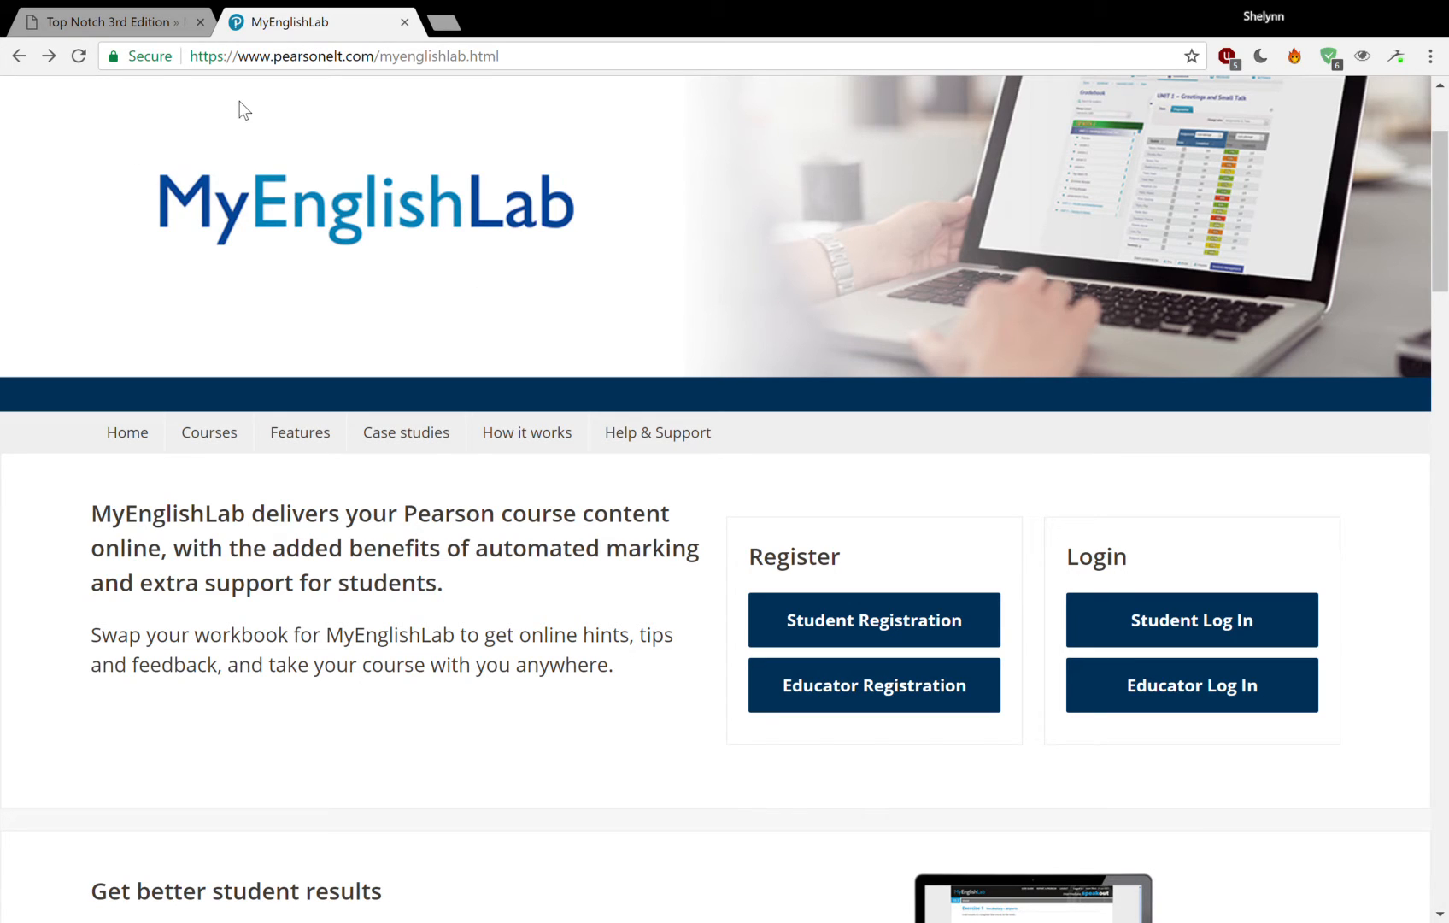
mouse_move(236, 80)
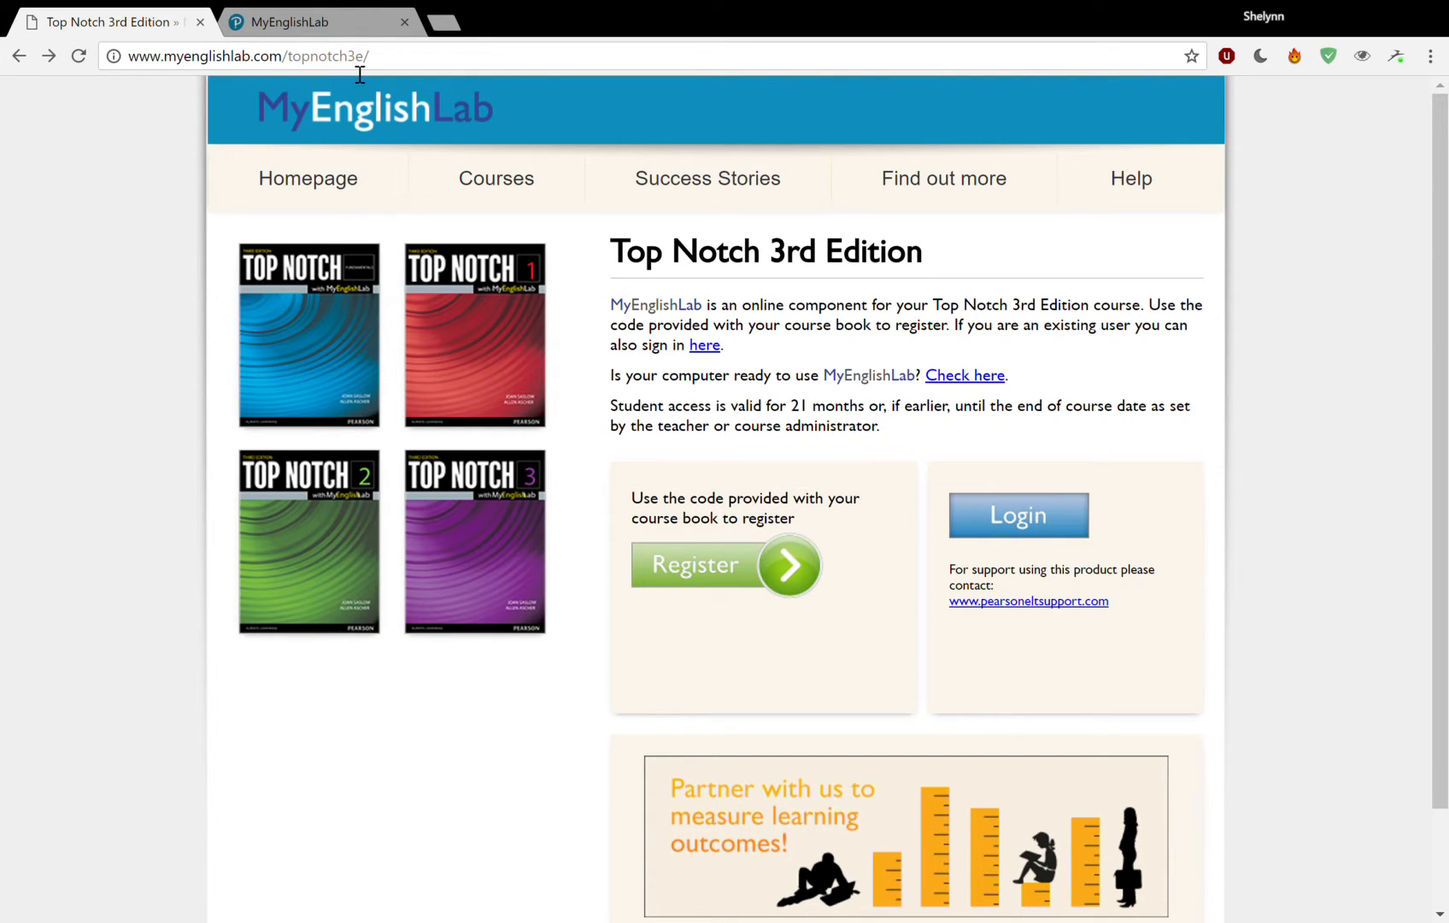
mouse_move(405, 72)
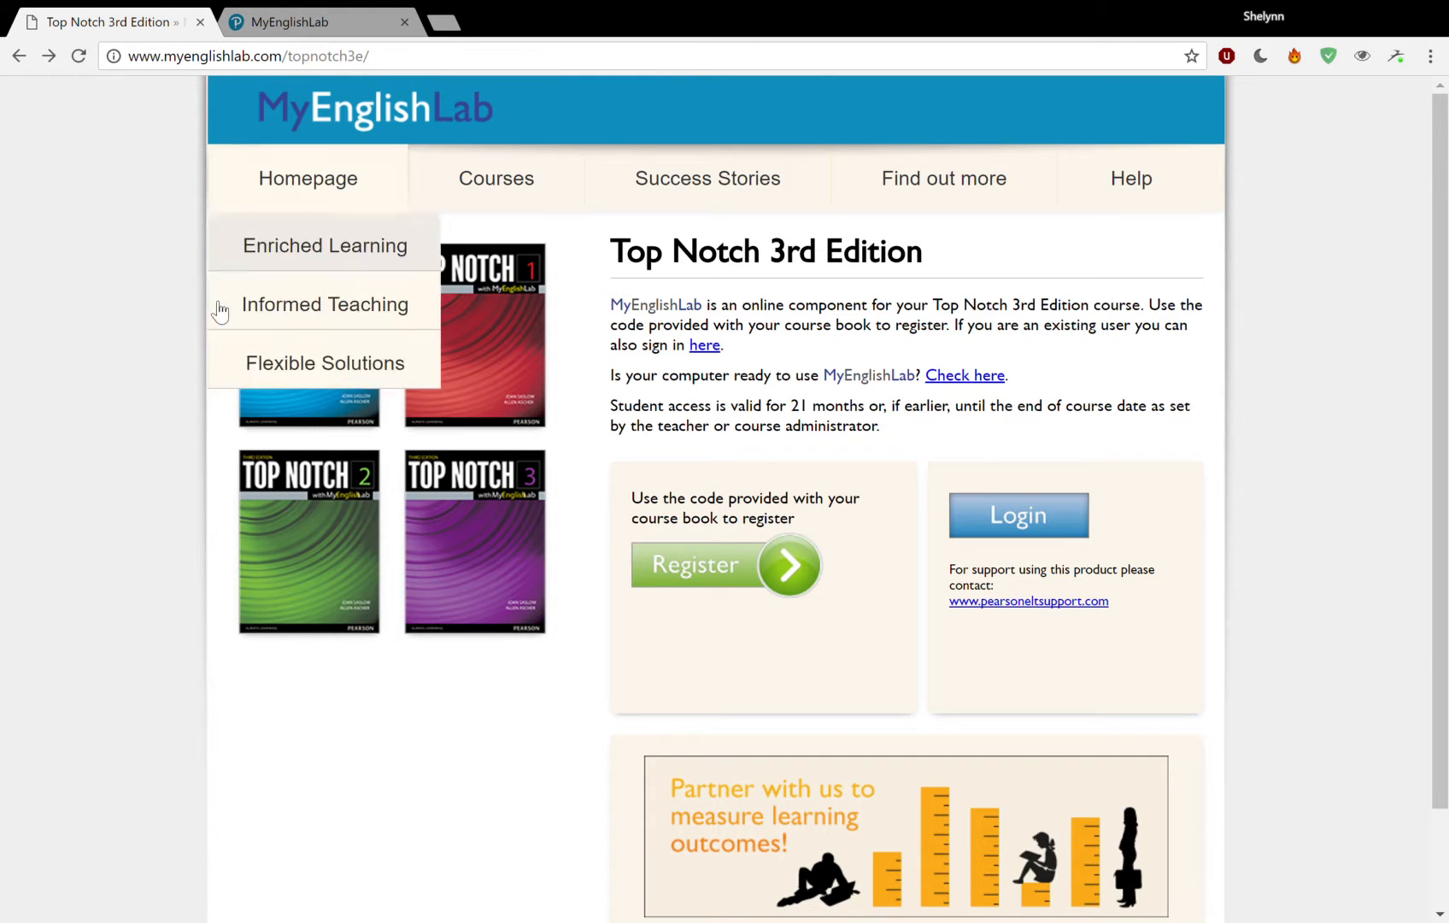
mouse_move(878, 659)
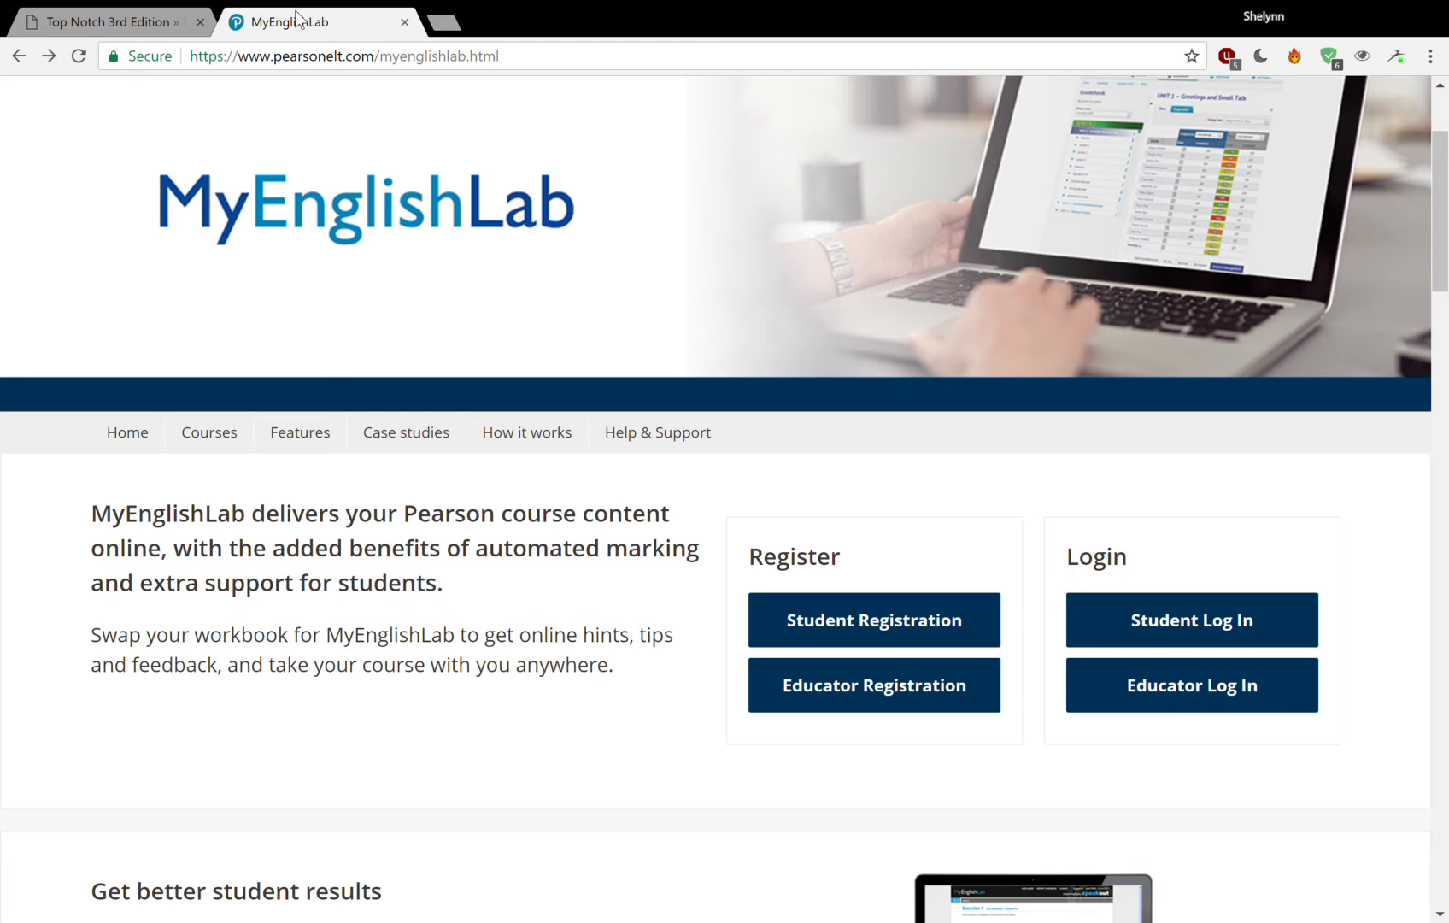
mouse_move(750, 741)
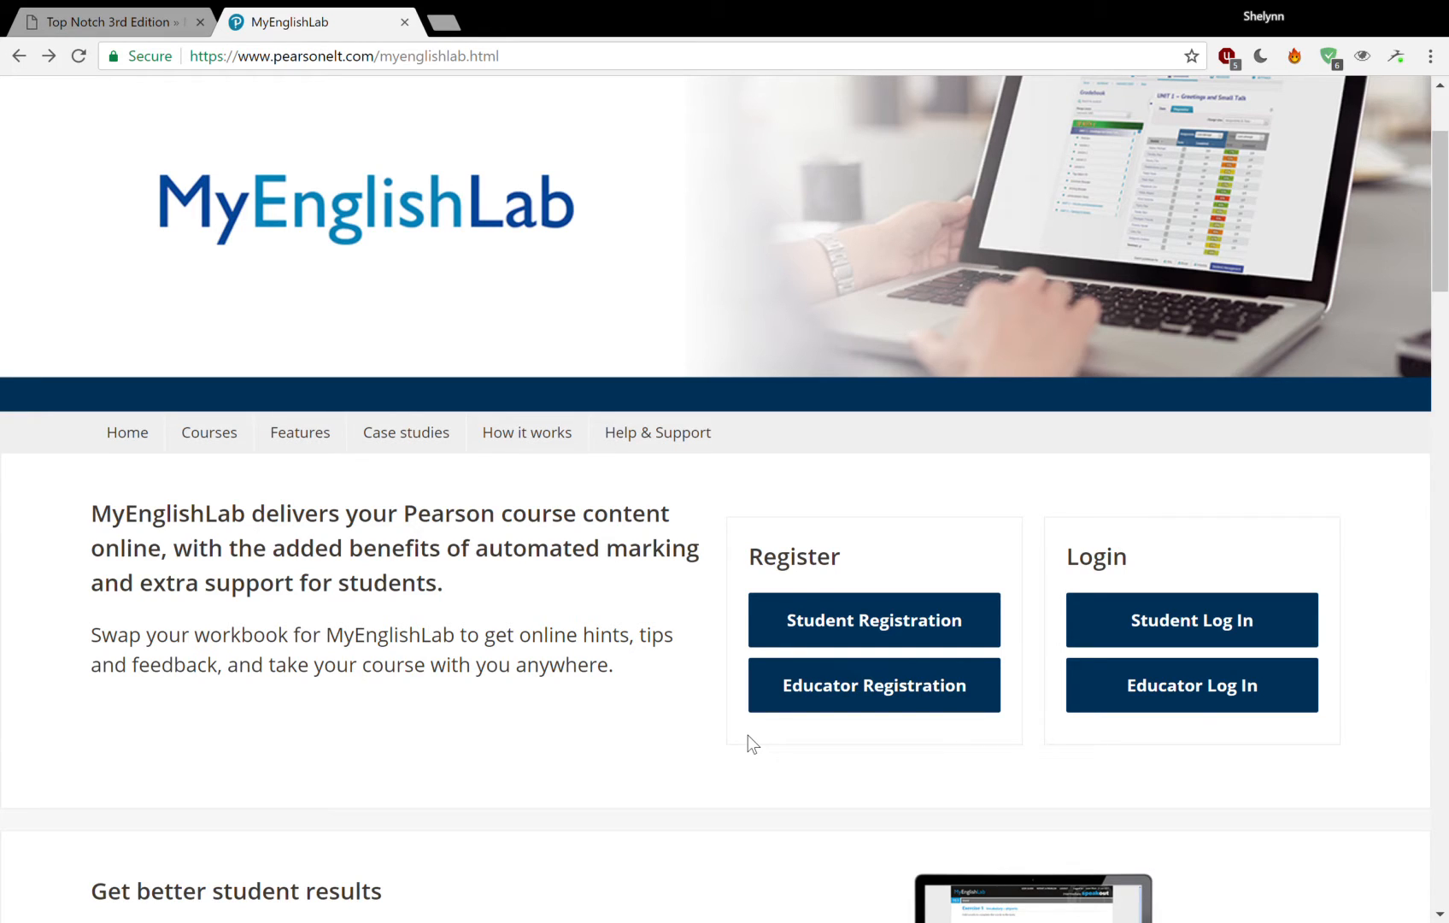
mouse_move(784, 523)
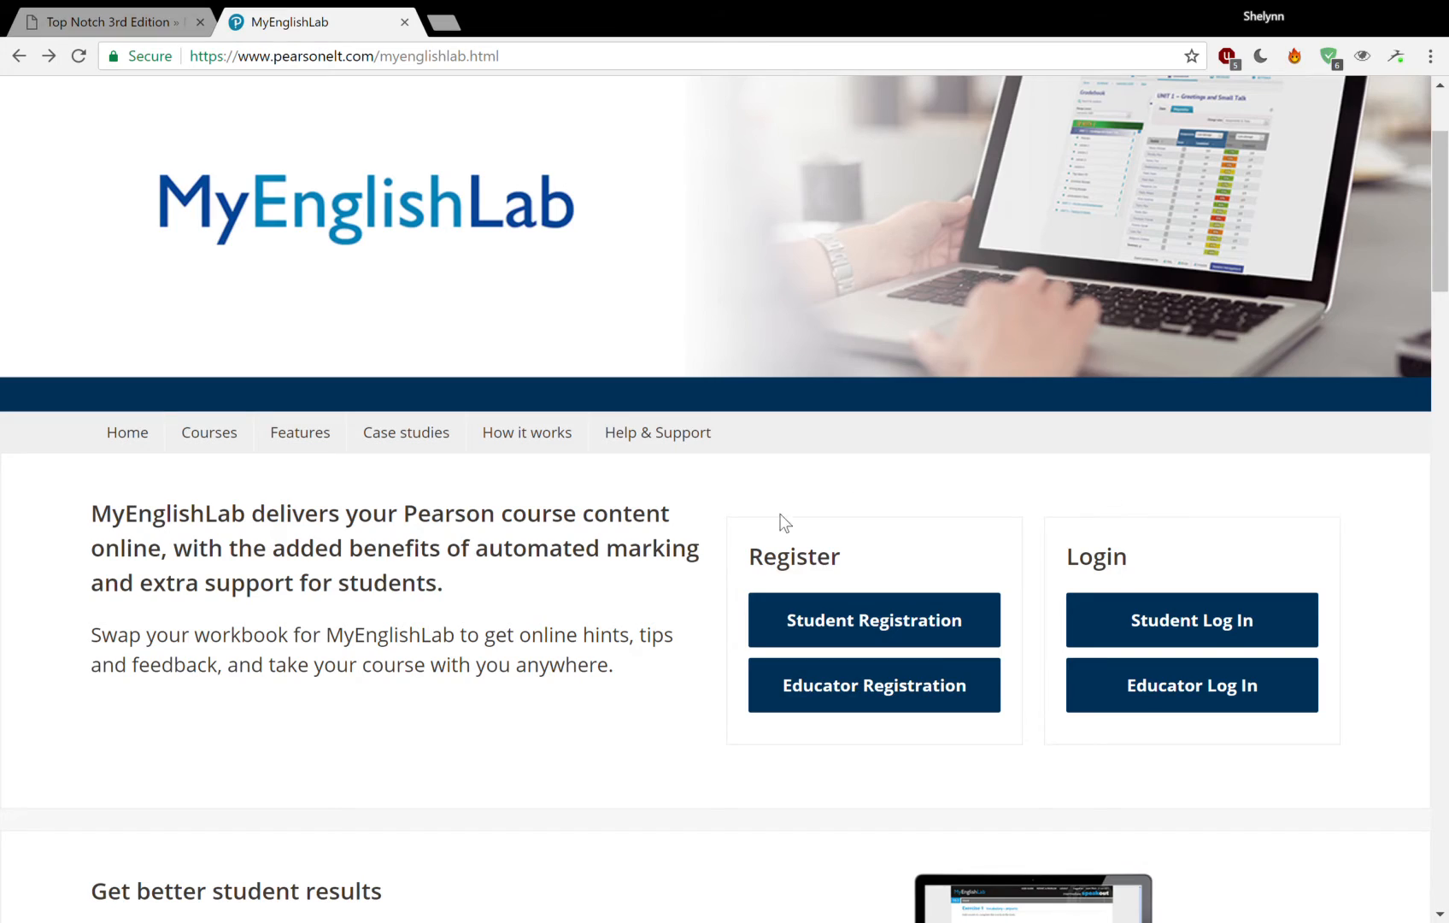
- Go to Student Registration from the MyEnglishLab landing page
scroll("down", 3)
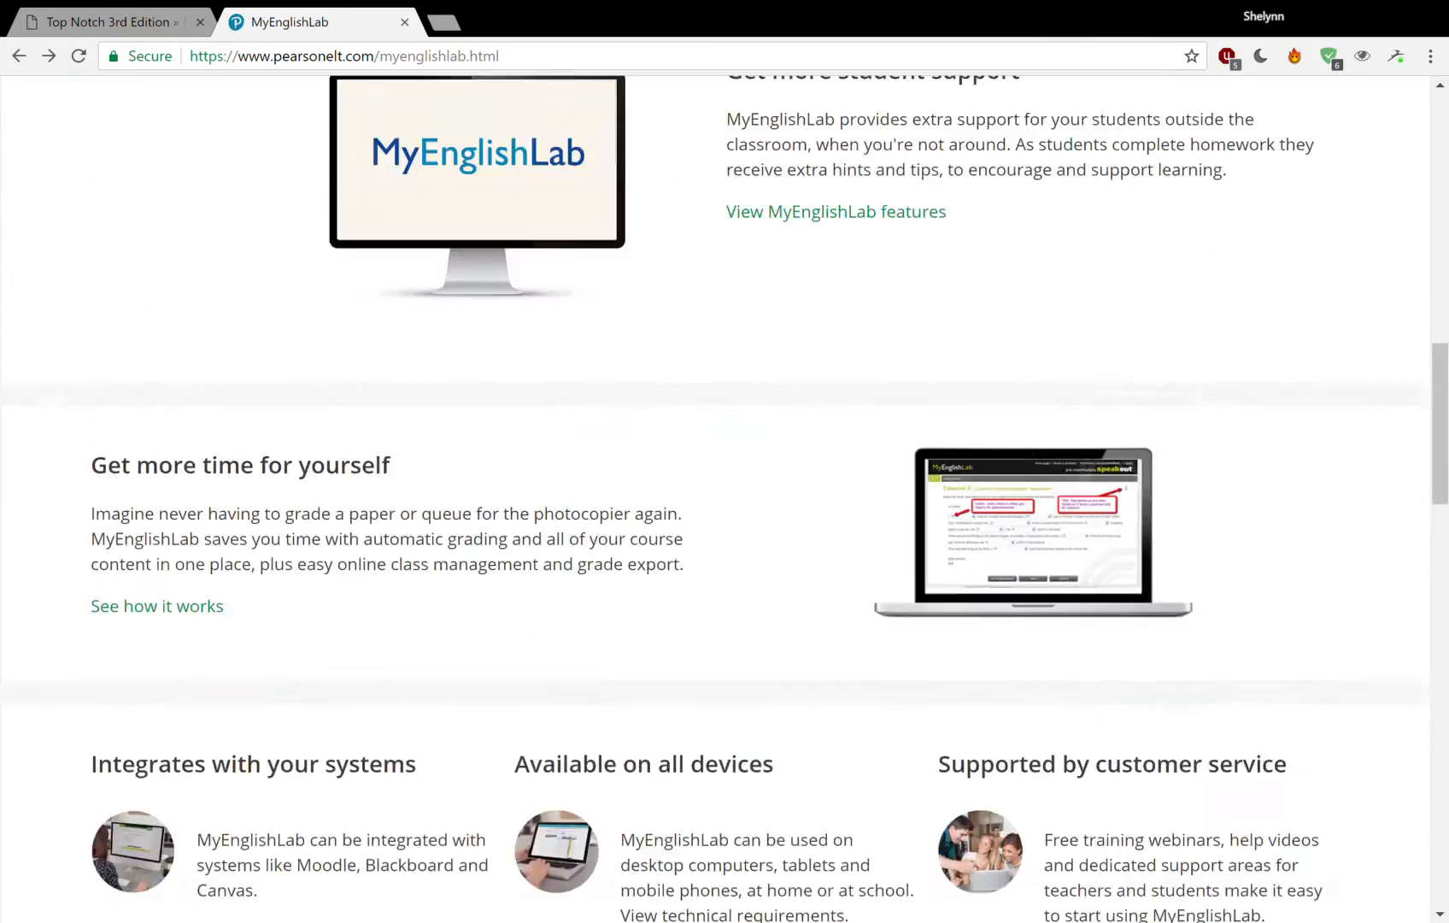
scroll("up", 3)
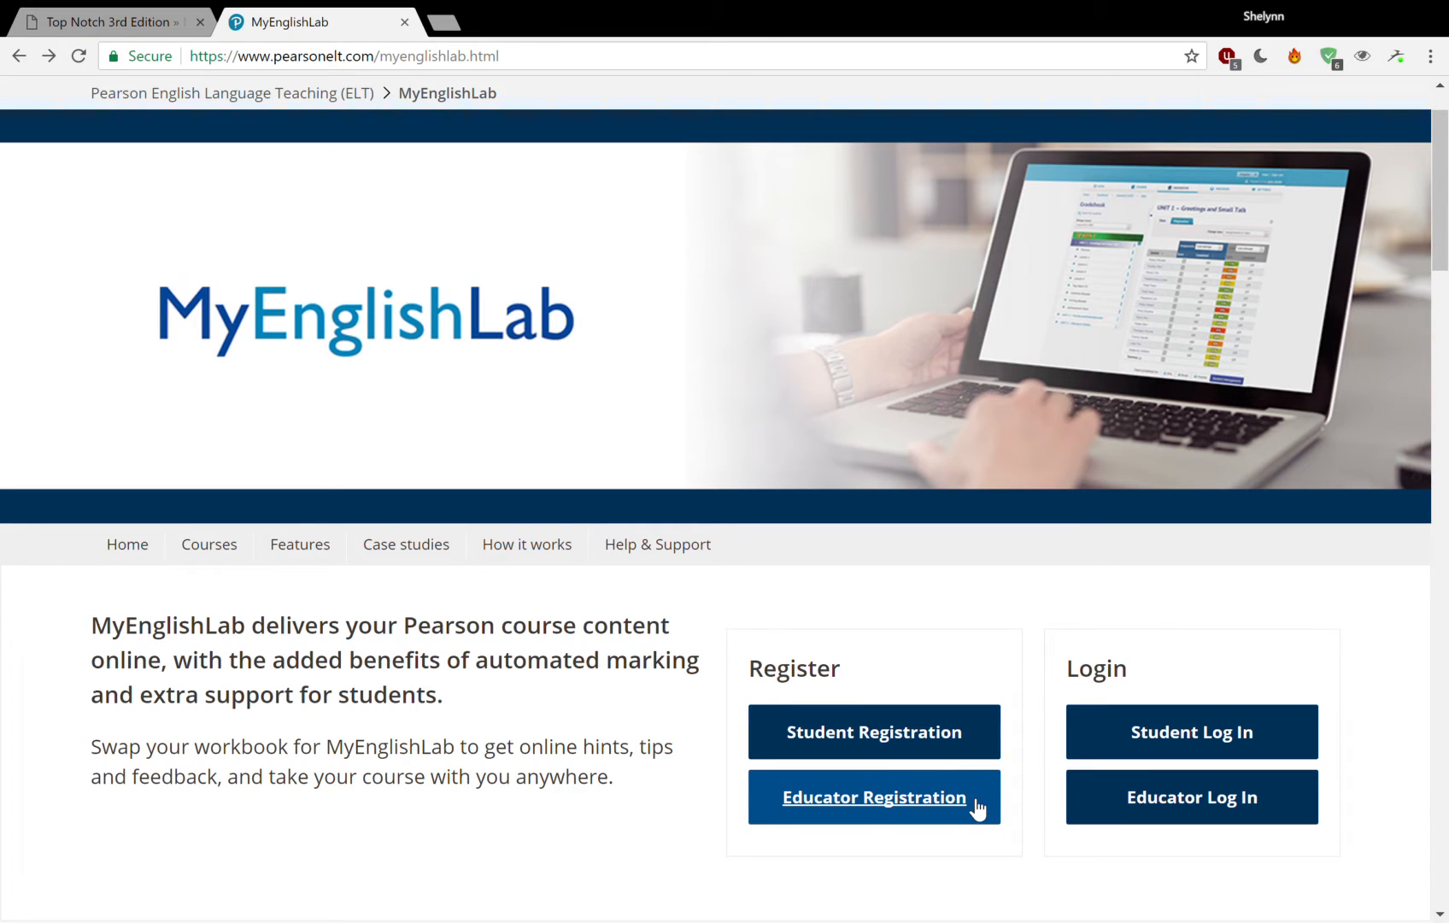
mouse_move(1193, 796)
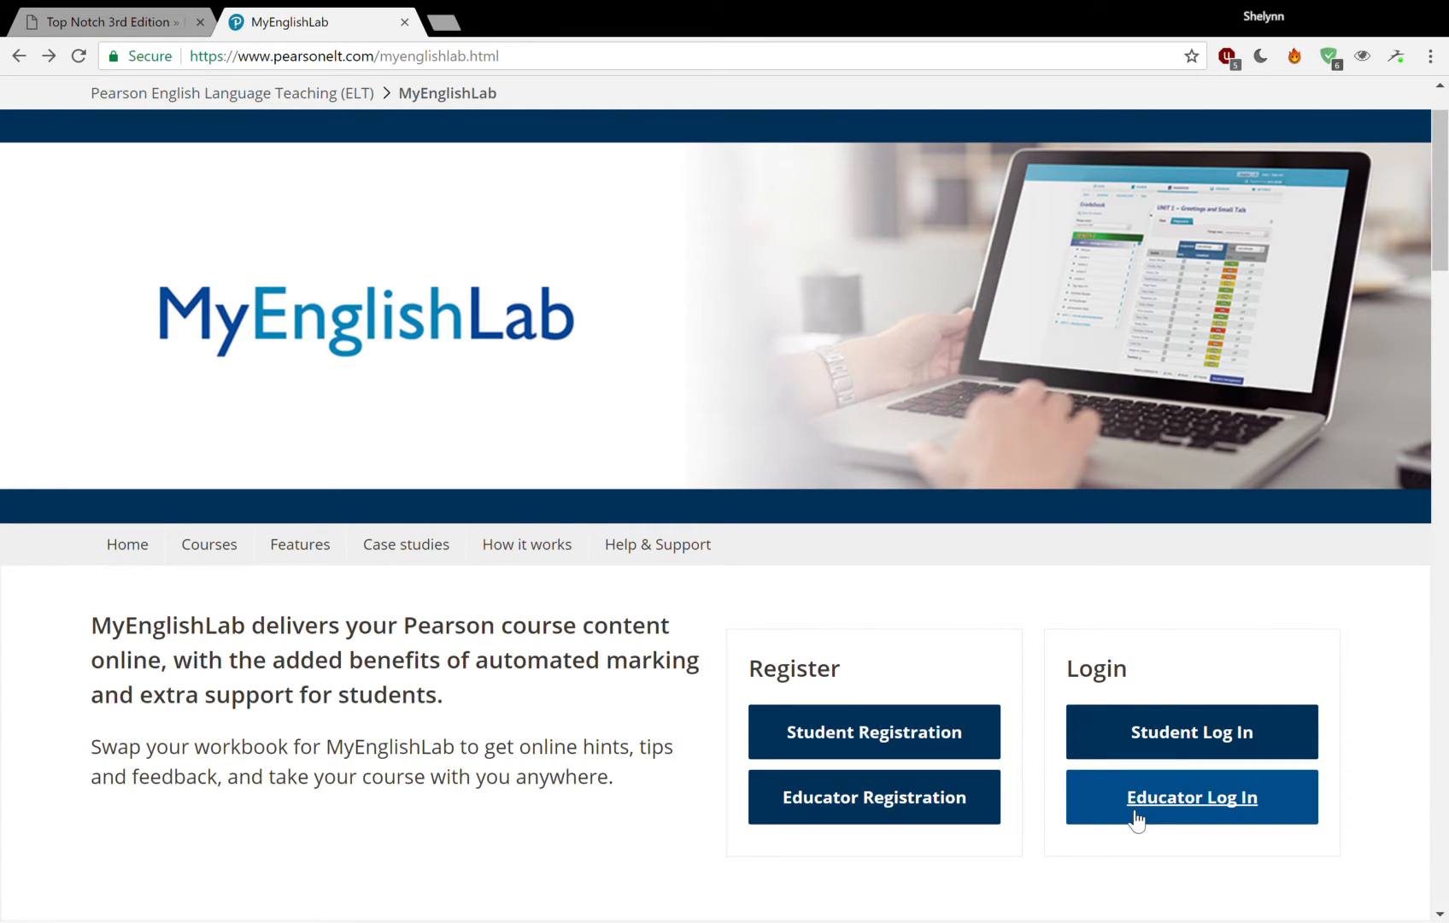
mouse_move(874, 731)
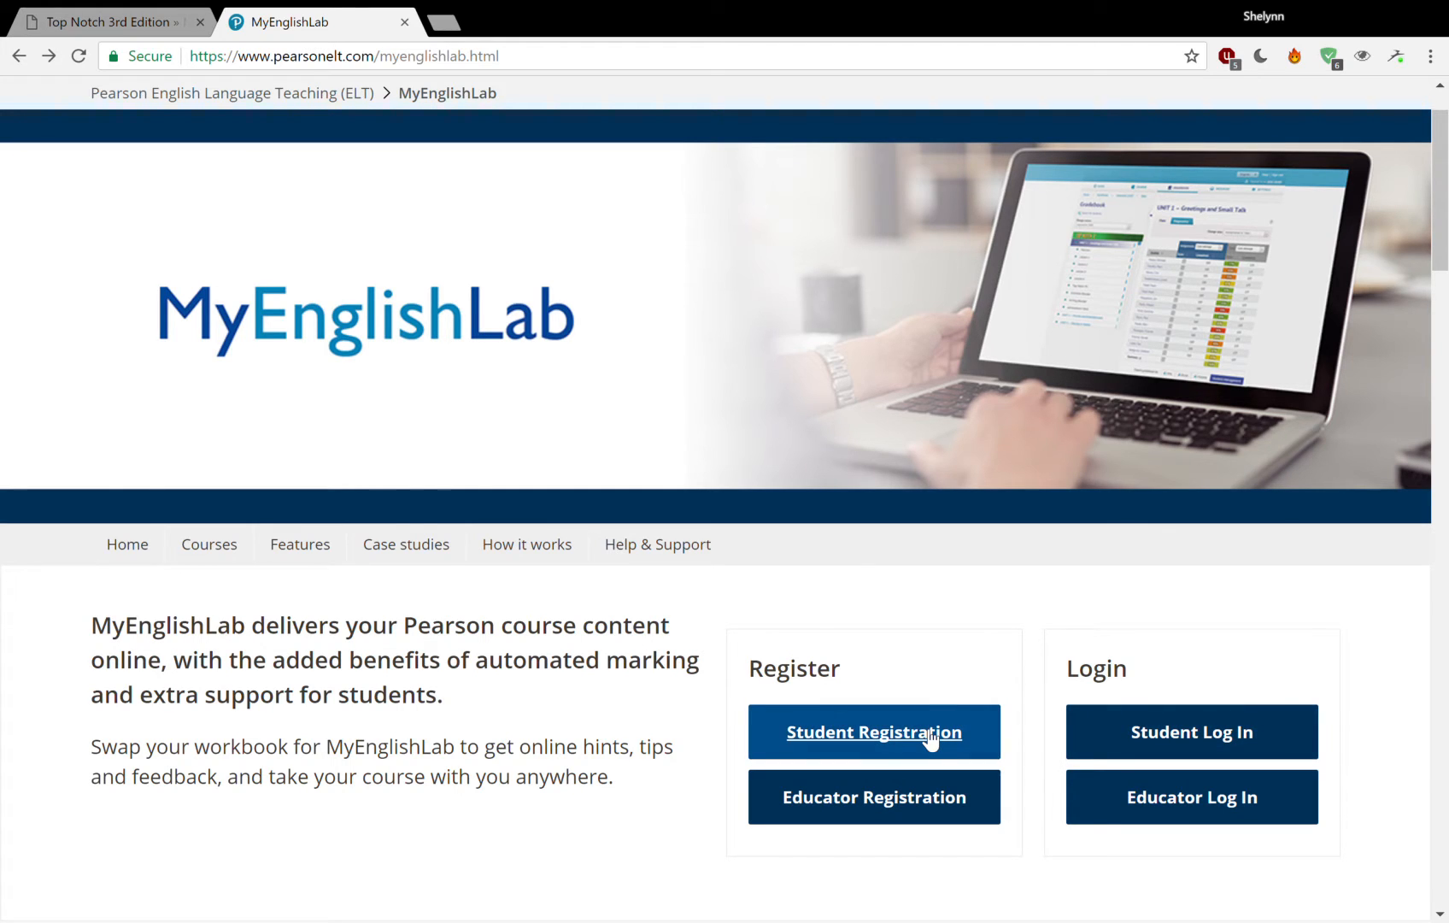
mouse_move(858, 745)
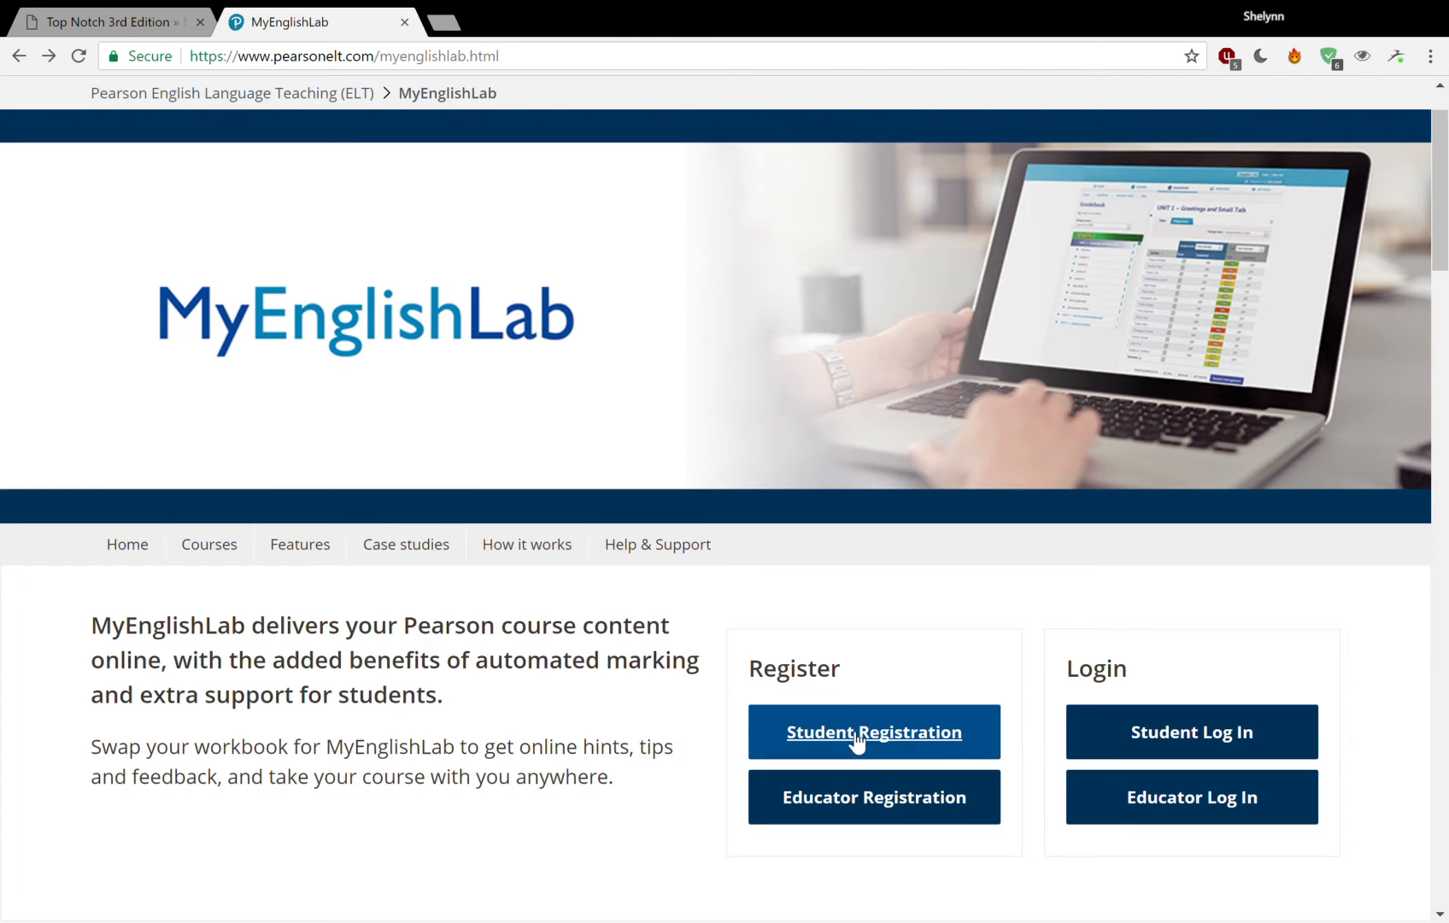
left_click(873, 732)
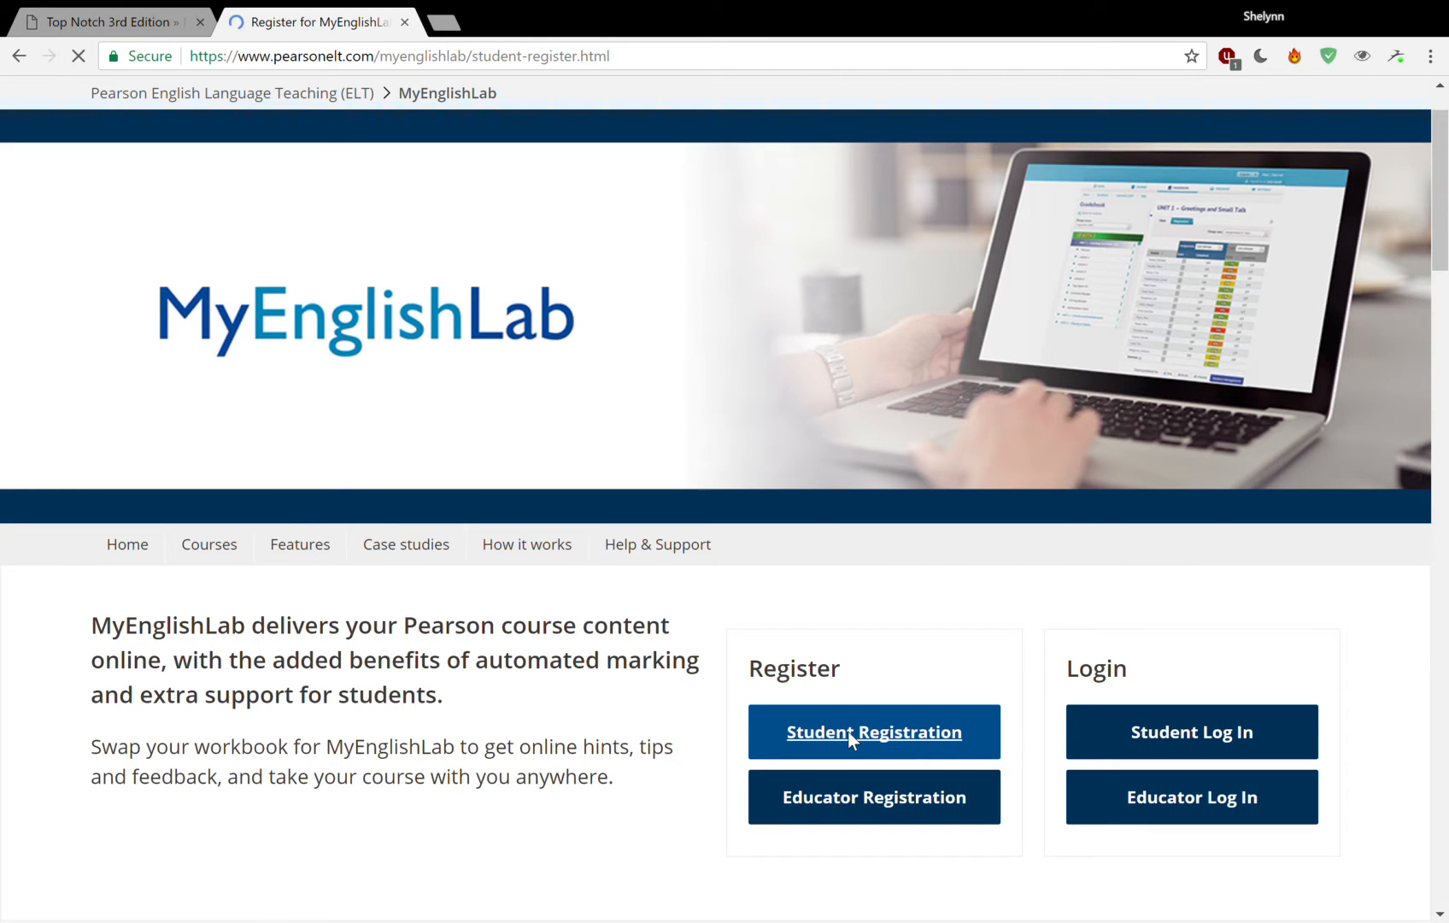
left_click(873, 731)
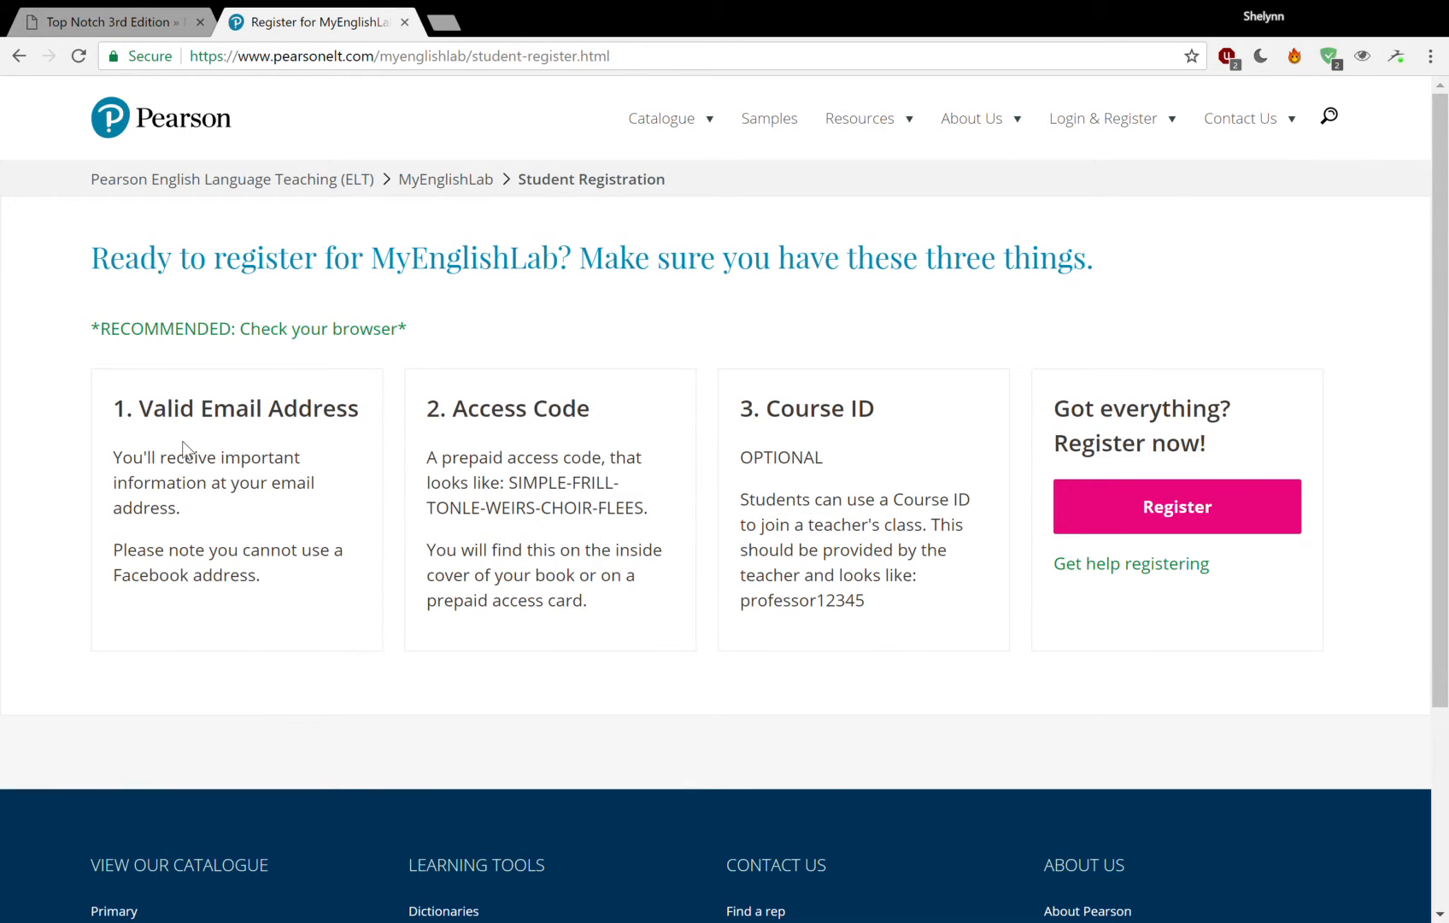
mouse_move(368, 386)
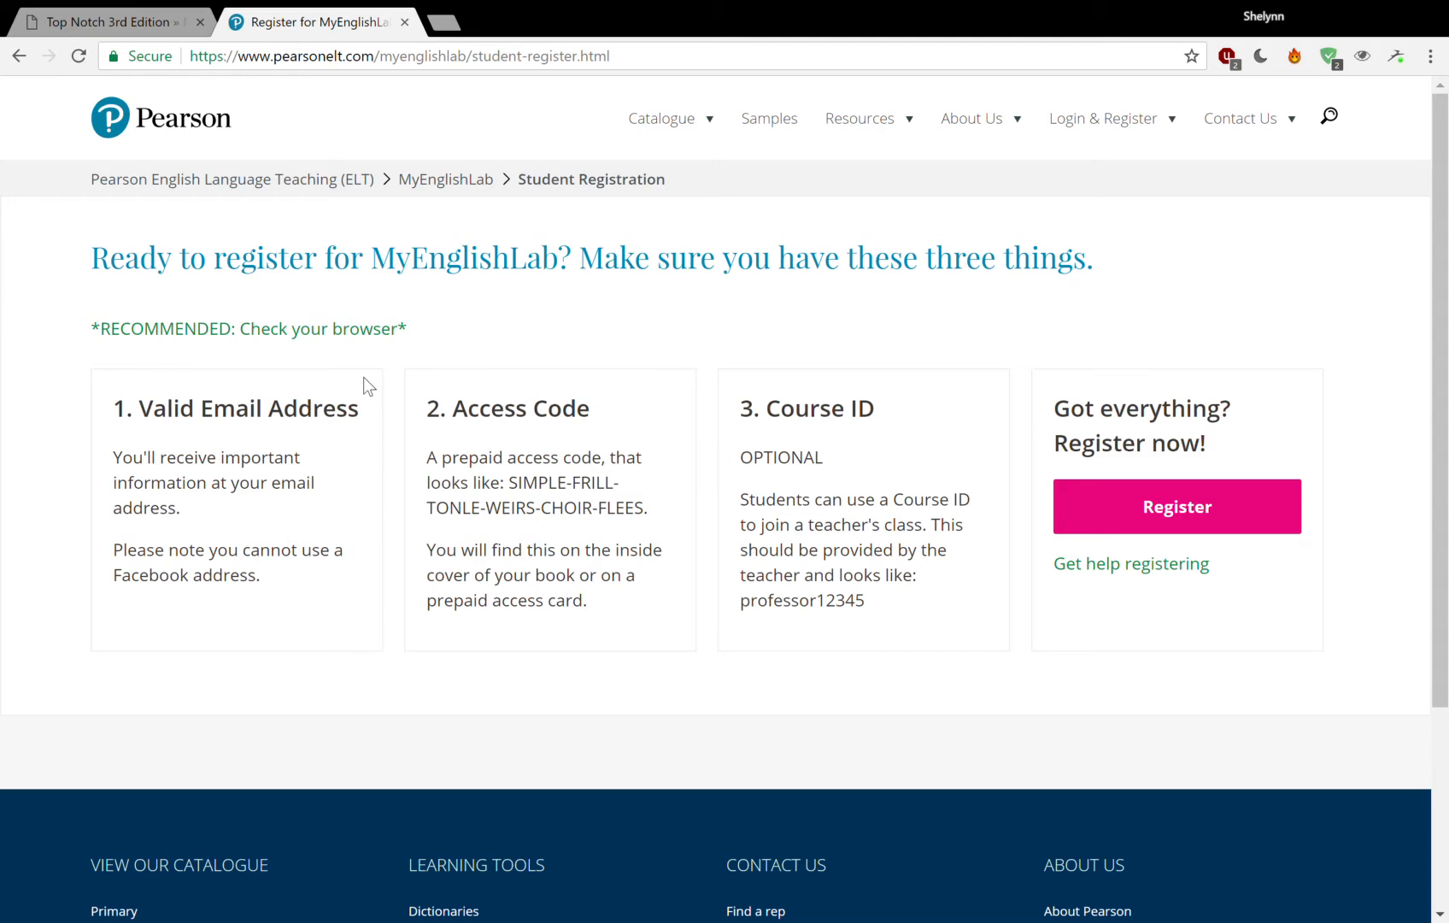
mouse_move(109, 406)
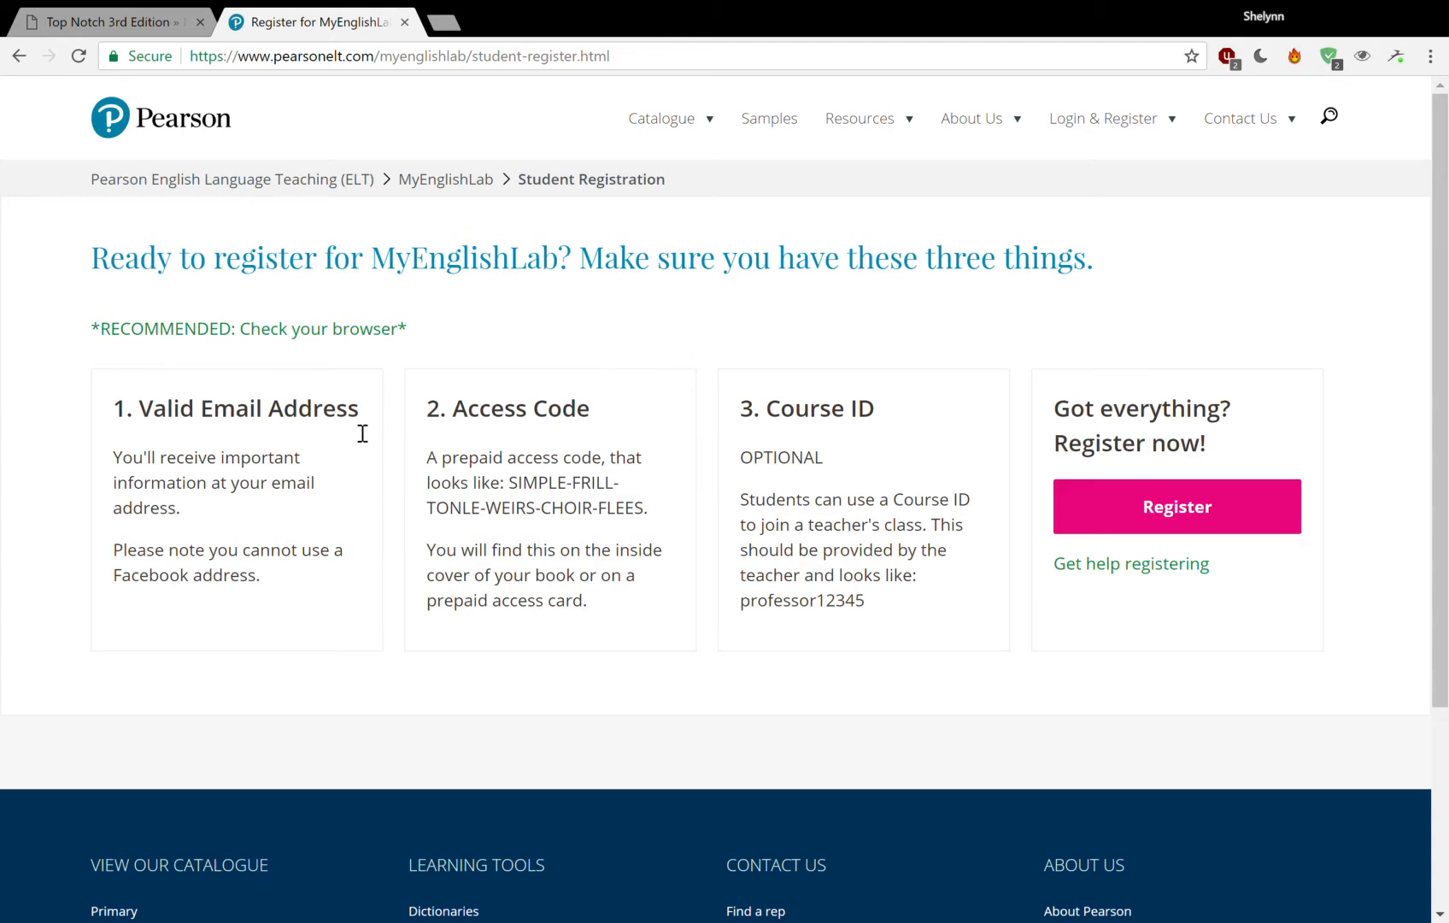
mouse_move(400, 542)
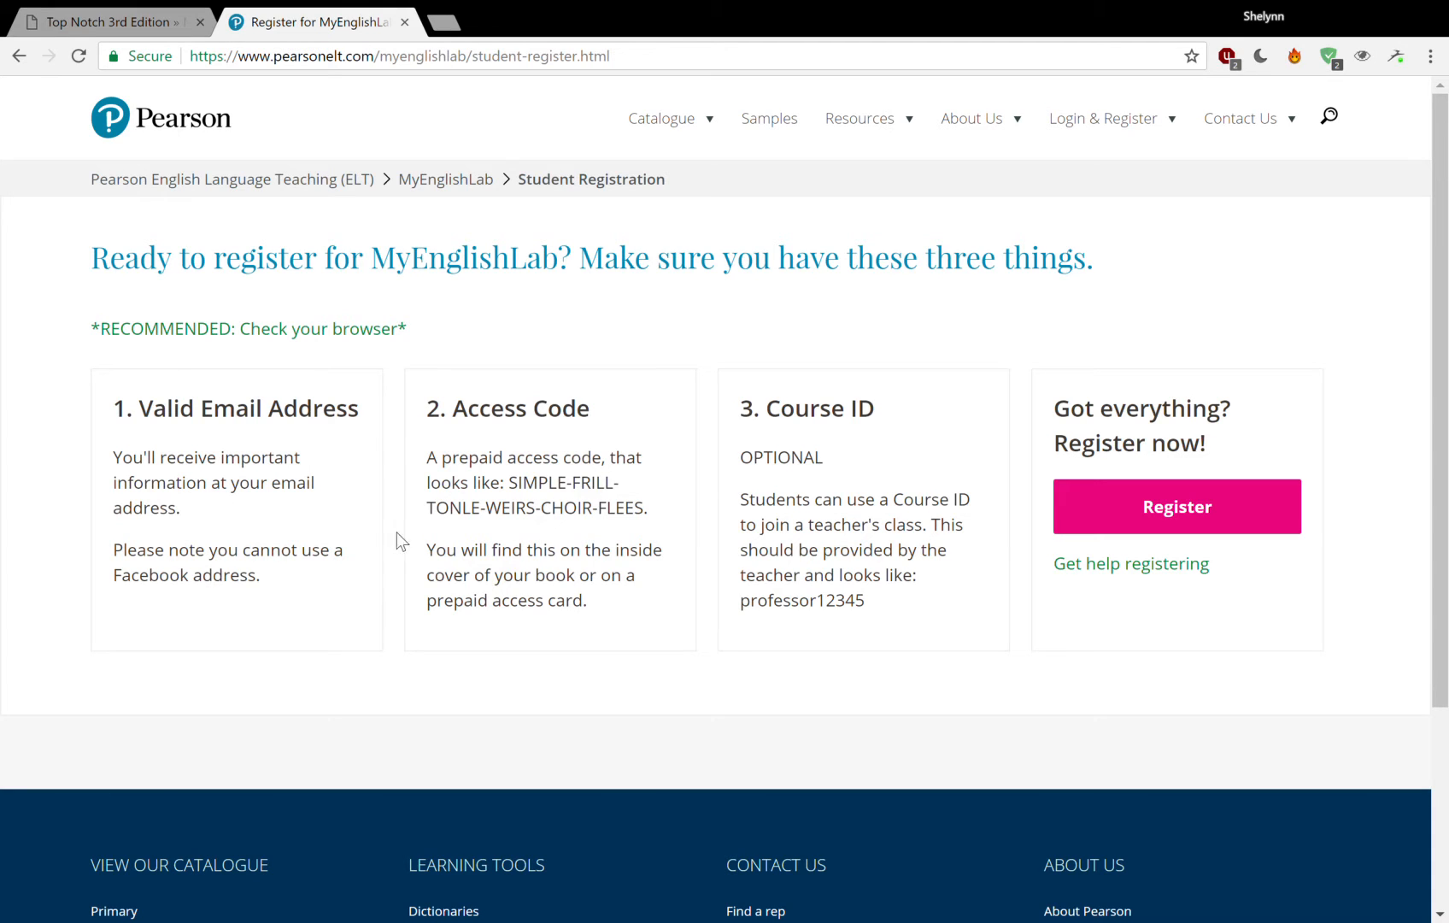
mouse_move(191, 593)
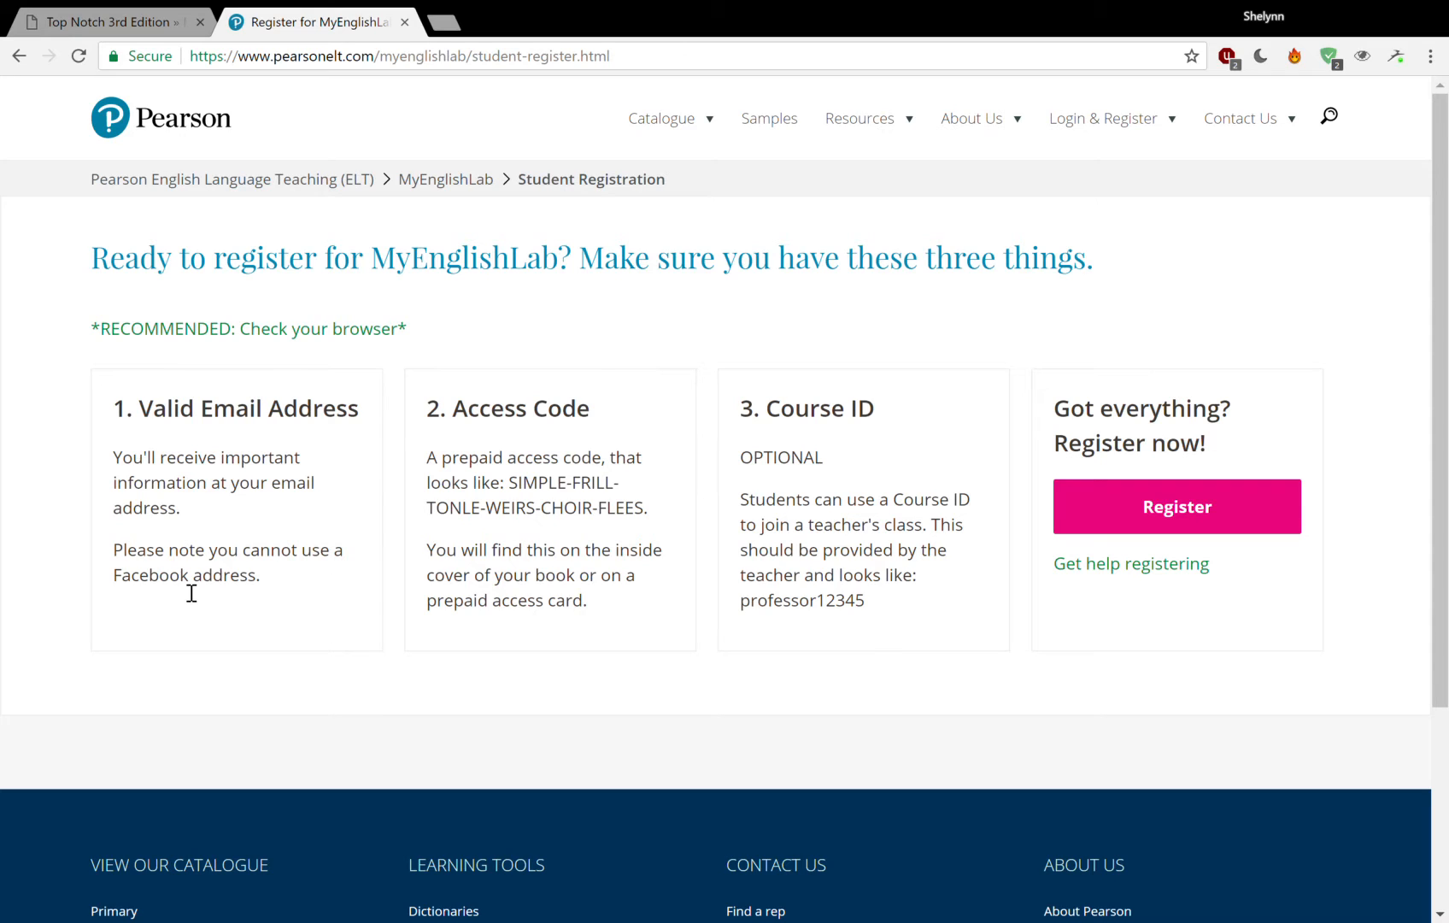
mouse_move(444, 516)
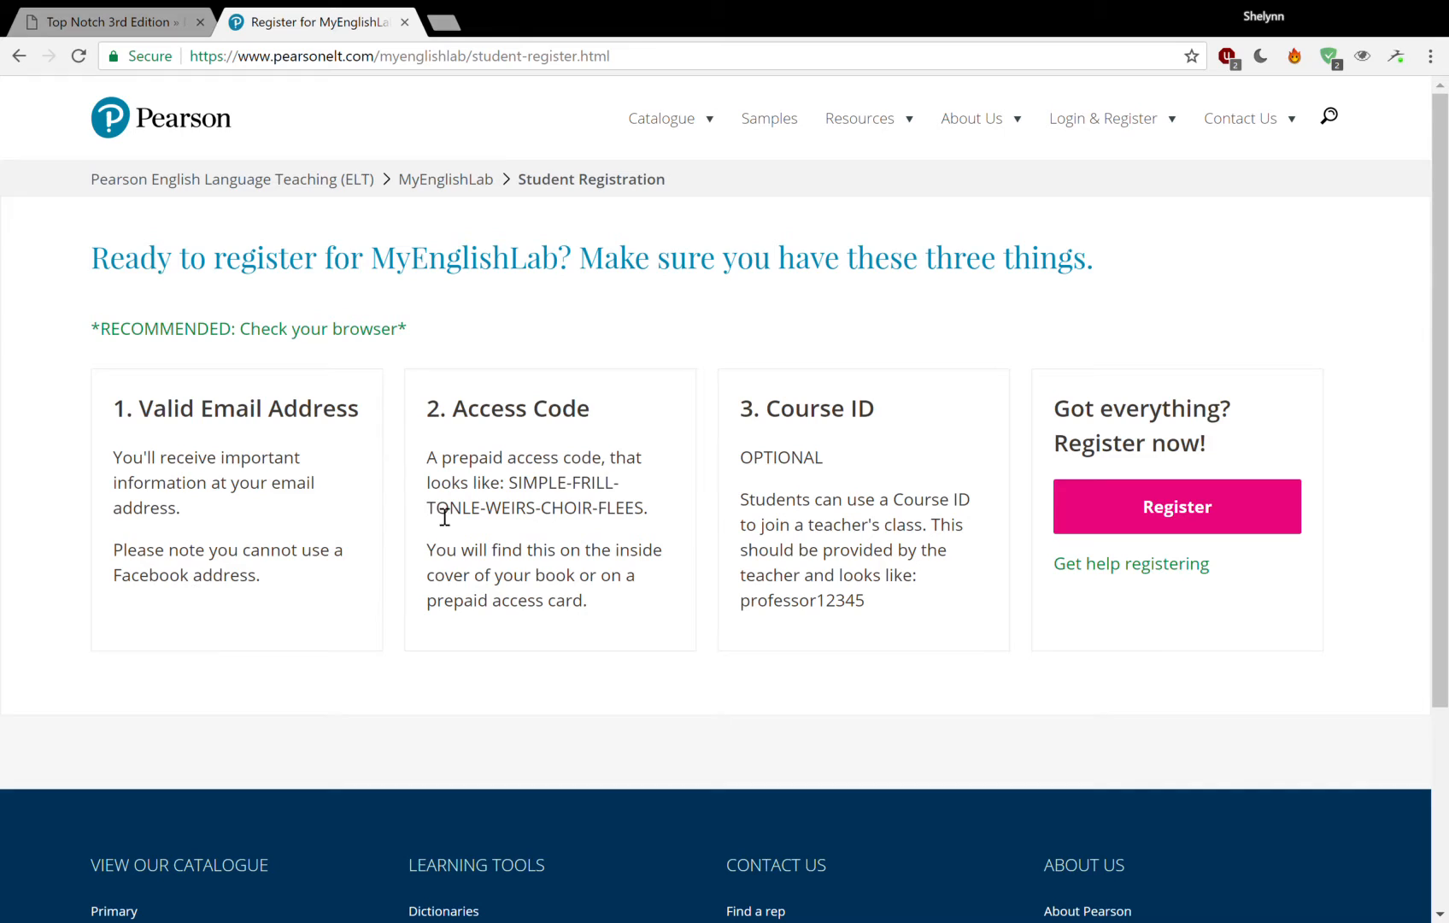
mouse_move(550, 472)
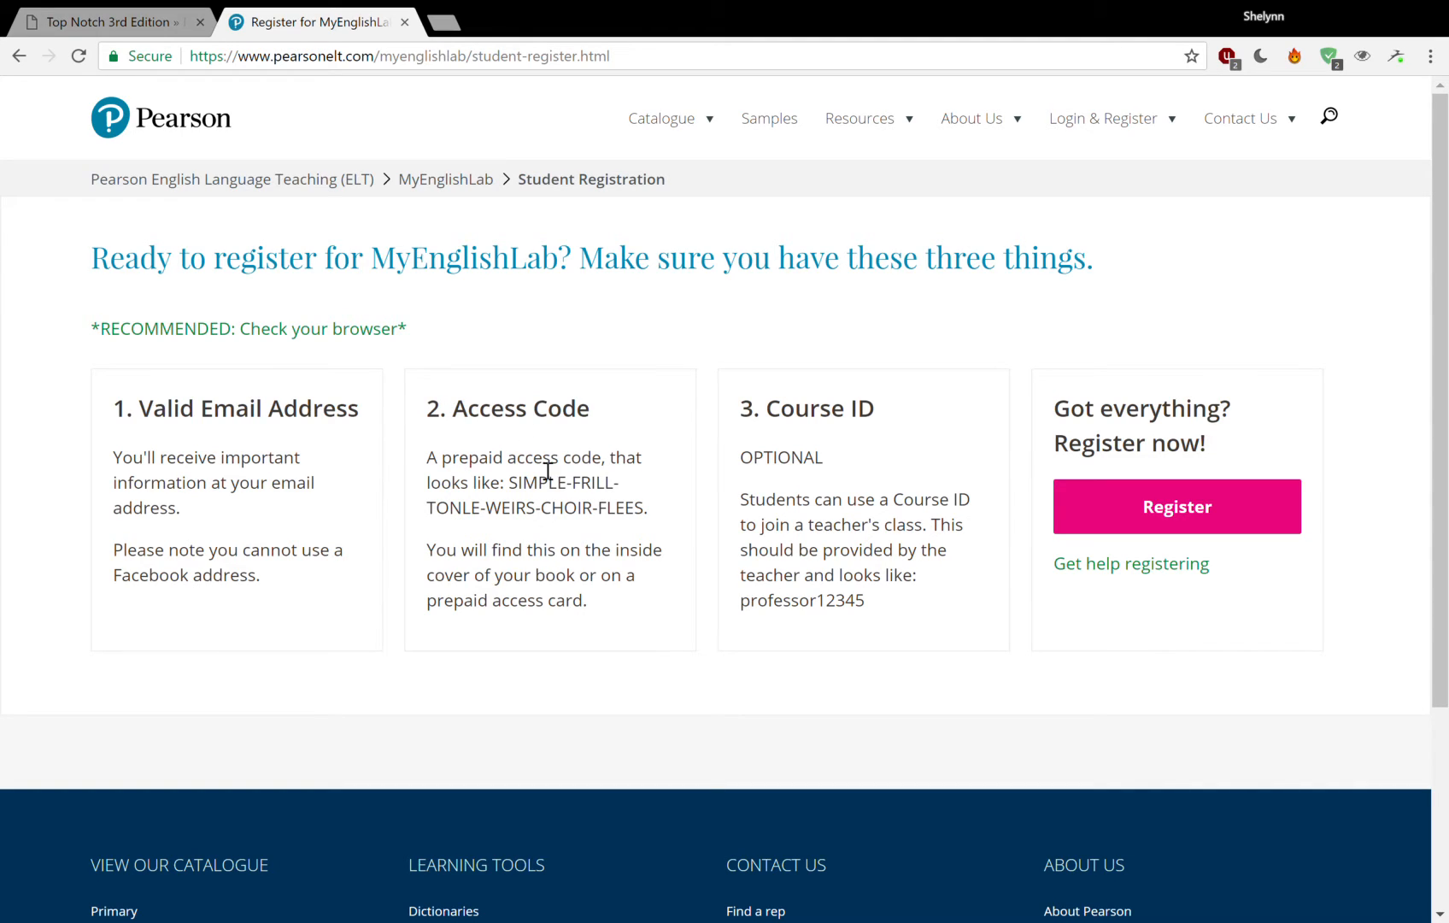
mouse_move(540, 533)
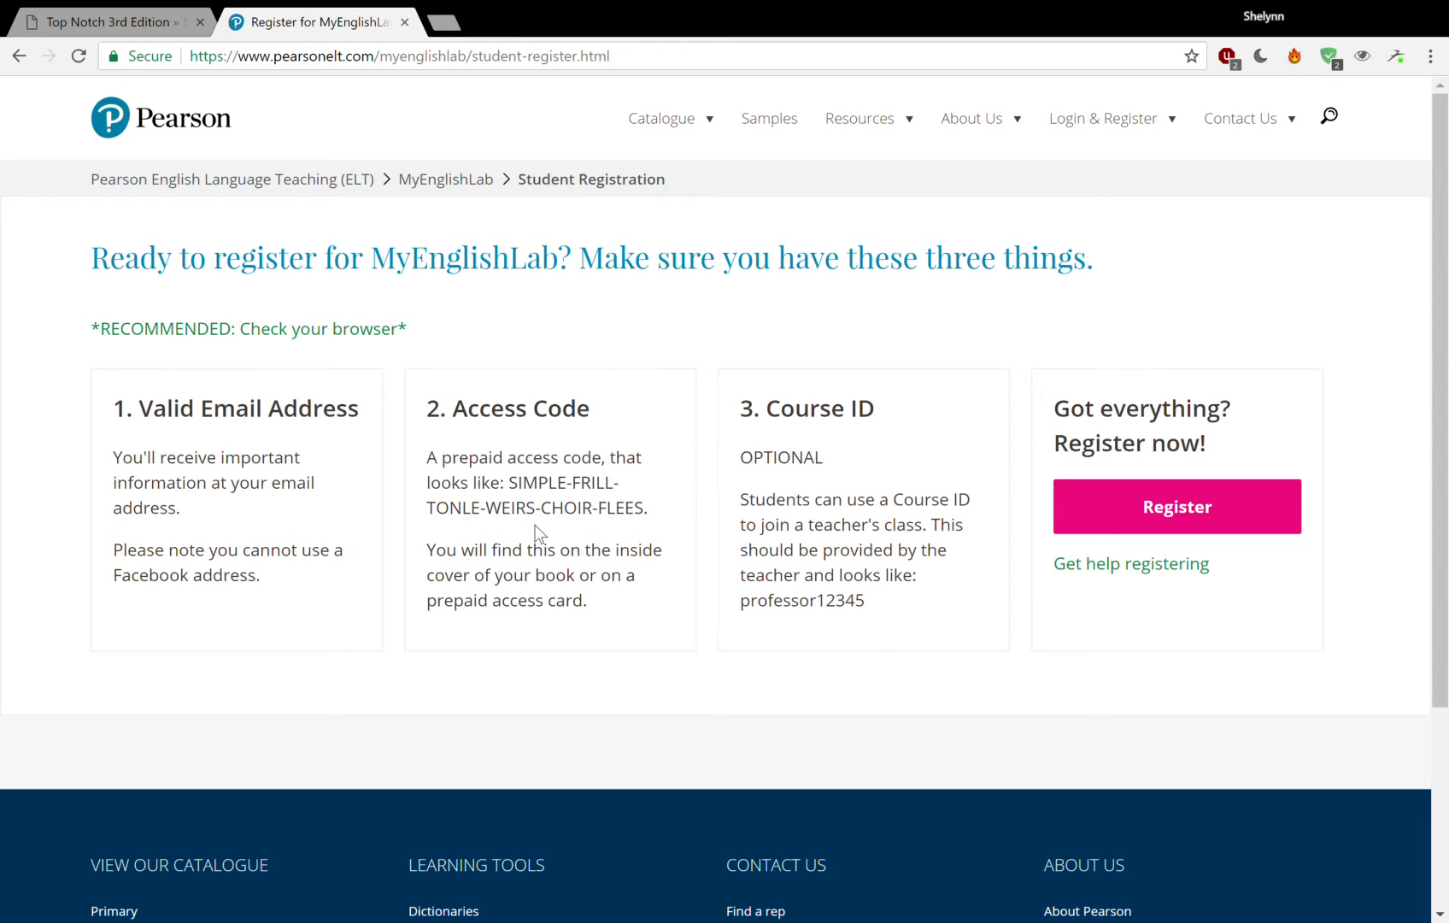
mouse_move(476, 482)
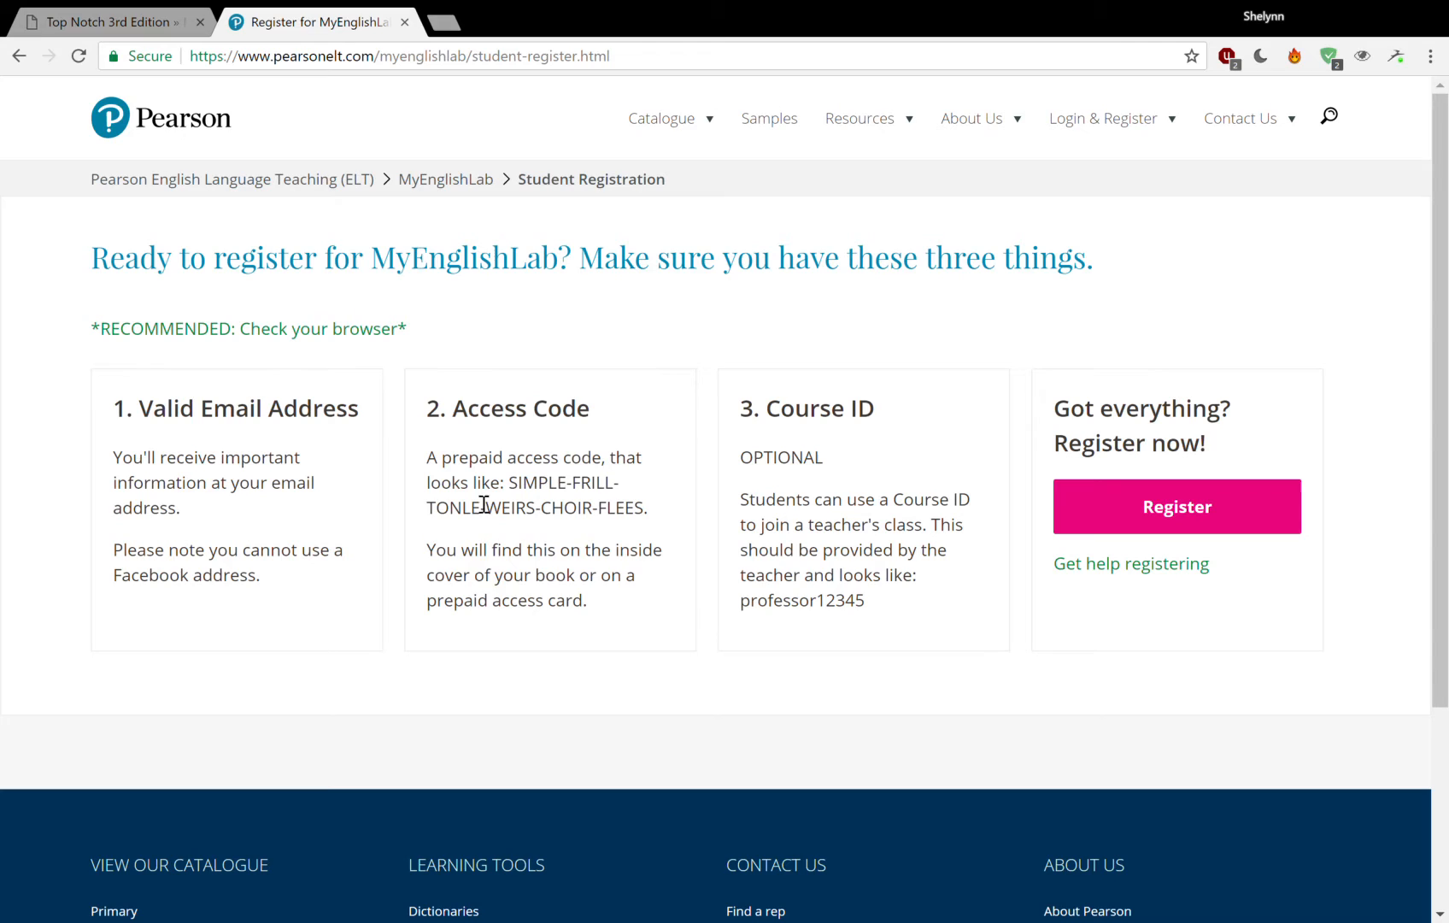
mouse_move(601, 588)
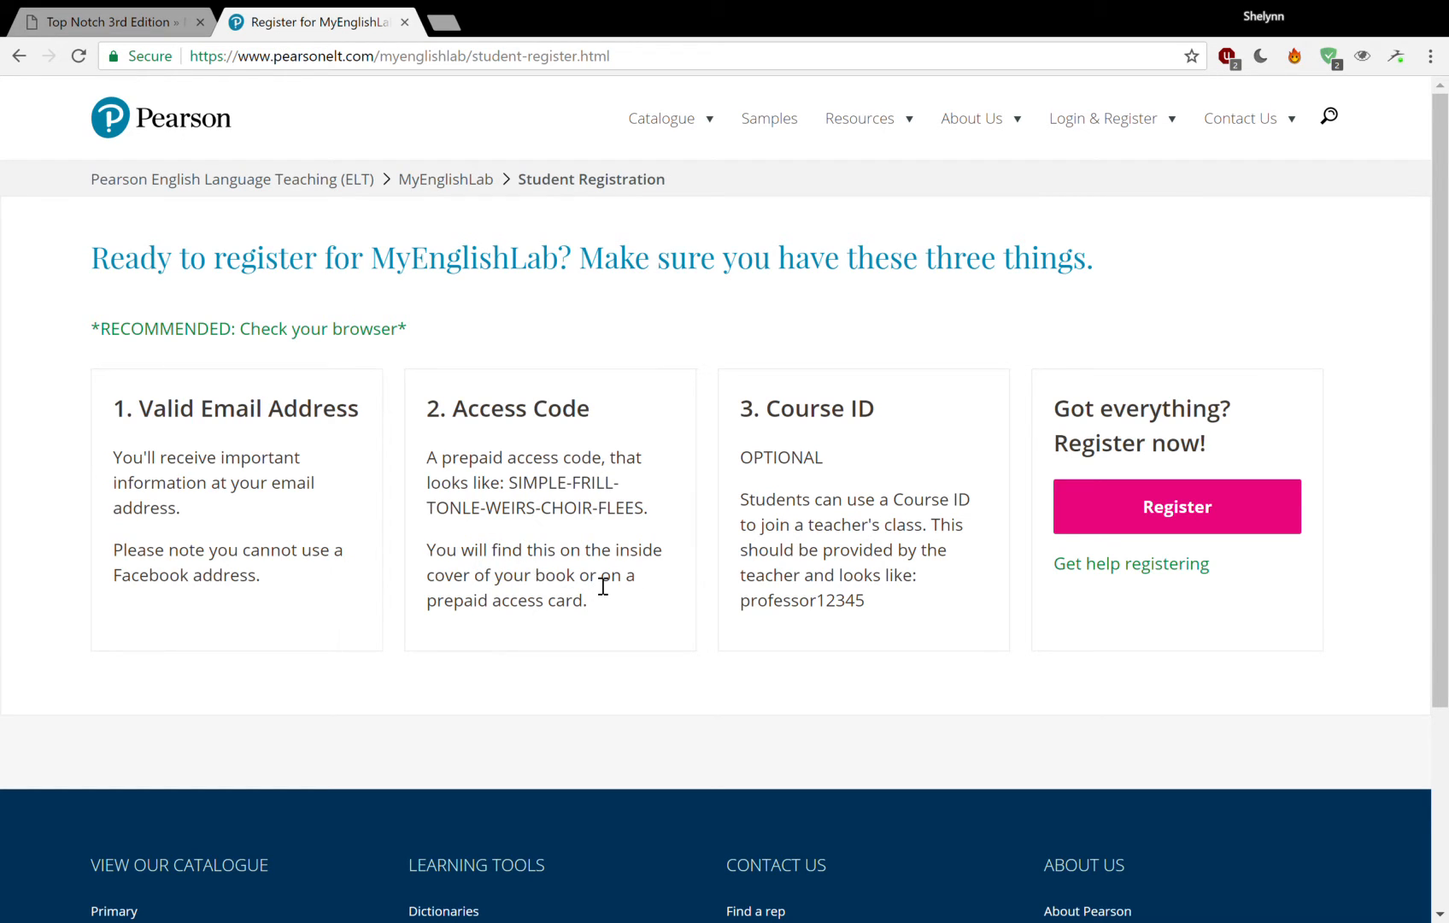
mouse_move(605, 622)
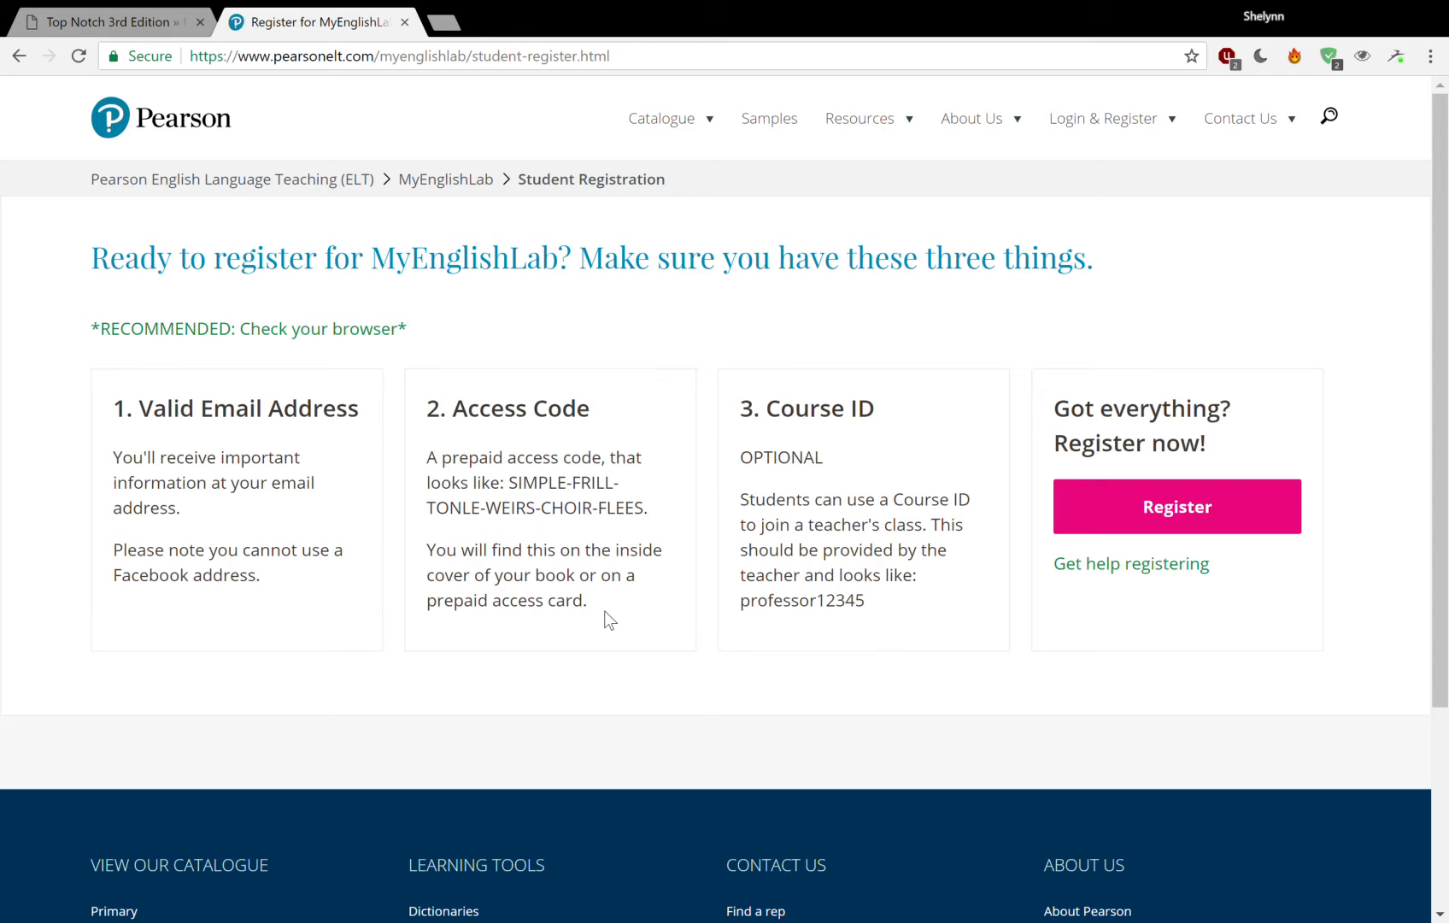
mouse_move(929, 513)
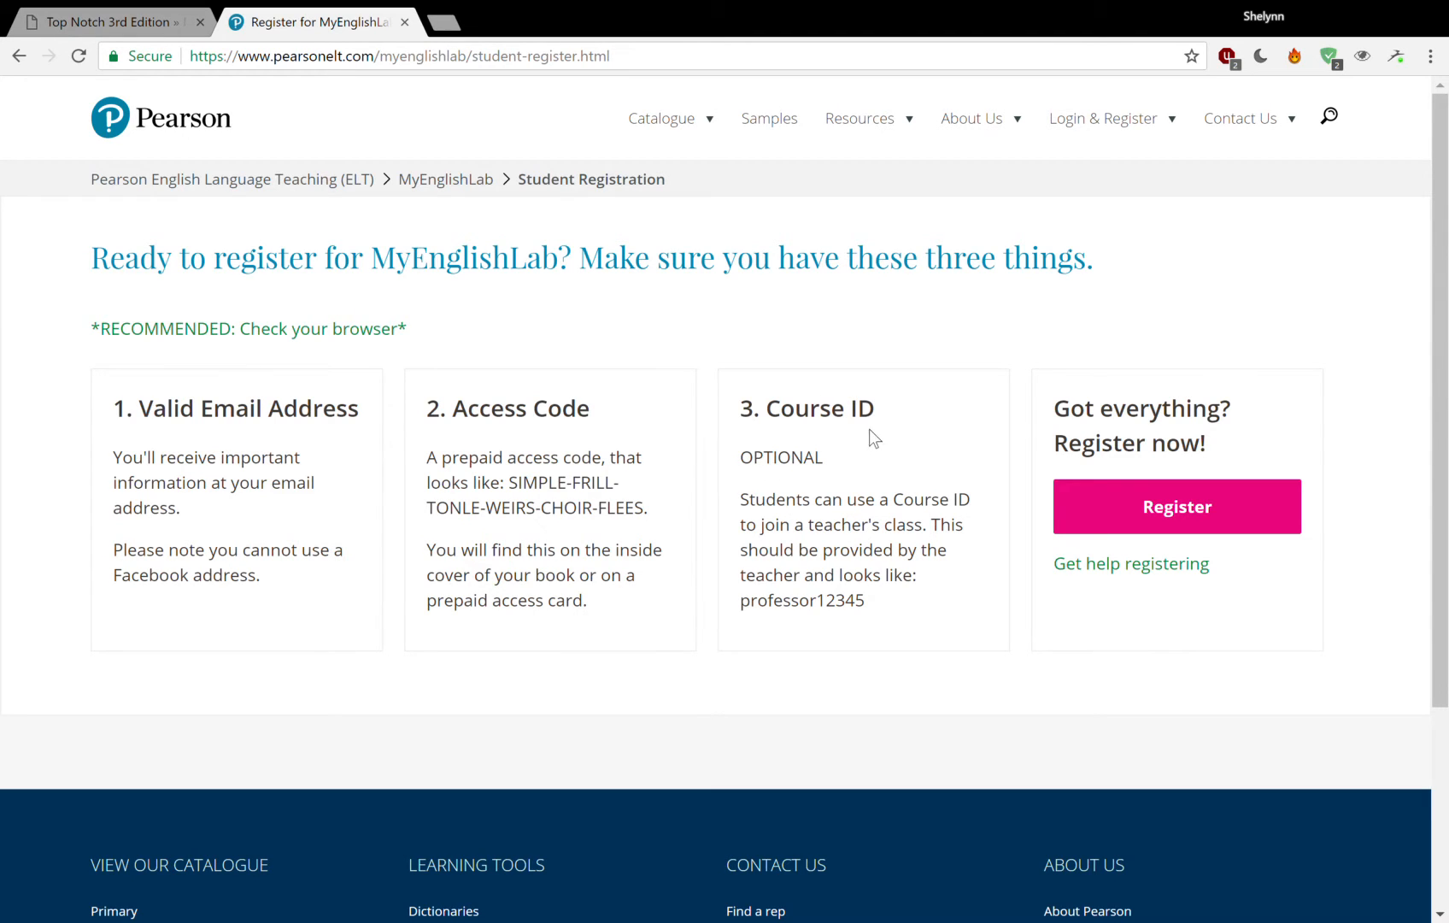
mouse_move(861, 518)
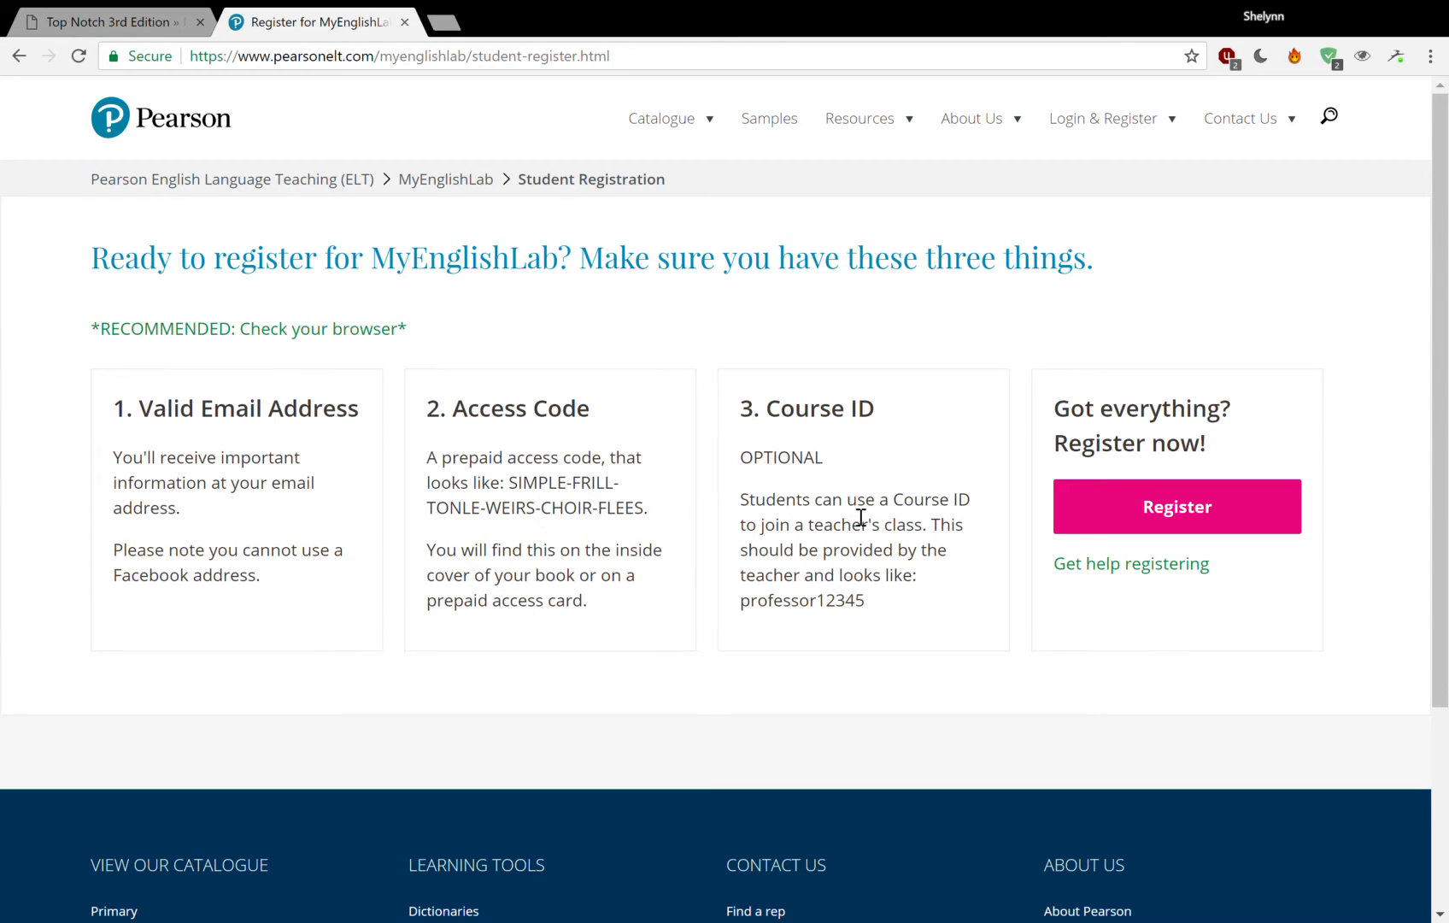
mouse_move(808, 430)
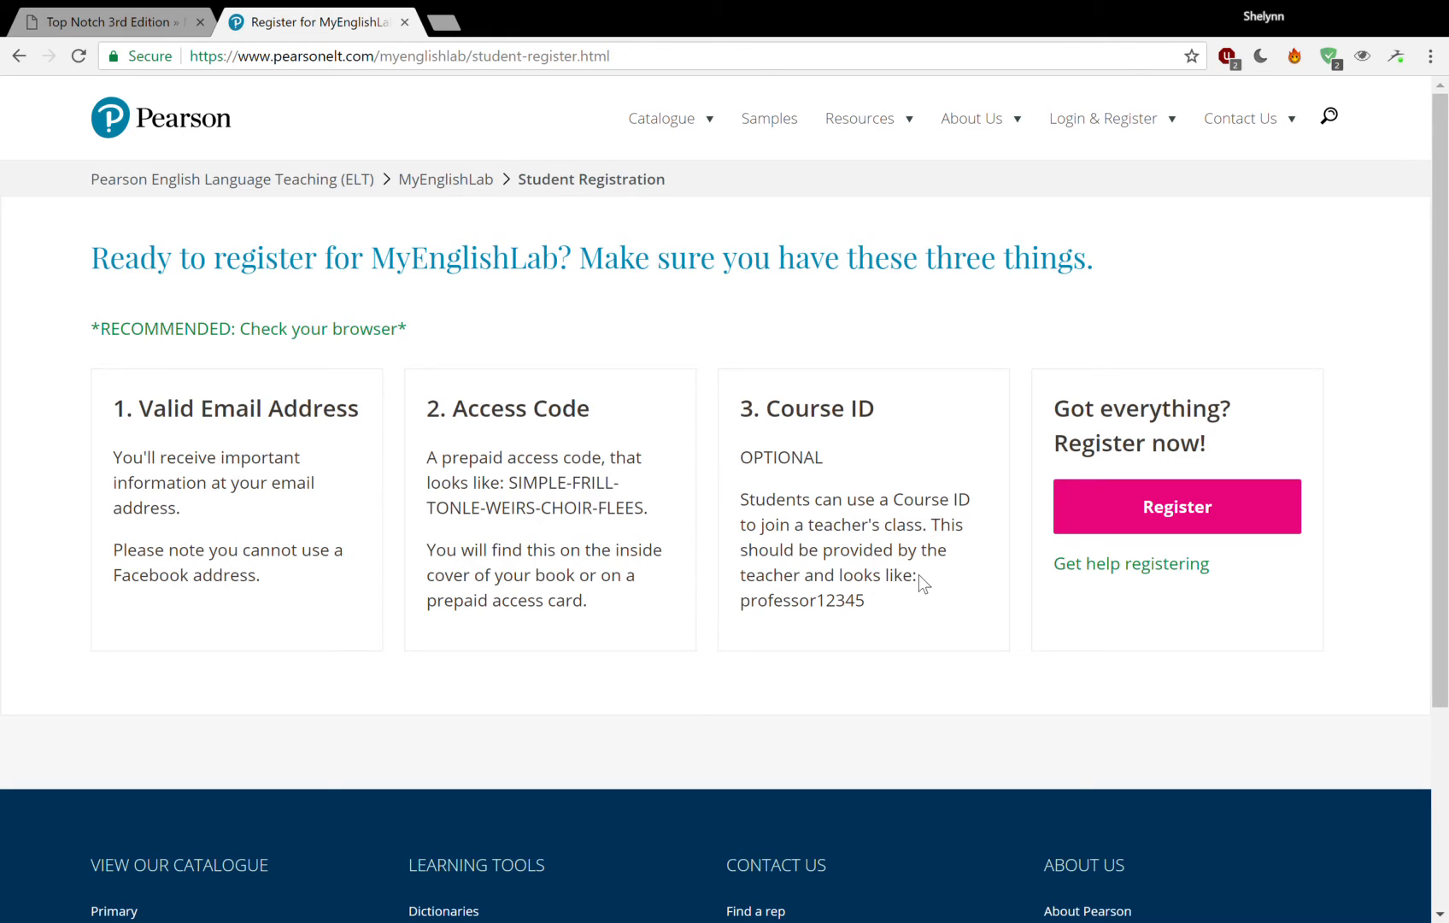
mouse_move(951, 658)
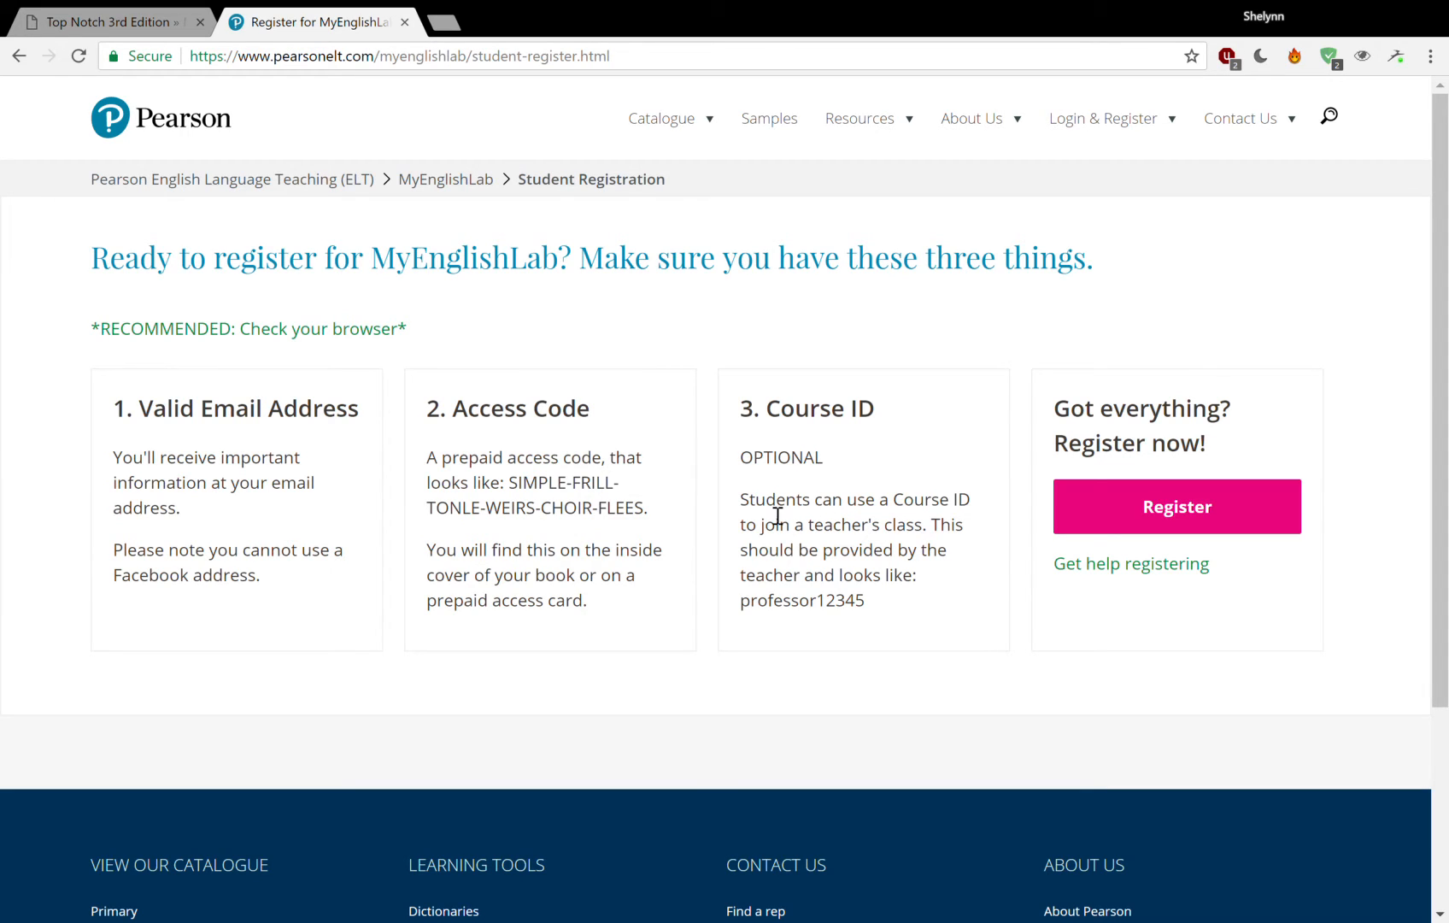
mouse_move(885, 386)
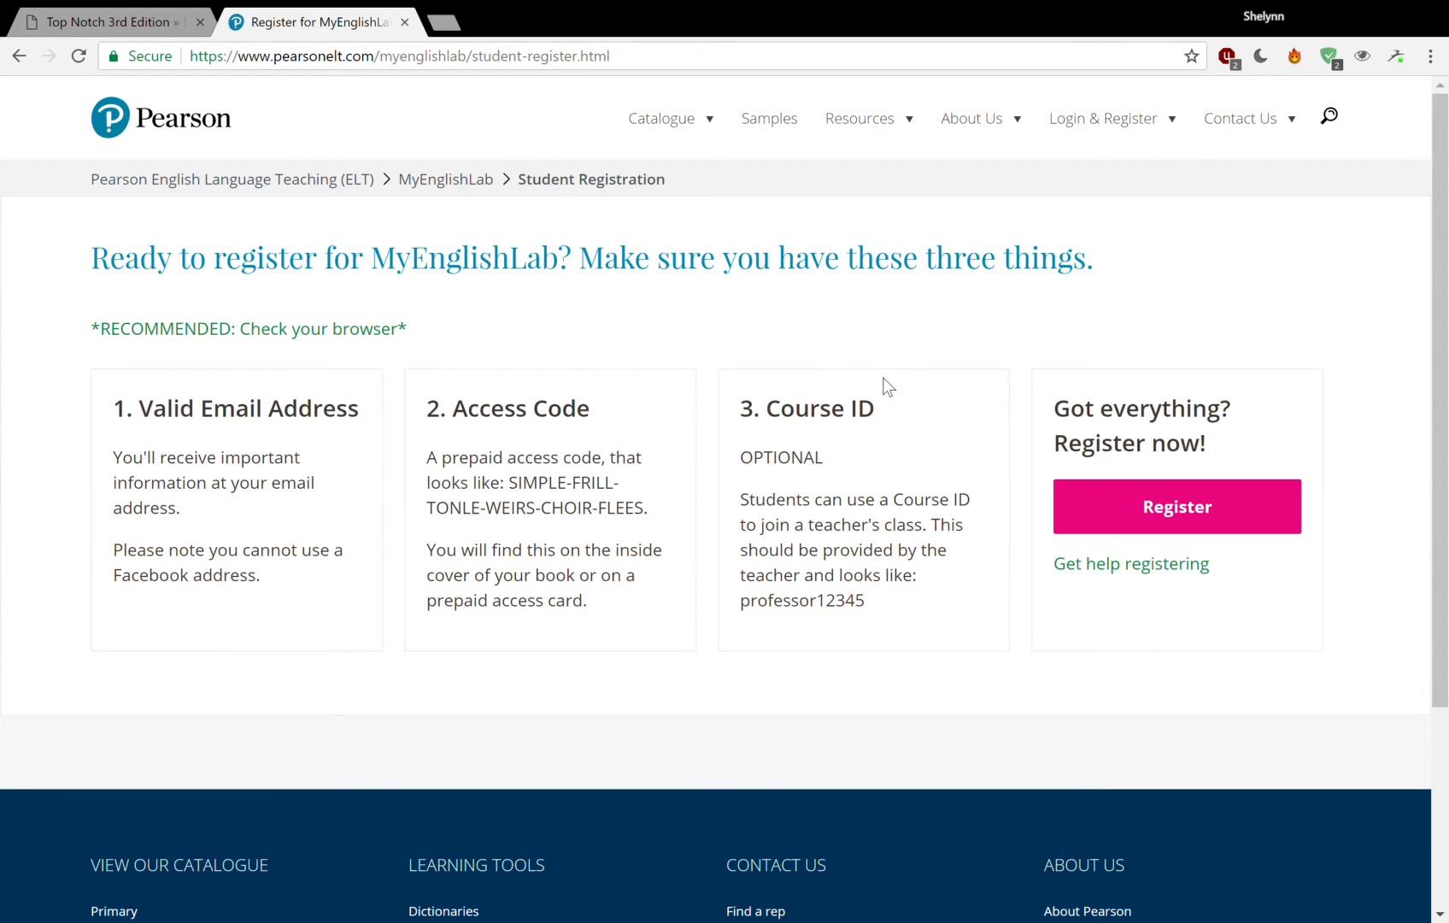
left_click(1175, 505)
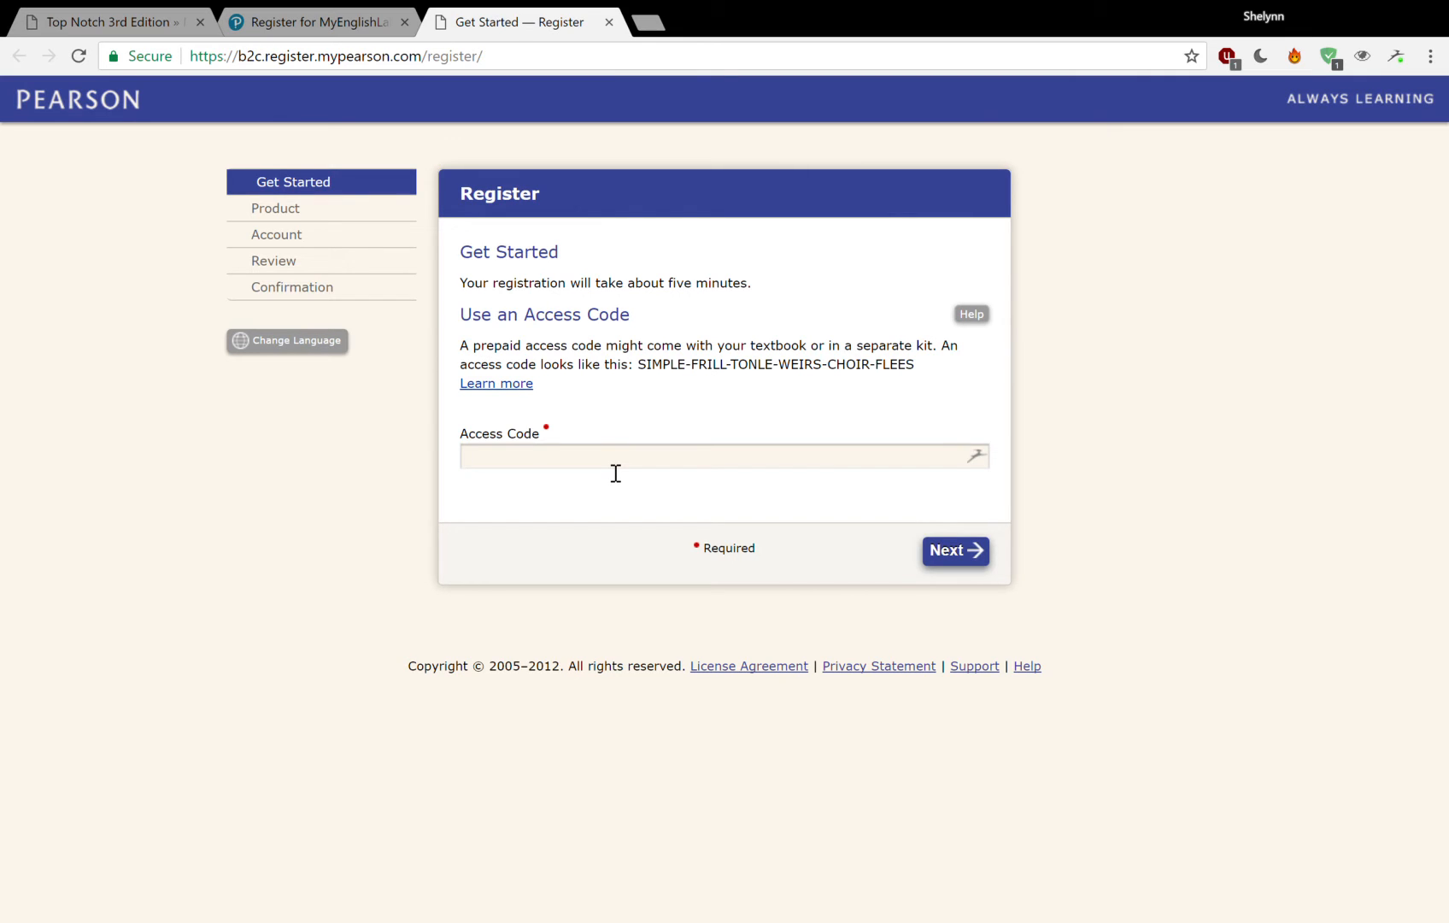
left_click(723, 455)
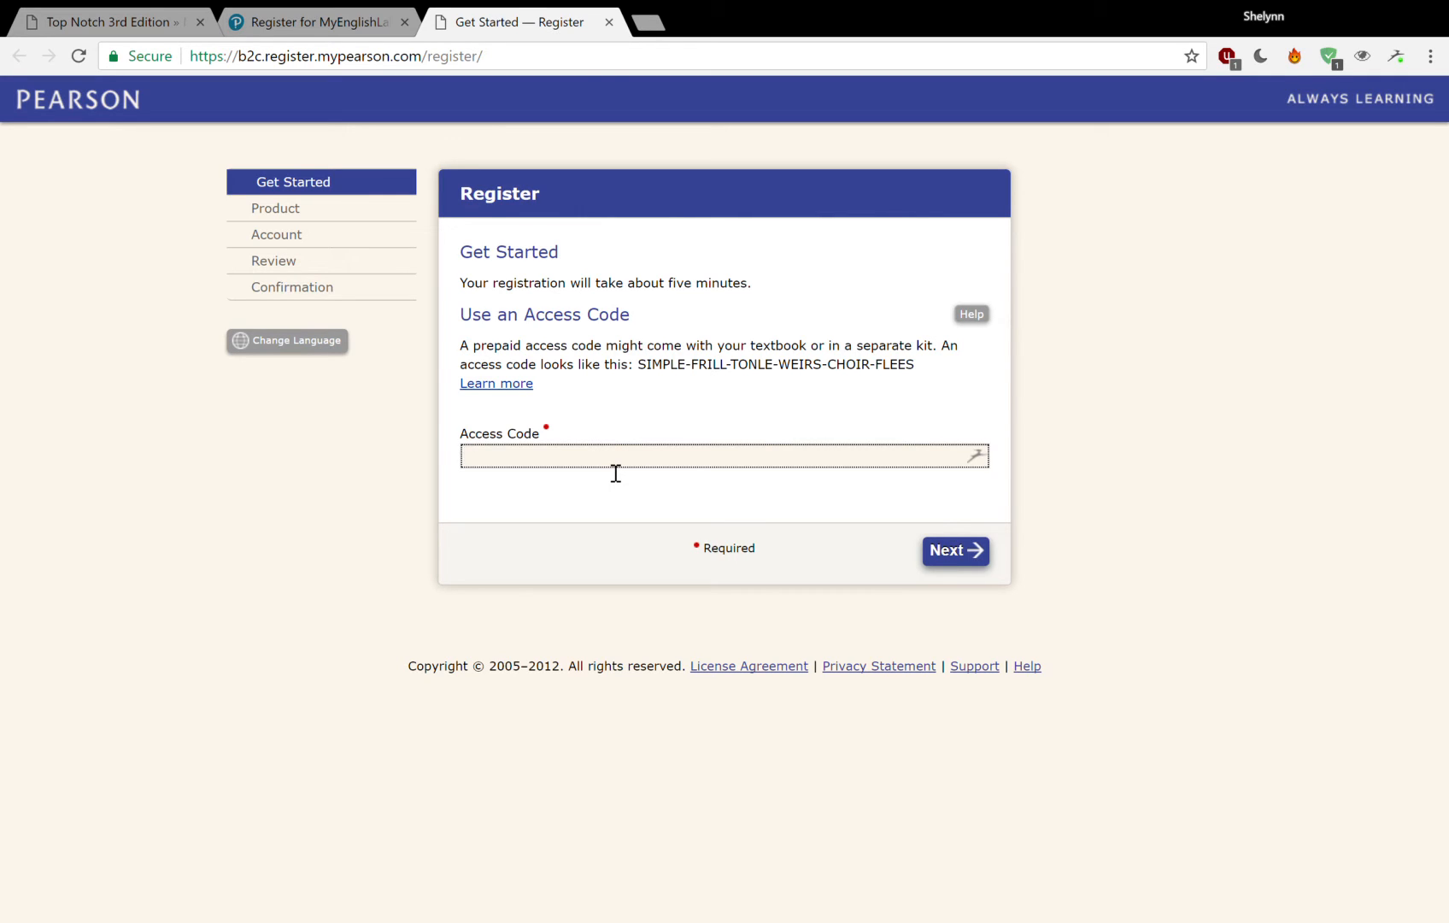
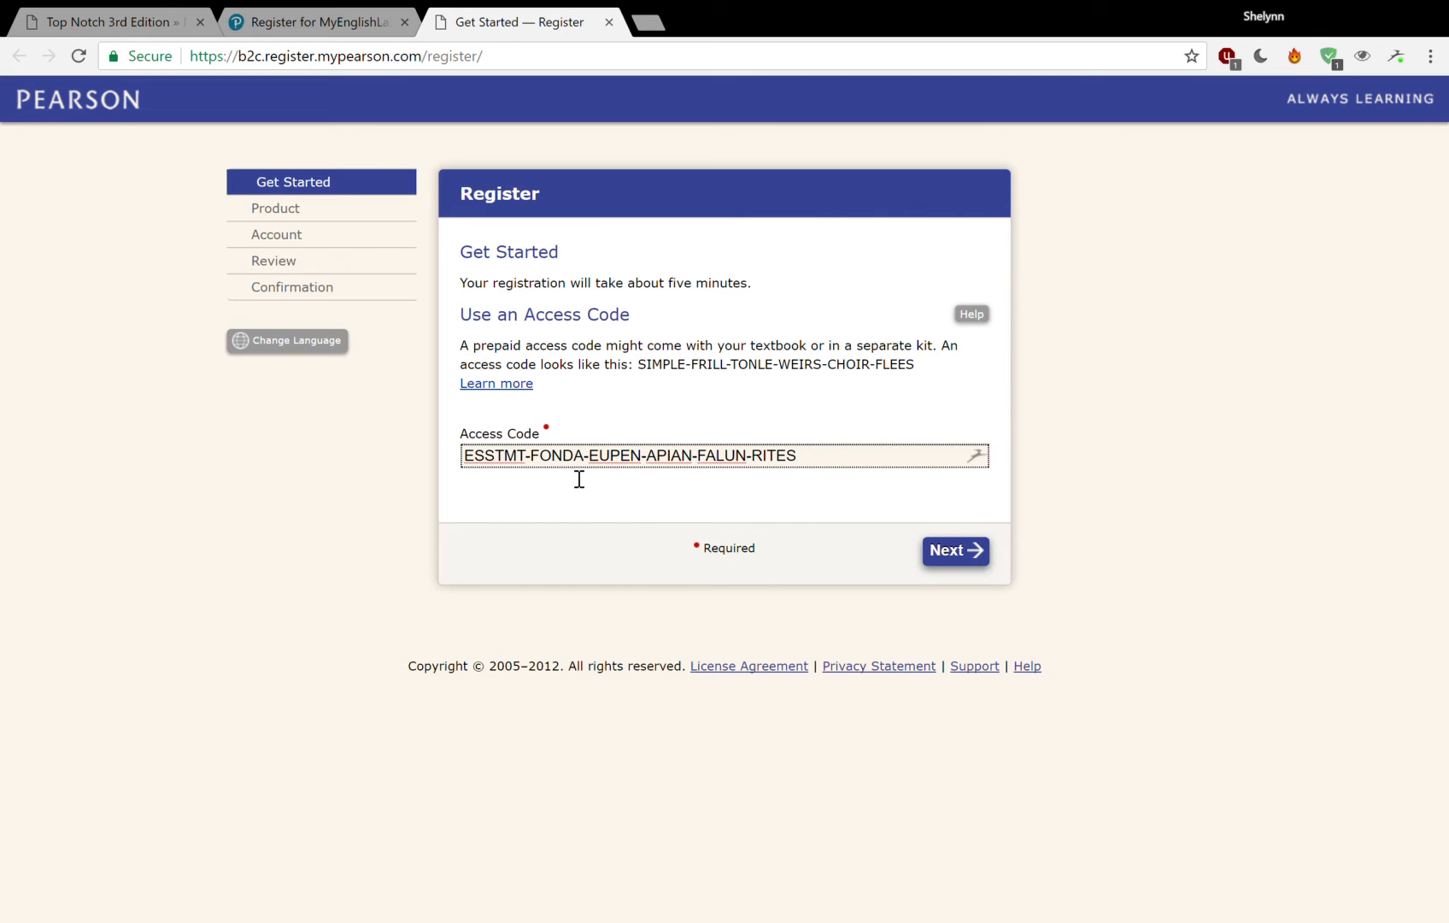
mouse_move(614, 491)
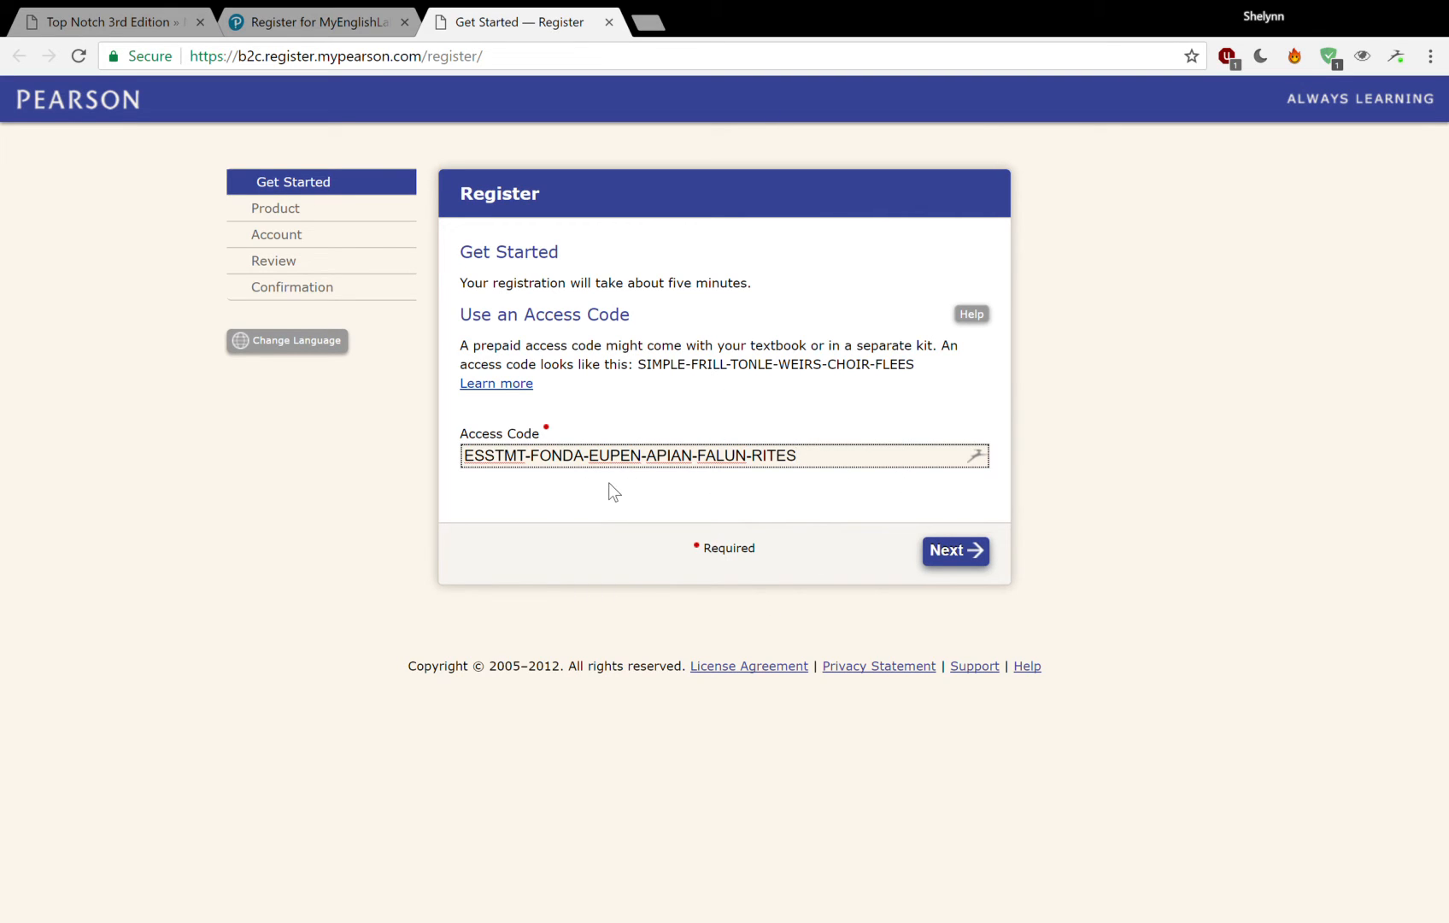
mouse_move(819, 511)
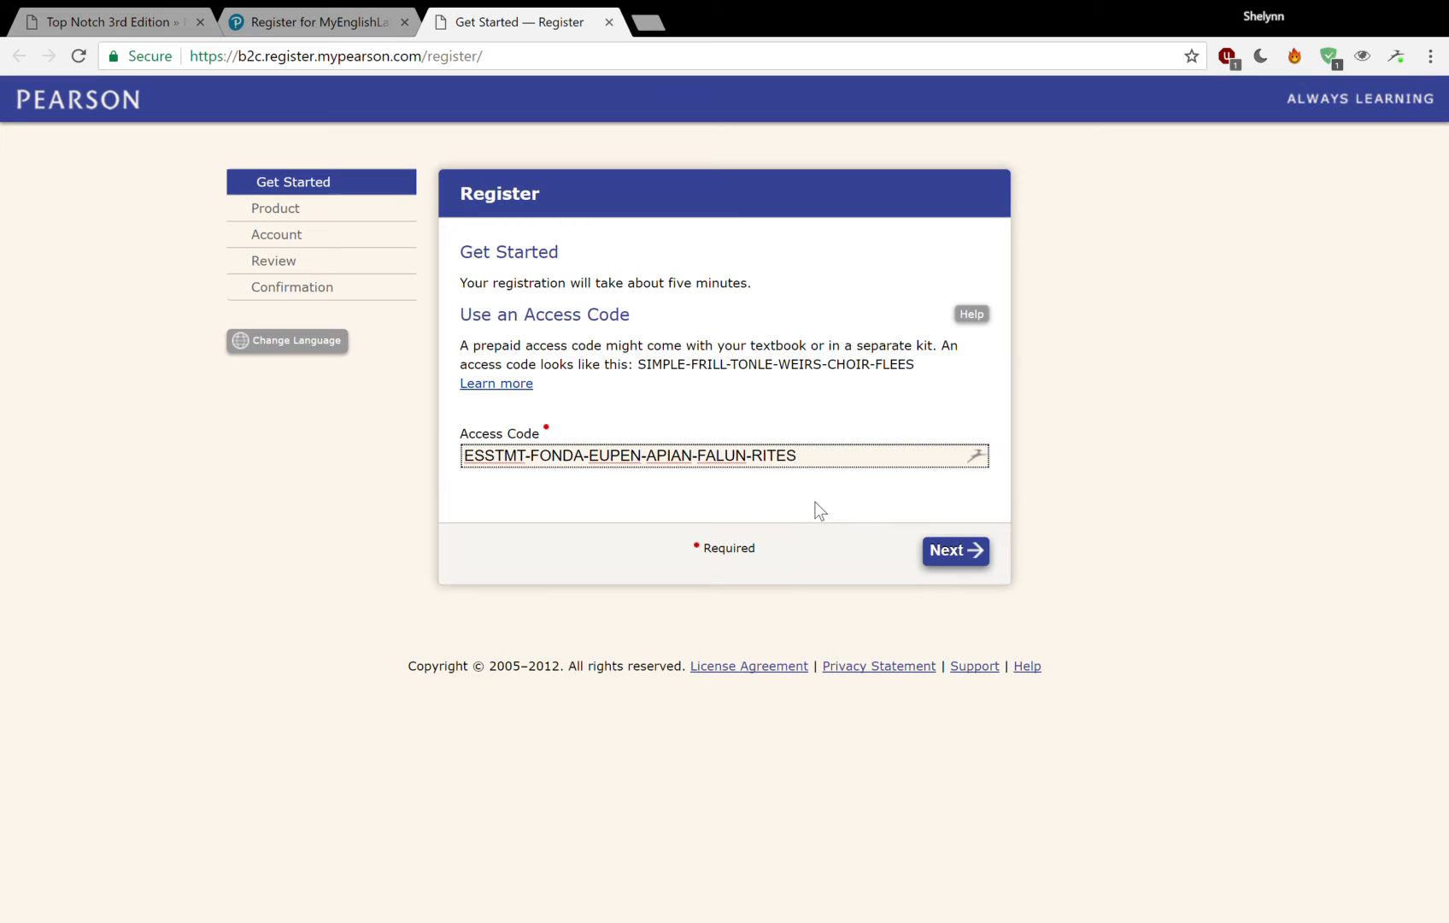
left_click(955, 550)
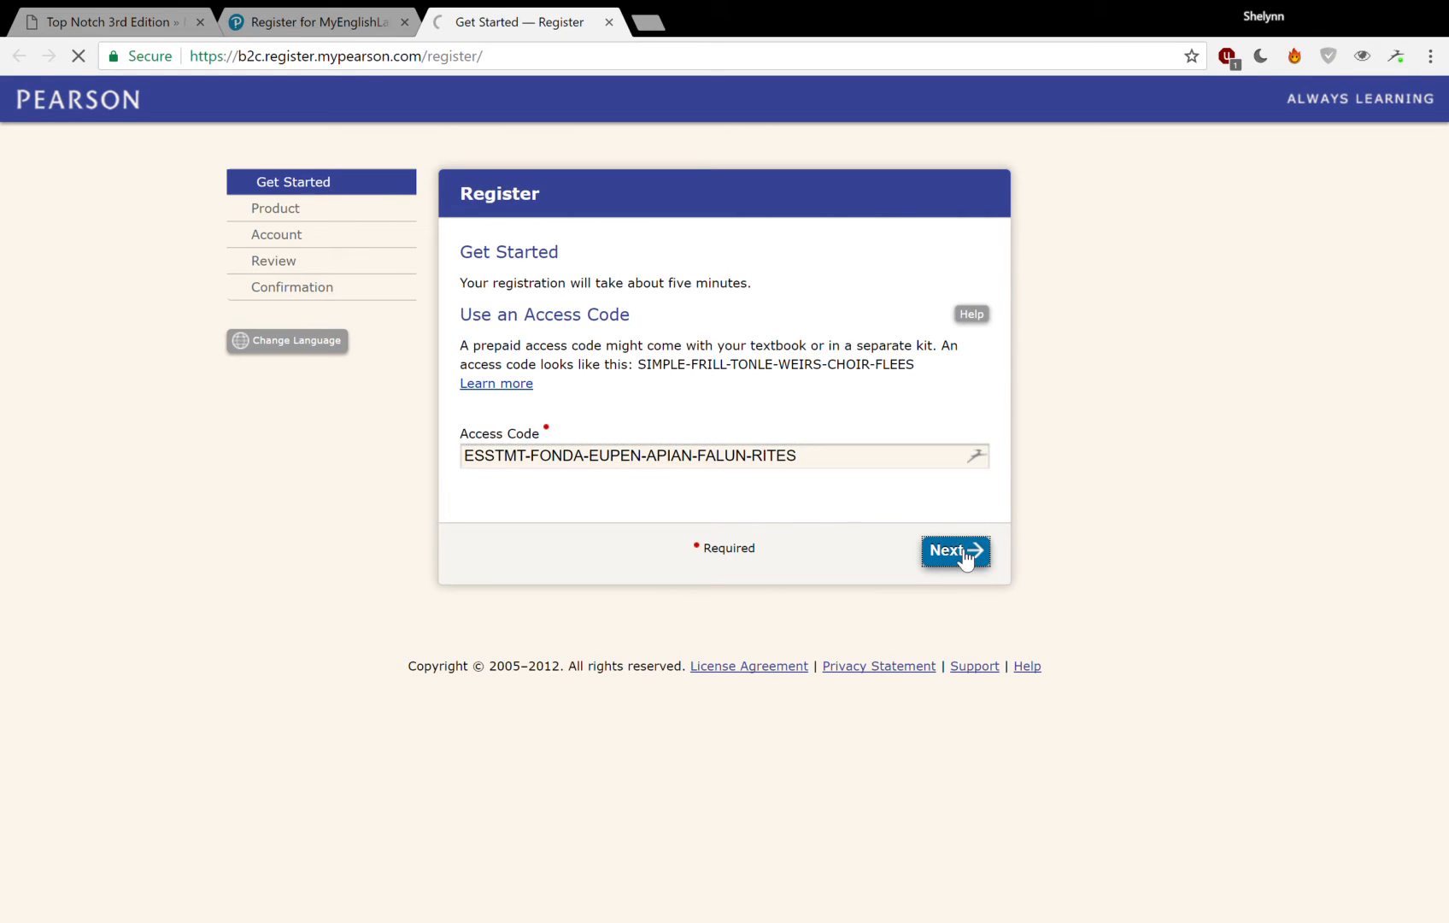
- Confirm the Top Notch 3e Level 2 student access product and continue to the account step
left_click(955, 550)
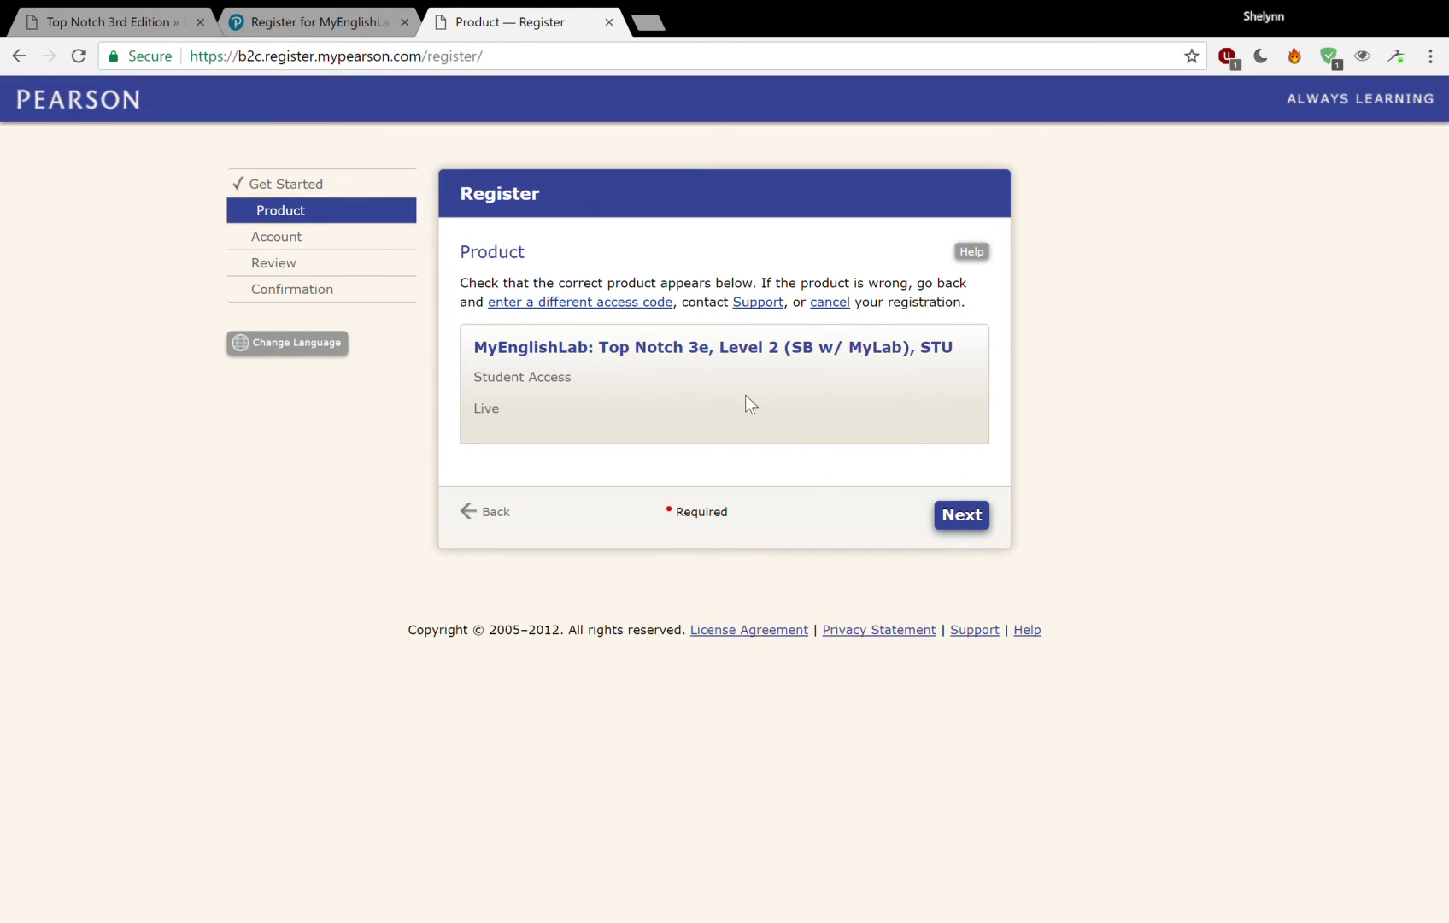
left_click(960, 514)
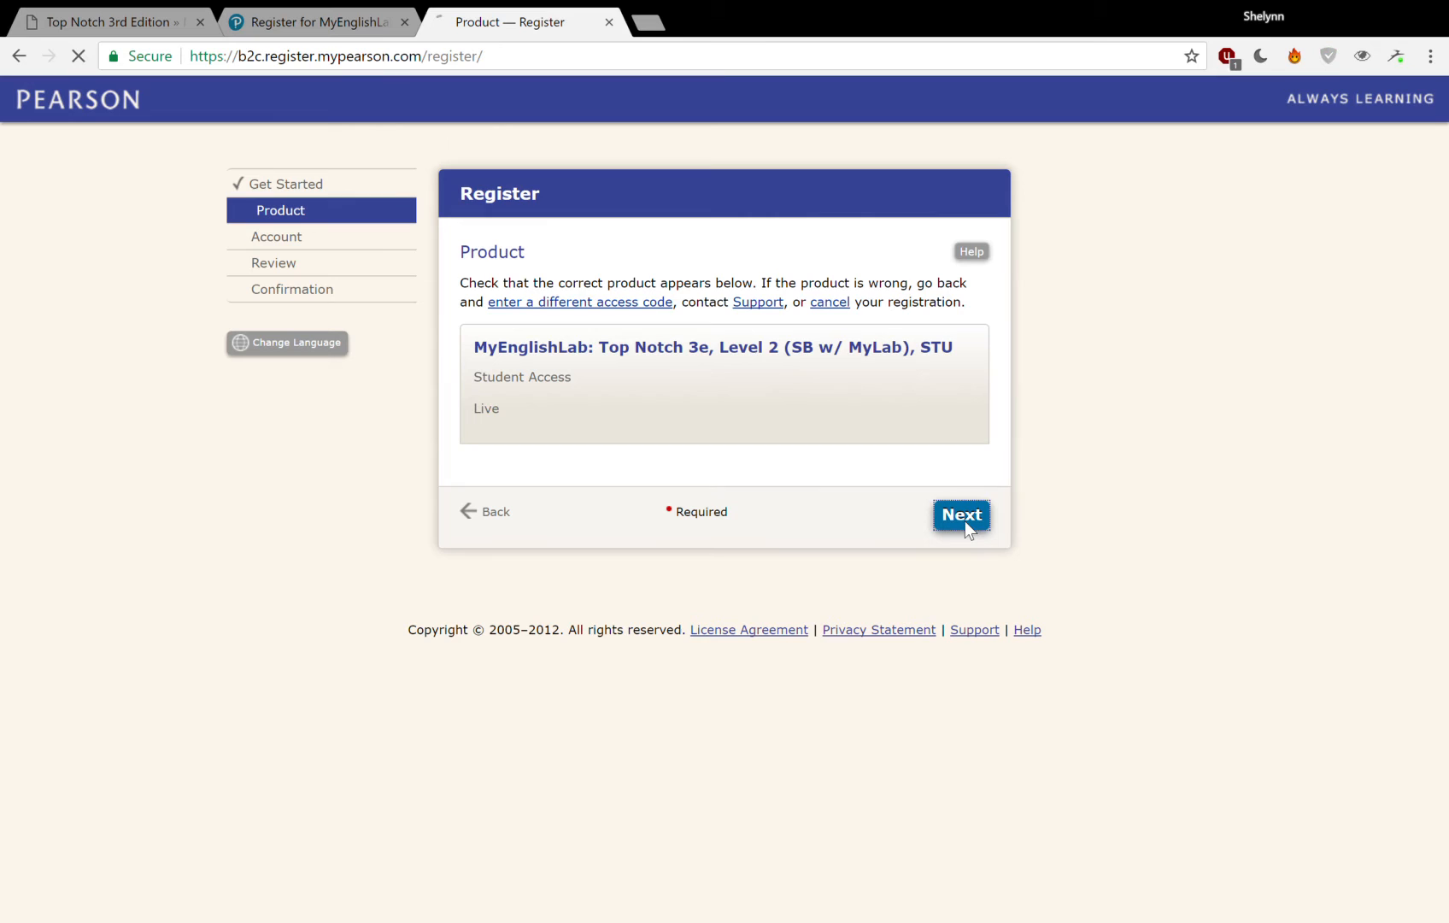
left_click(960, 514)
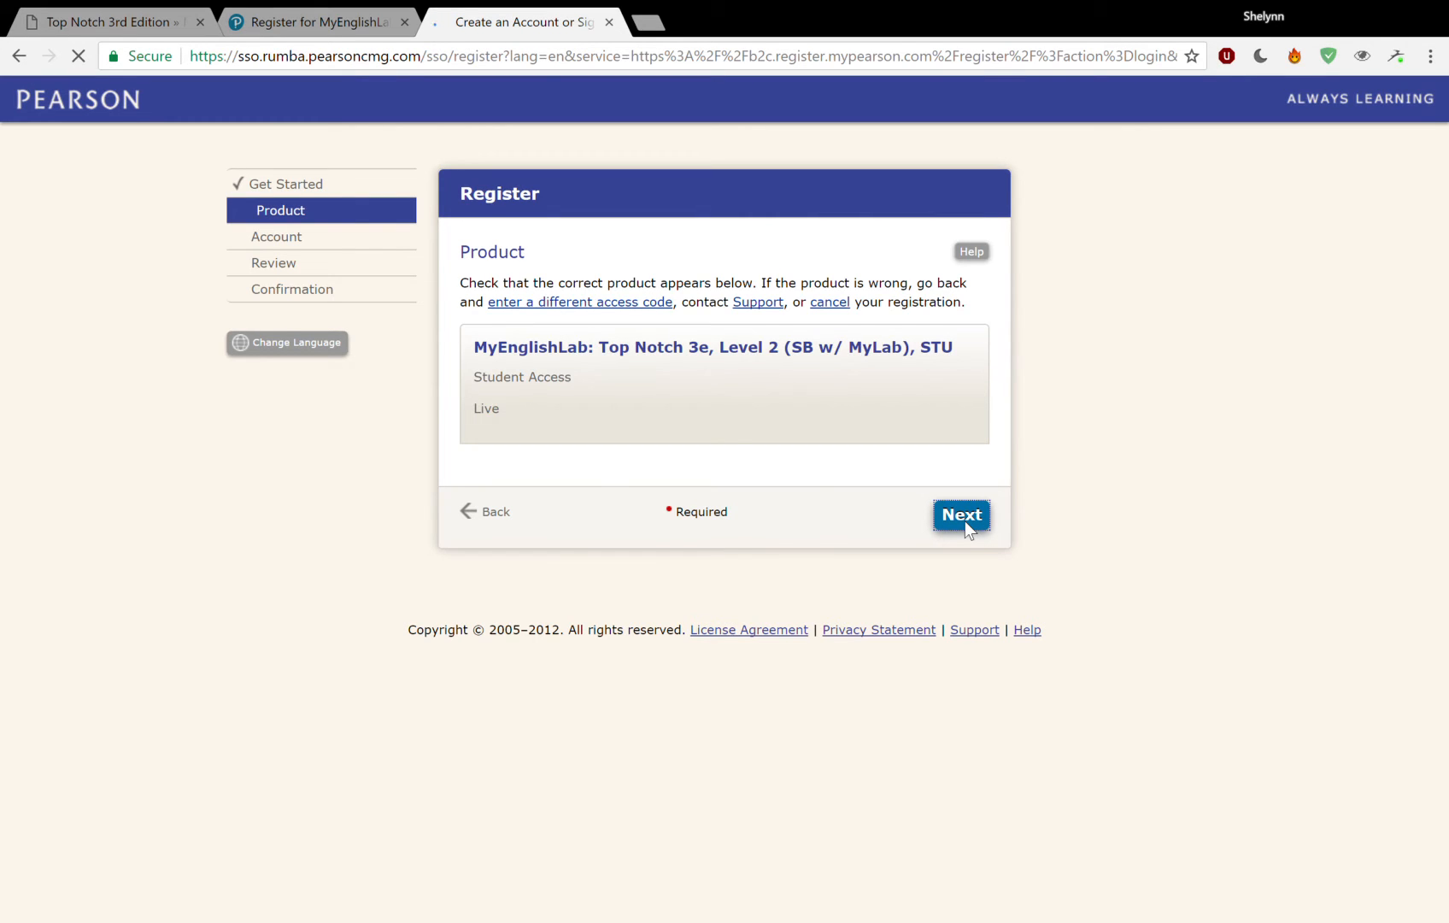
- Dismiss the saved-login popup and choose Create under Create an Account
left_click(960, 514)
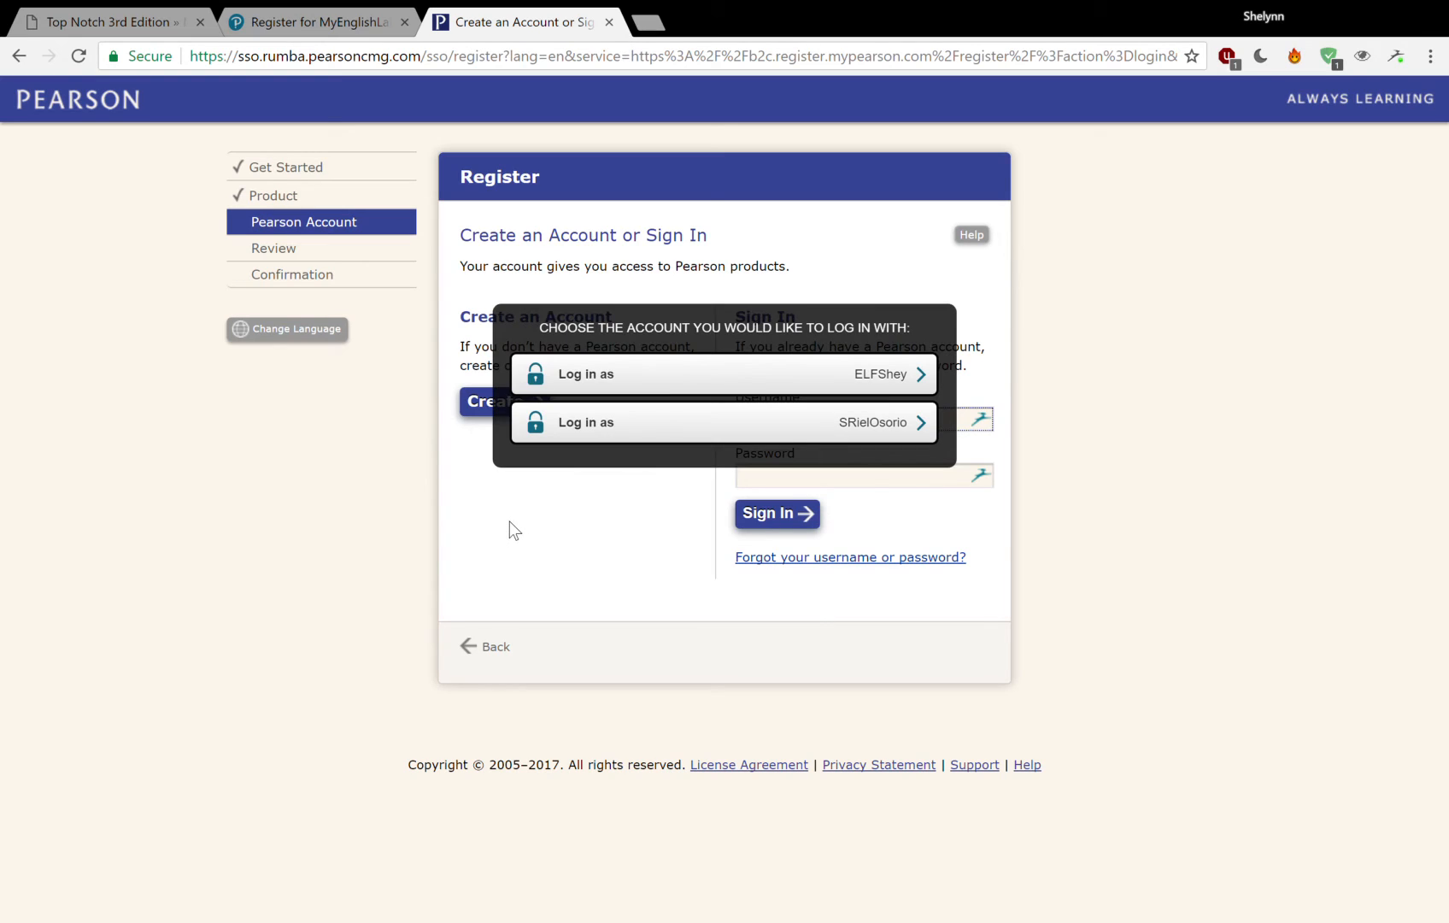
mouse_move(437, 501)
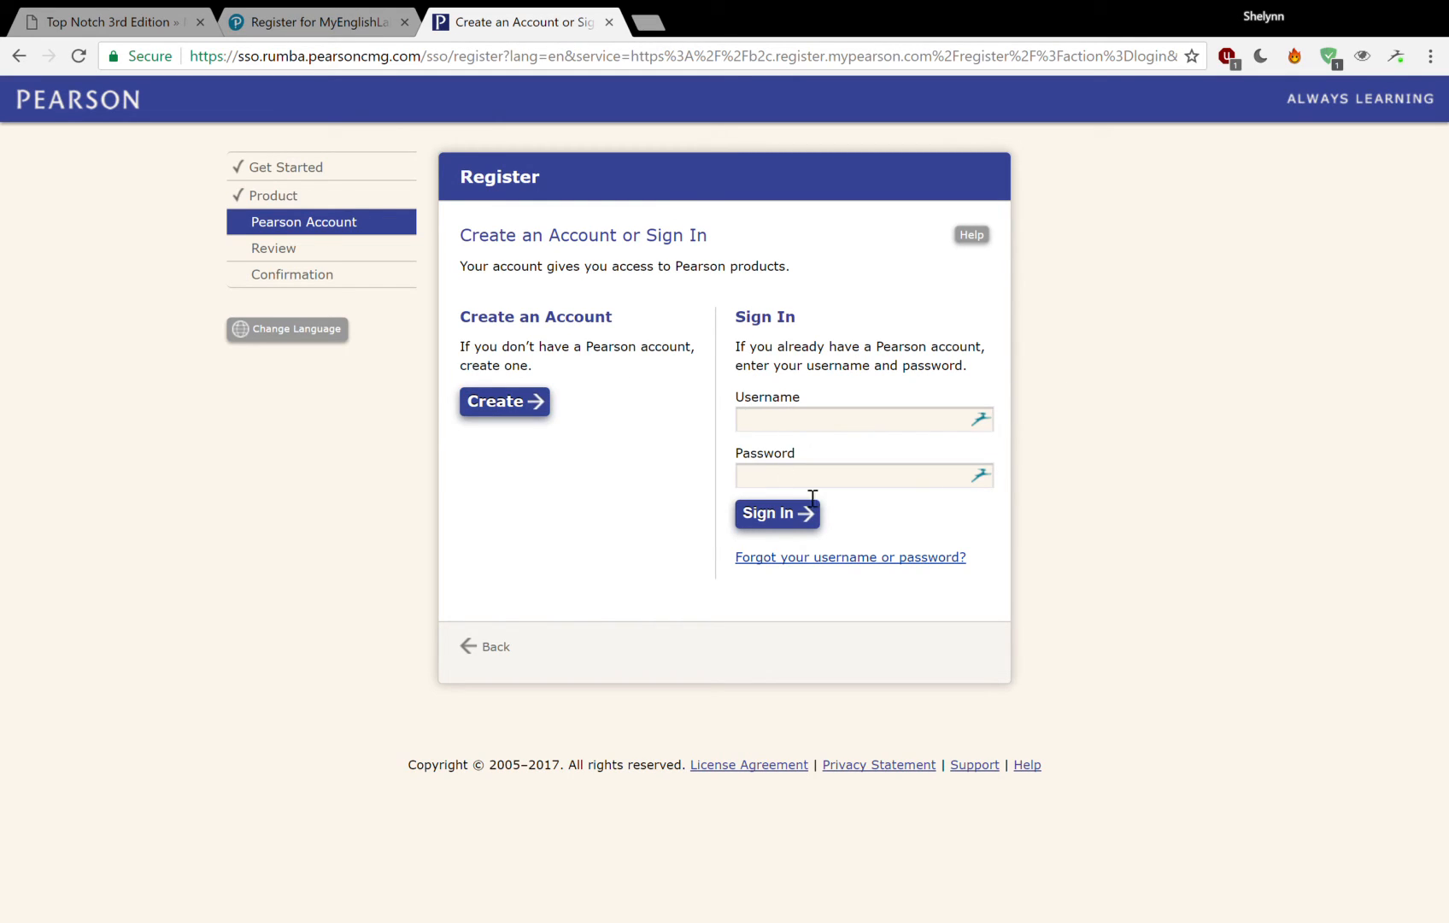
mouse_move(550, 459)
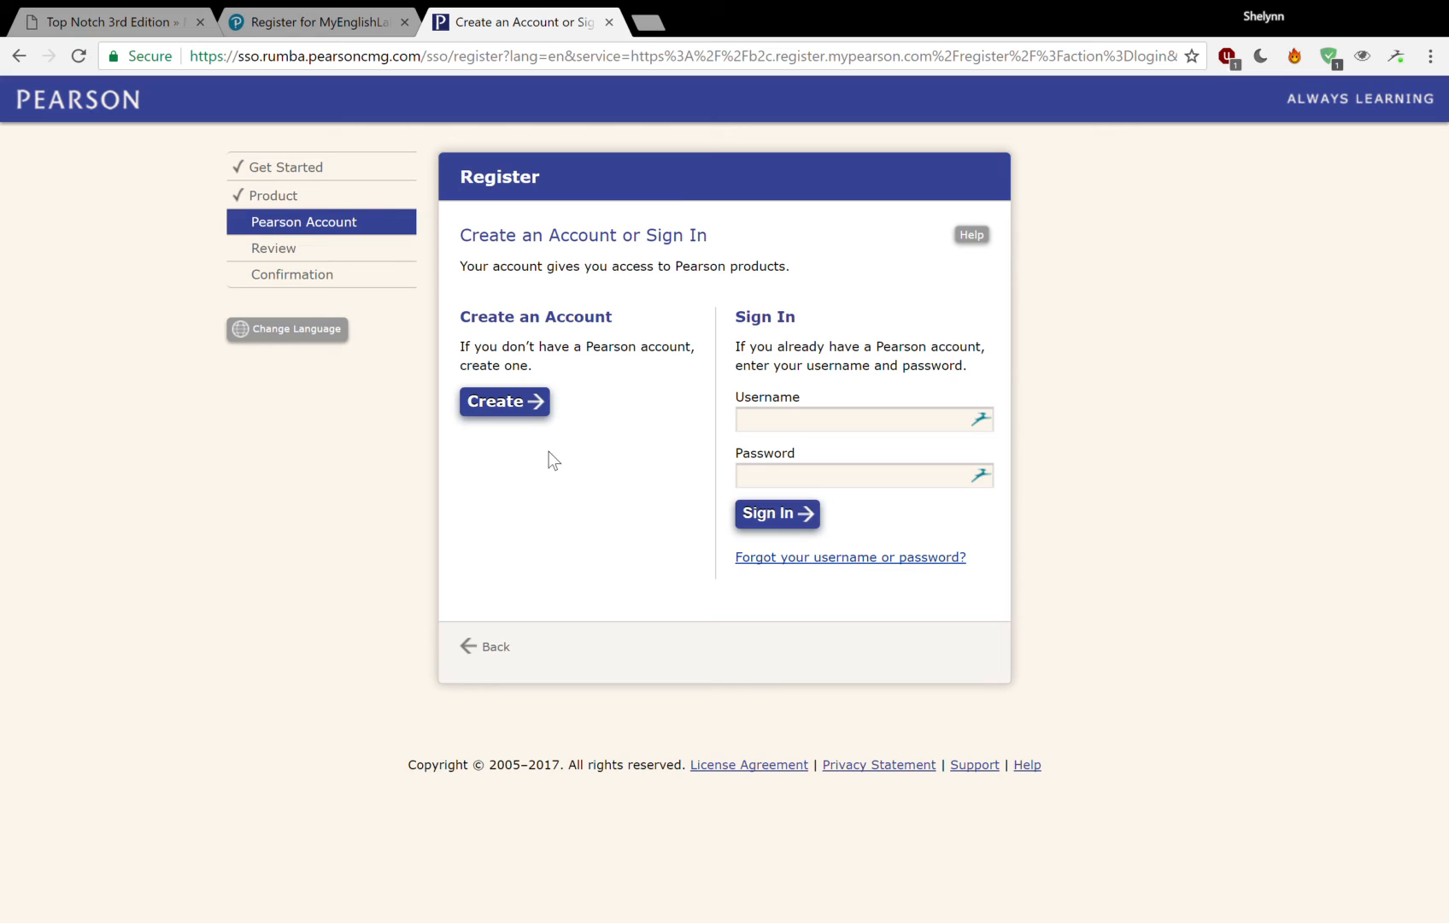
left_click(504, 402)
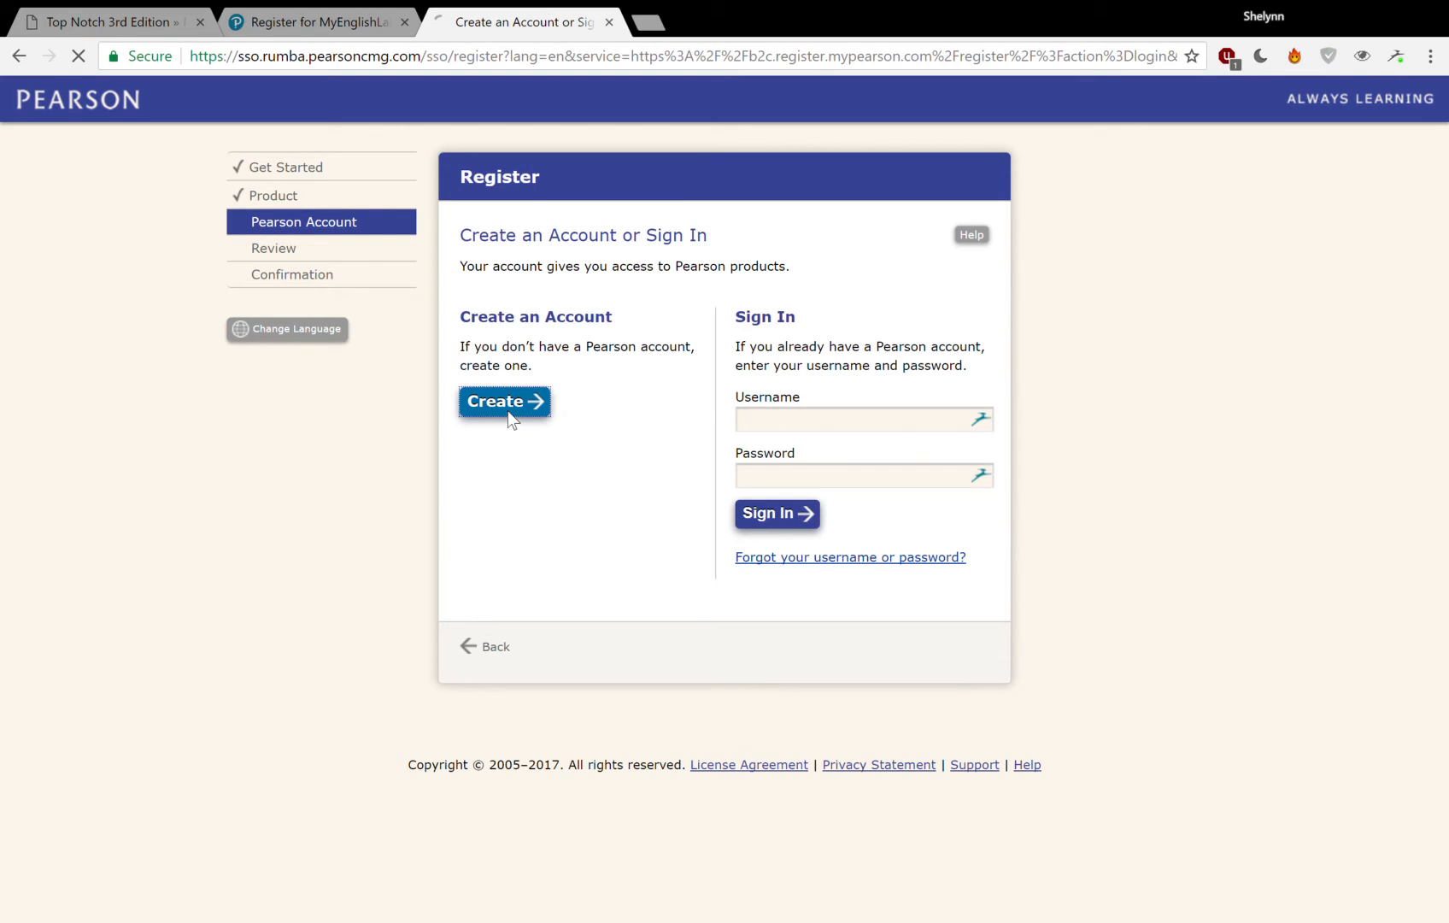
- Read through the Pearson license agreement, tick 'I agree' and continue
left_click(504, 402)
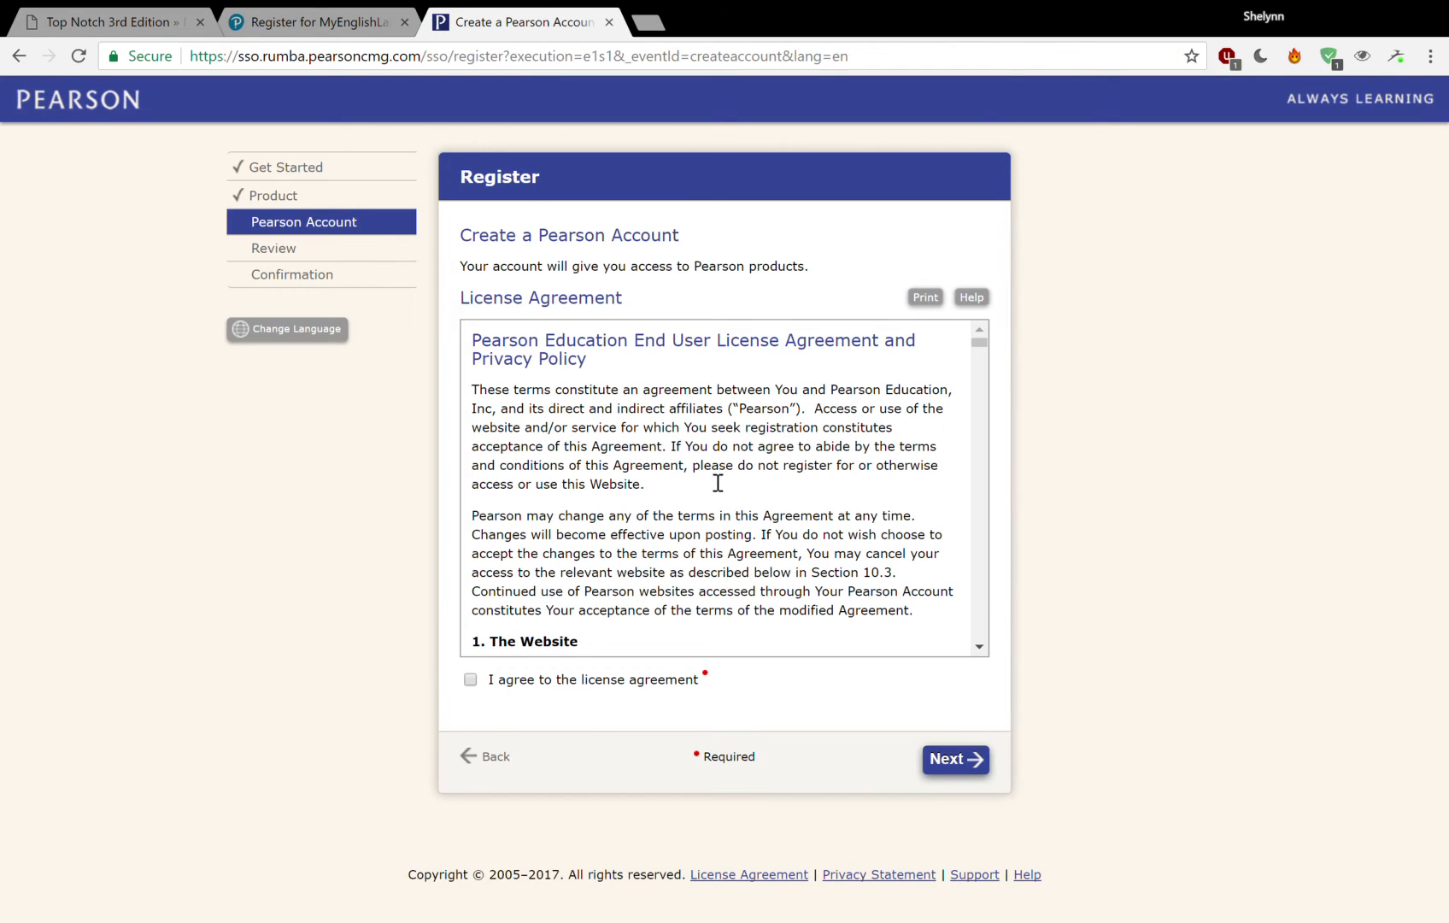
scroll("down", 3)
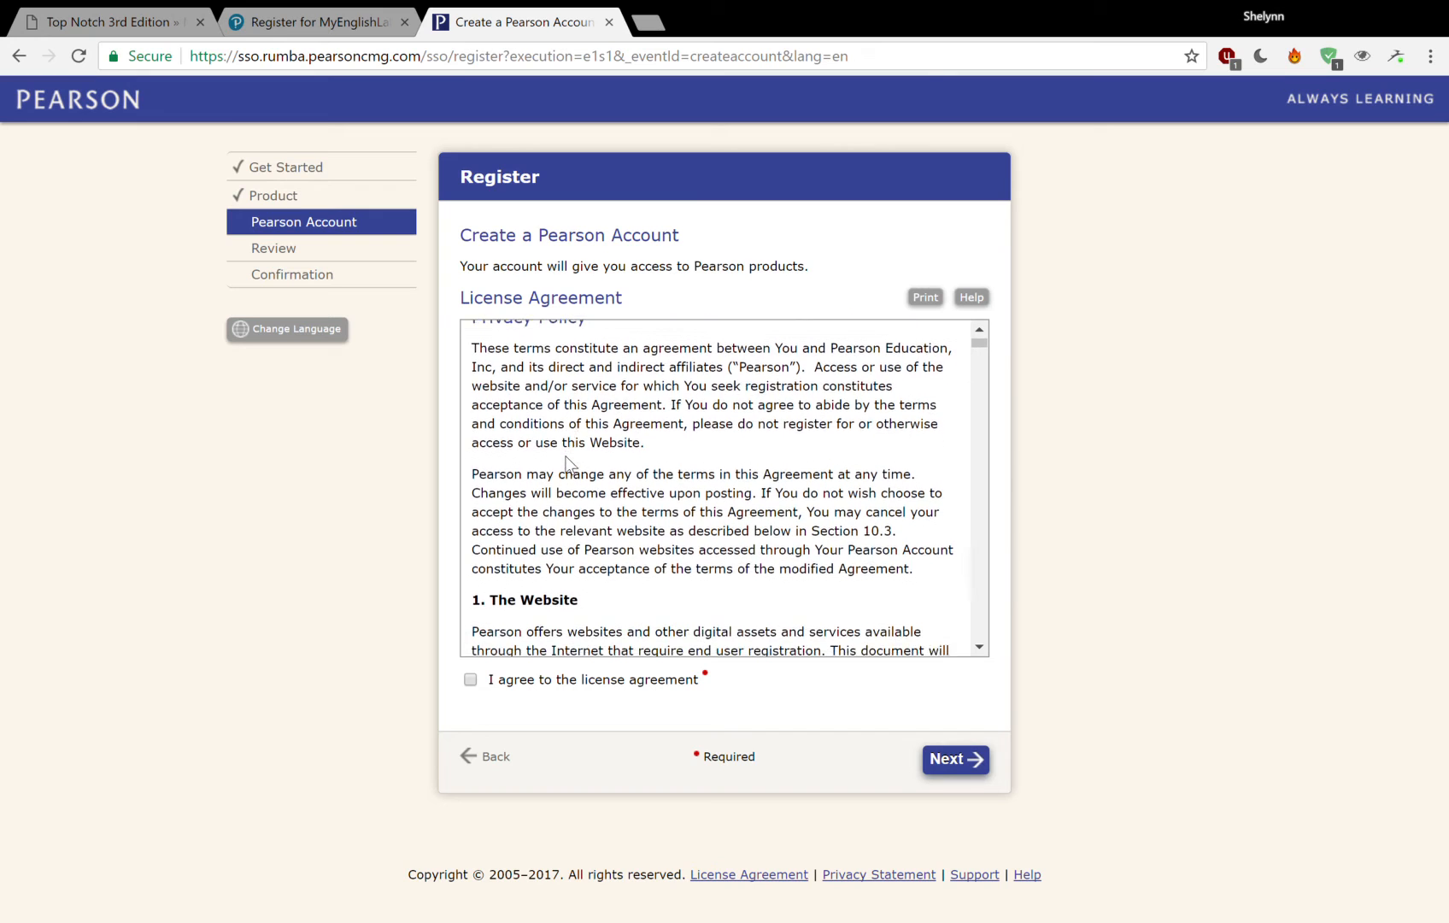
scroll("down", 3)
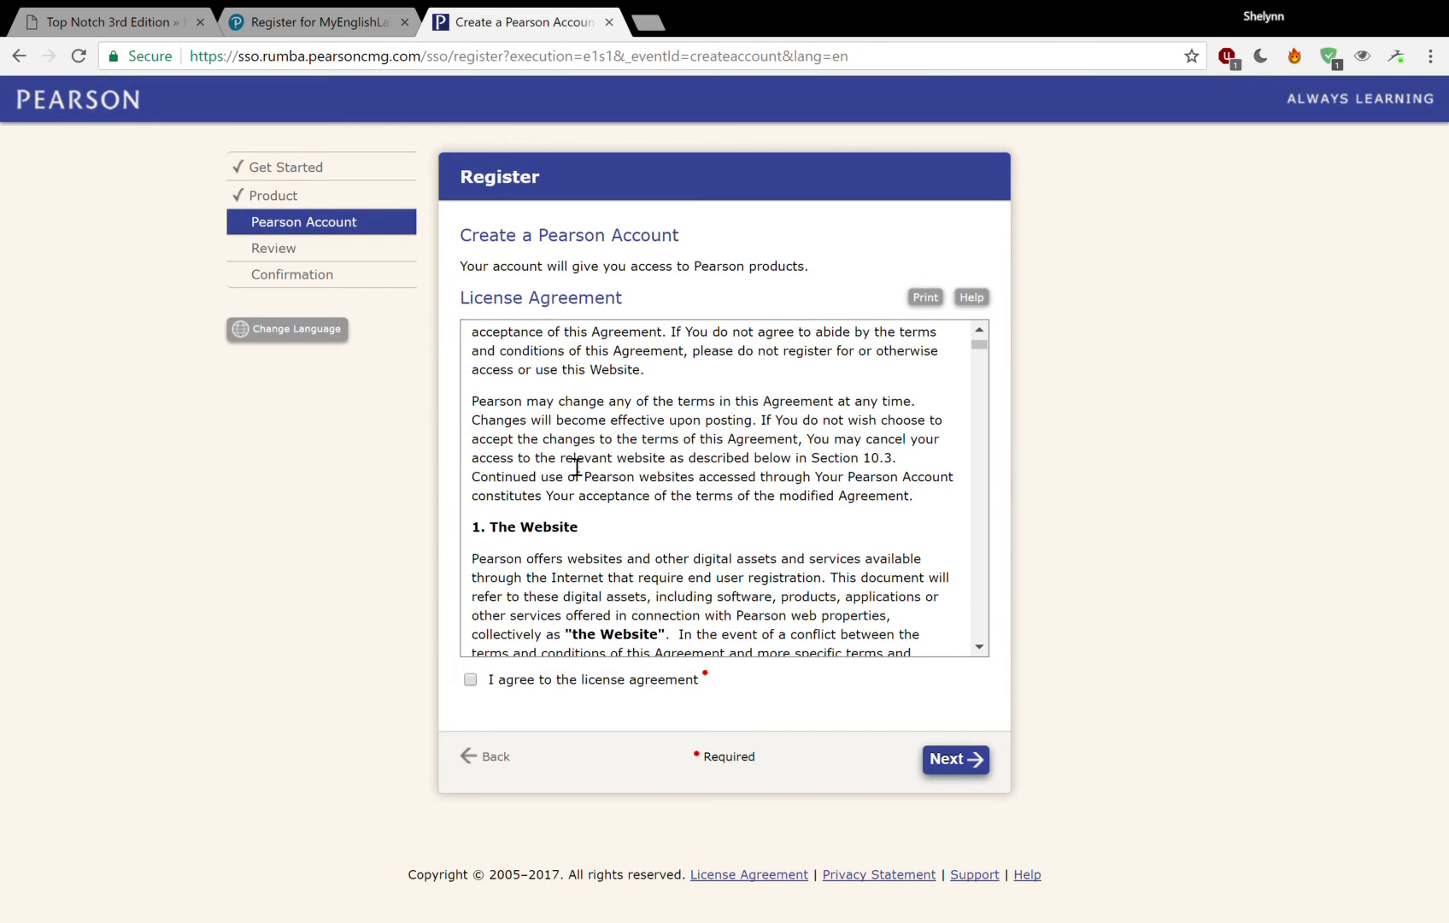
scroll("down", 3)
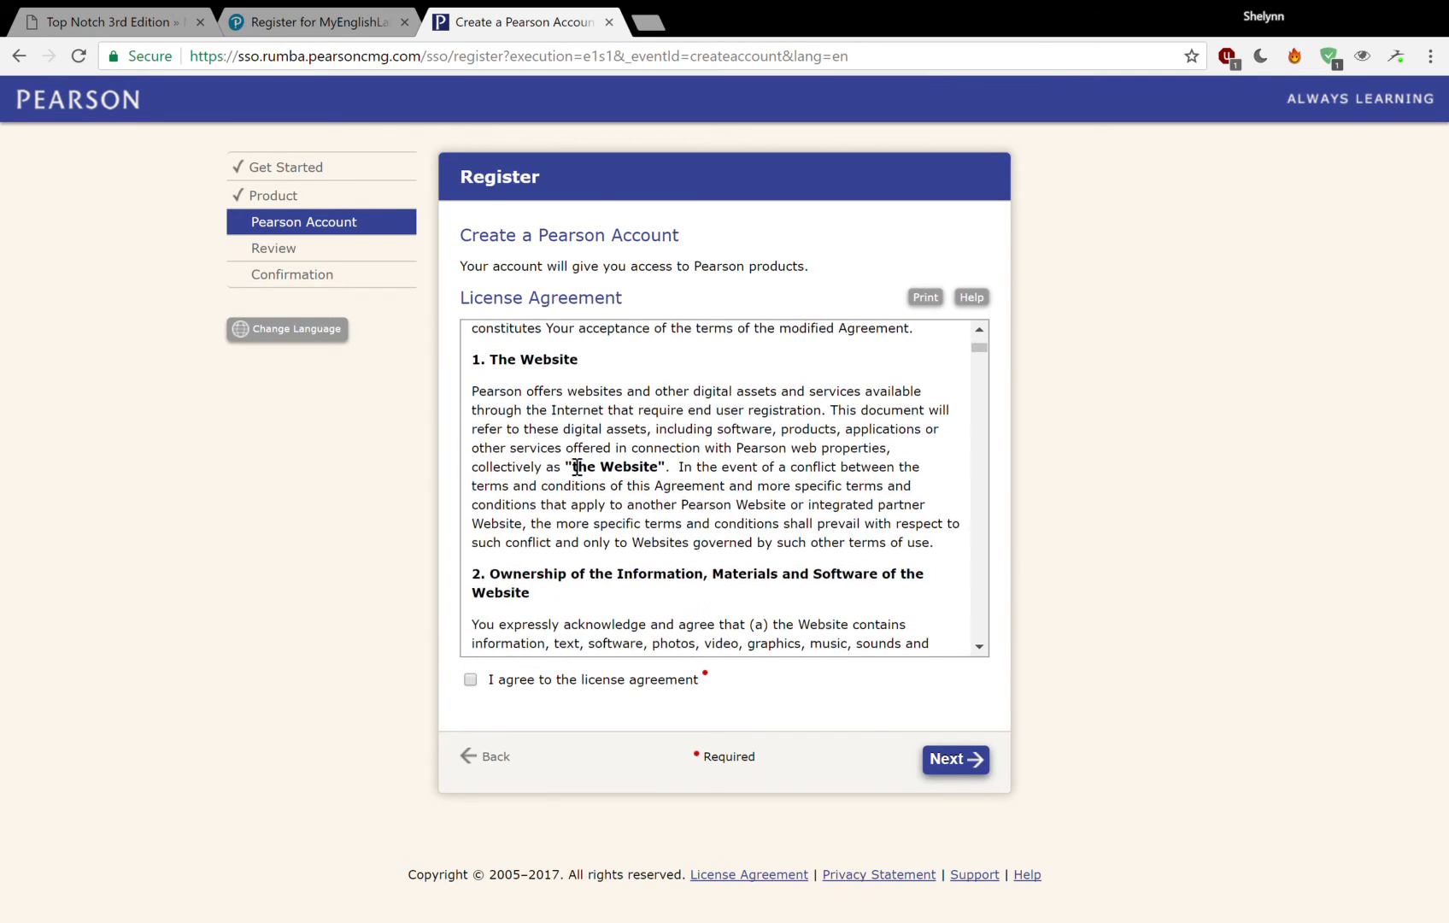
scroll("down", 3)
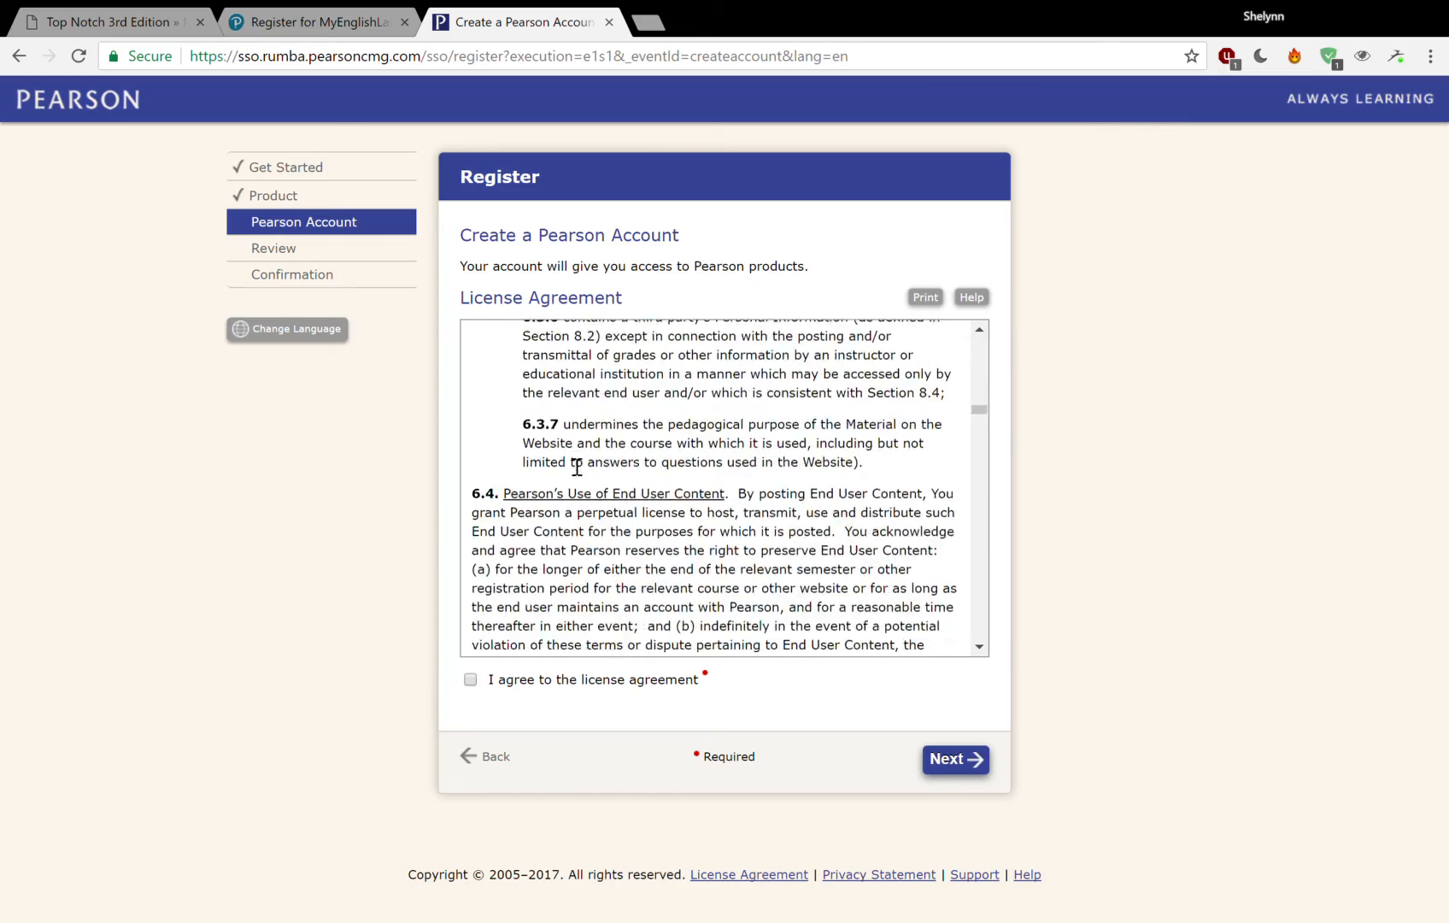
scroll("down", 3)
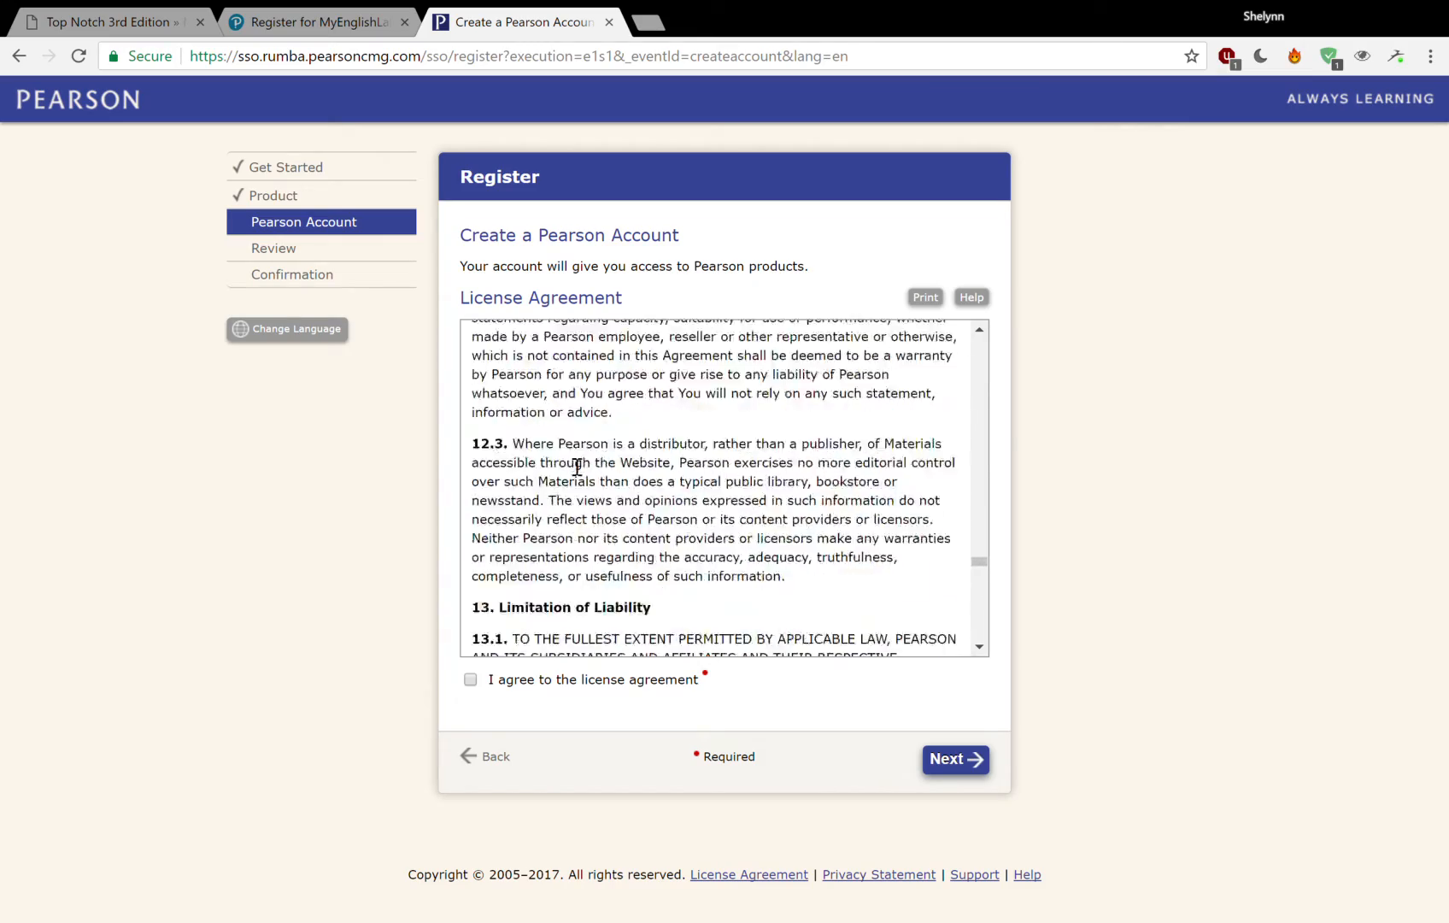
scroll("down", 3)
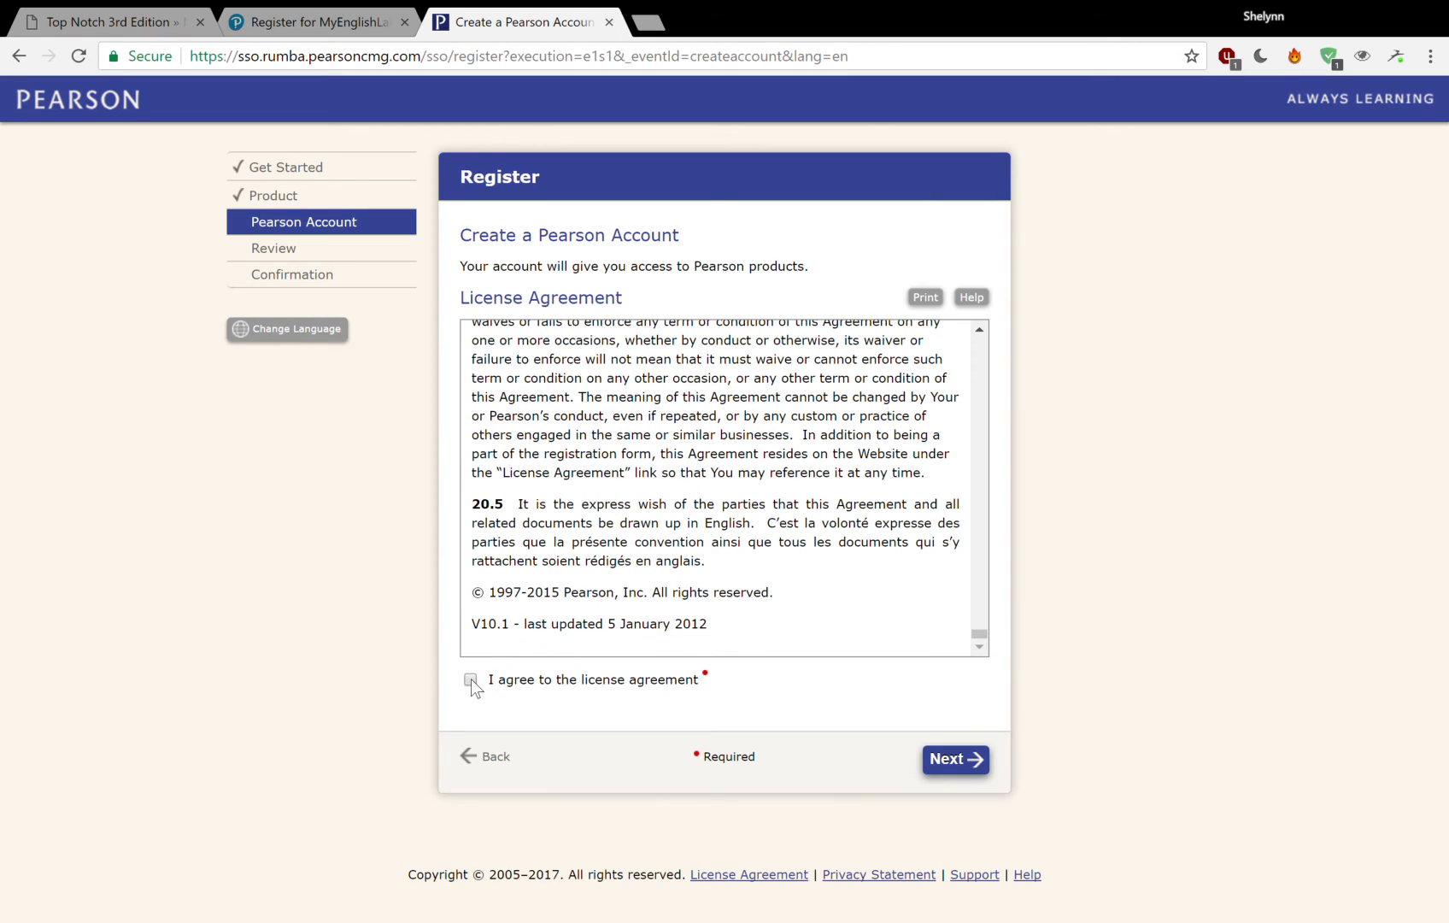
left_click(472, 681)
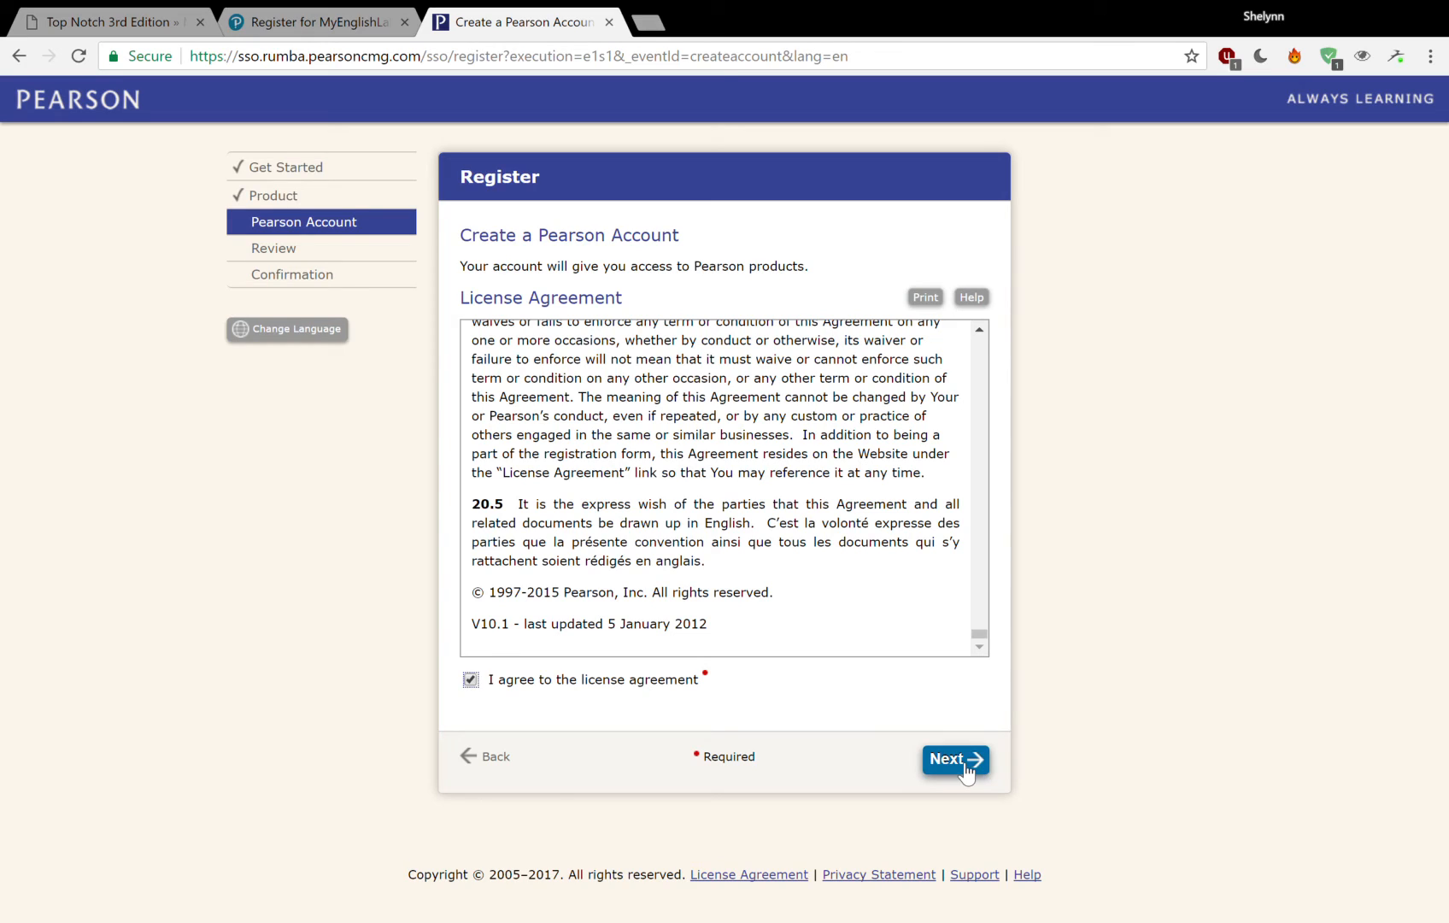
left_click(956, 759)
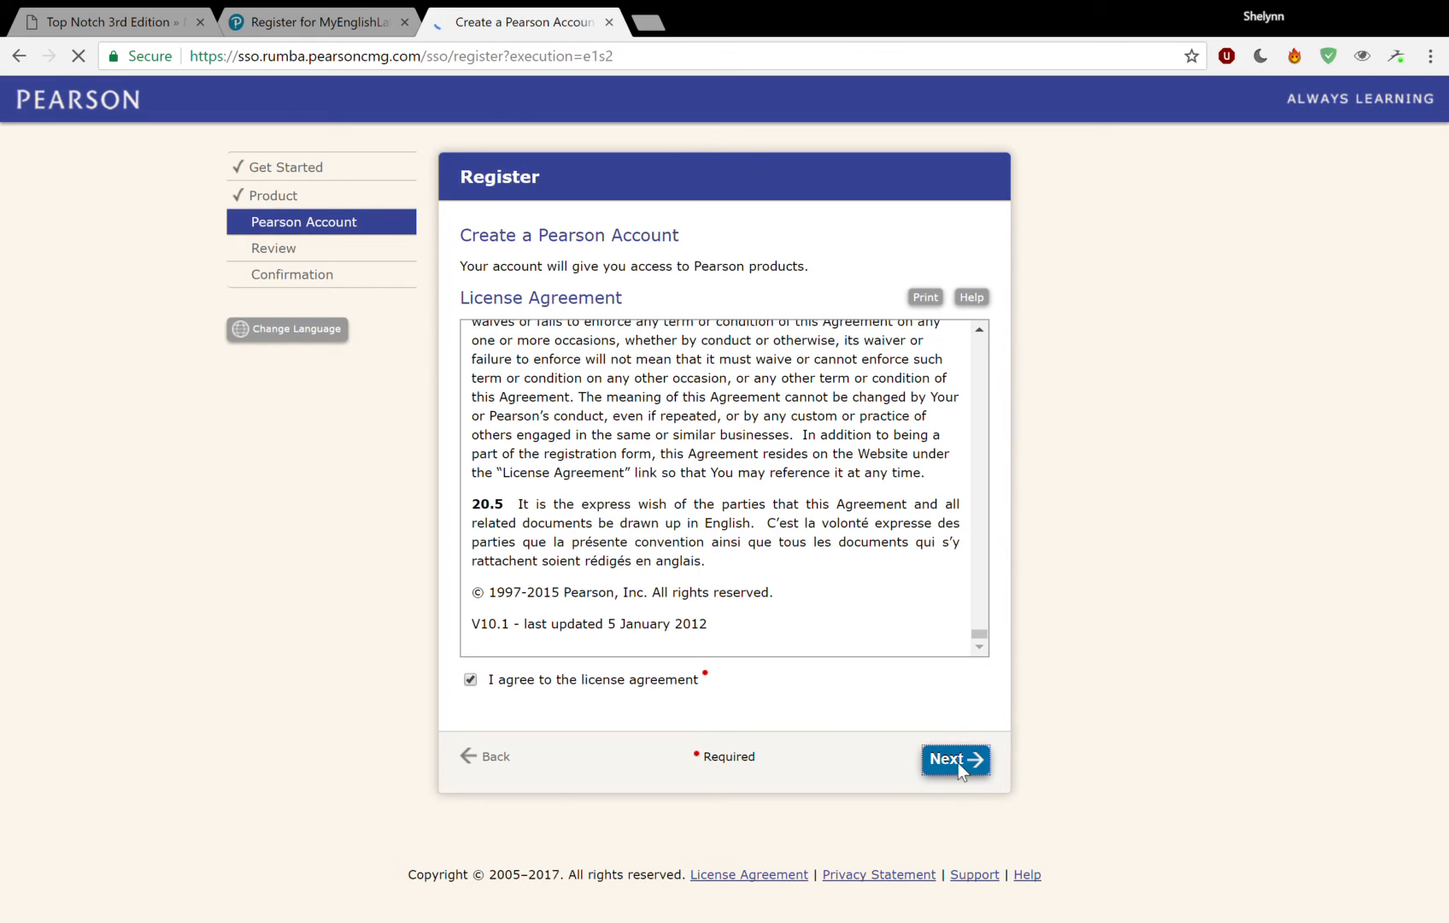
- Enter the email address starting 'Ddireccio' on the Create a Pearson Account form
left_click(955, 759)
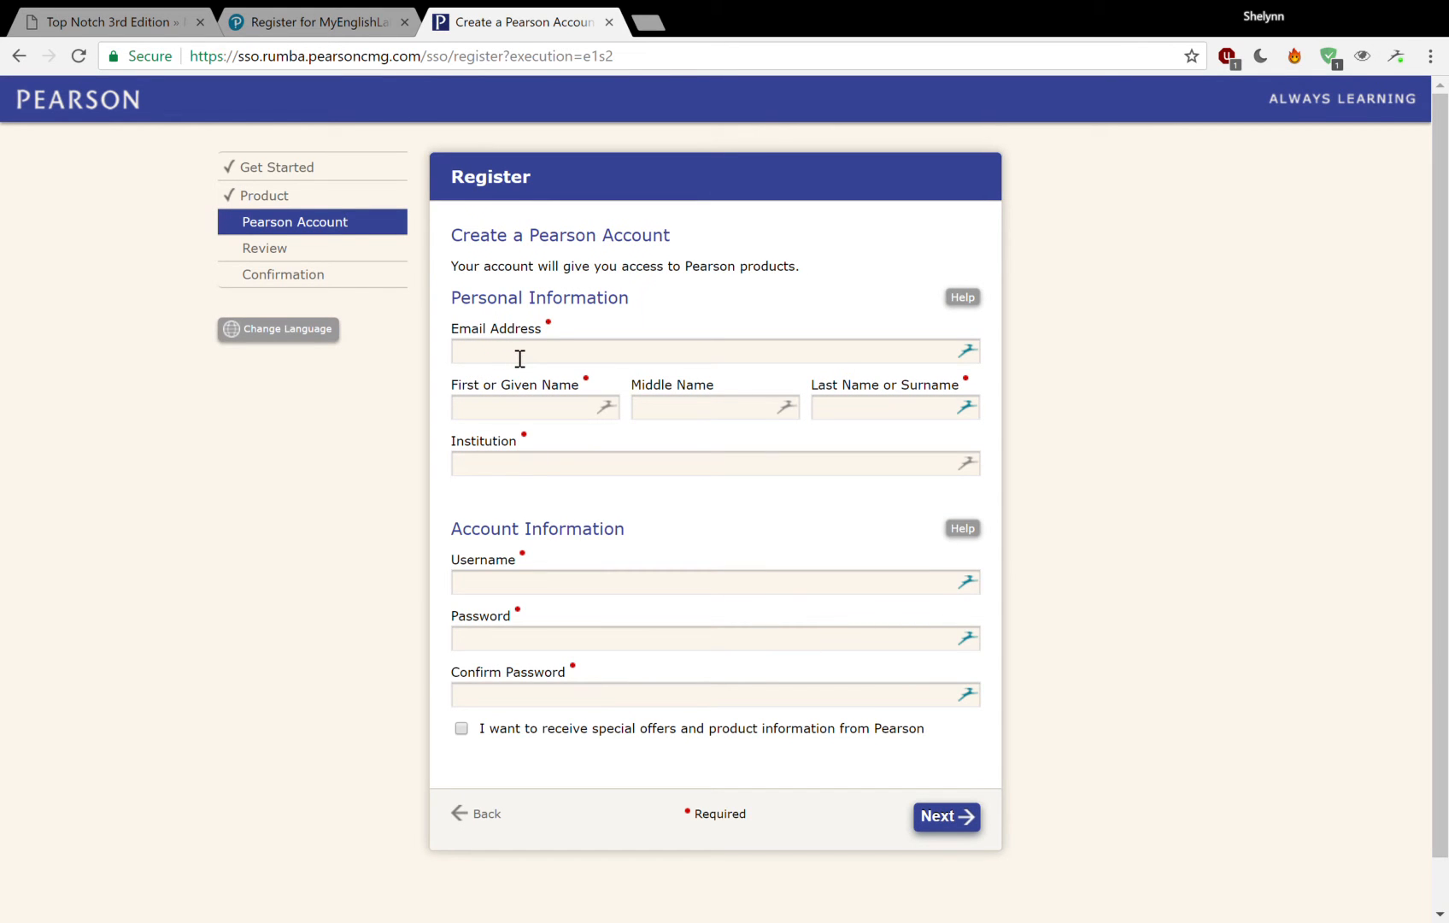
left_click(714, 350)
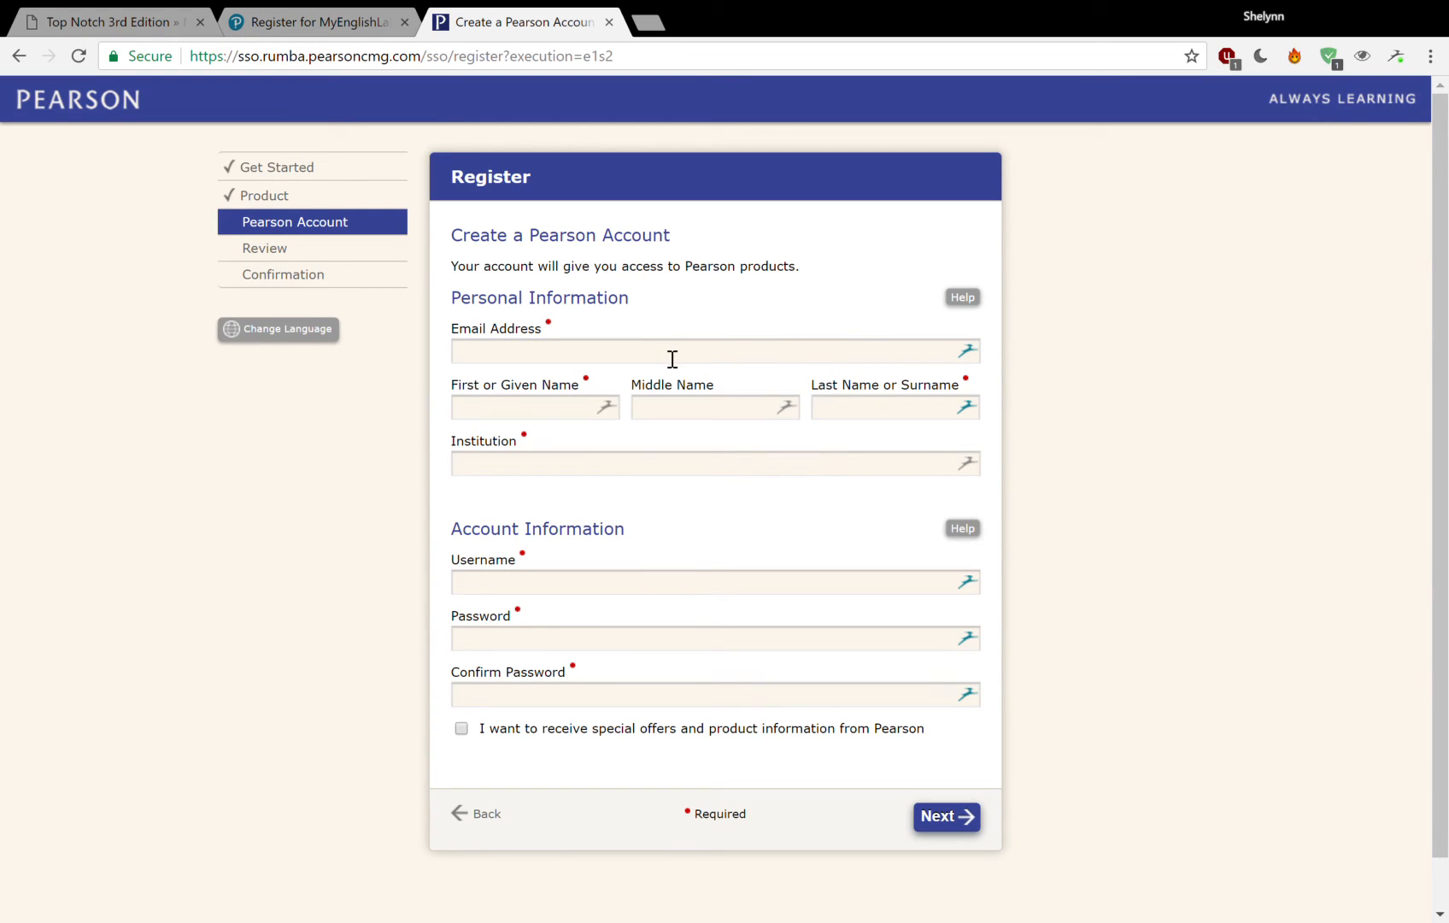
left_click(714, 352)
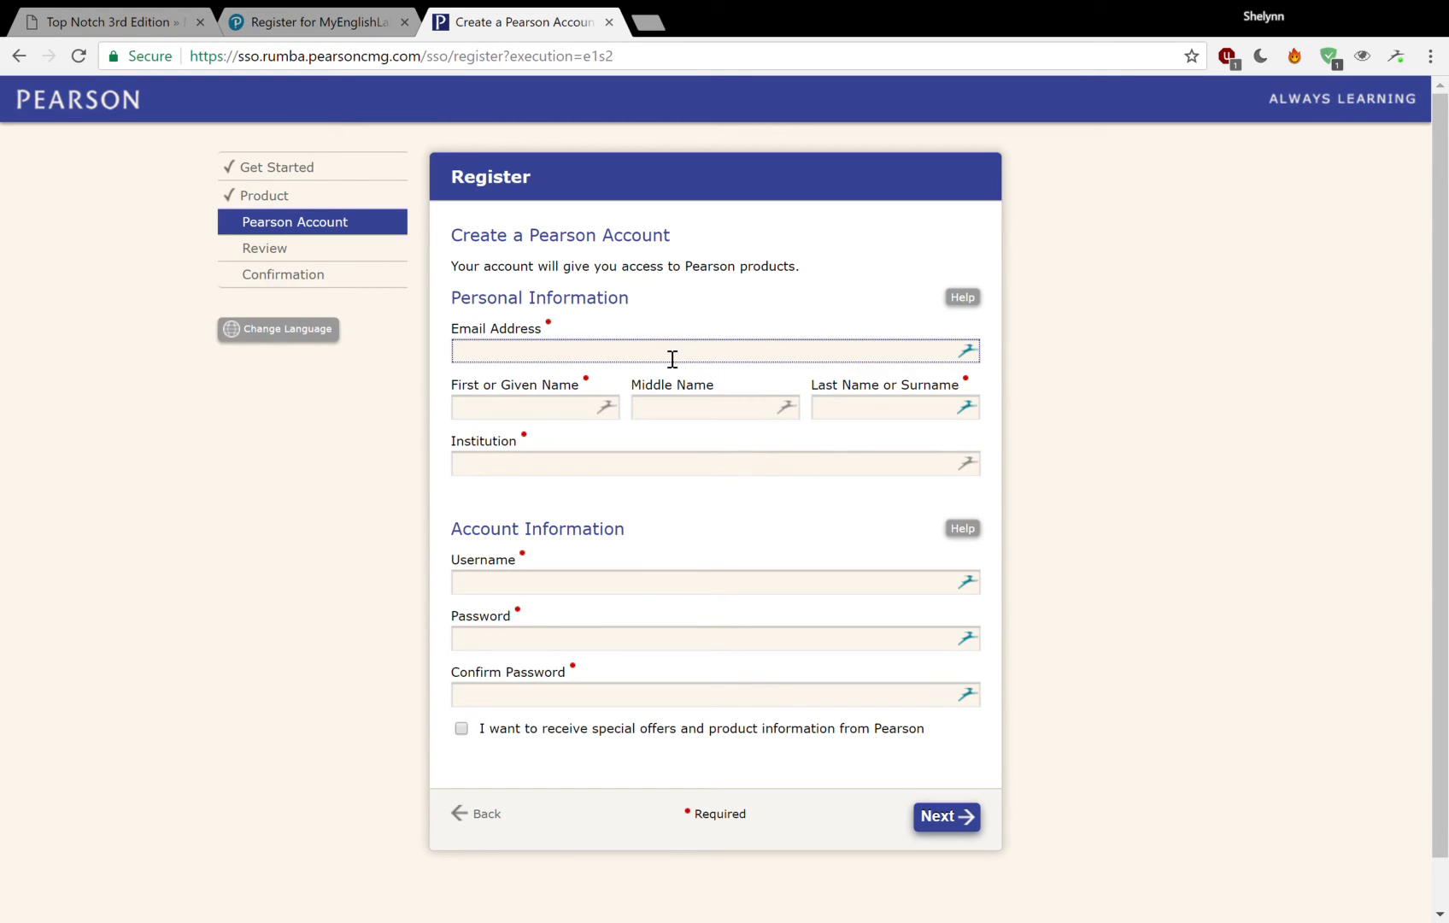
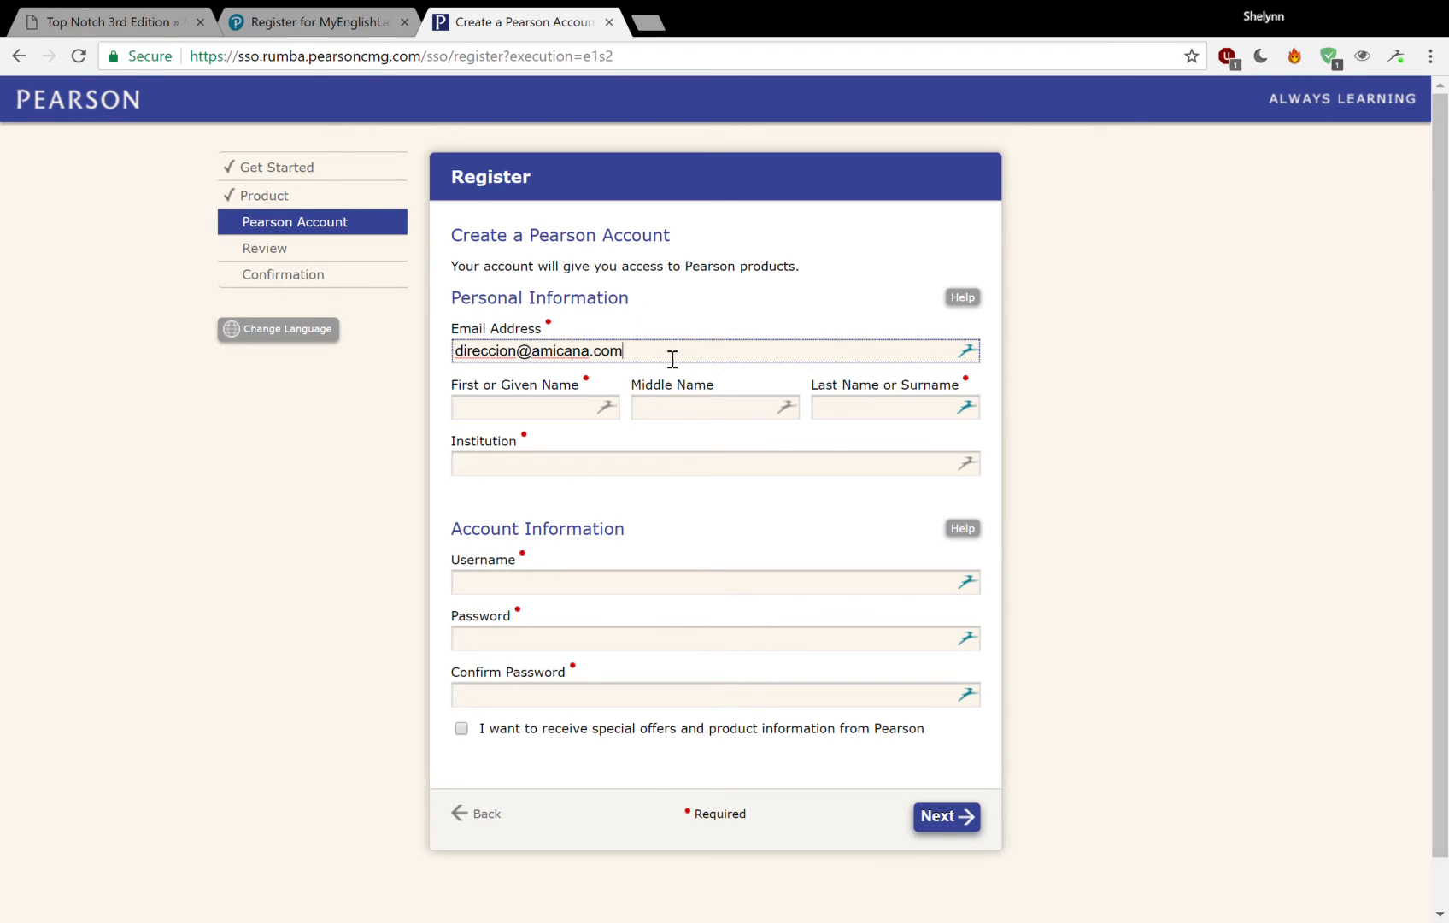
left_click(534, 406)
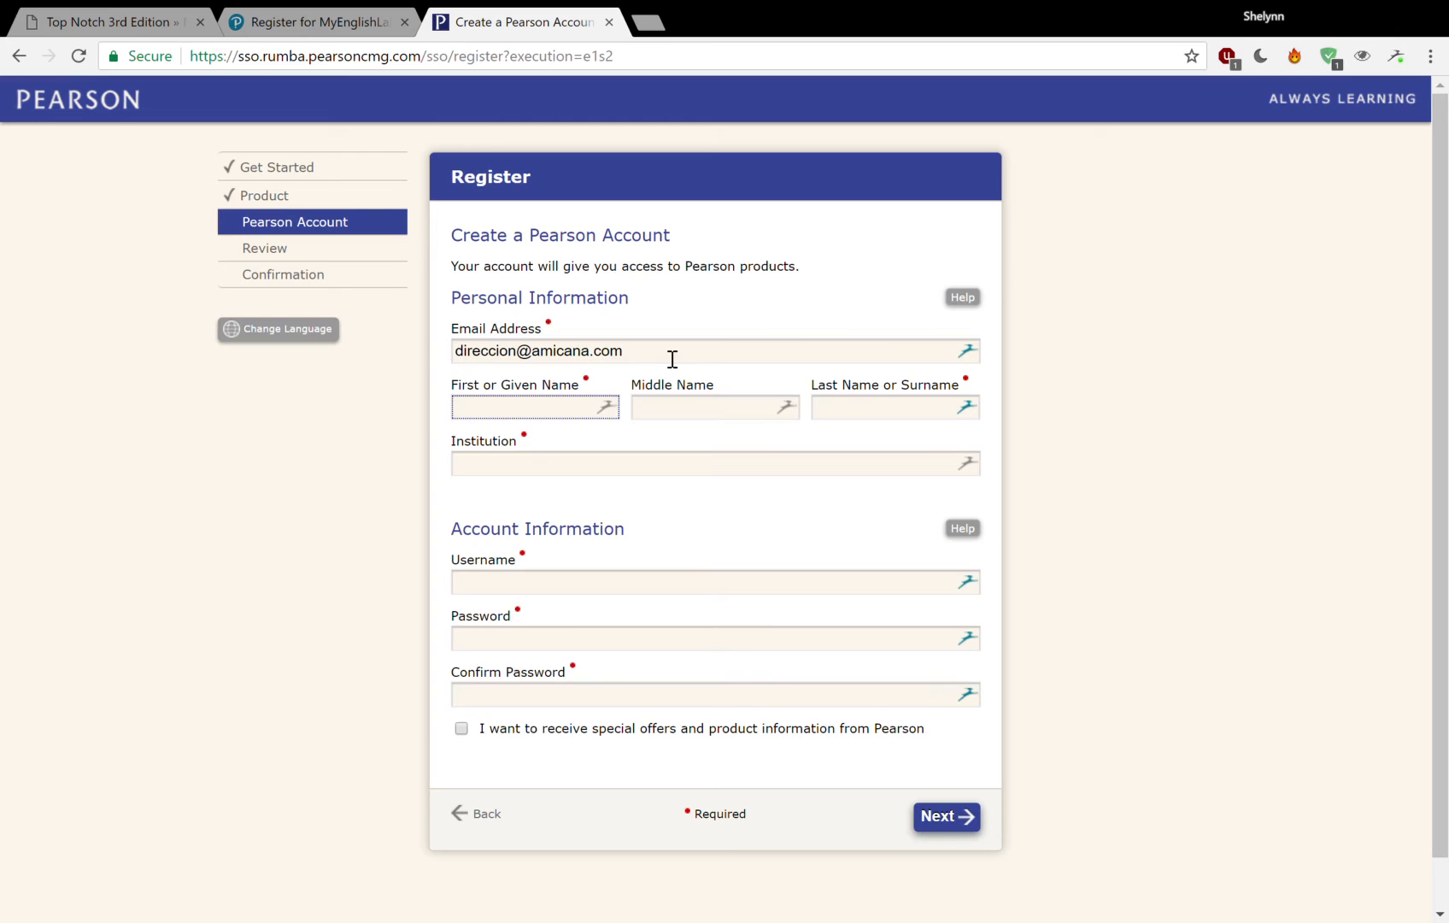
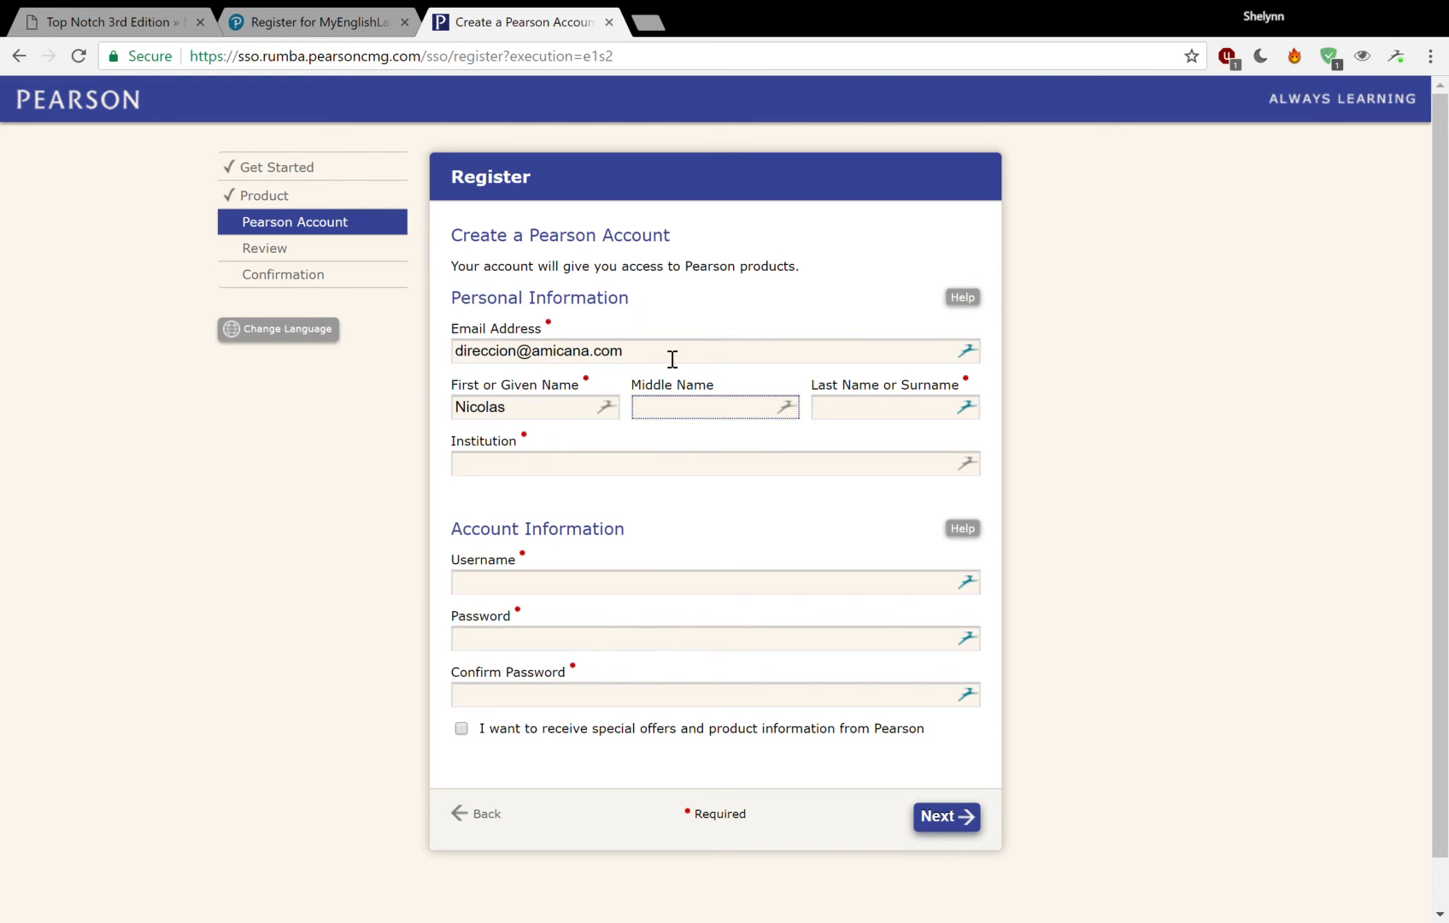
left_click(894, 406)
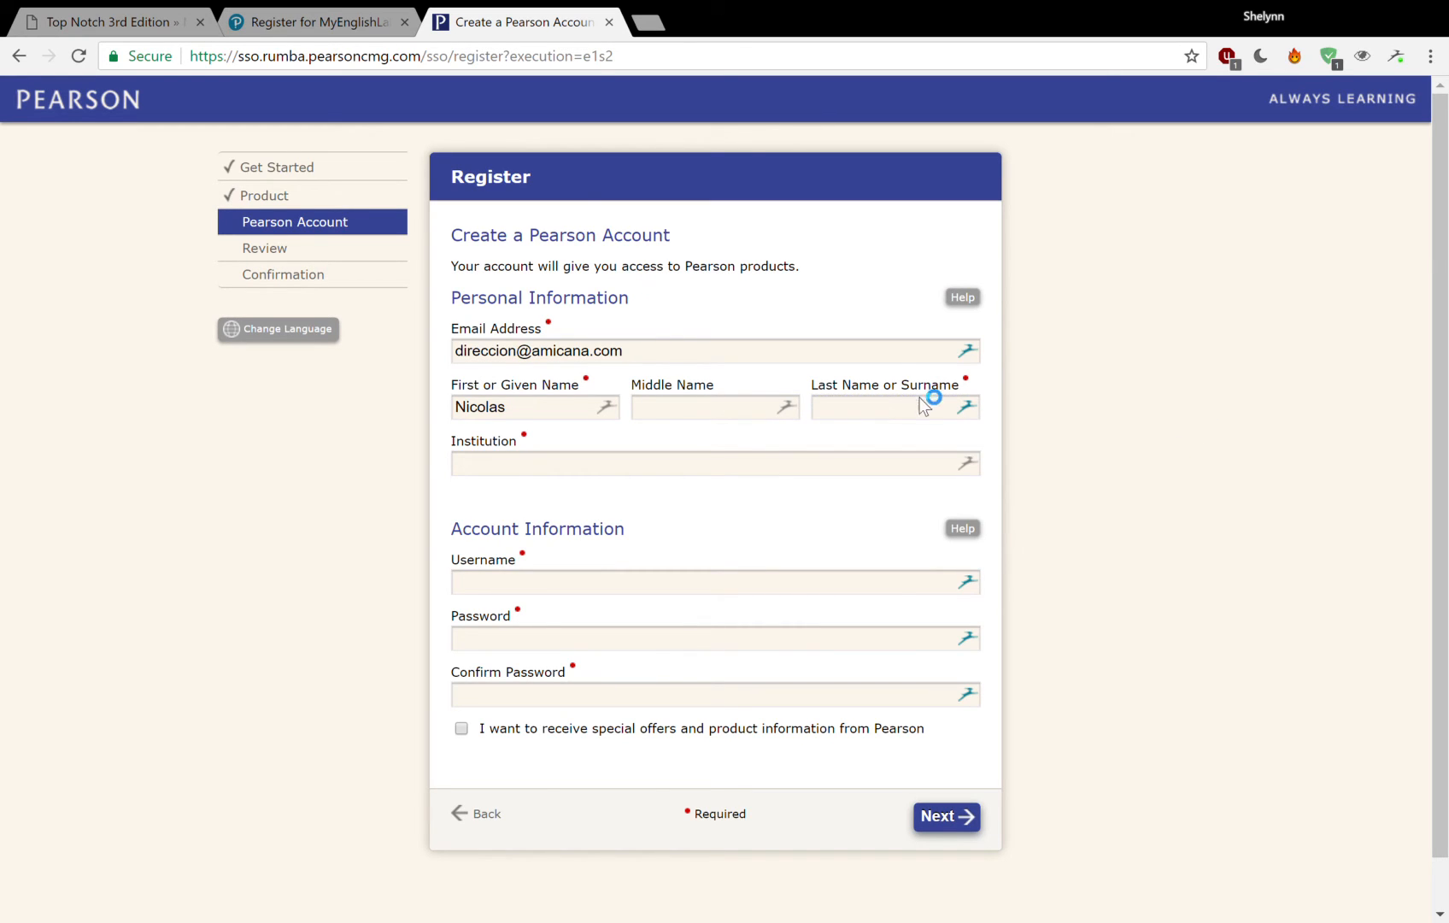
left_click(887, 406)
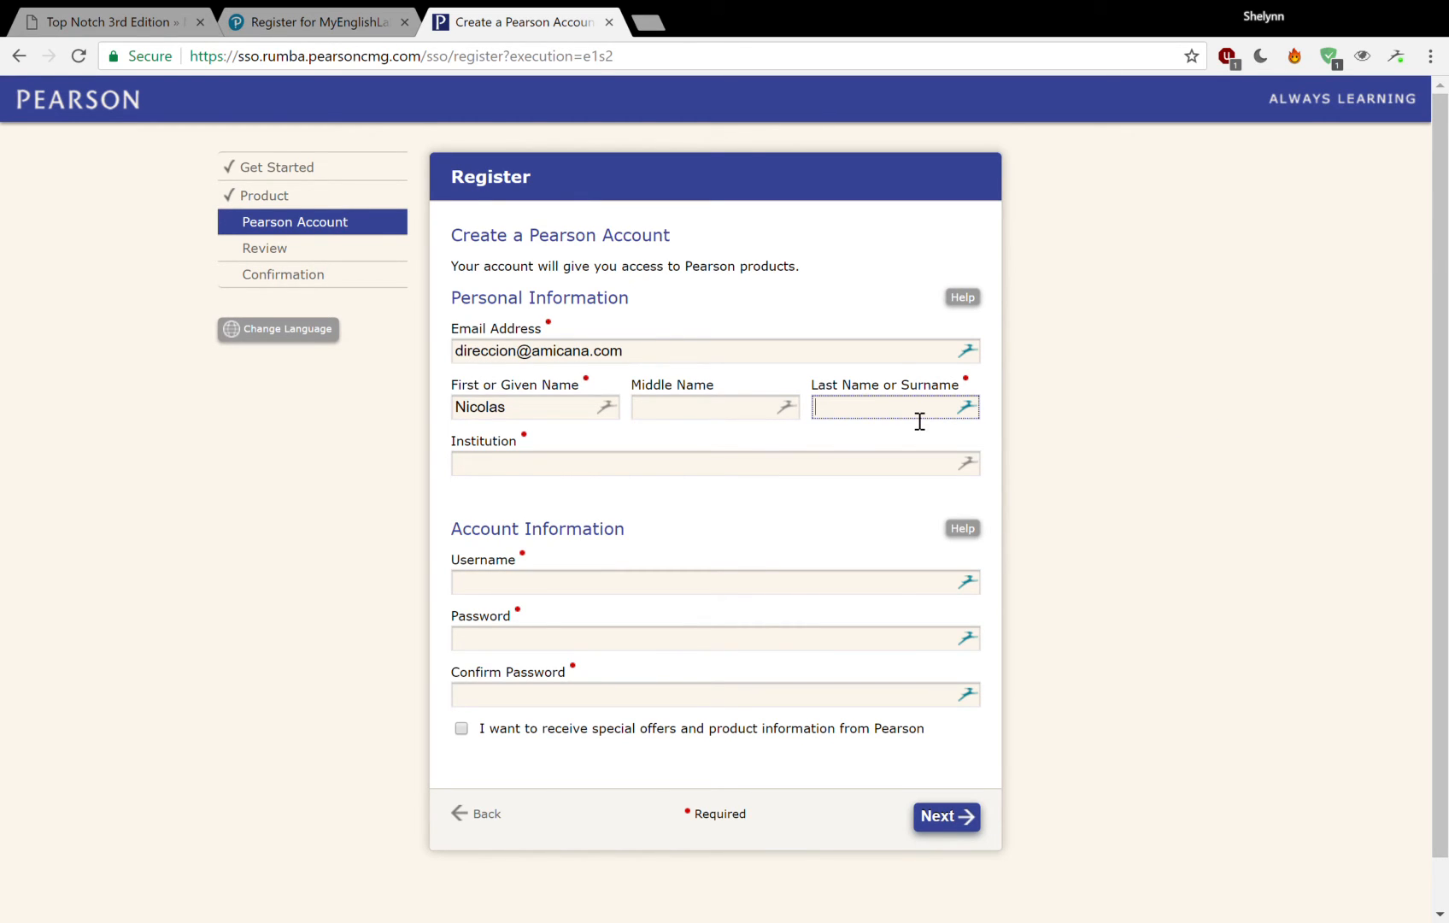
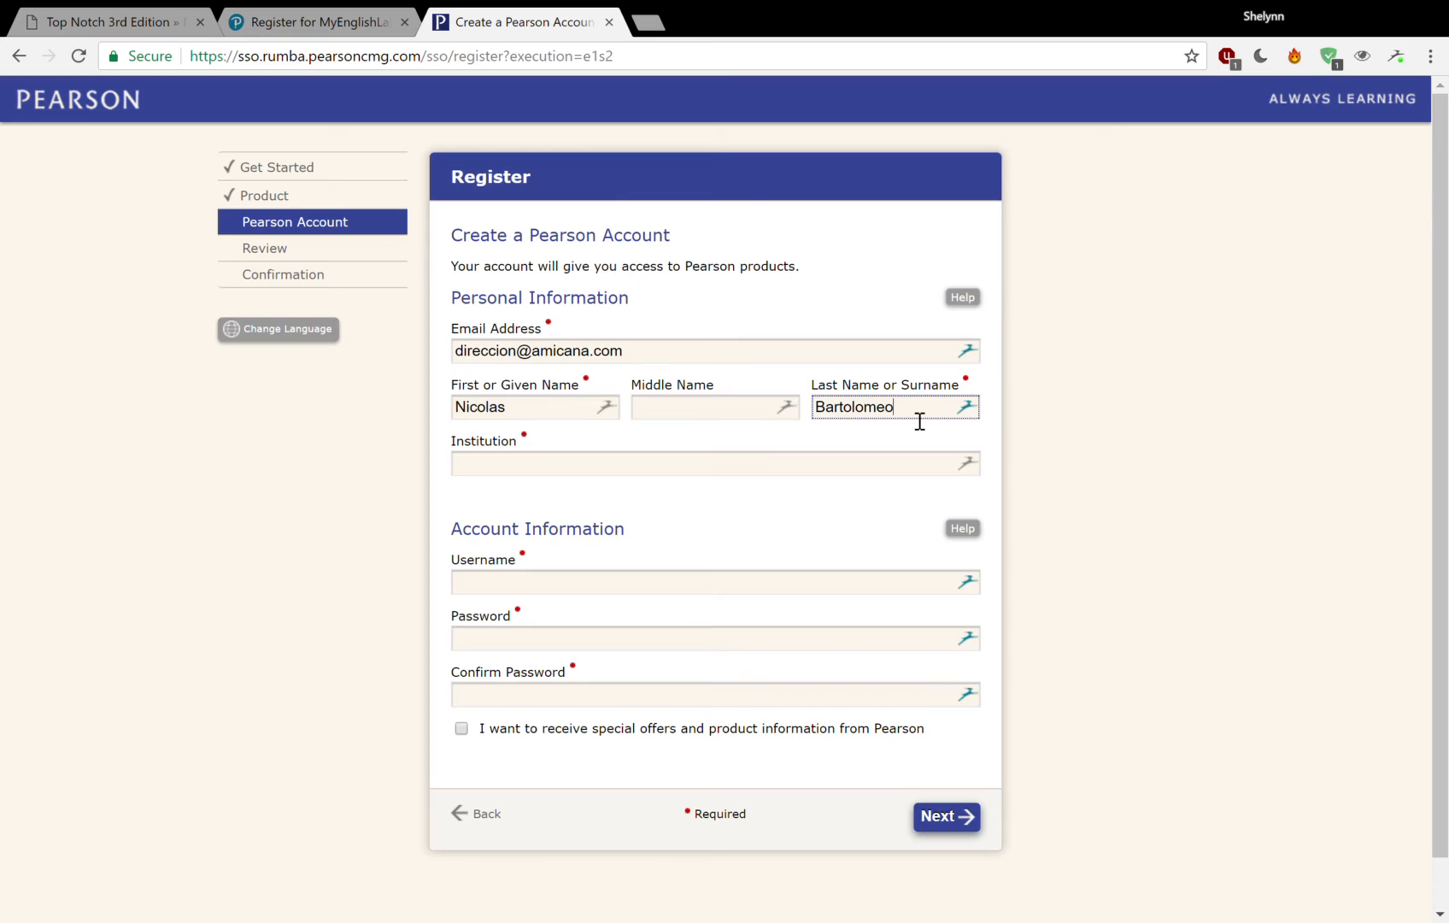
left_click(715, 463)
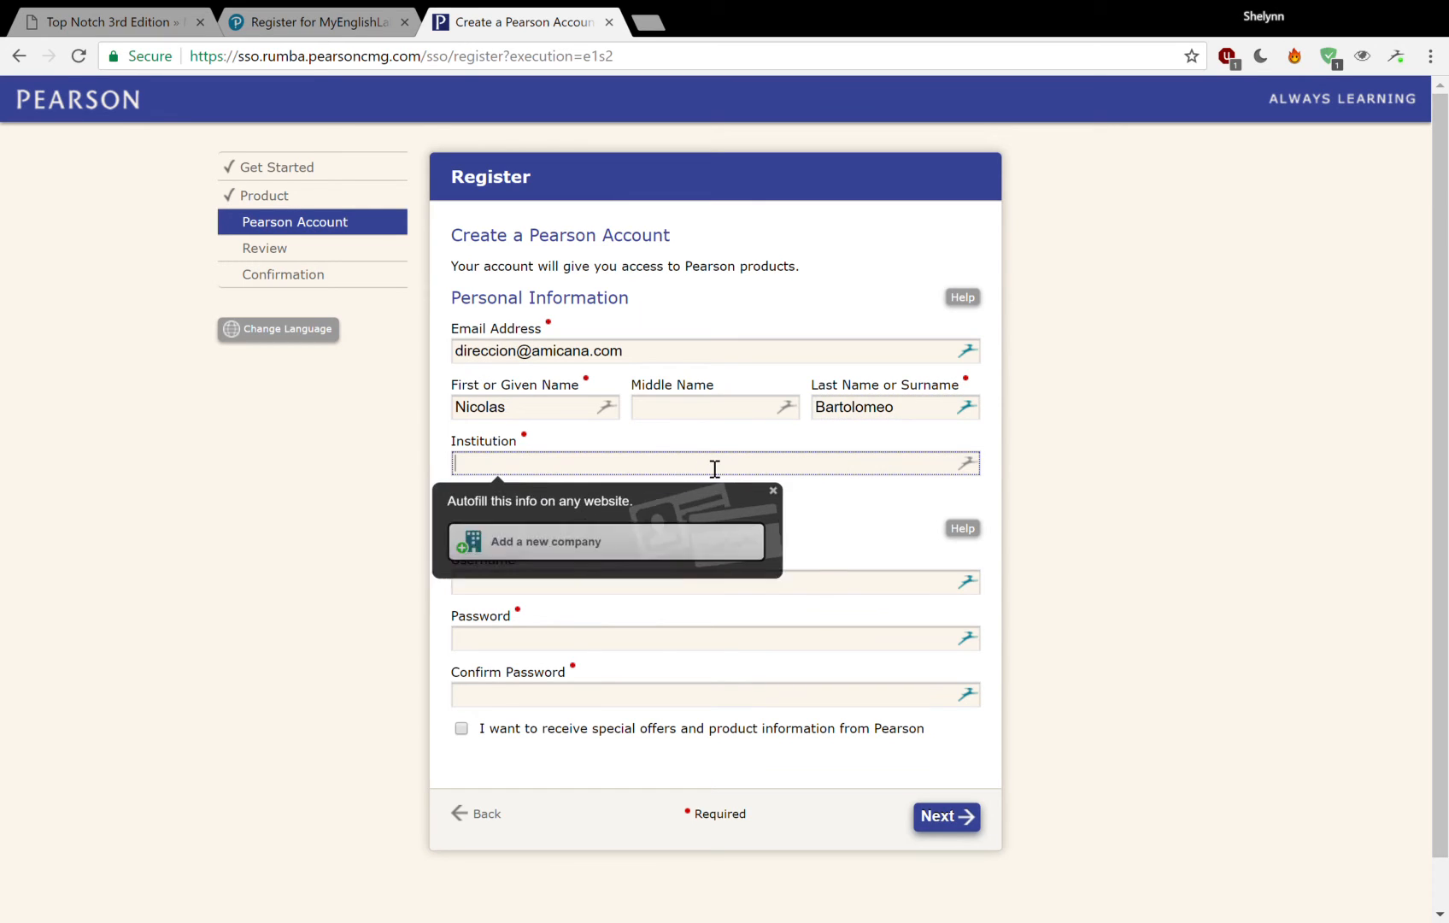
- Enter institution AMICANA, a username and a password
type("AMICANA")
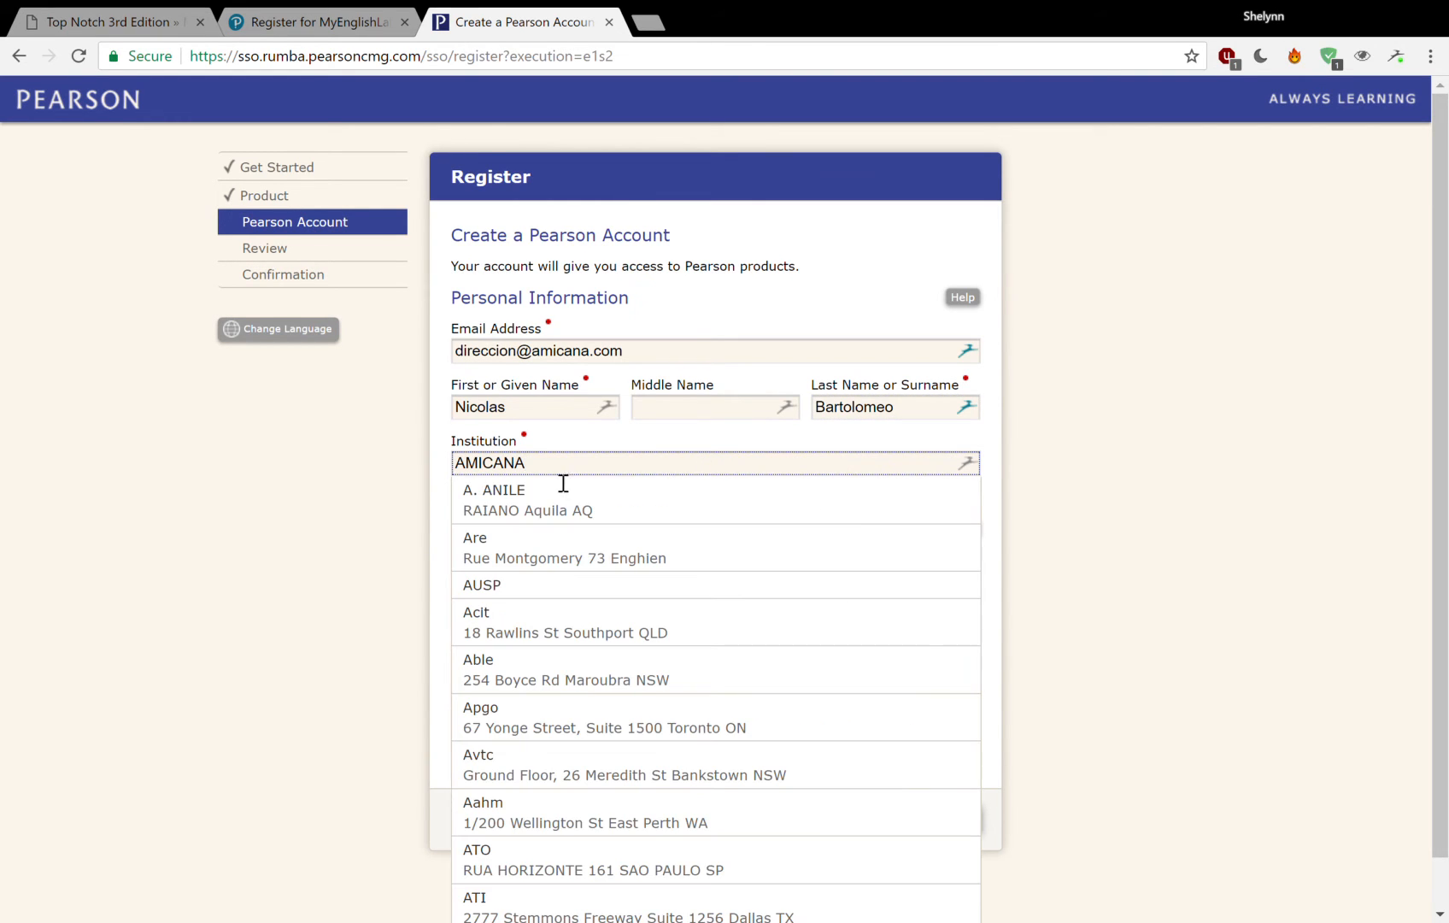
left_click(491, 463)
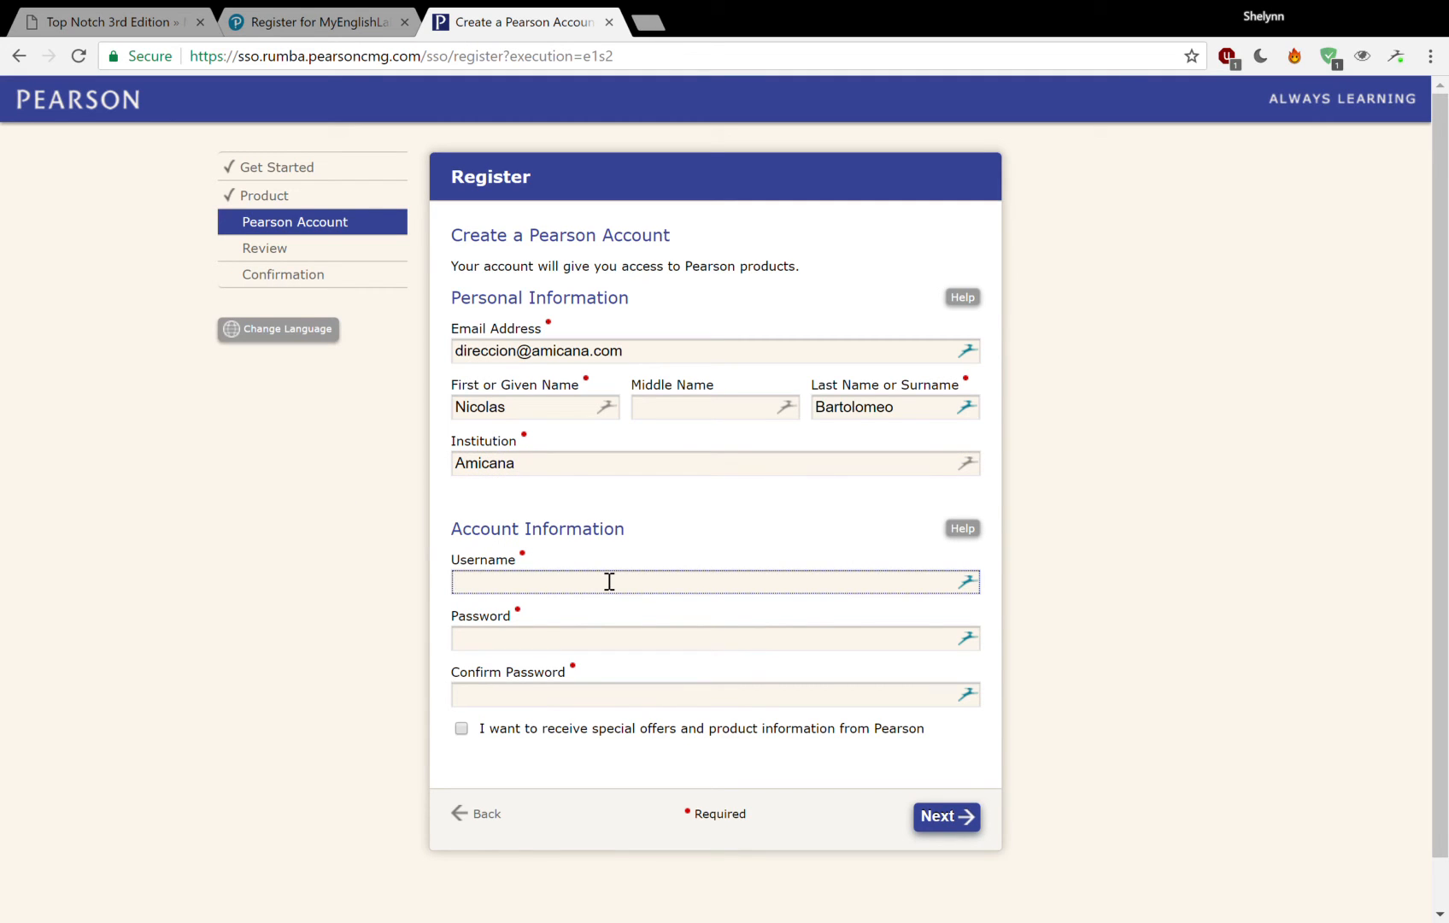
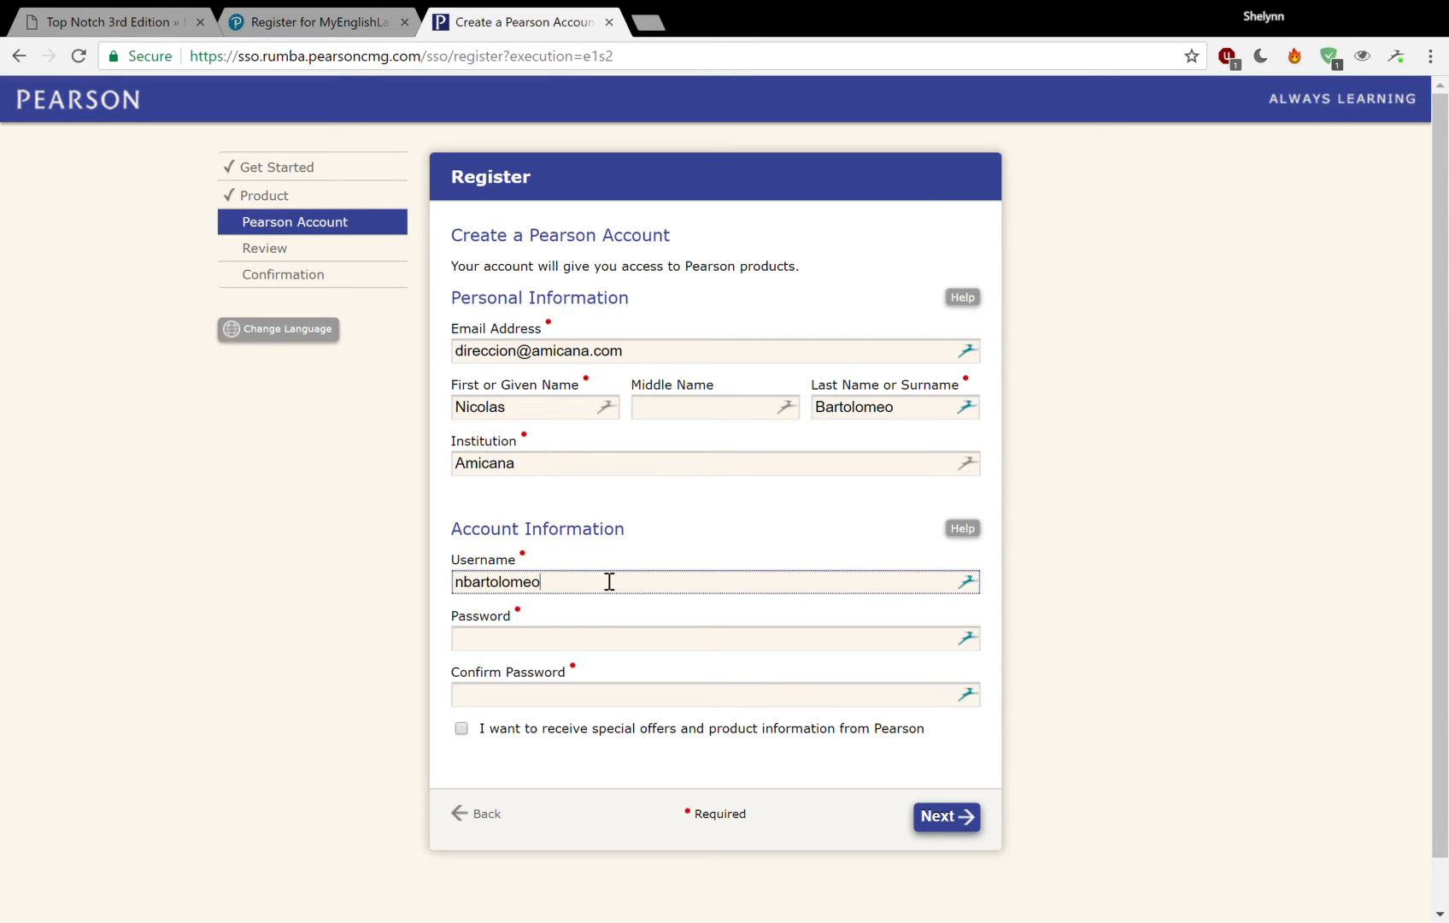
left_click(714, 638)
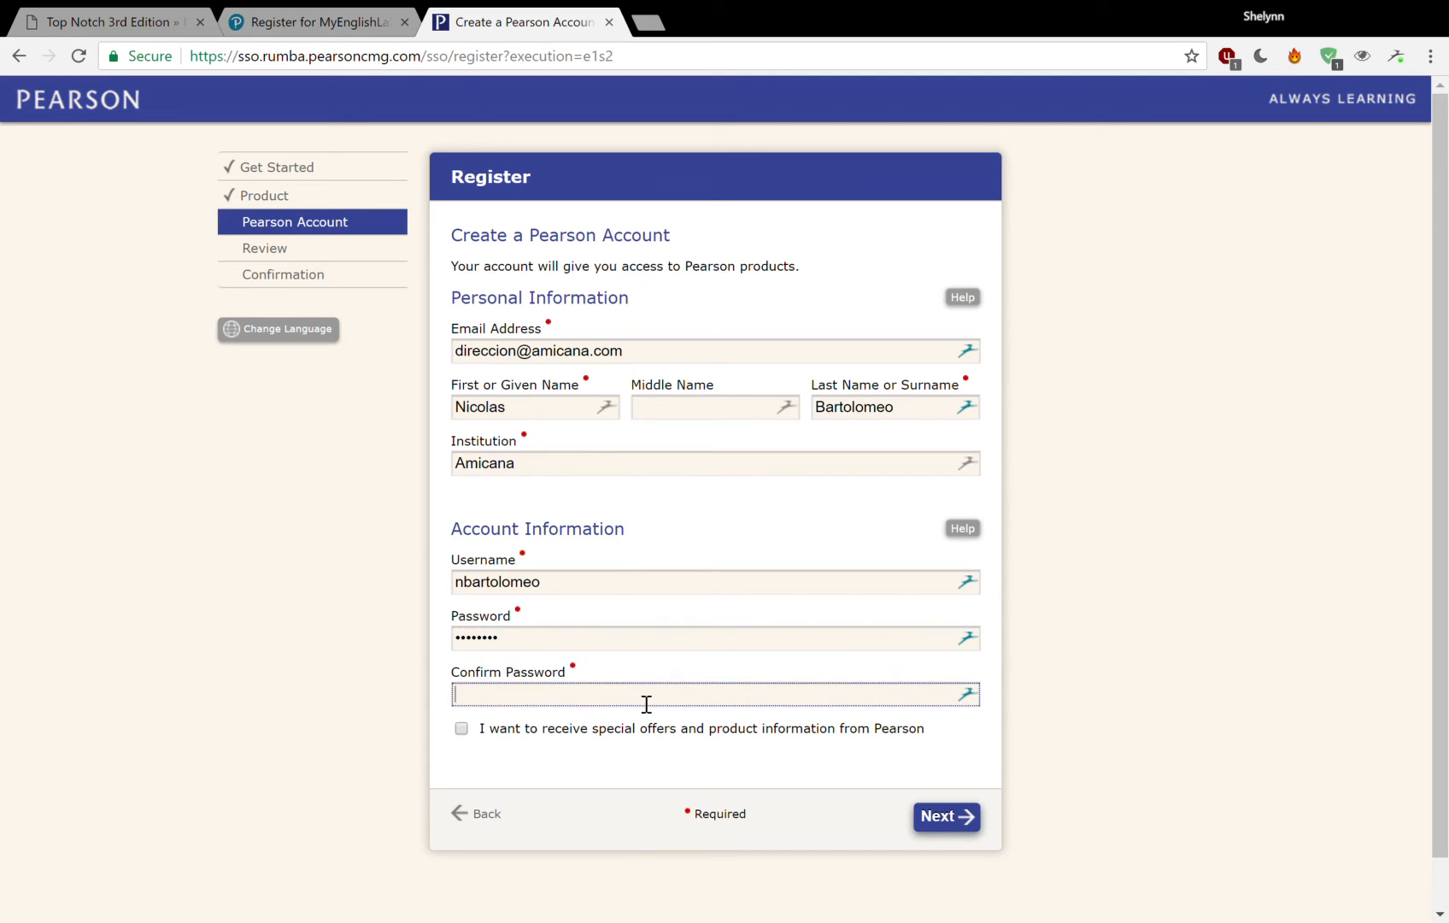
type("••")
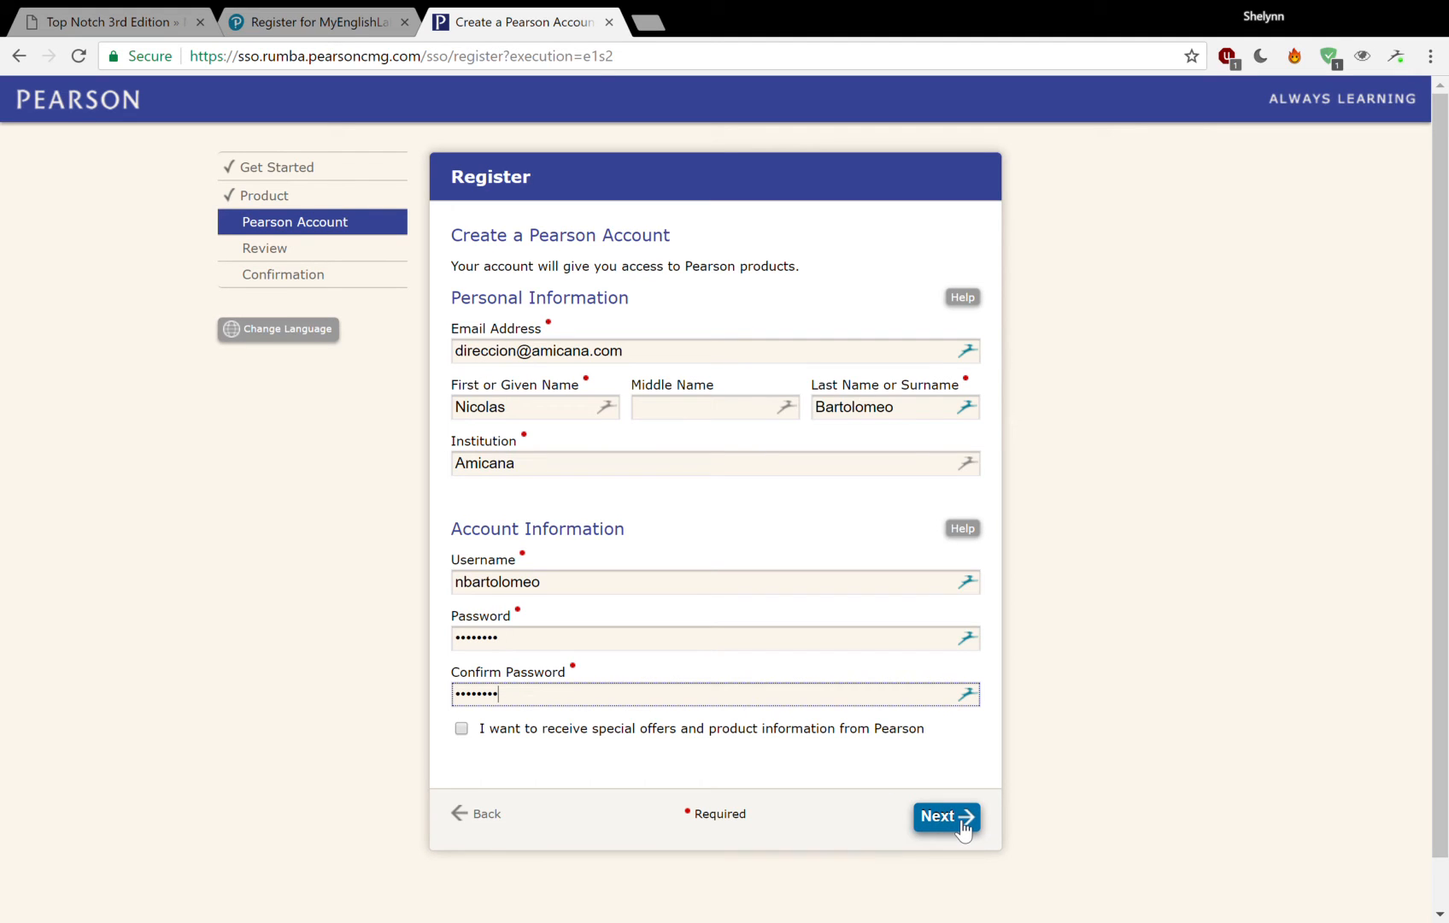
- Submit the account details, retyping the password confirmation after mismatch errors and resubmitting
left_click(945, 815)
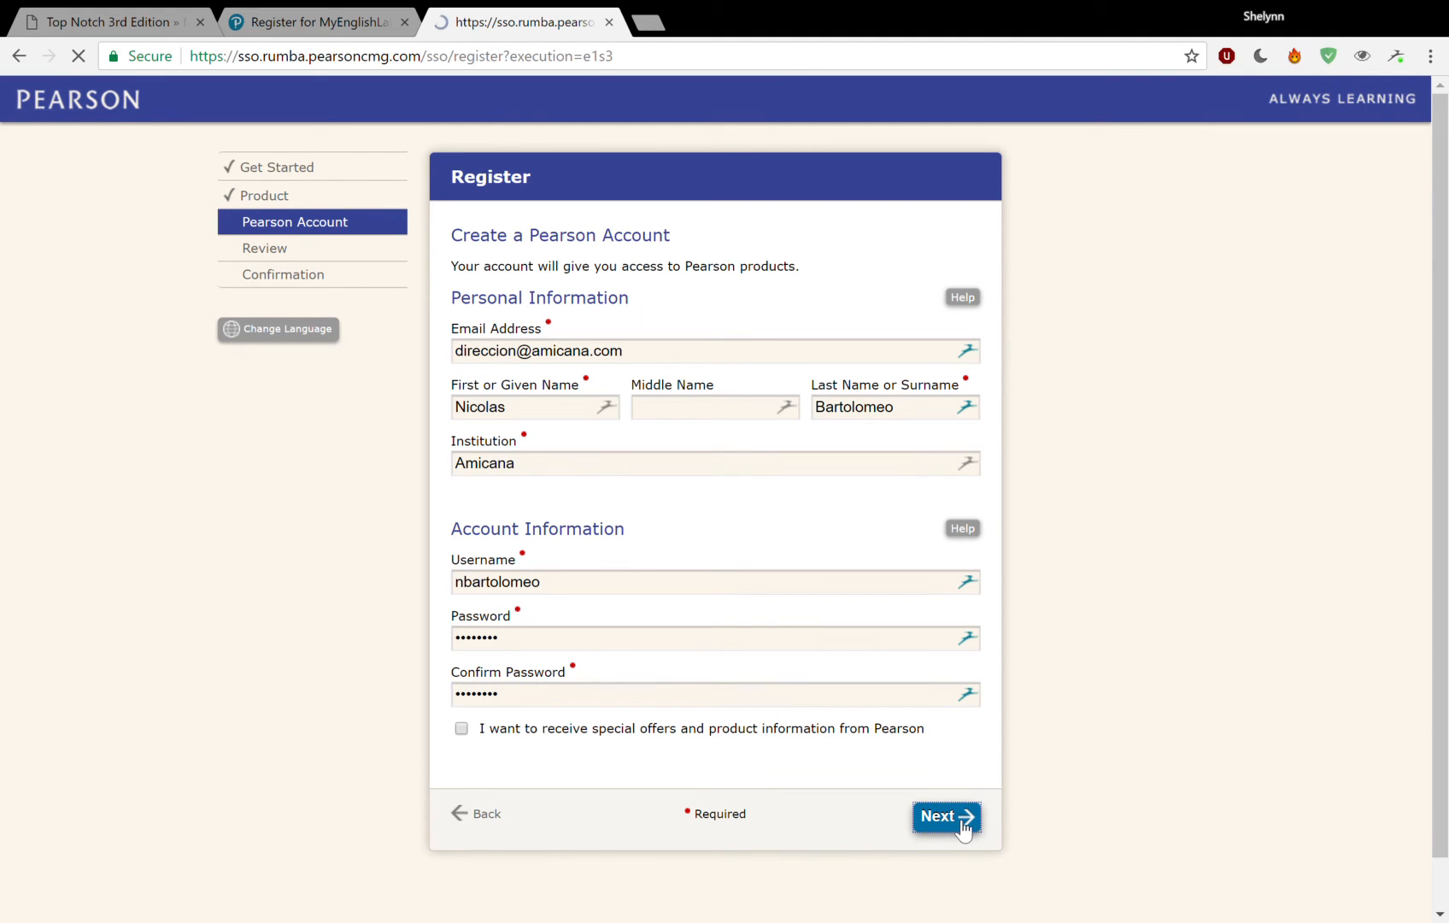
left_click(946, 816)
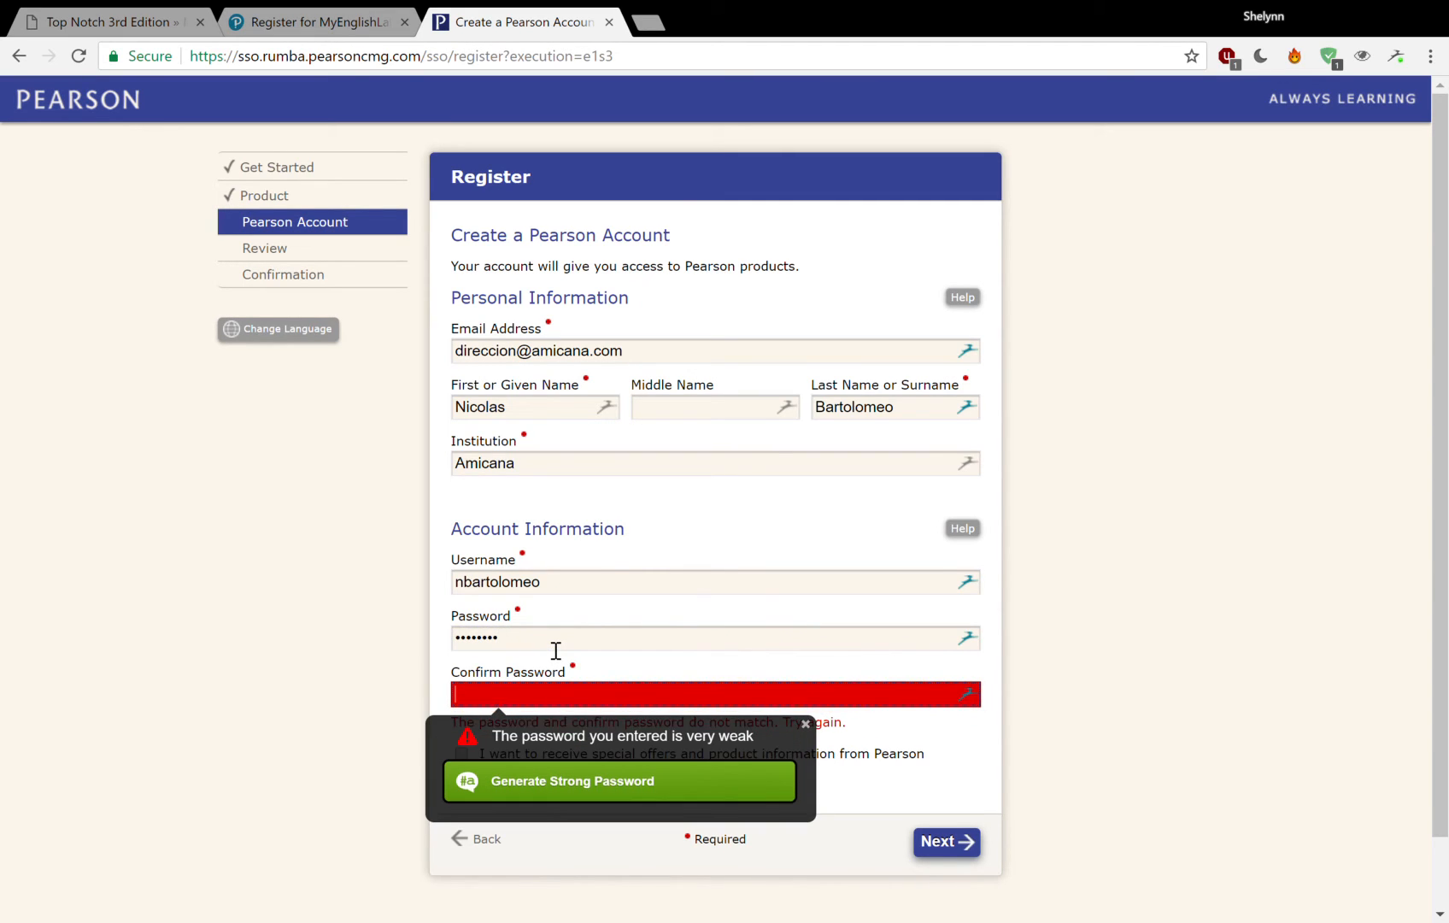
type("••")
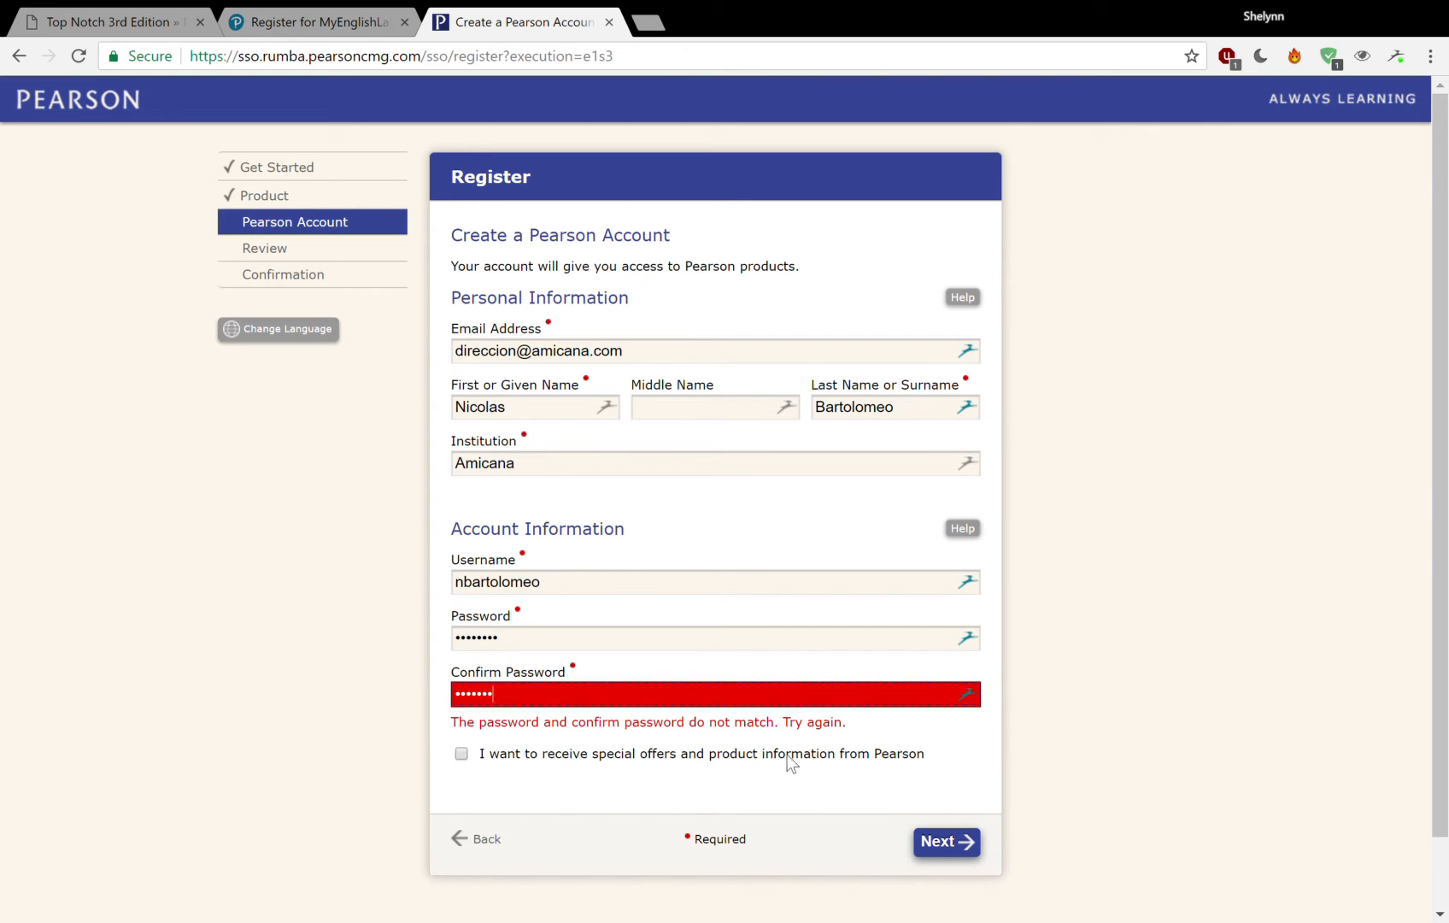
left_click(945, 840)
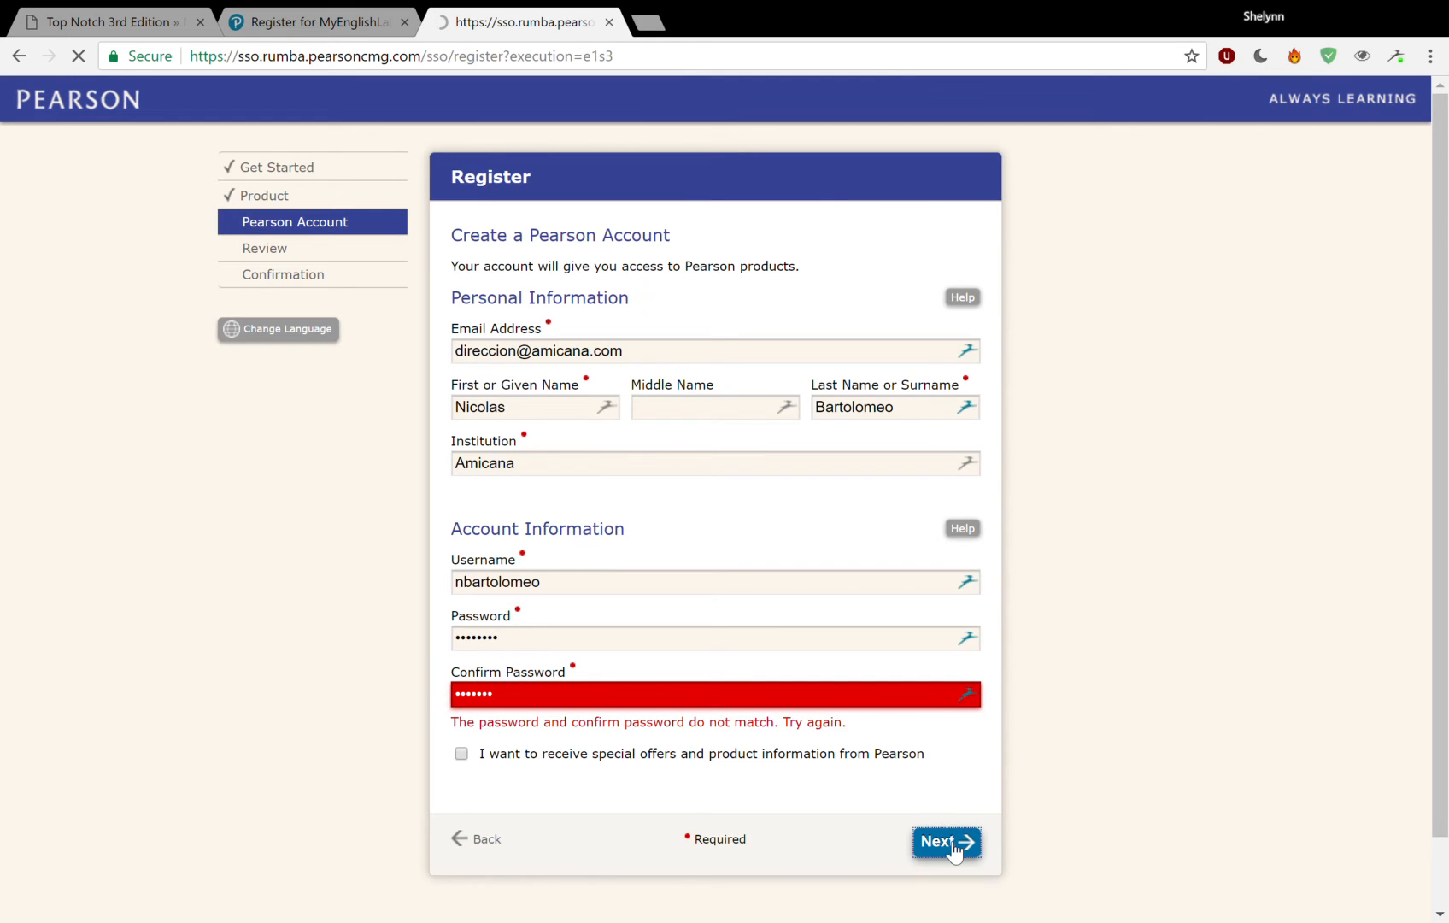
left_click(947, 842)
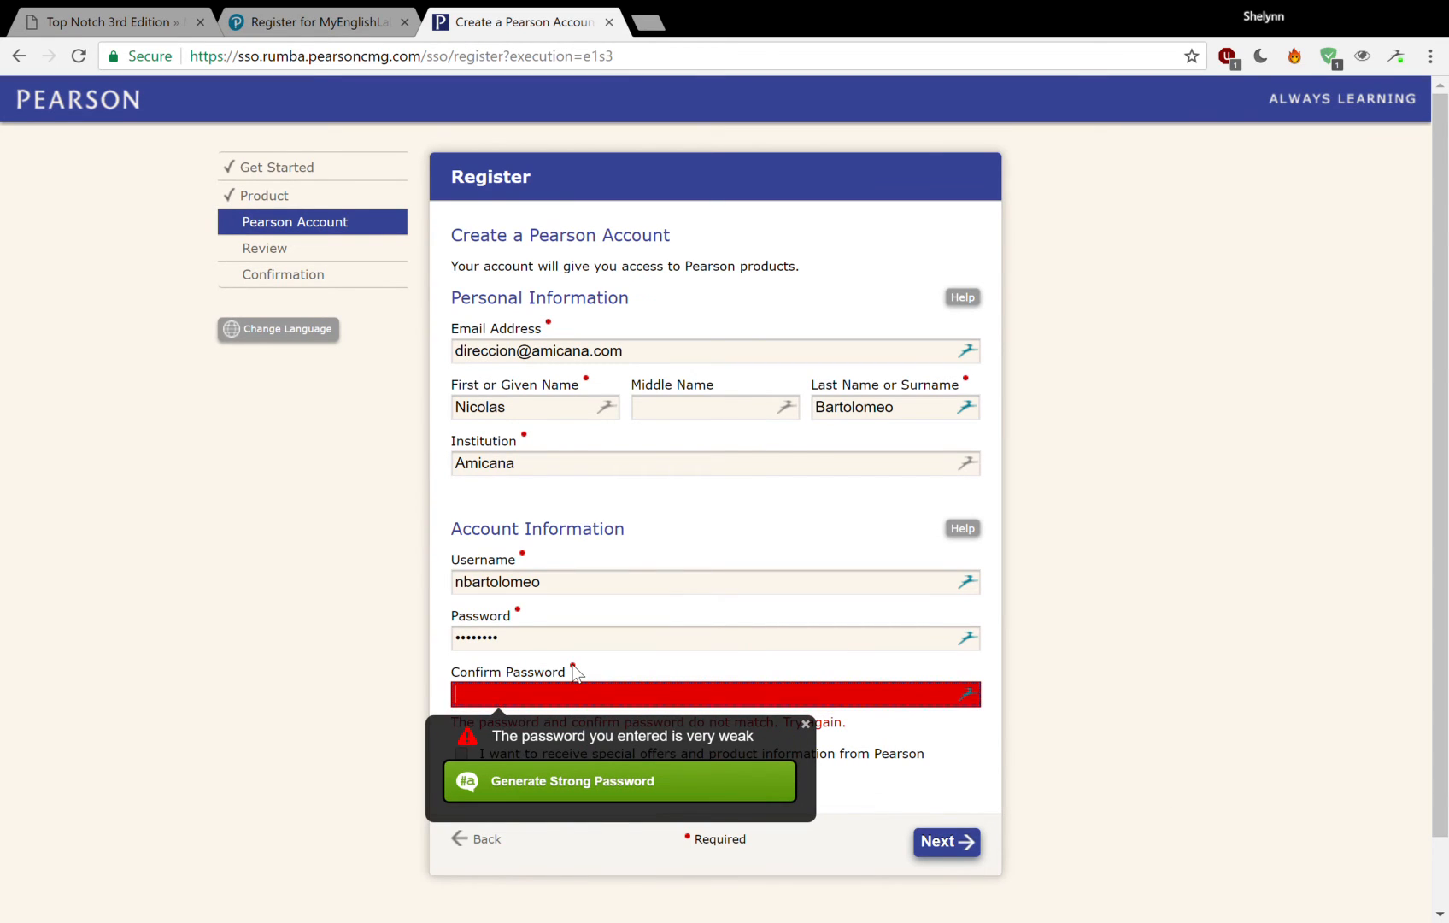
type("••••••")
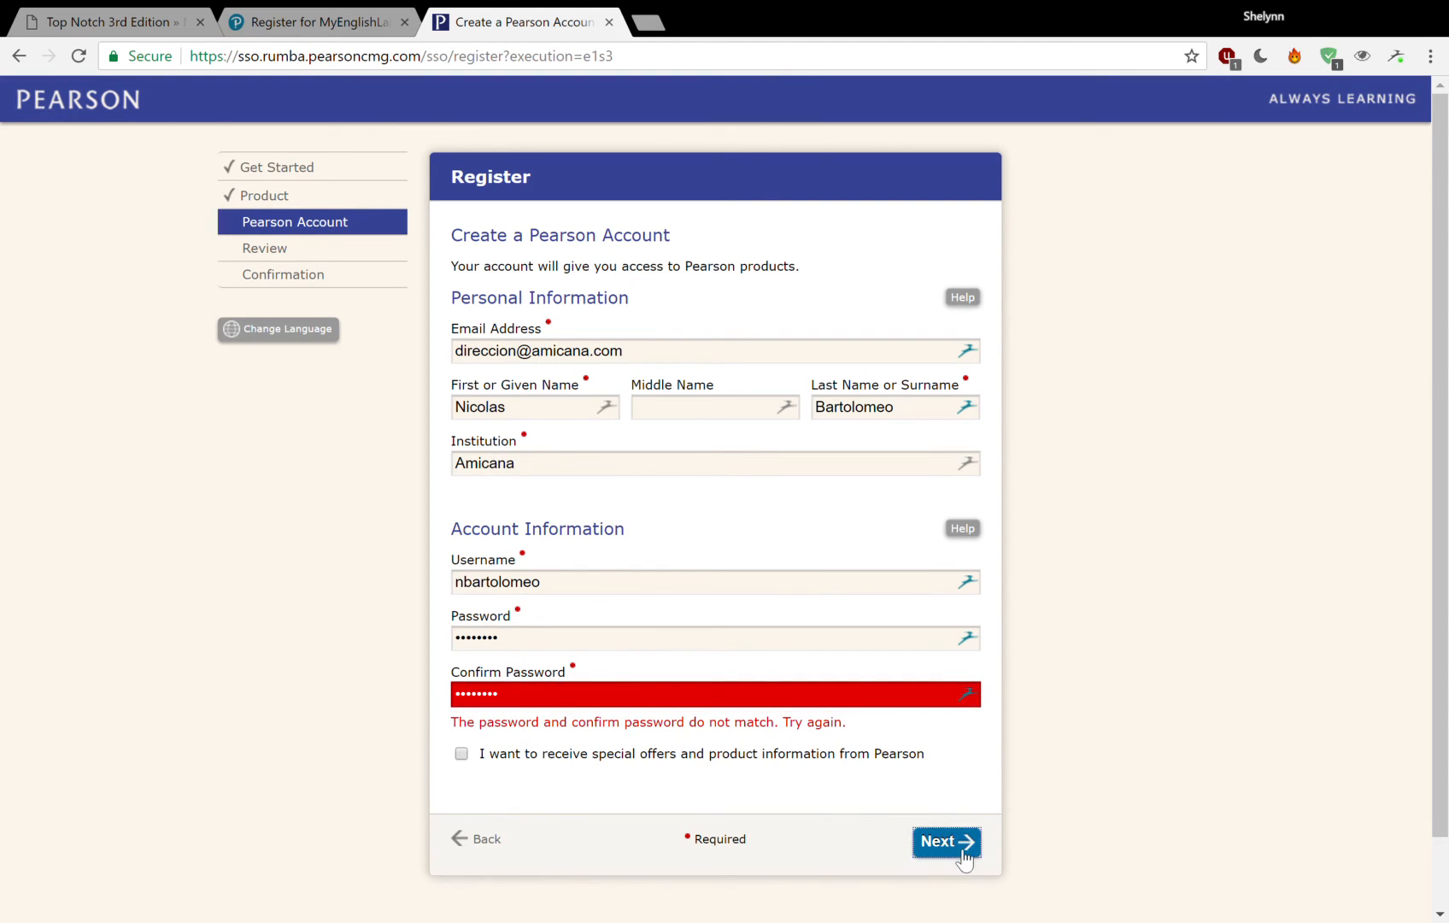
left_click(944, 841)
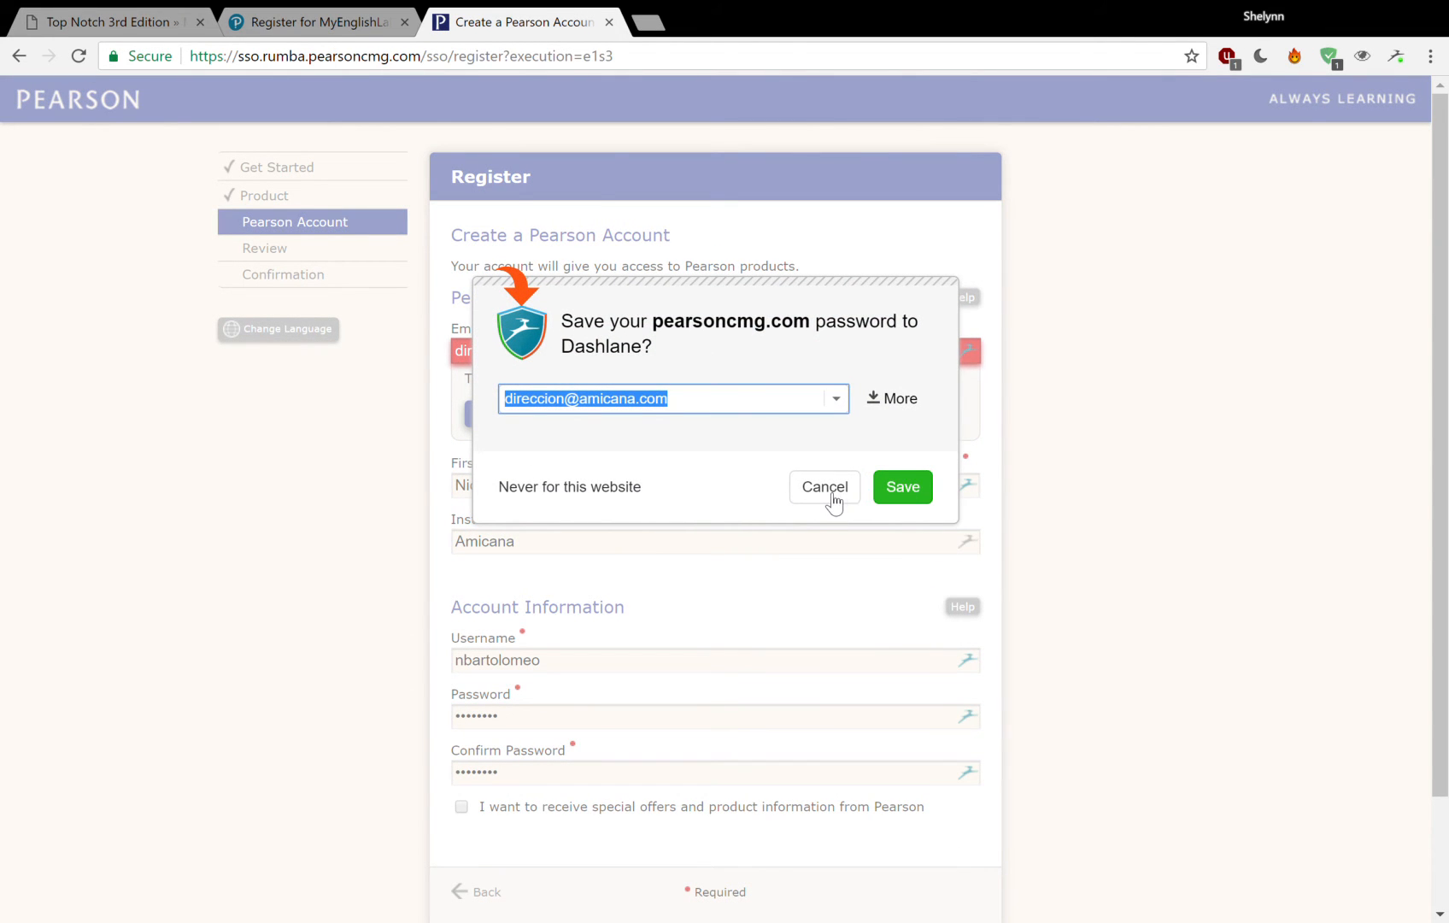
left_click(824, 487)
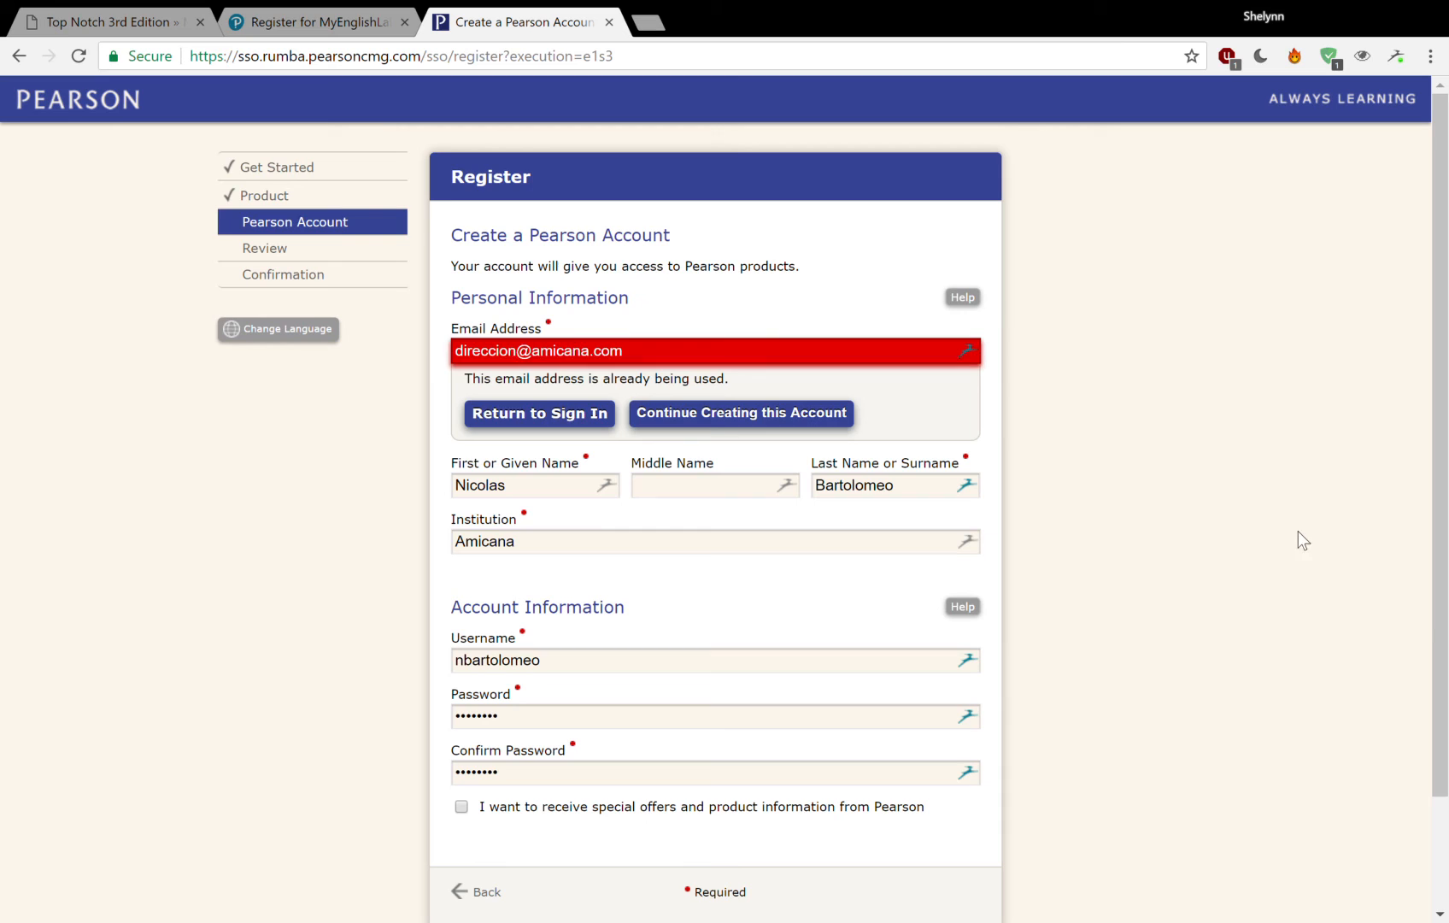
mouse_move(1404, 565)
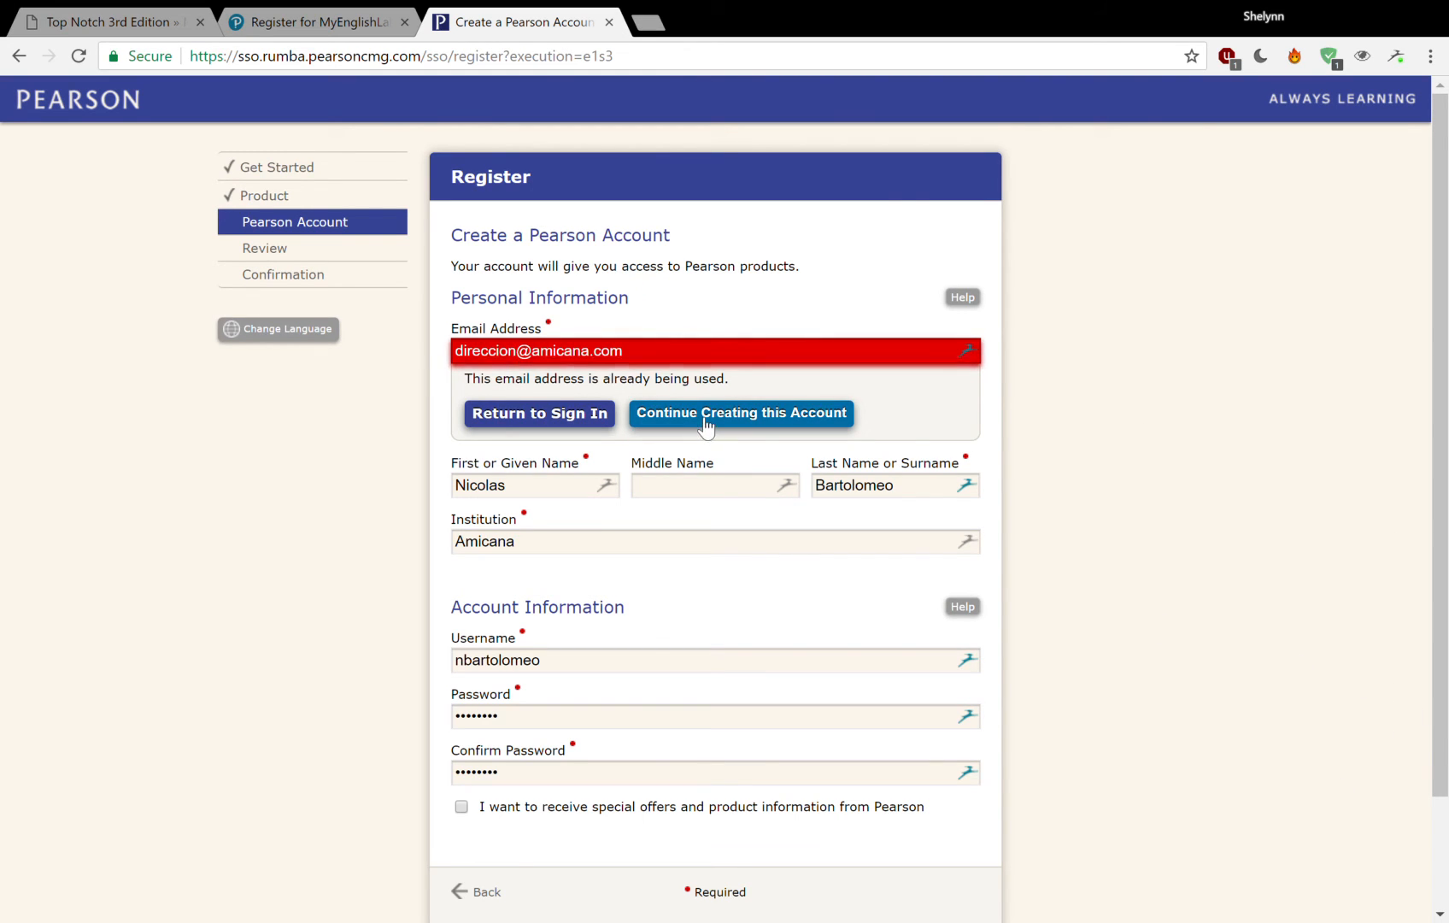
left_click(740, 411)
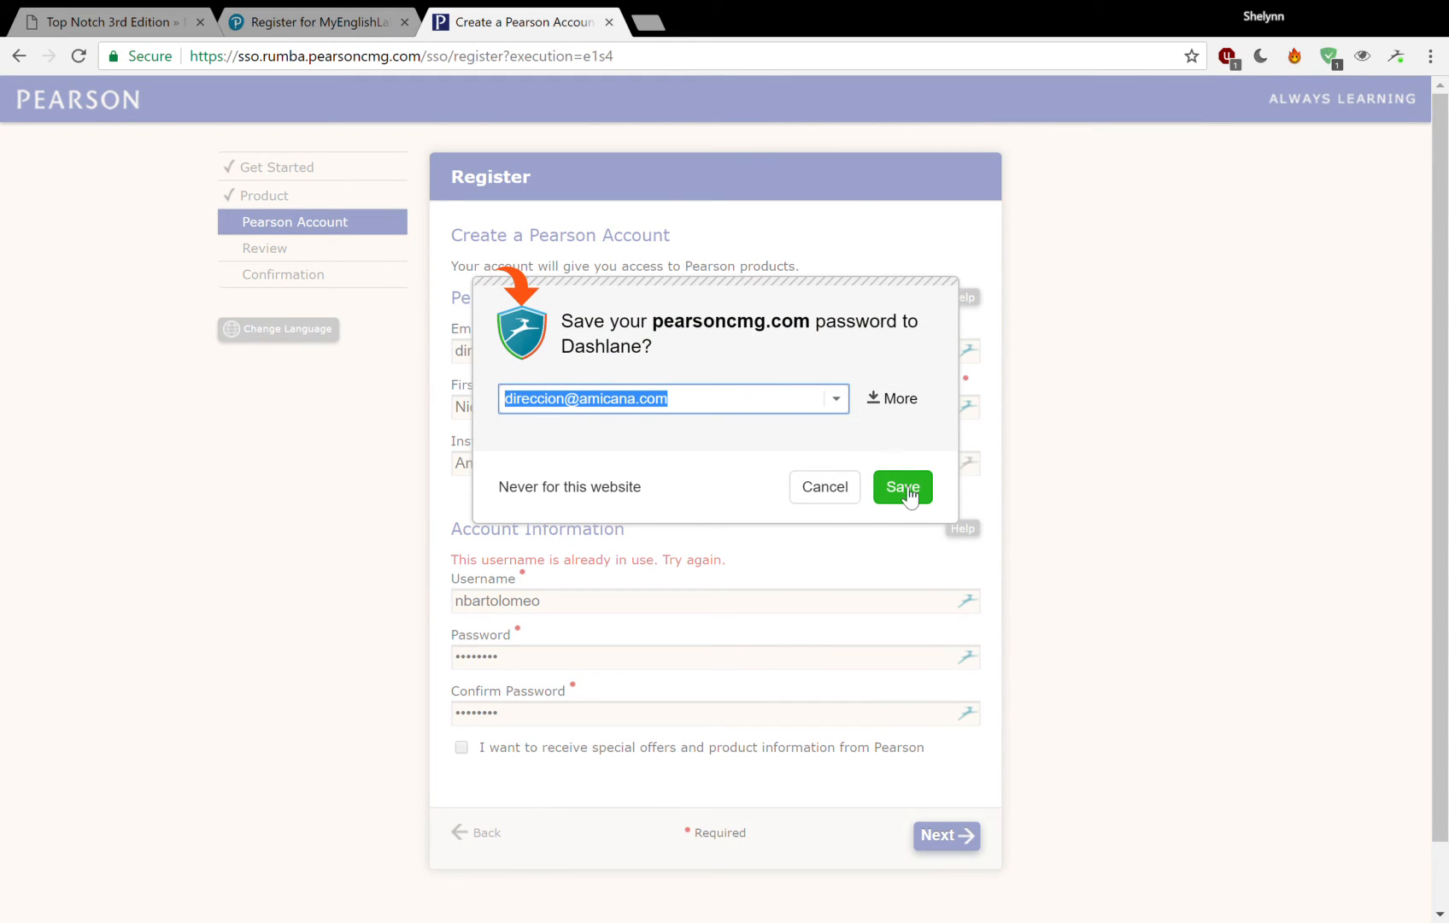
left_click(900, 487)
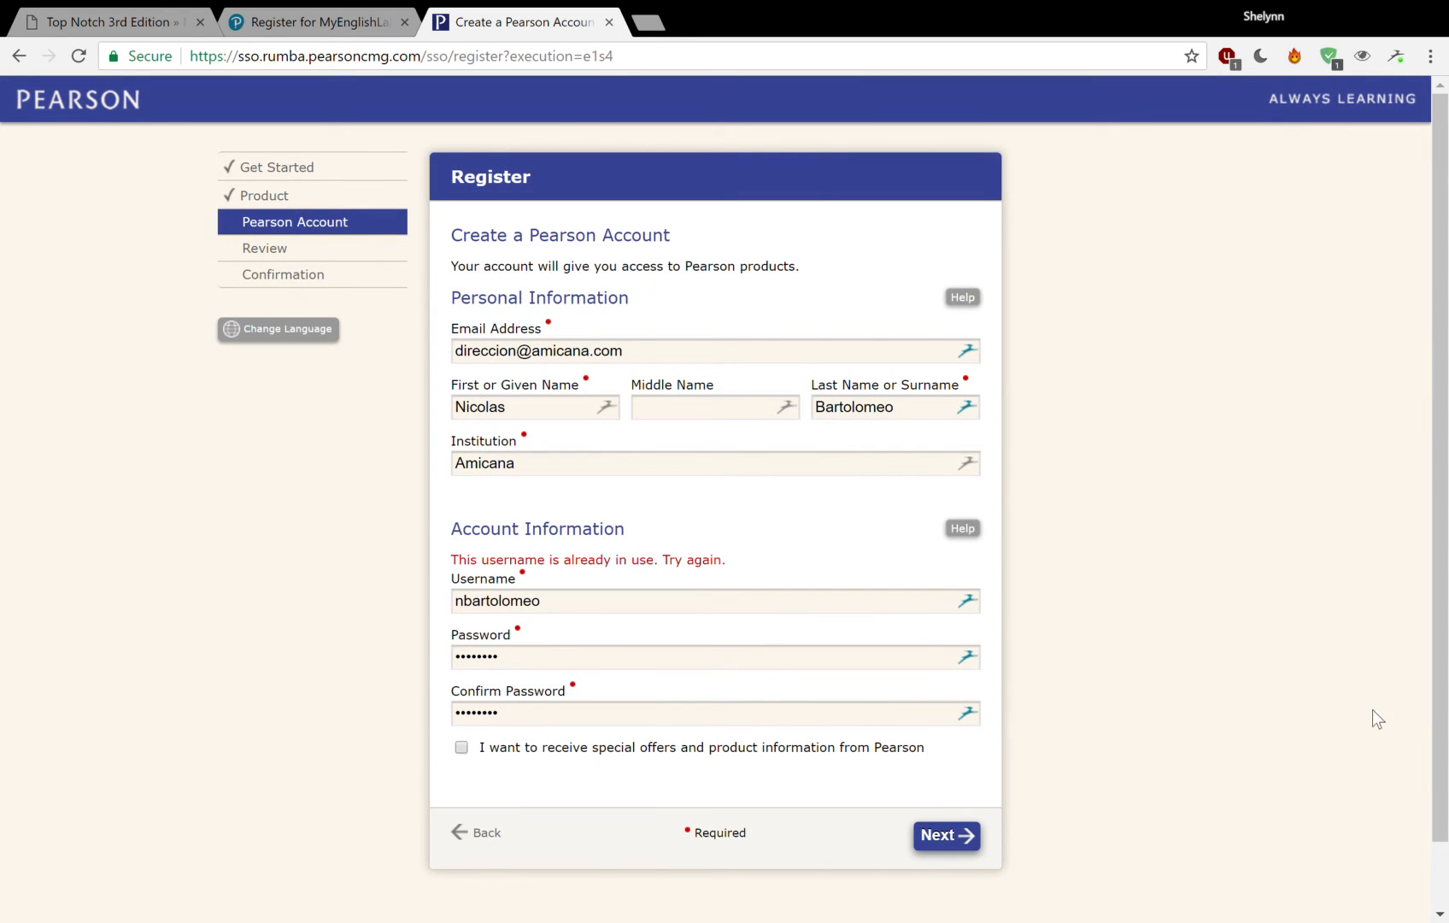
left_click(630, 601)
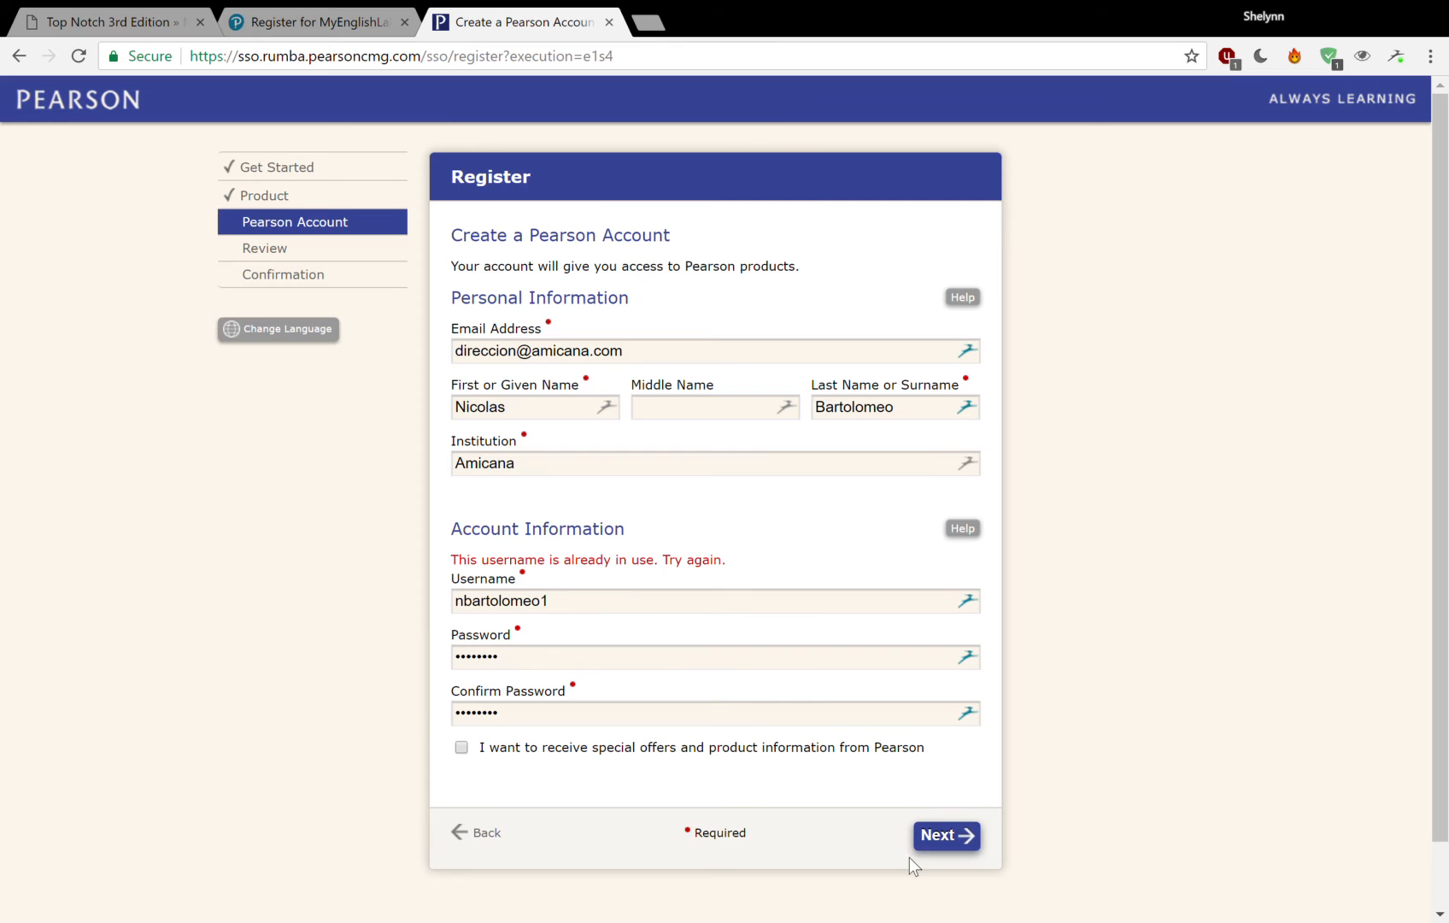
left_click(947, 835)
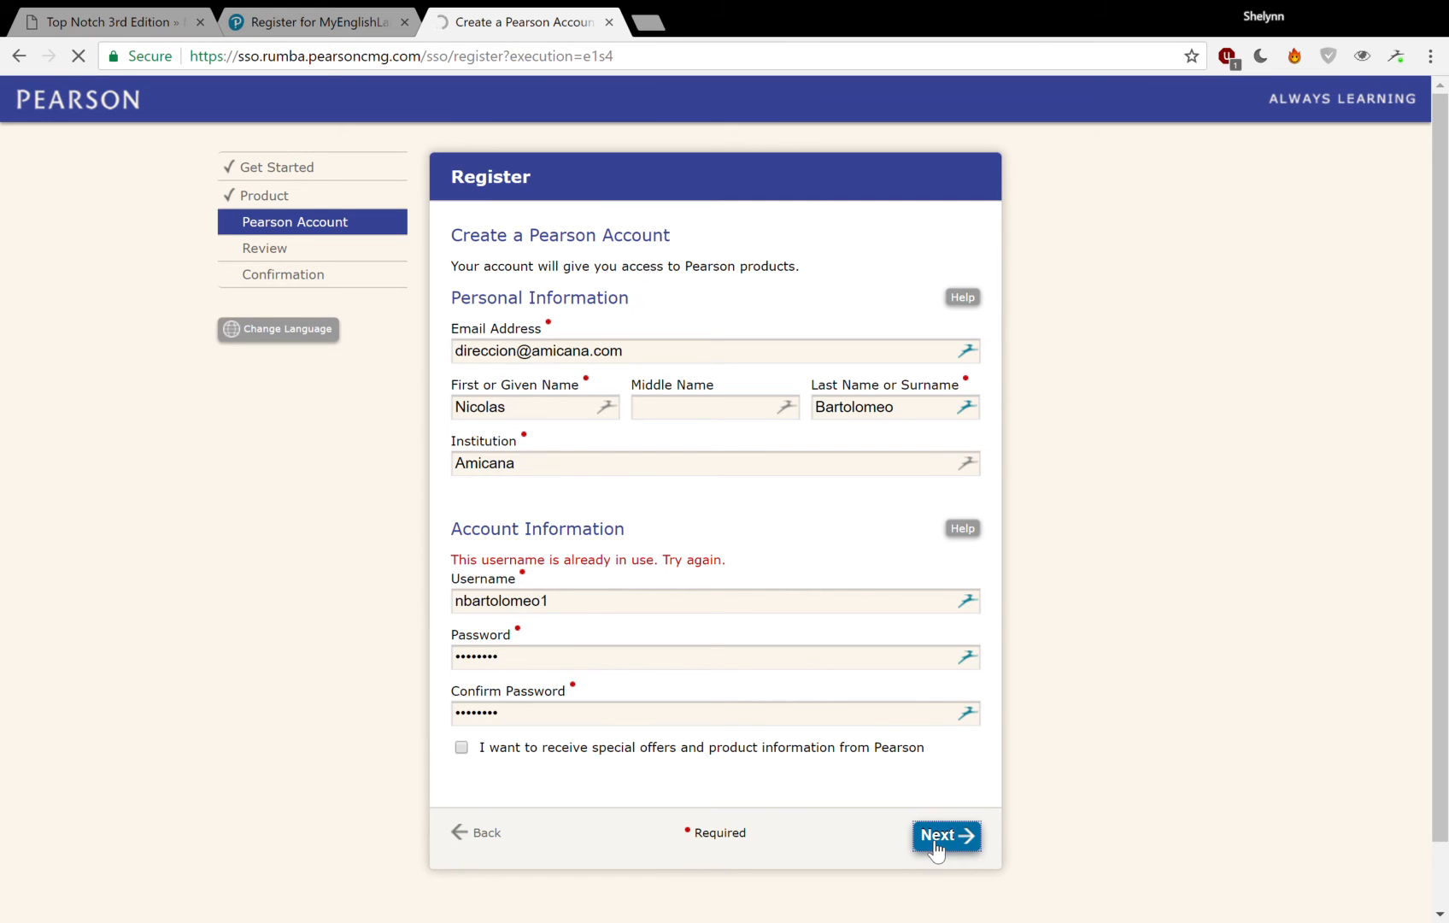
left_click(945, 835)
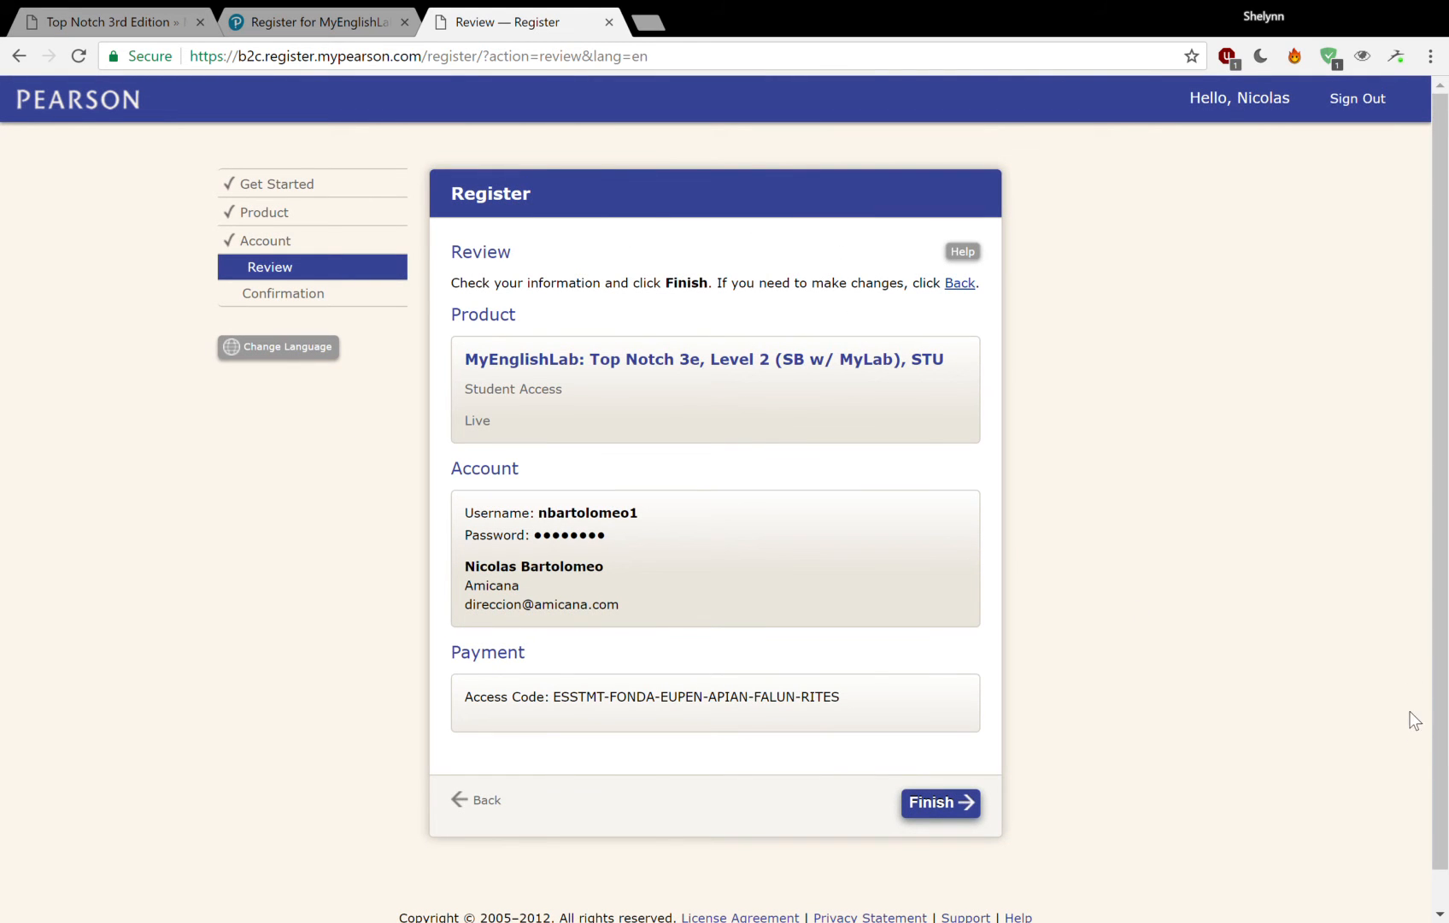
mouse_move(563, 666)
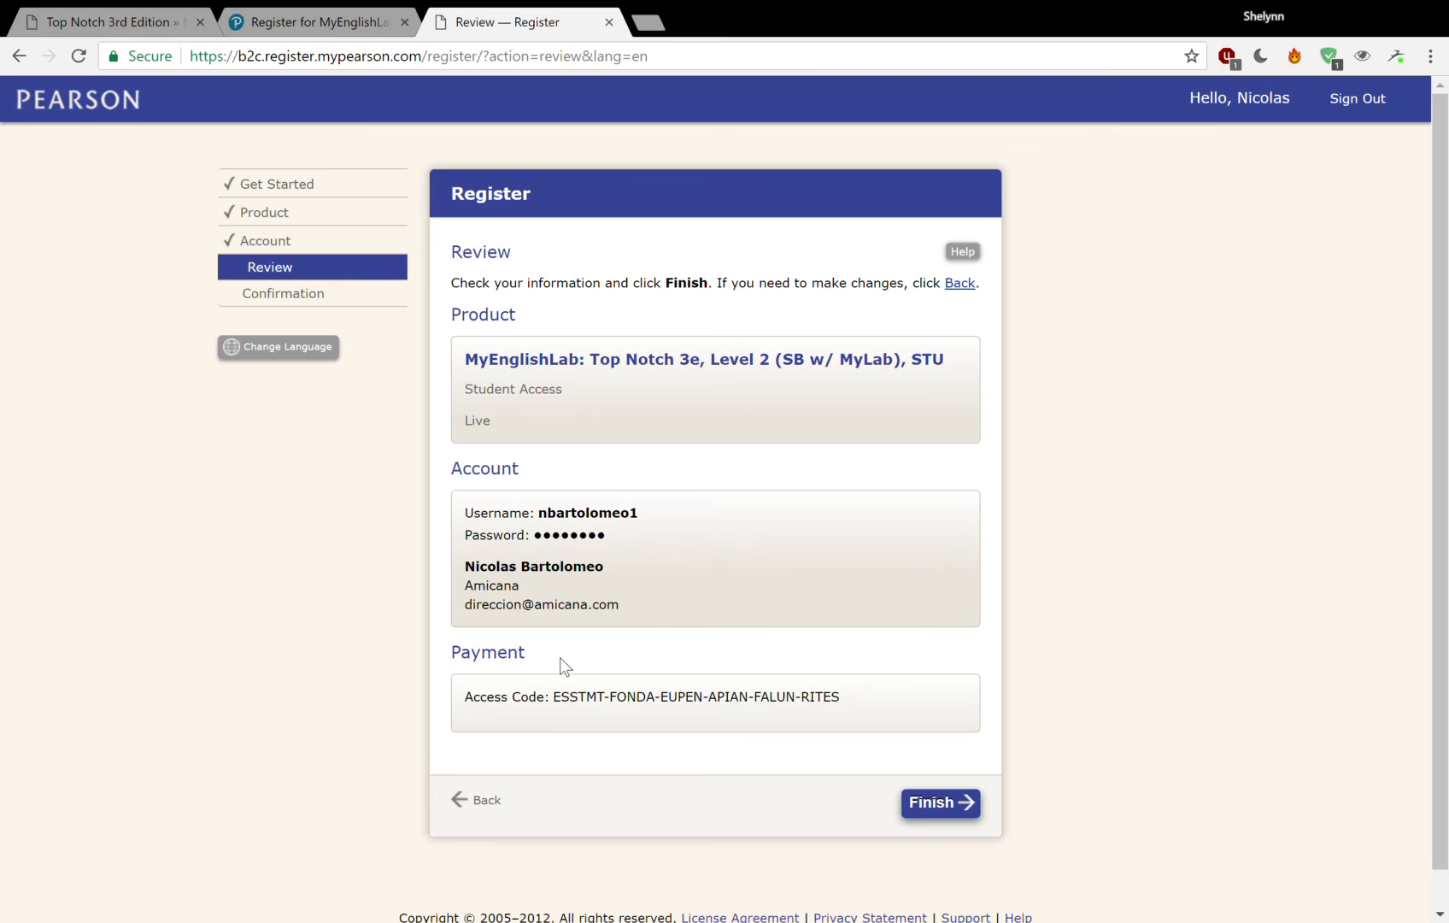
mouse_move(750, 758)
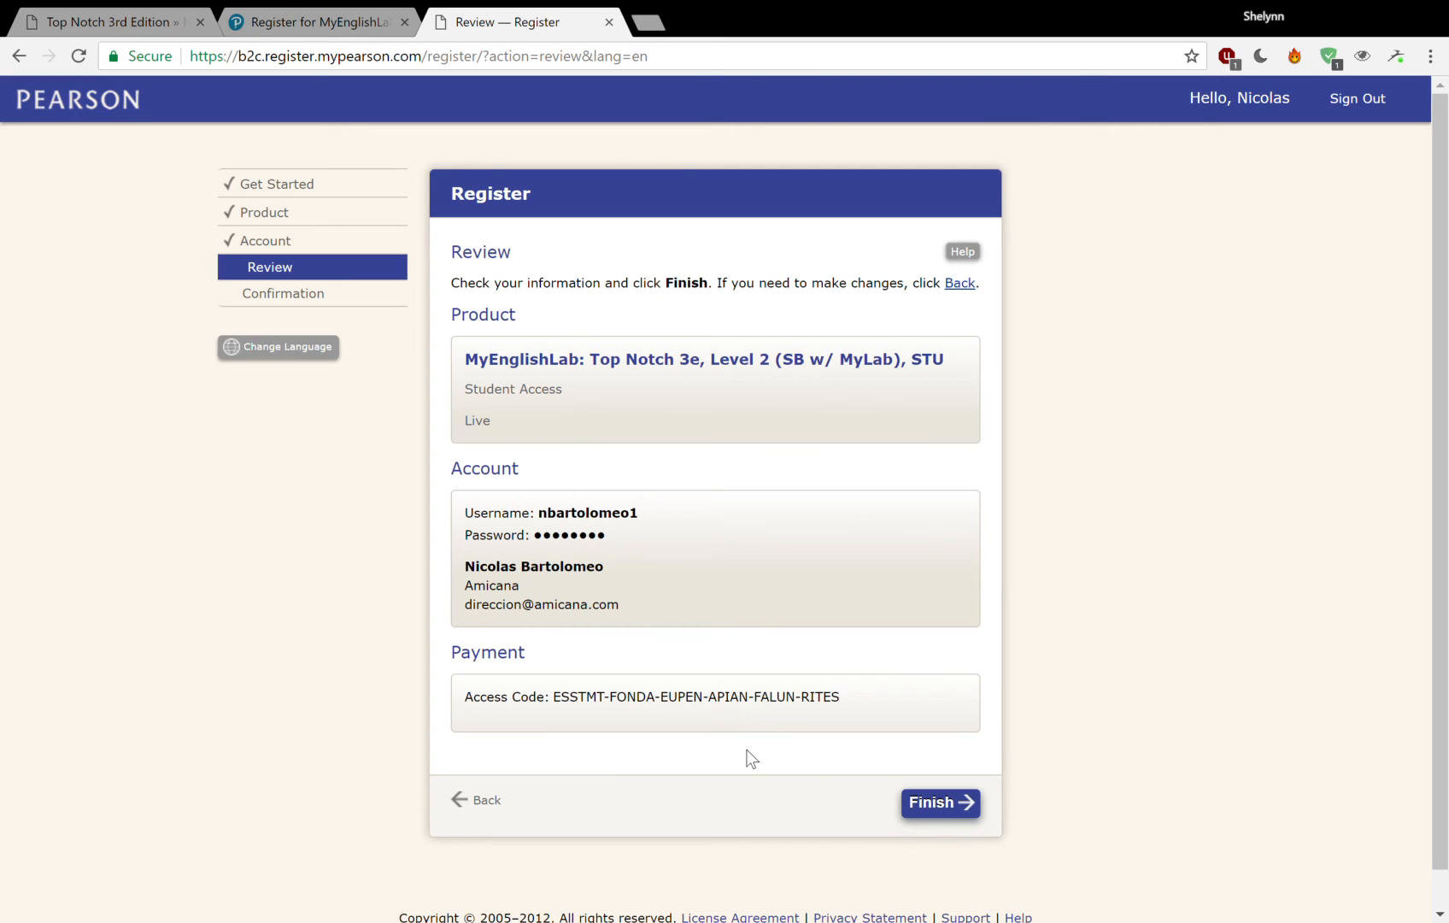
mouse_move(886, 750)
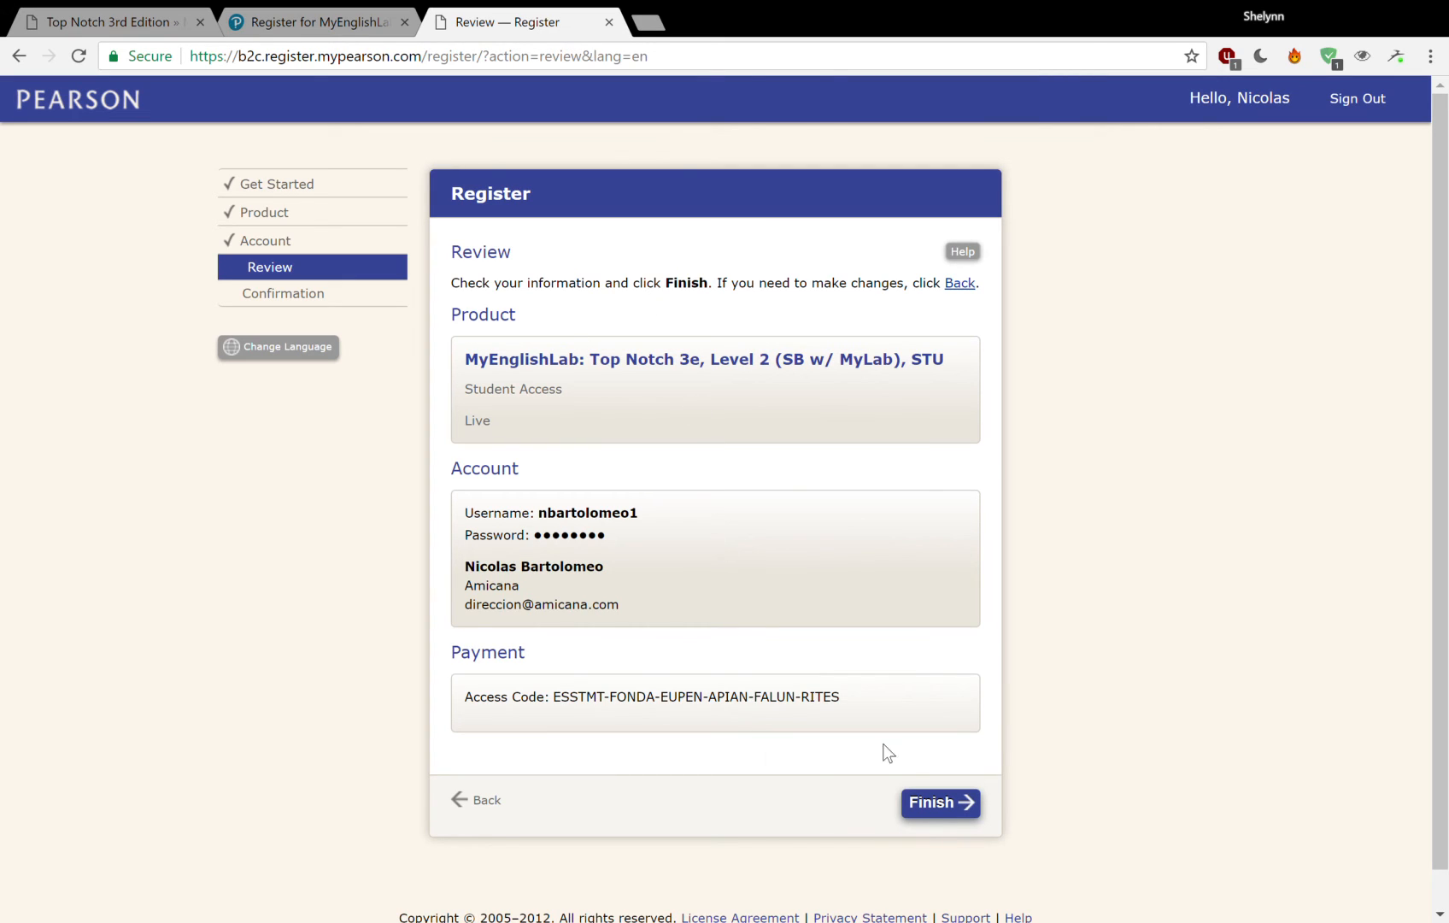
mouse_move(895, 726)
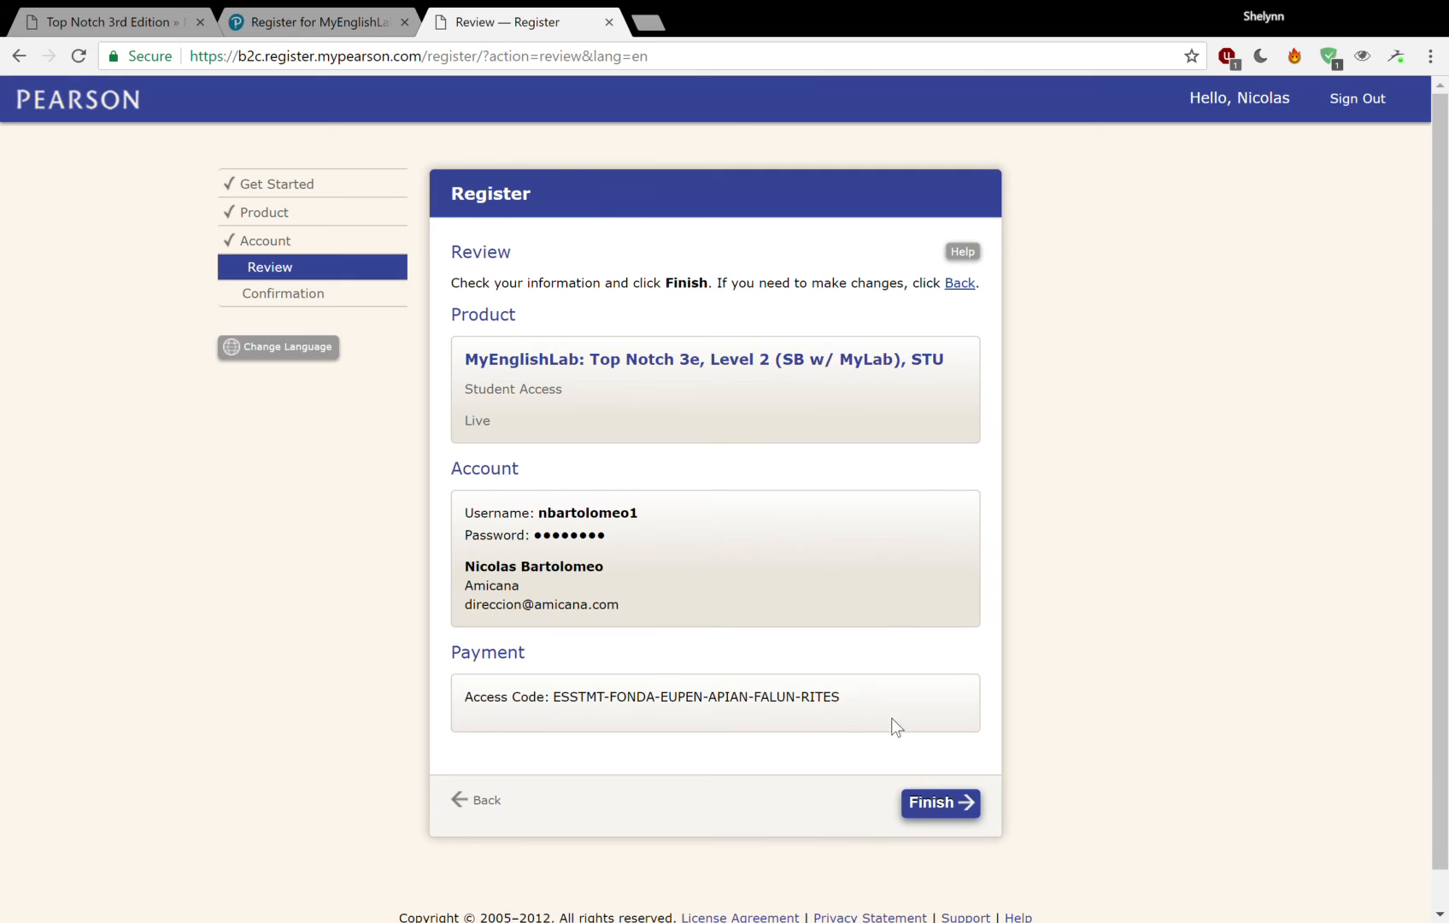
- Finish the Top Notch 3e Level 2 registration from the Review page
left_click(939, 803)
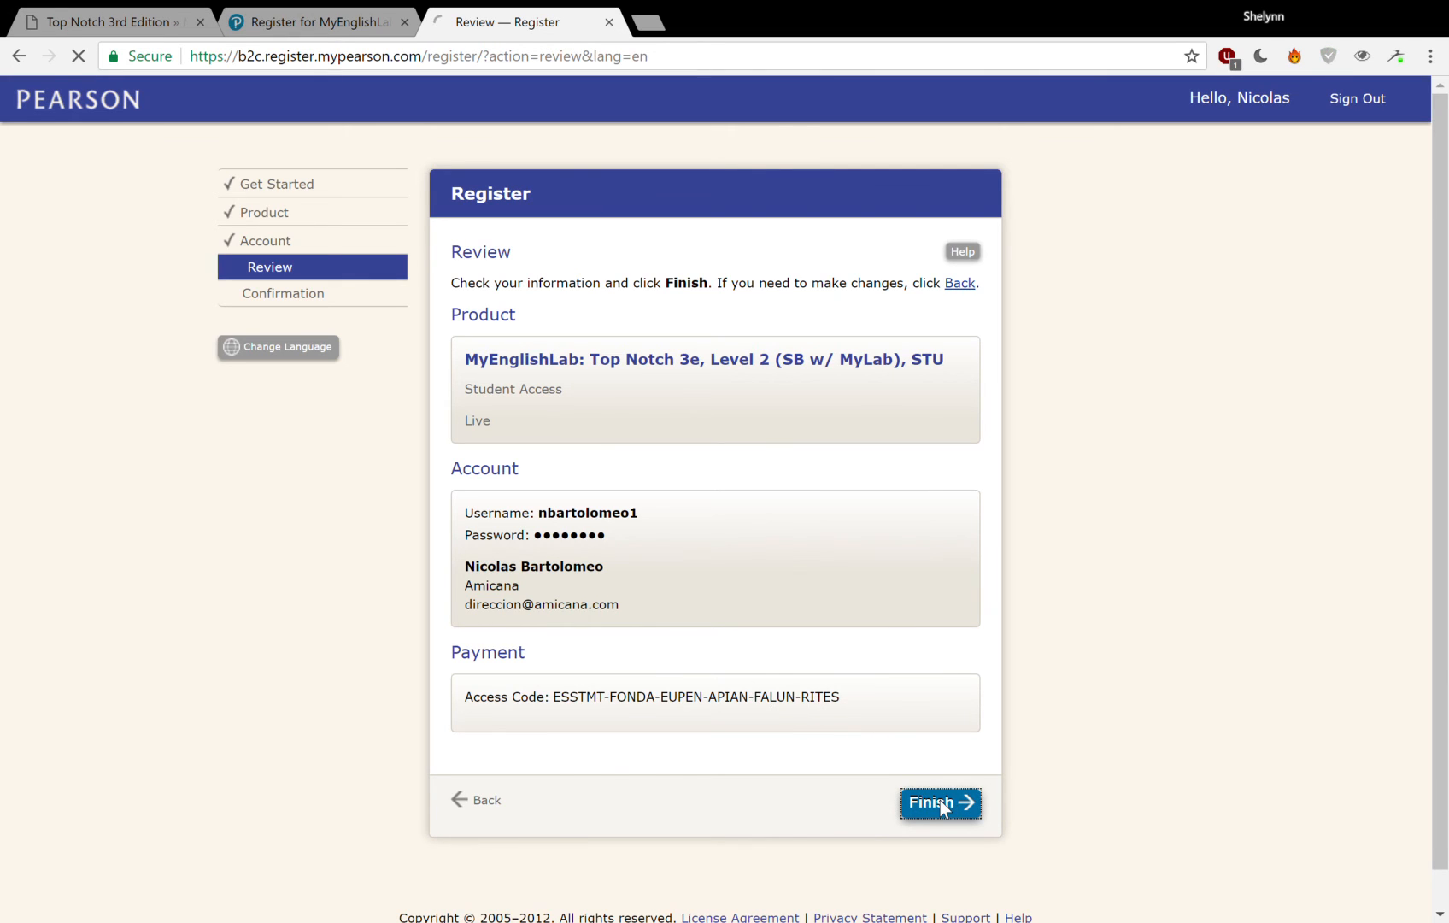
left_click(940, 801)
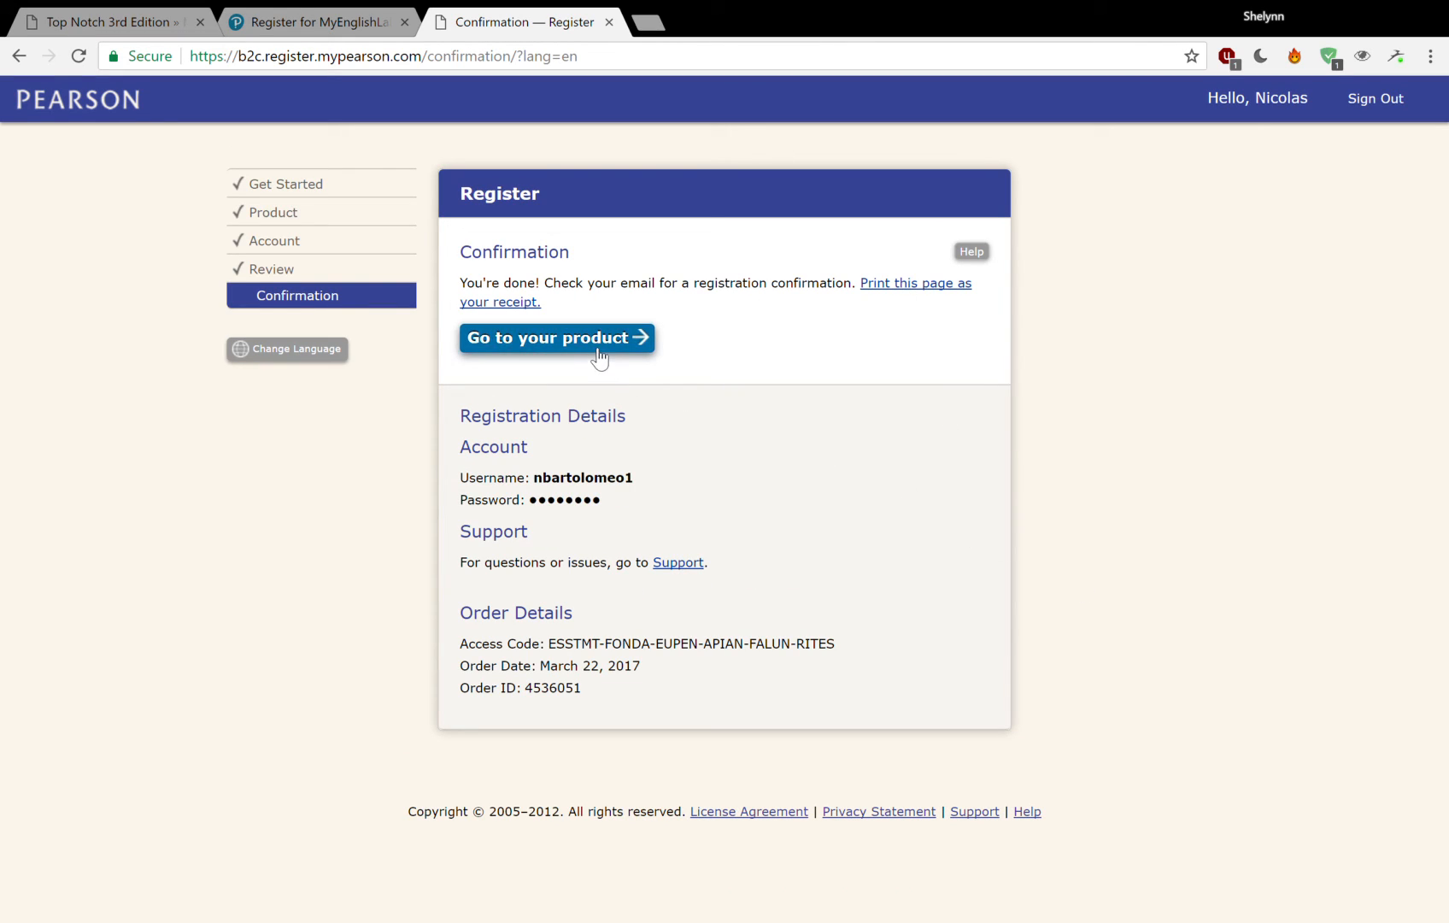
- Go to the registered Top Notch 2 product from the Confirmation page
left_click(556, 337)
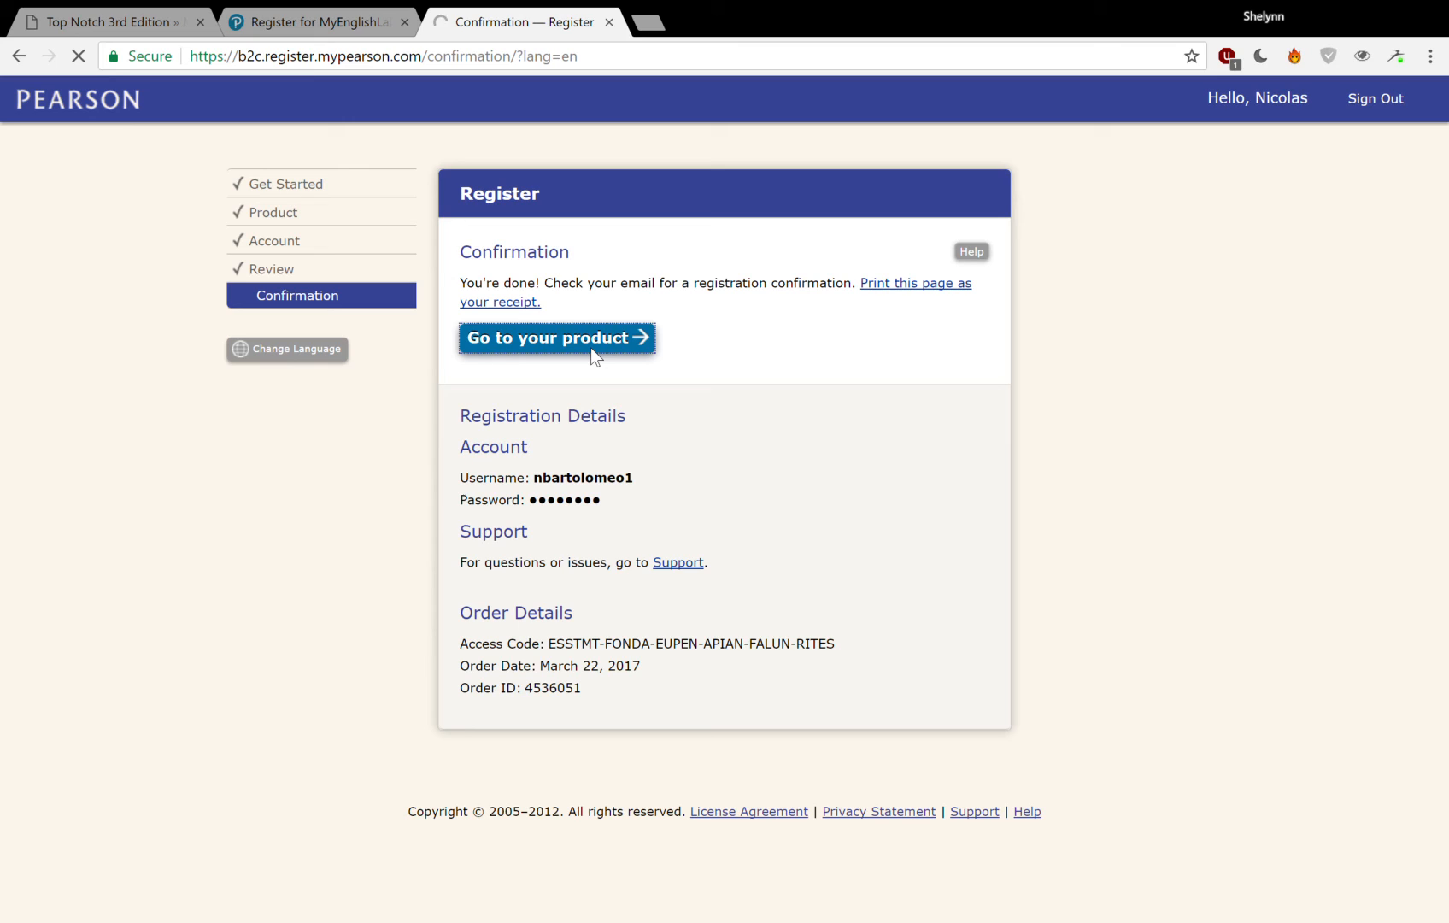
left_click(557, 337)
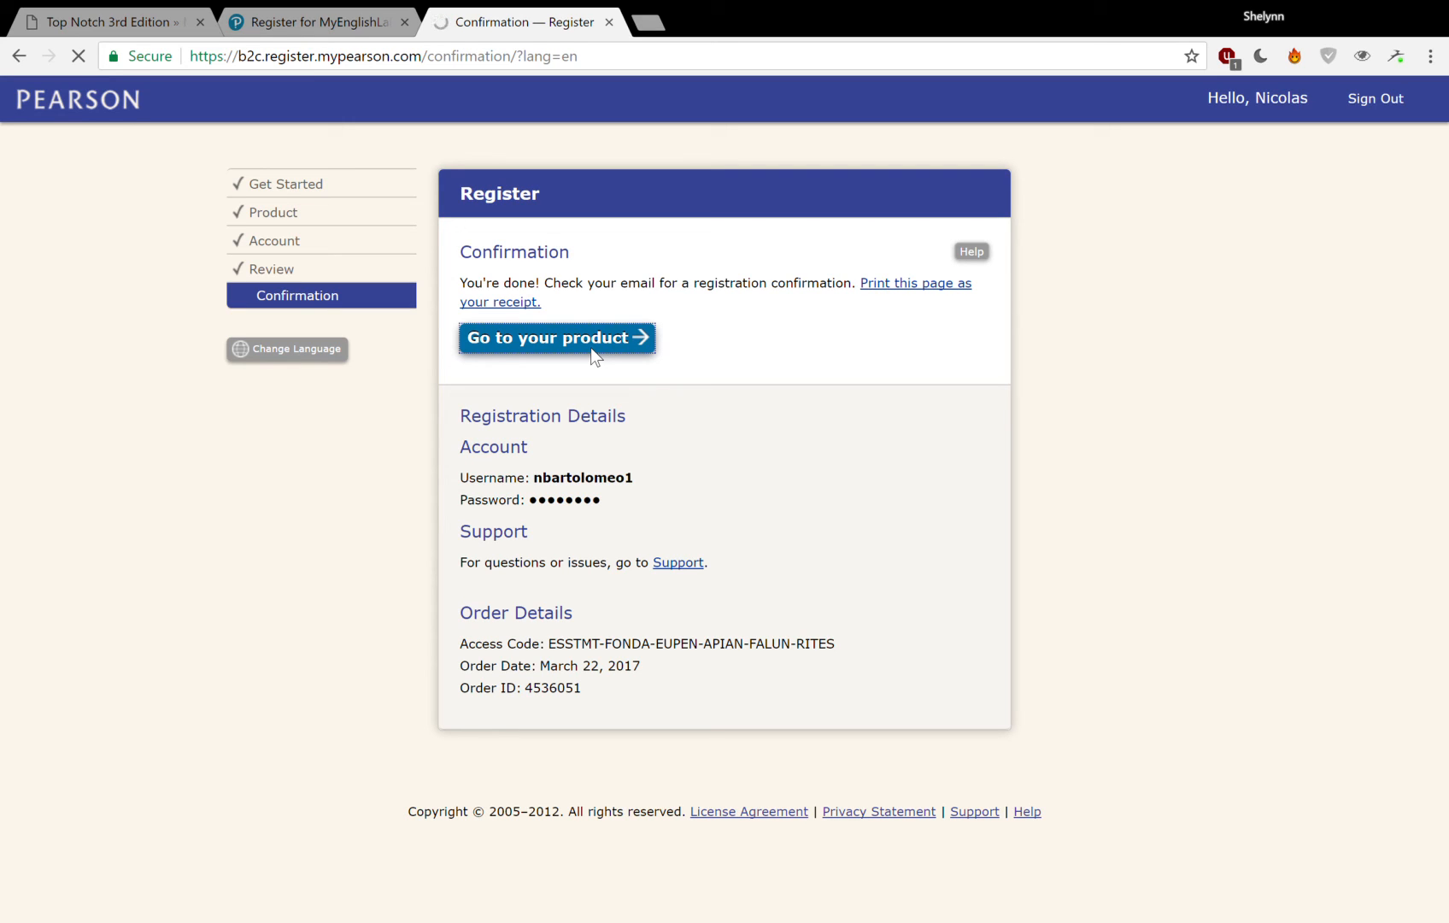
left_click(556, 337)
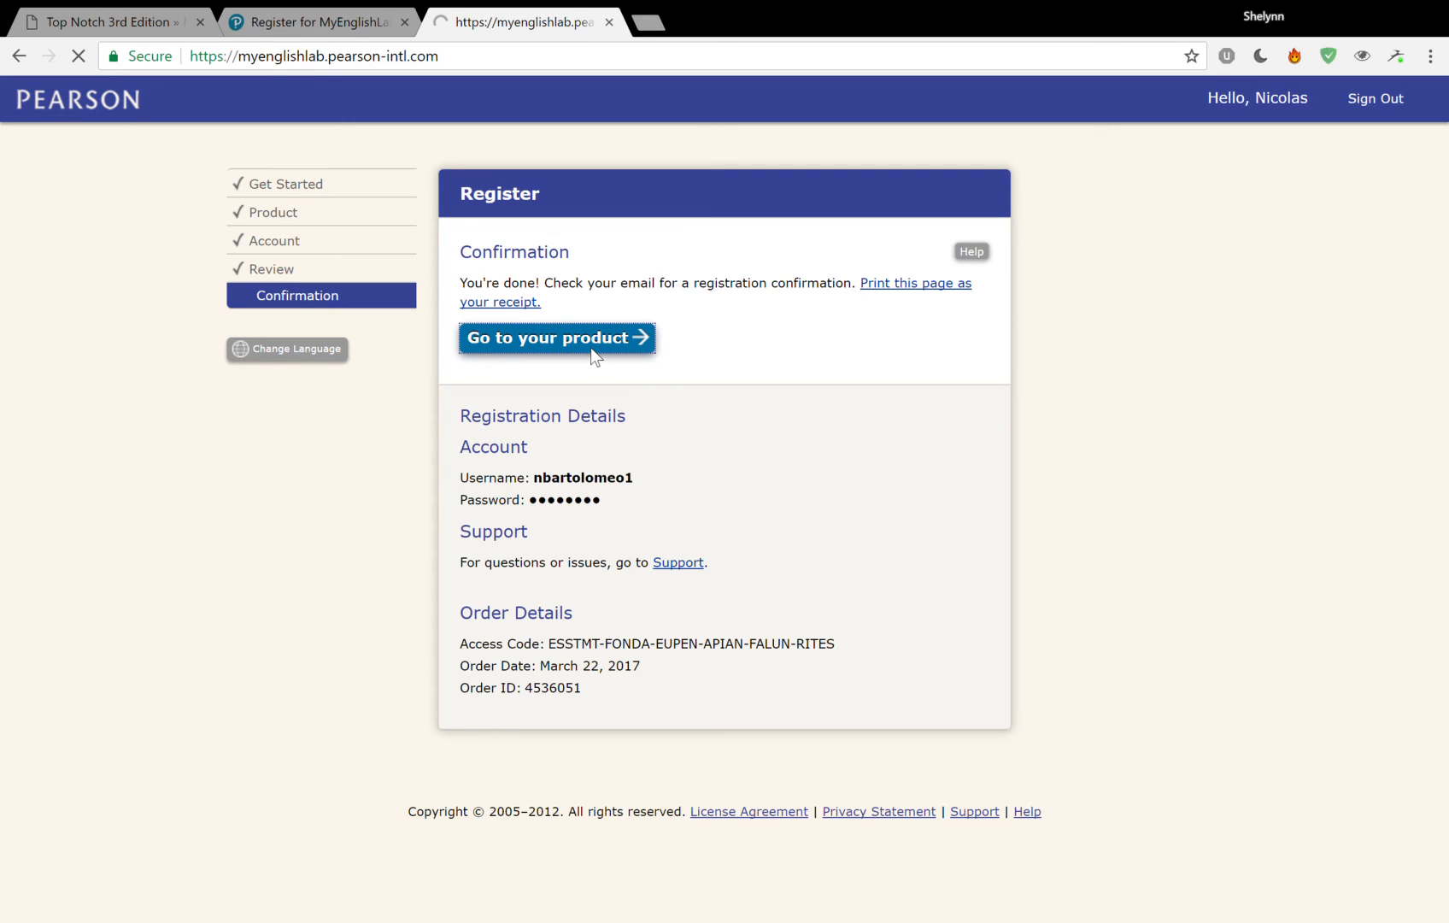
left_click(557, 337)
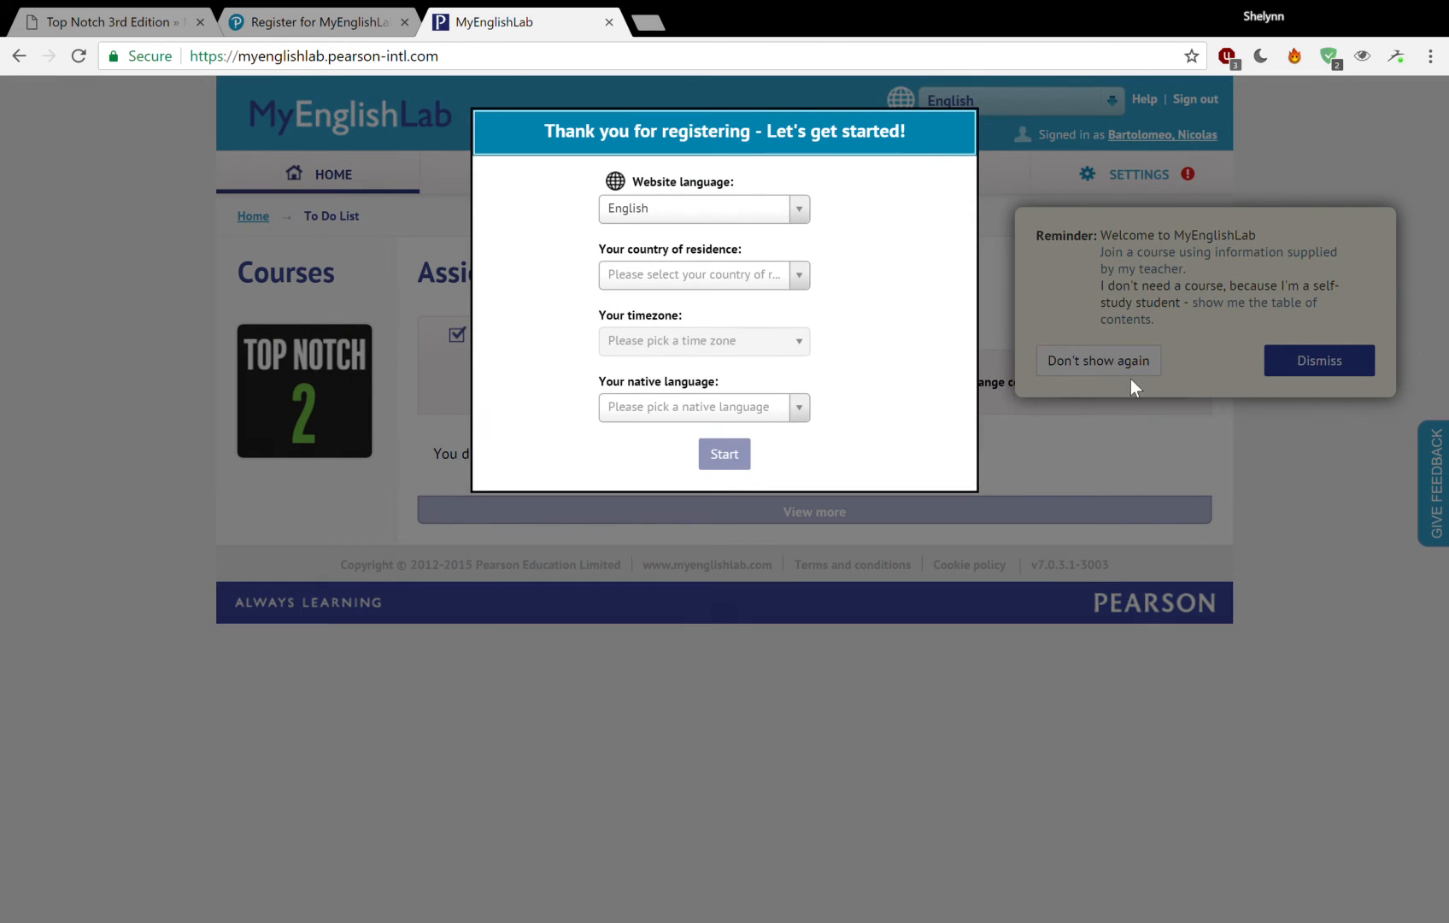
mouse_move(809, 229)
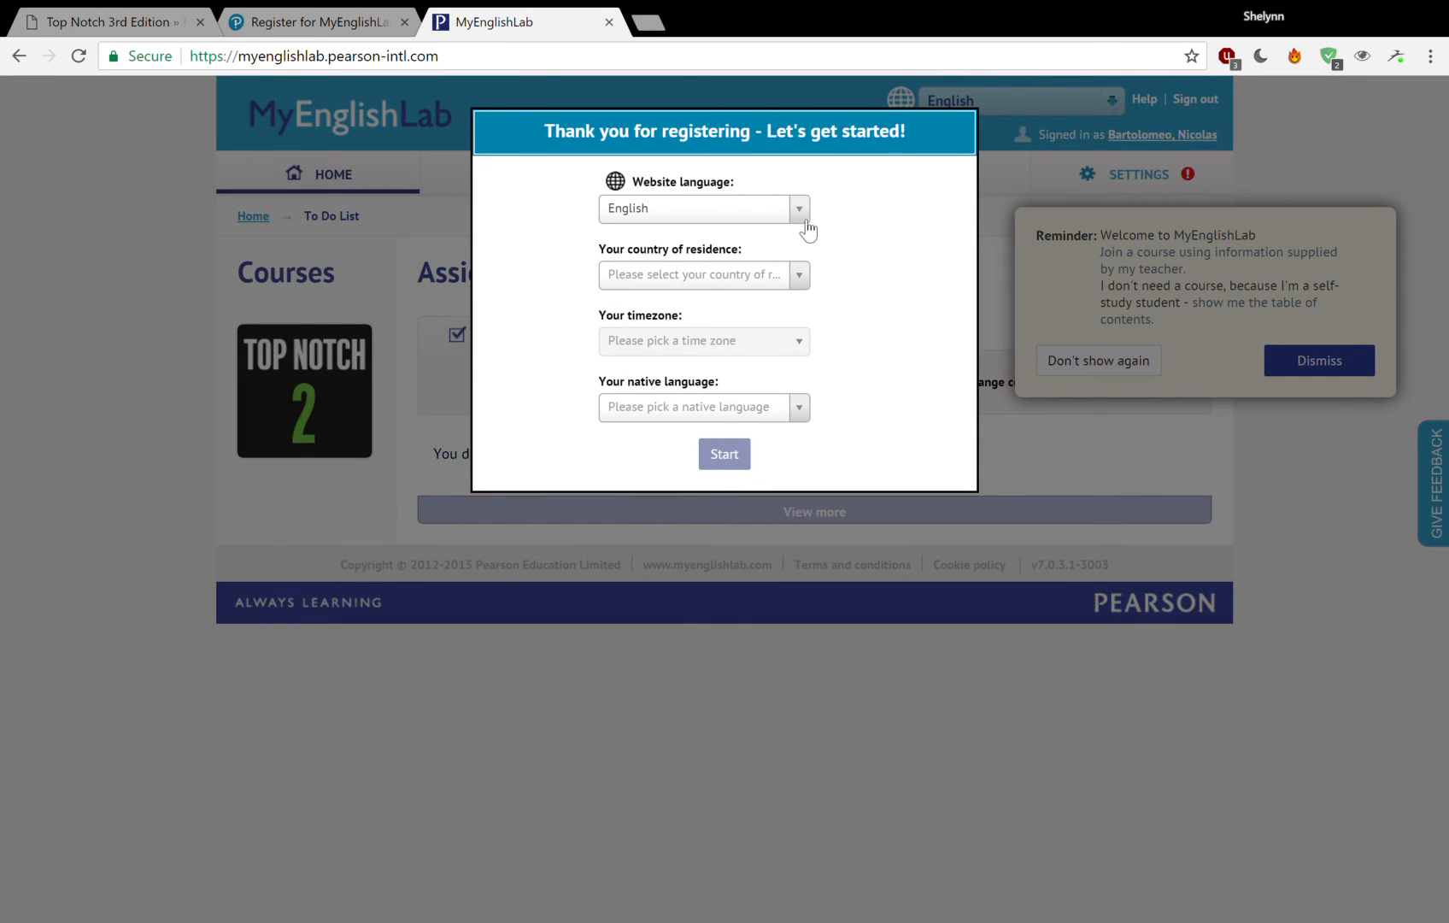
- Choose Argentina as residence, Argentina/Mendoza time zone and Spanish native language, then Start
left_click(703, 275)
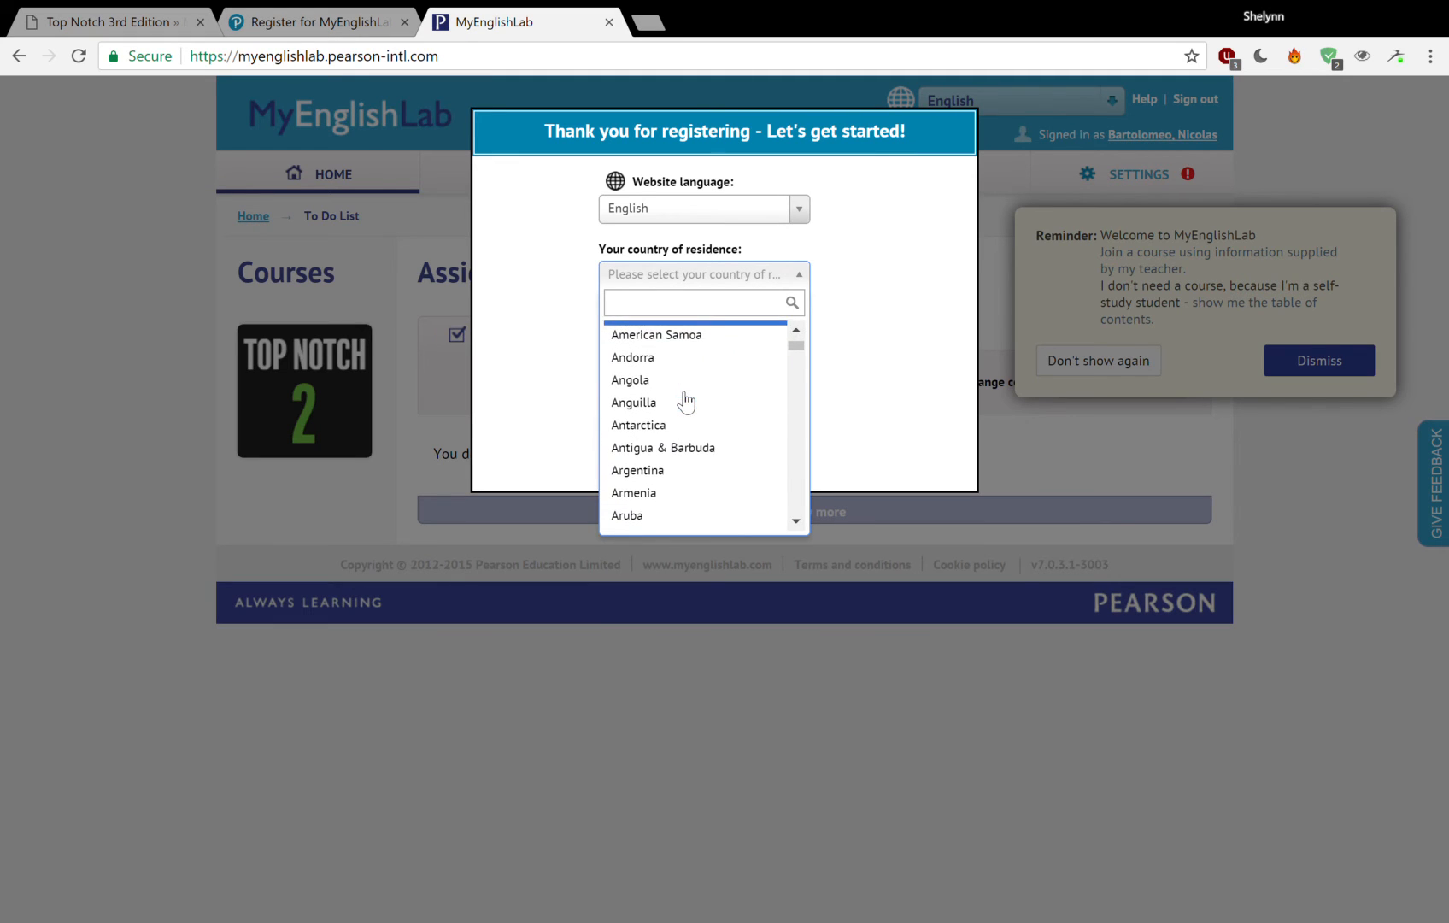
left_click(638, 470)
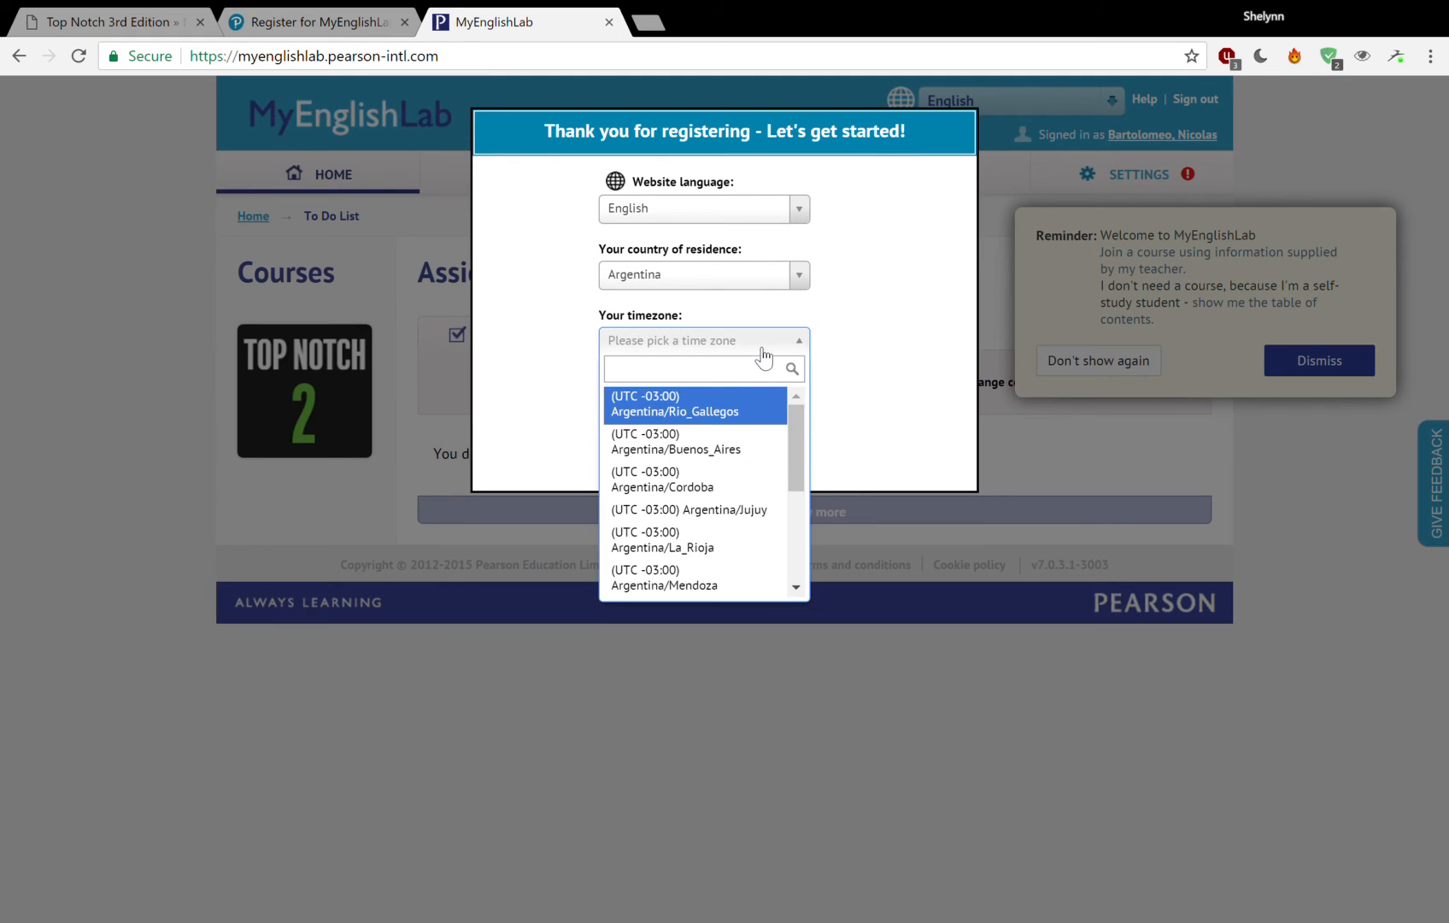
left_click(665, 577)
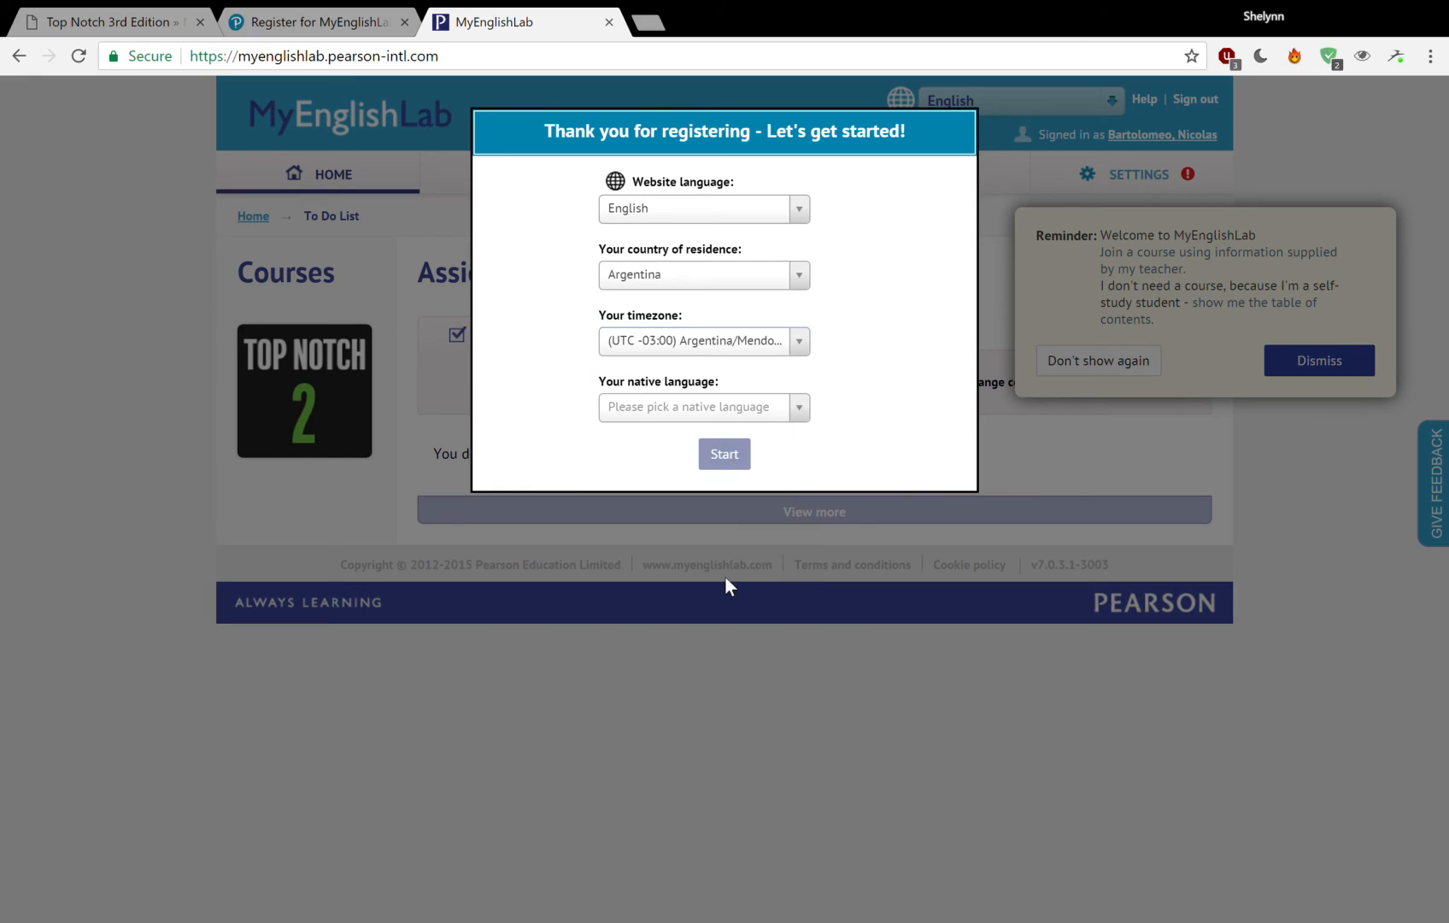
left_click(702, 406)
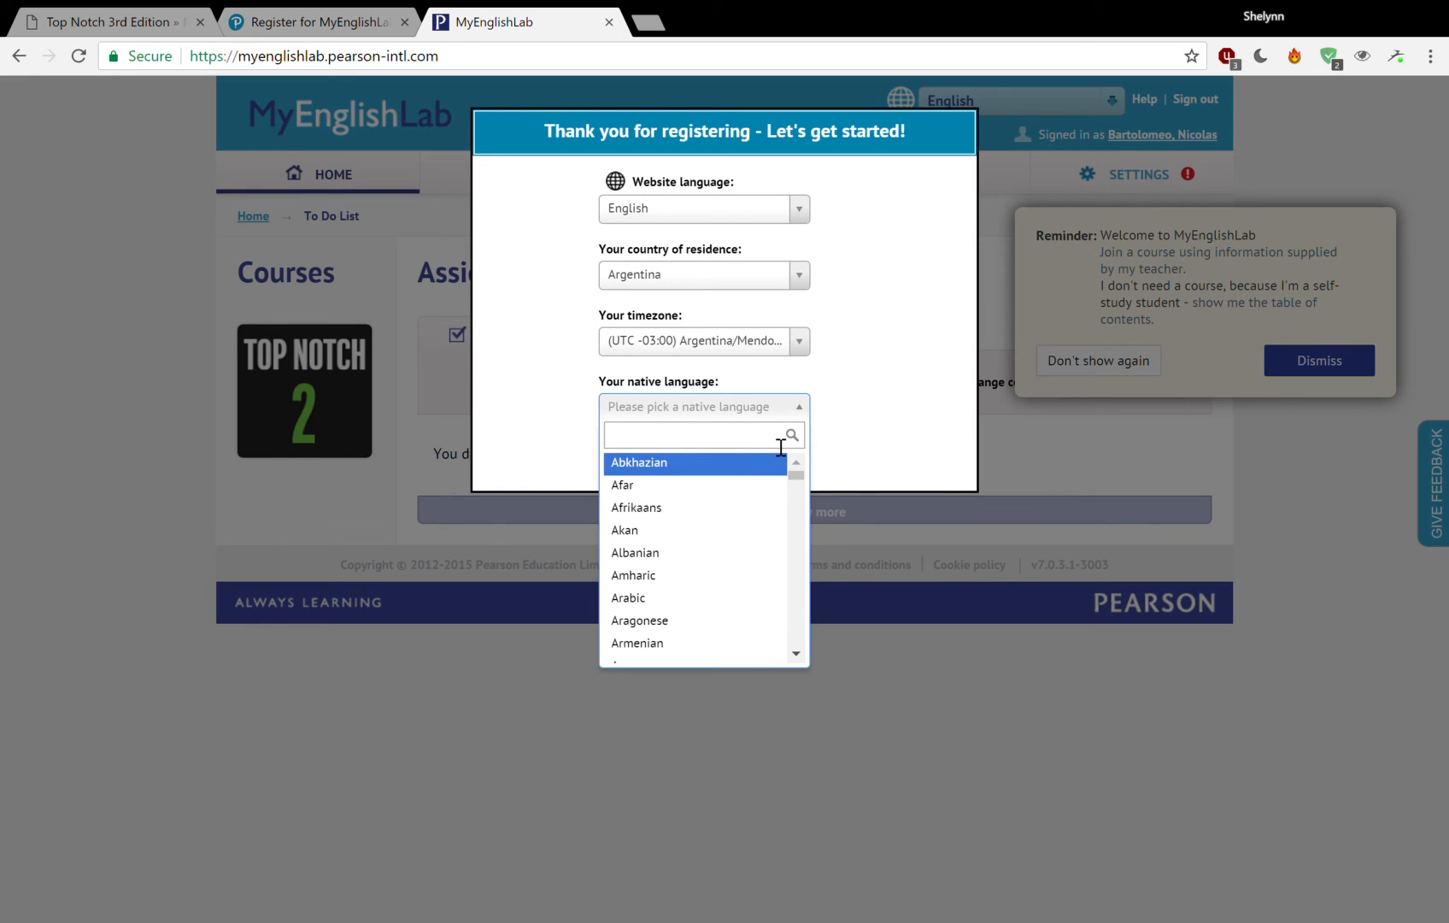
scroll("down", 3)
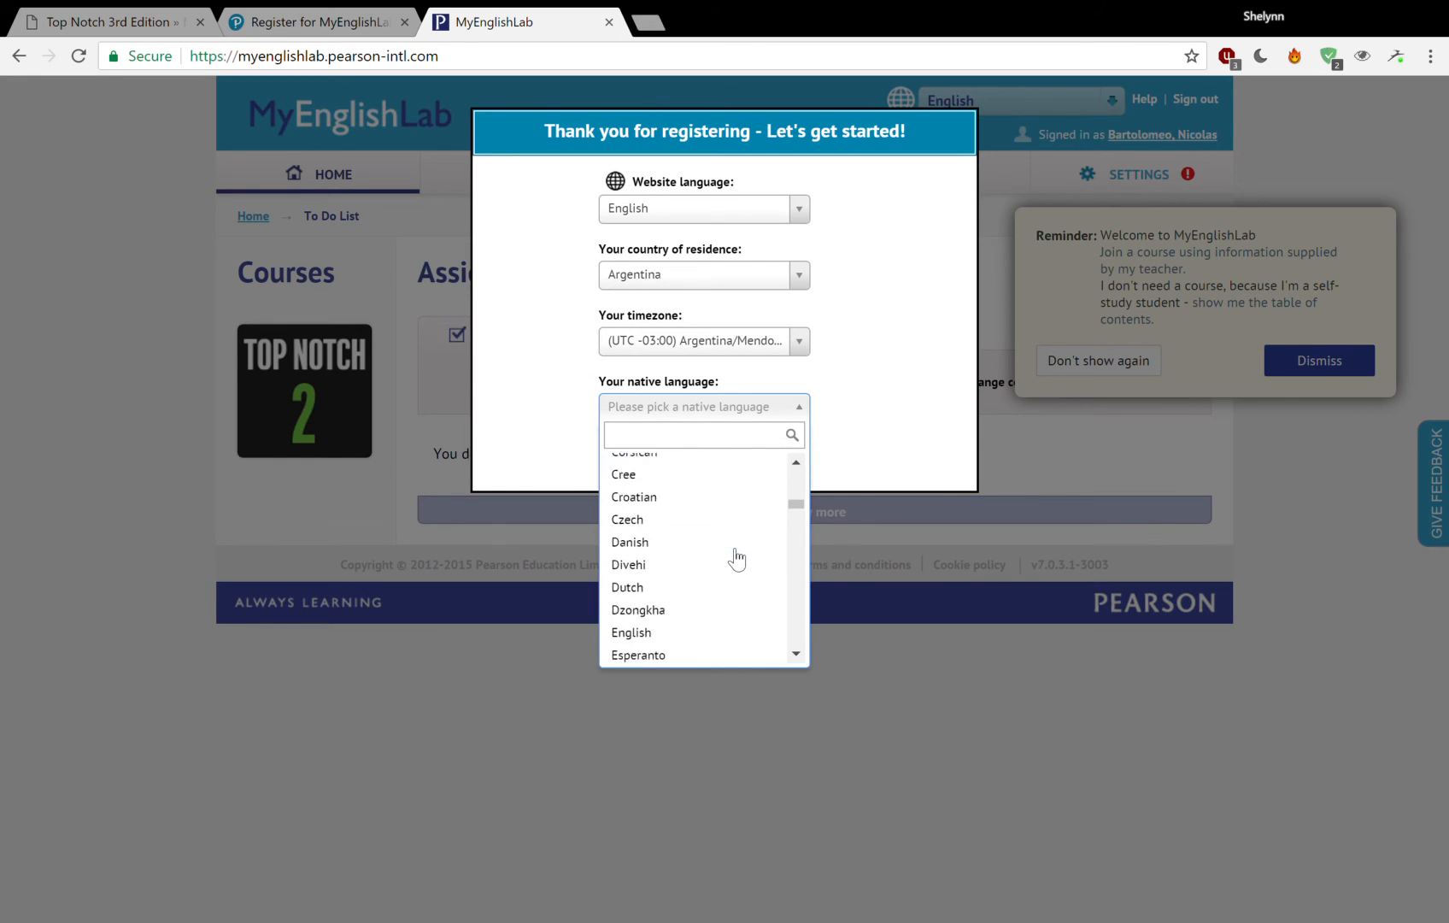
scroll("down", 3)
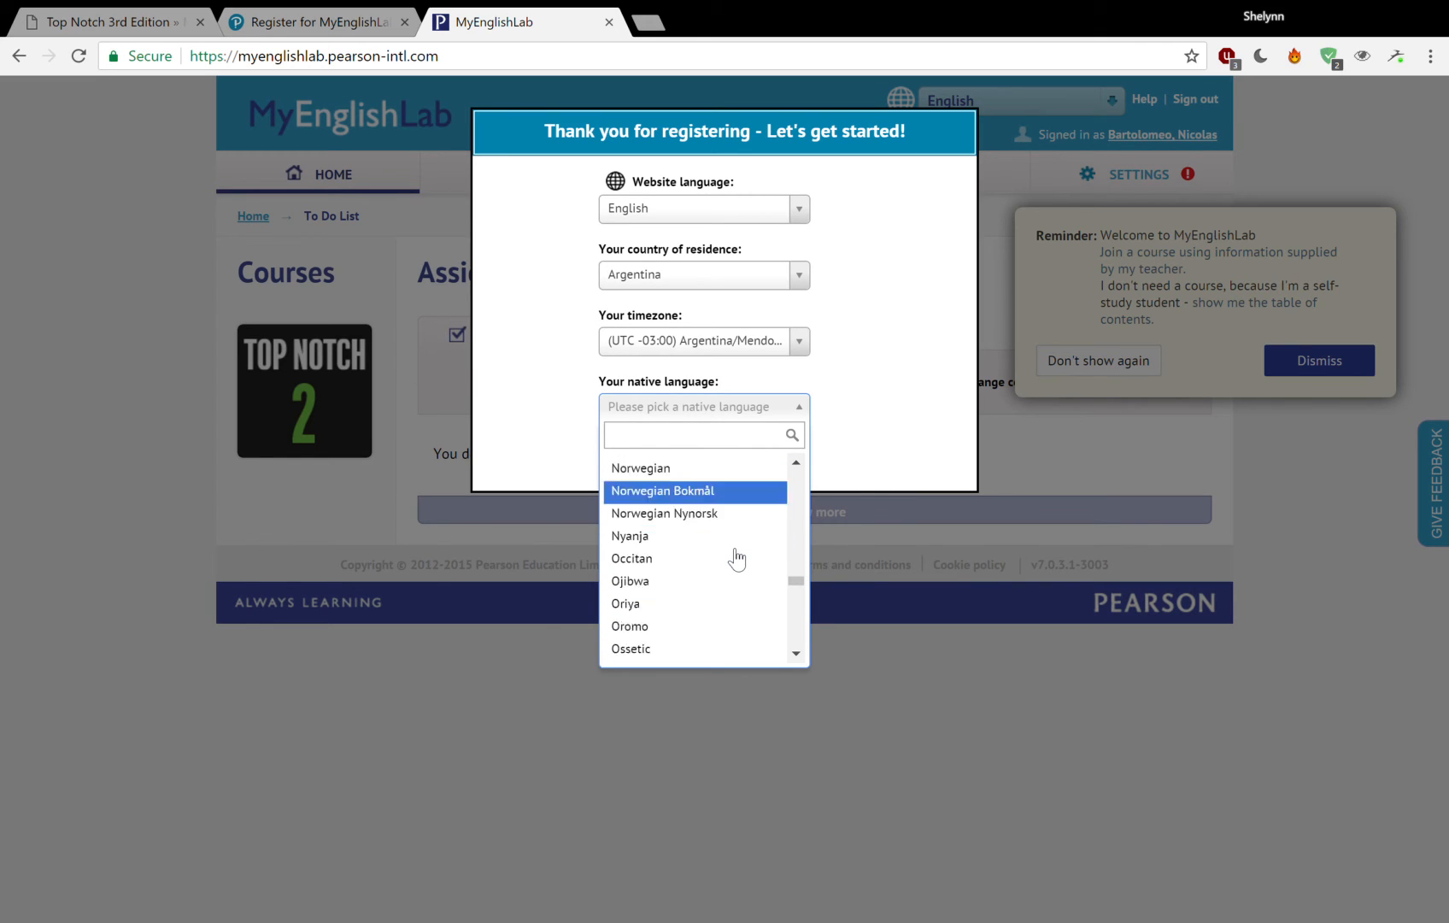
scroll("down", 3)
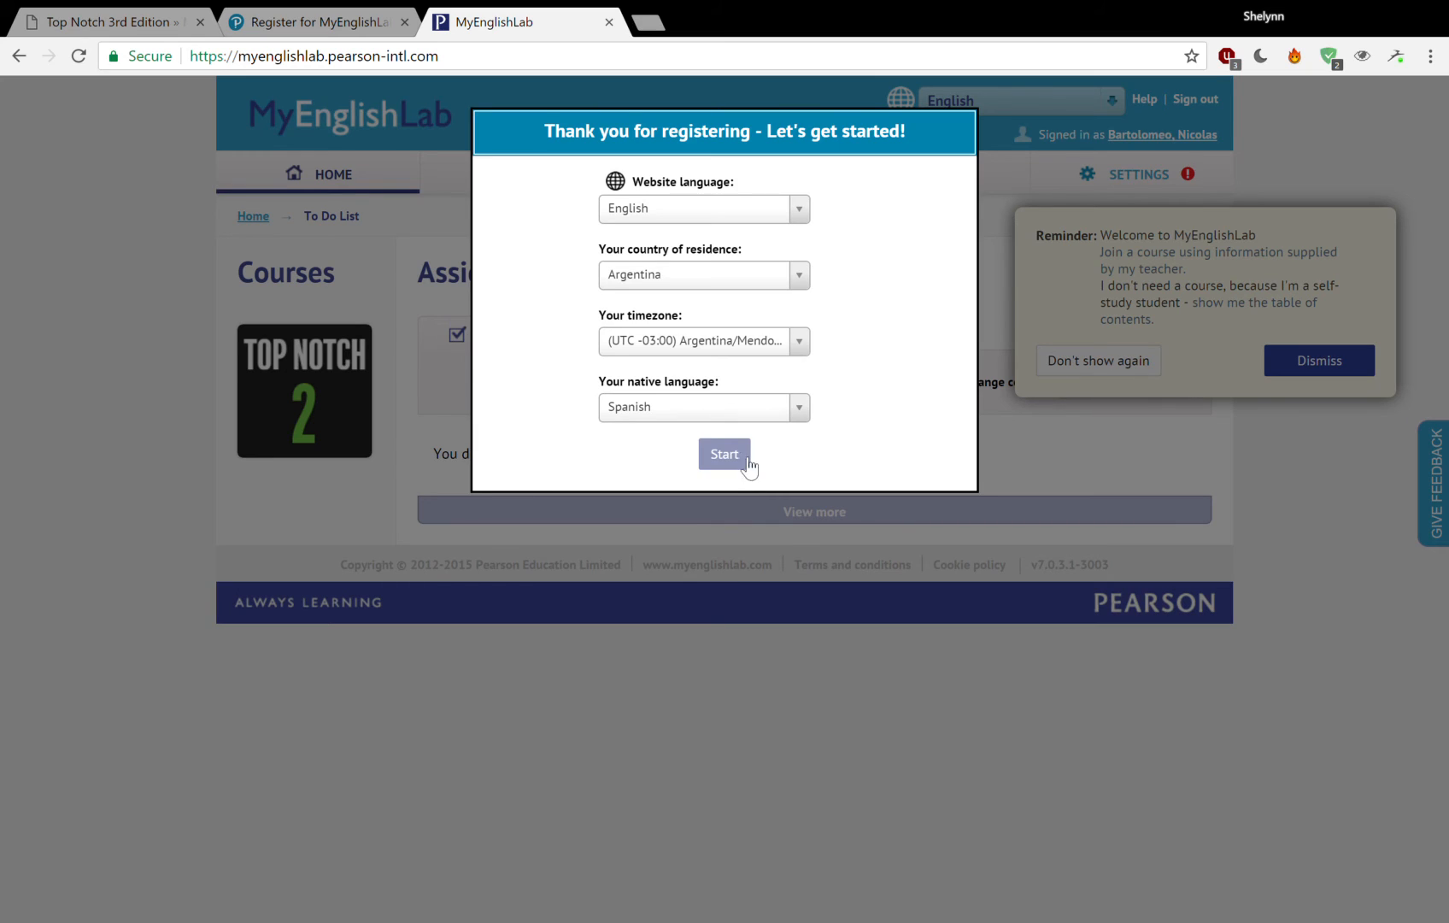
left_click(724, 455)
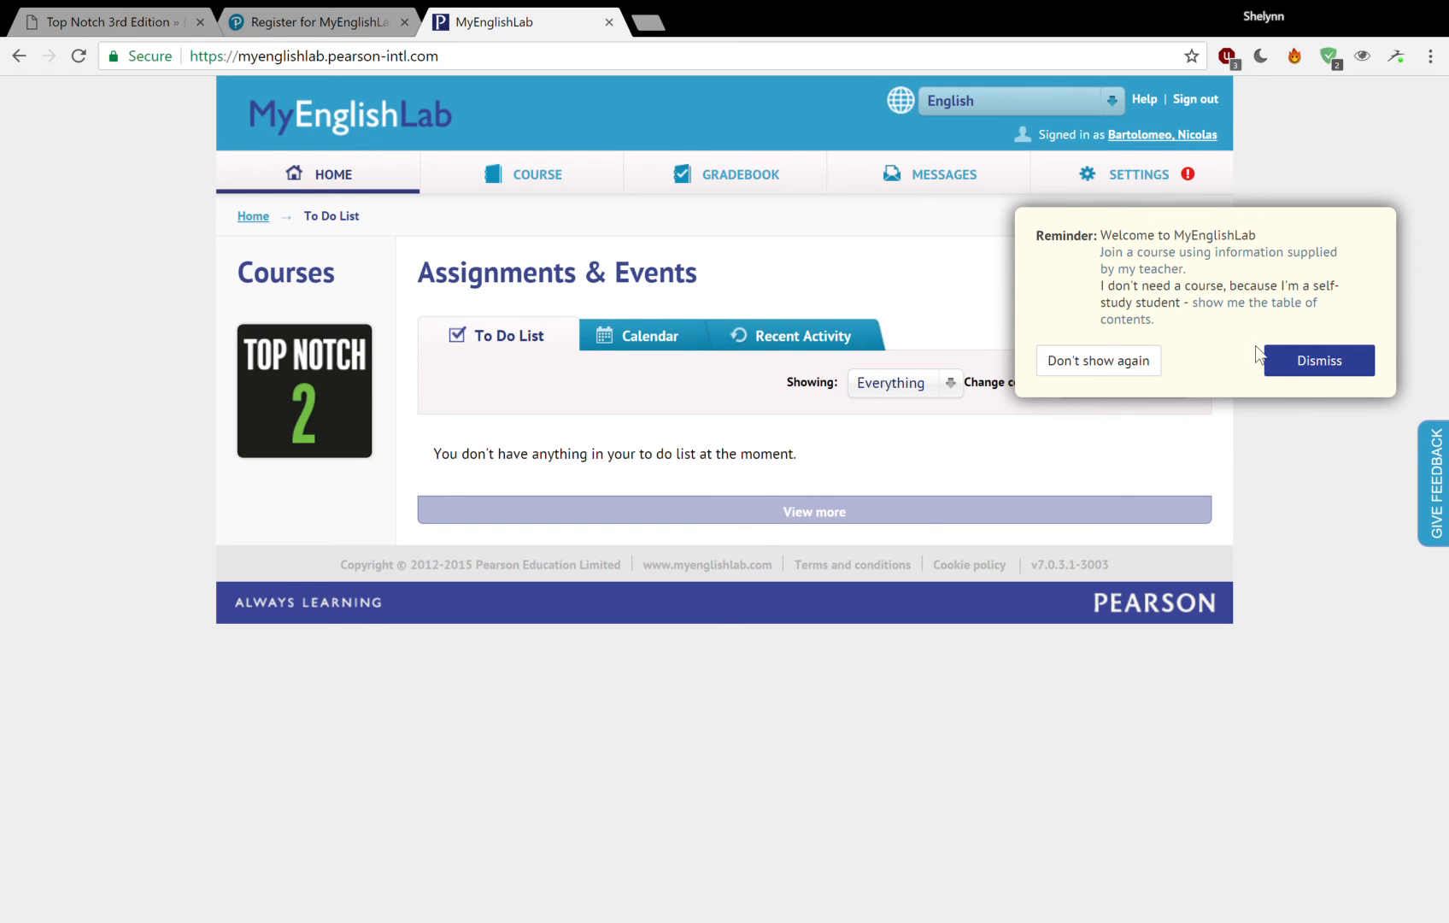
mouse_move(1167, 213)
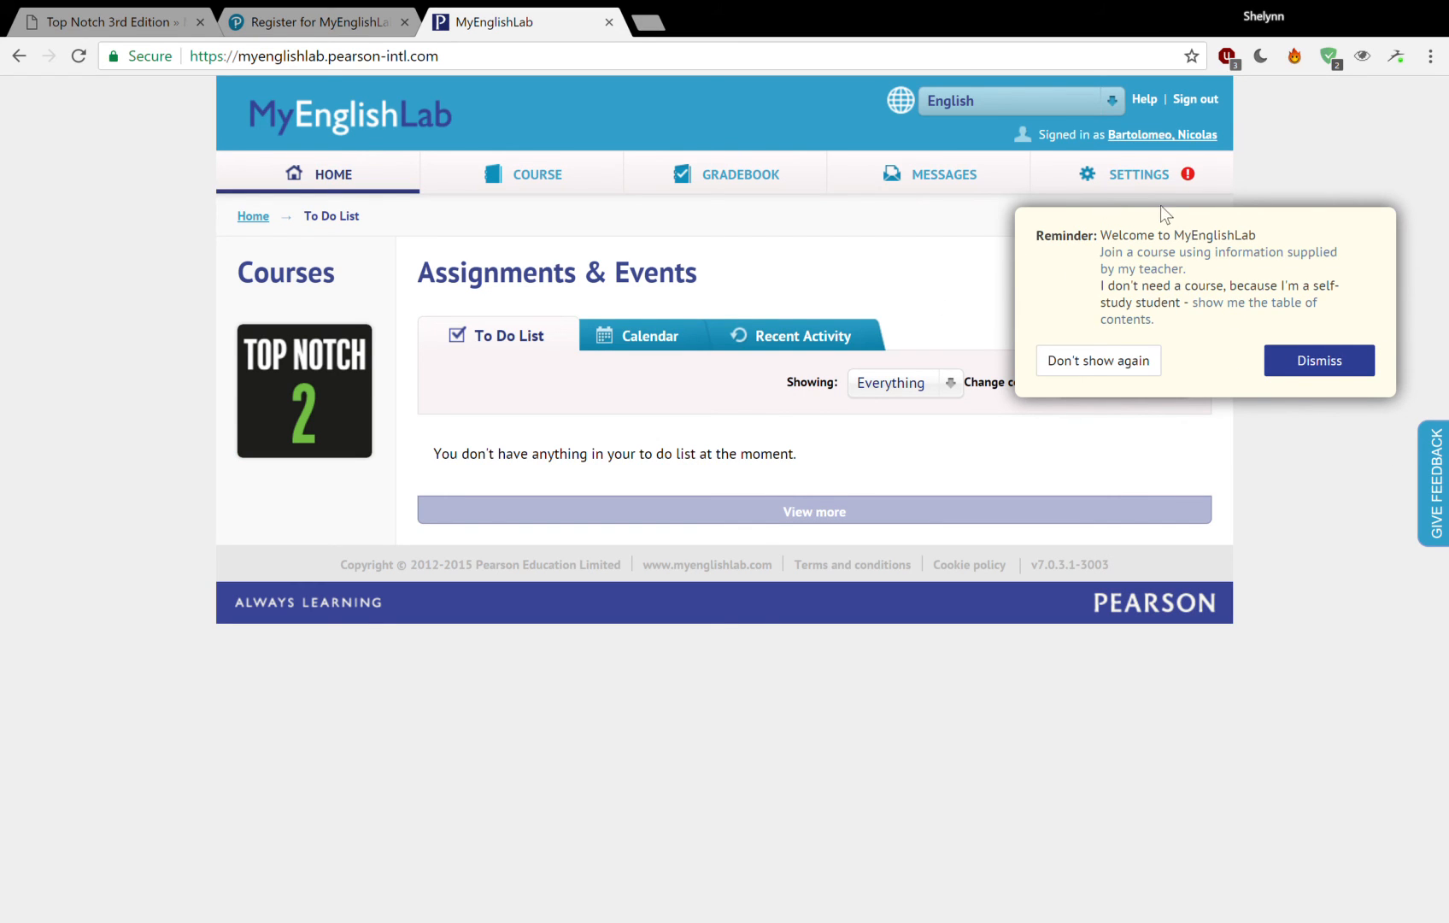
mouse_move(1095, 282)
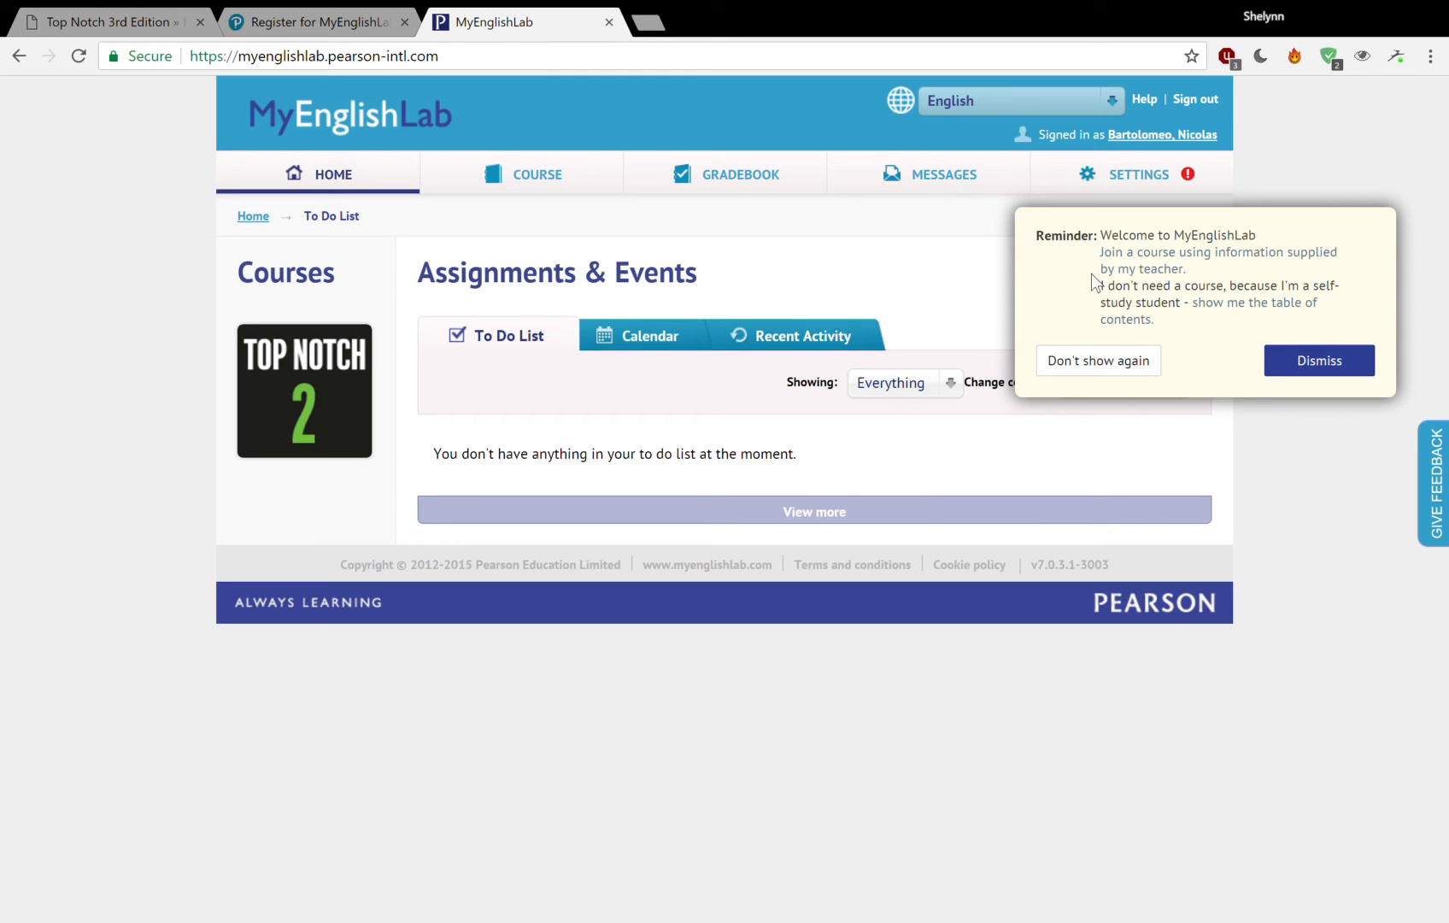
mouse_move(1247, 374)
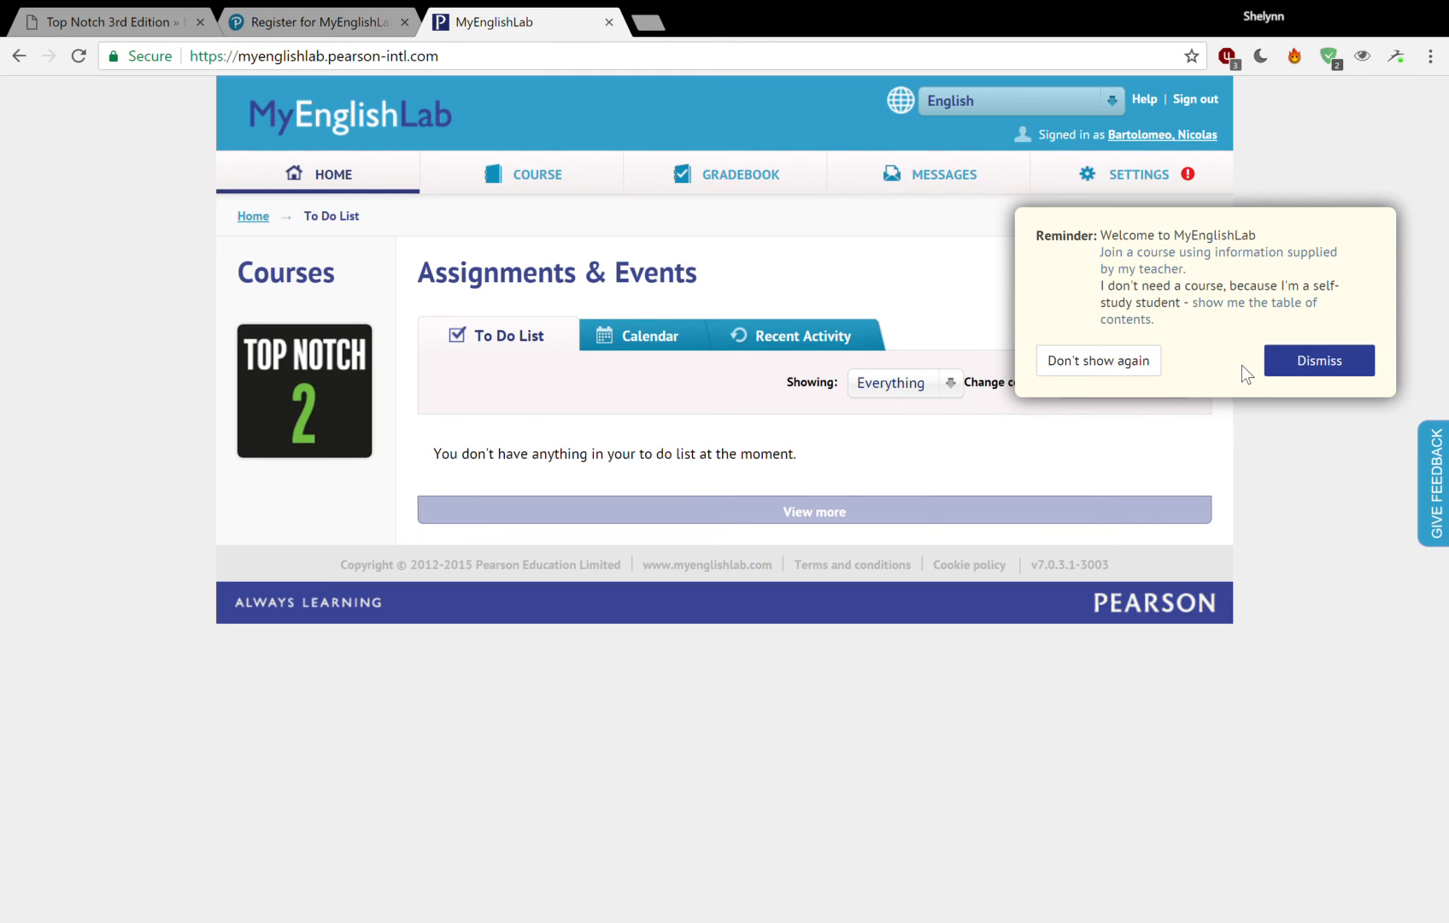
- Dismiss the reminder and expand Unit 1, Lesson 1 of the Top Notch 2 course
left_click(1317, 360)
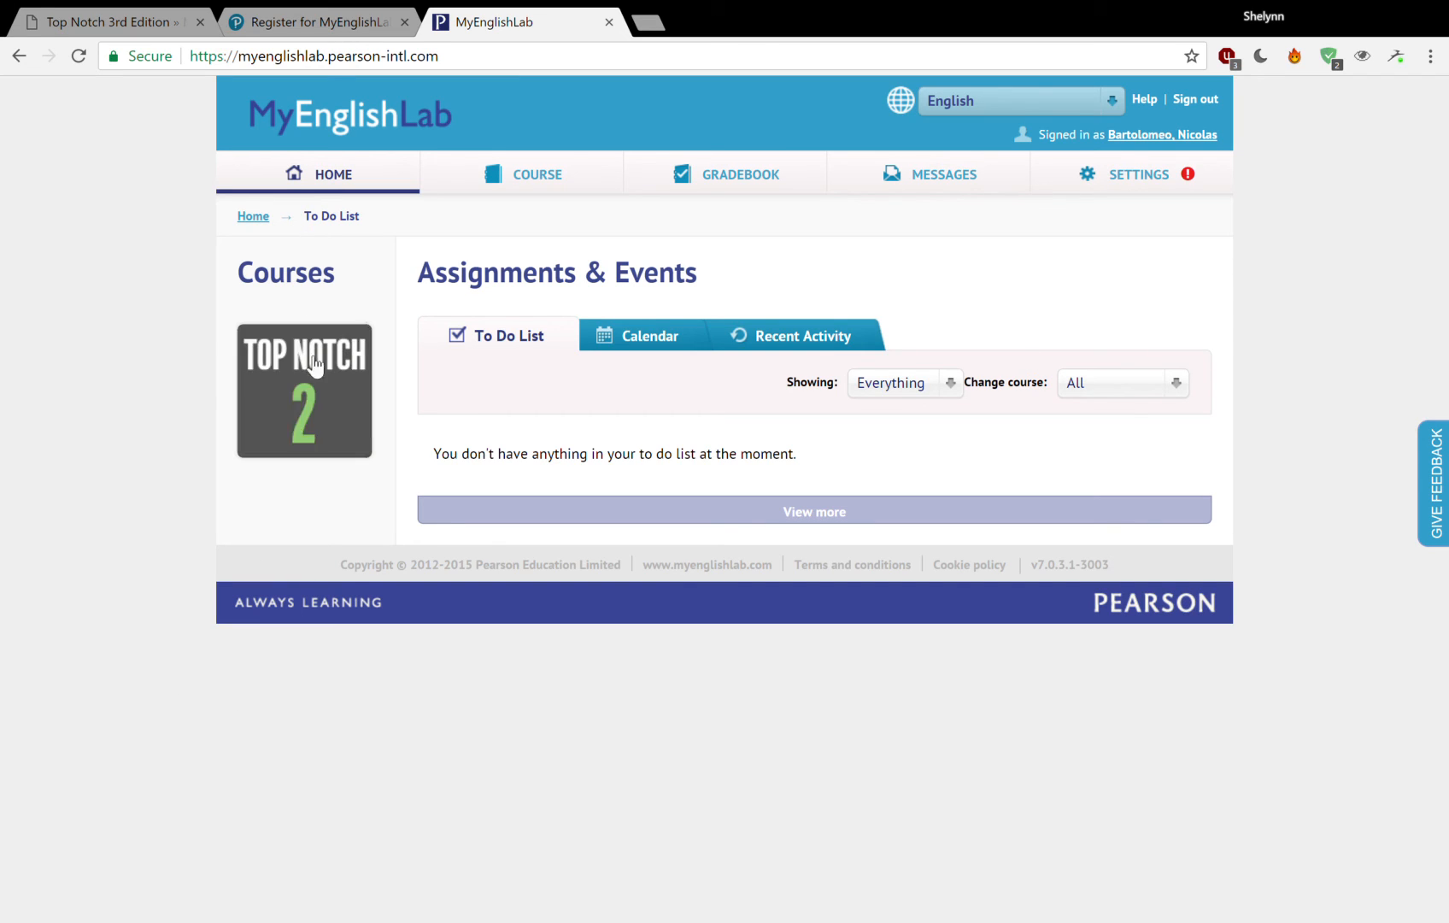
left_click(304, 391)
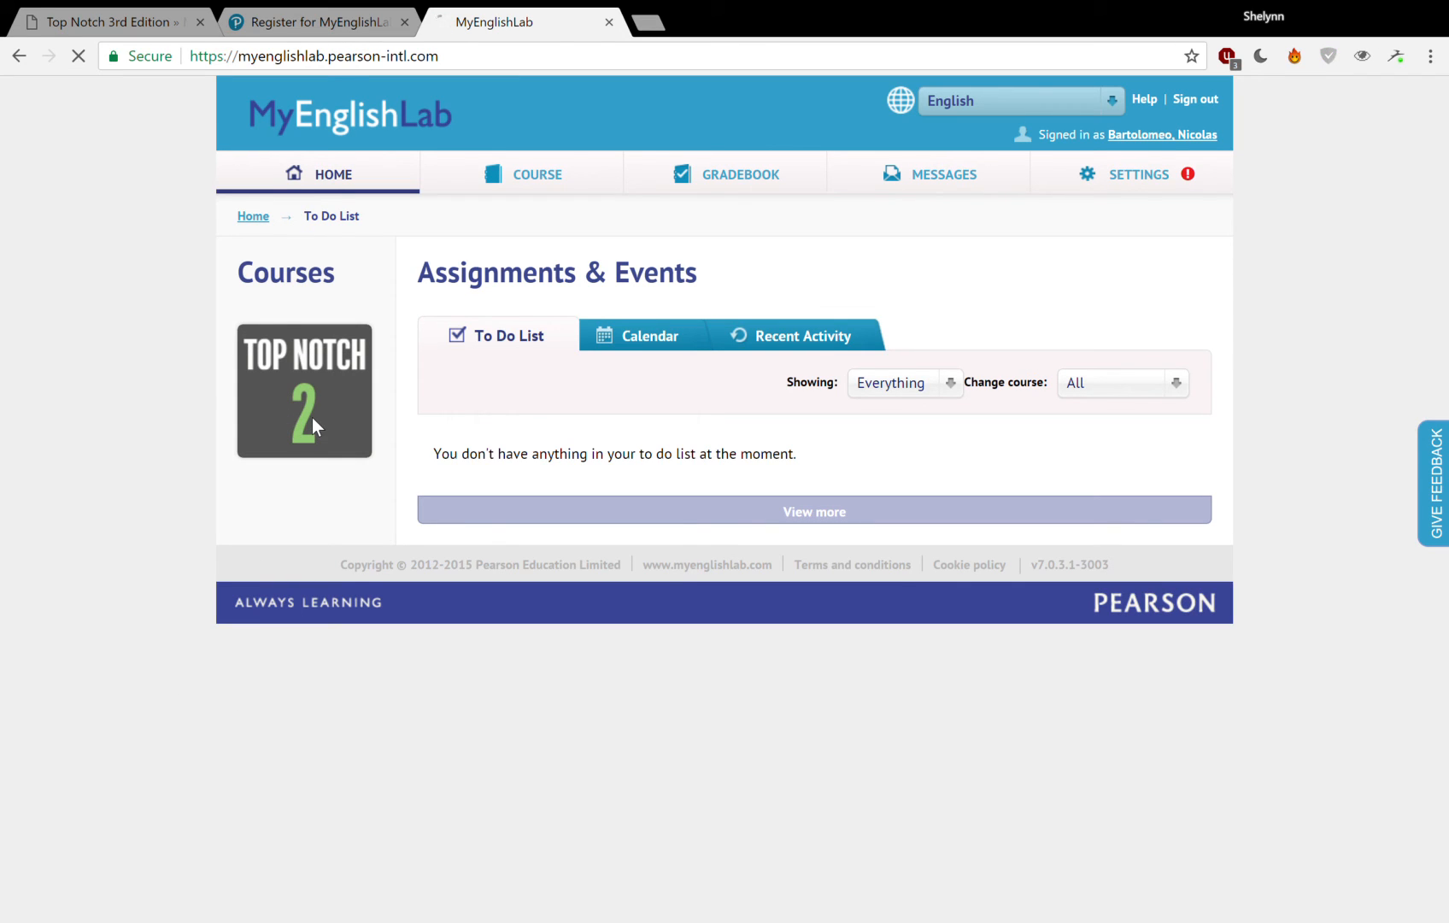
left_click(304, 391)
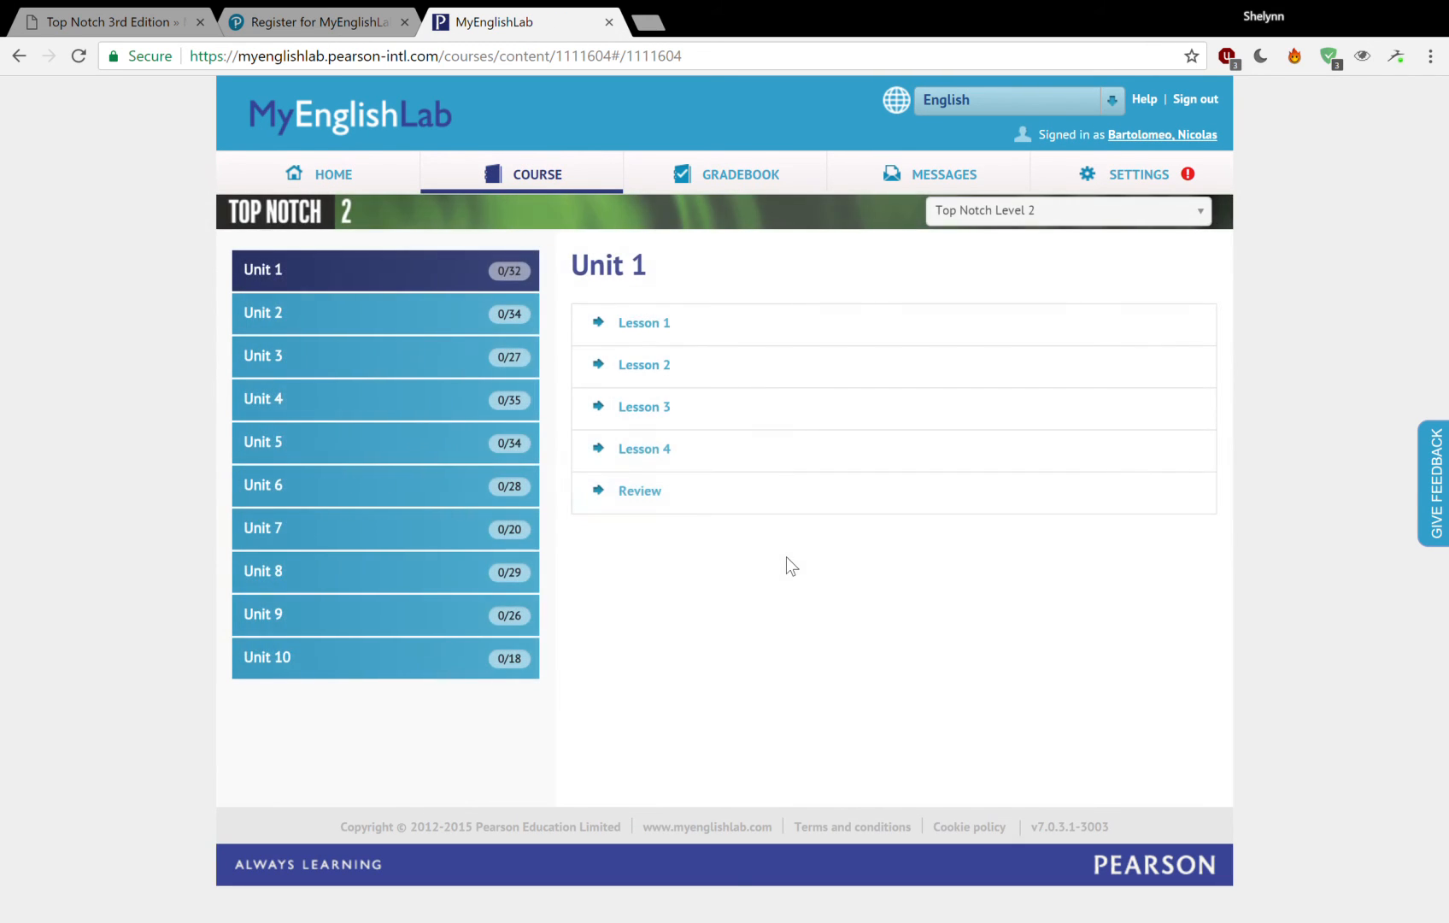
mouse_move(644, 323)
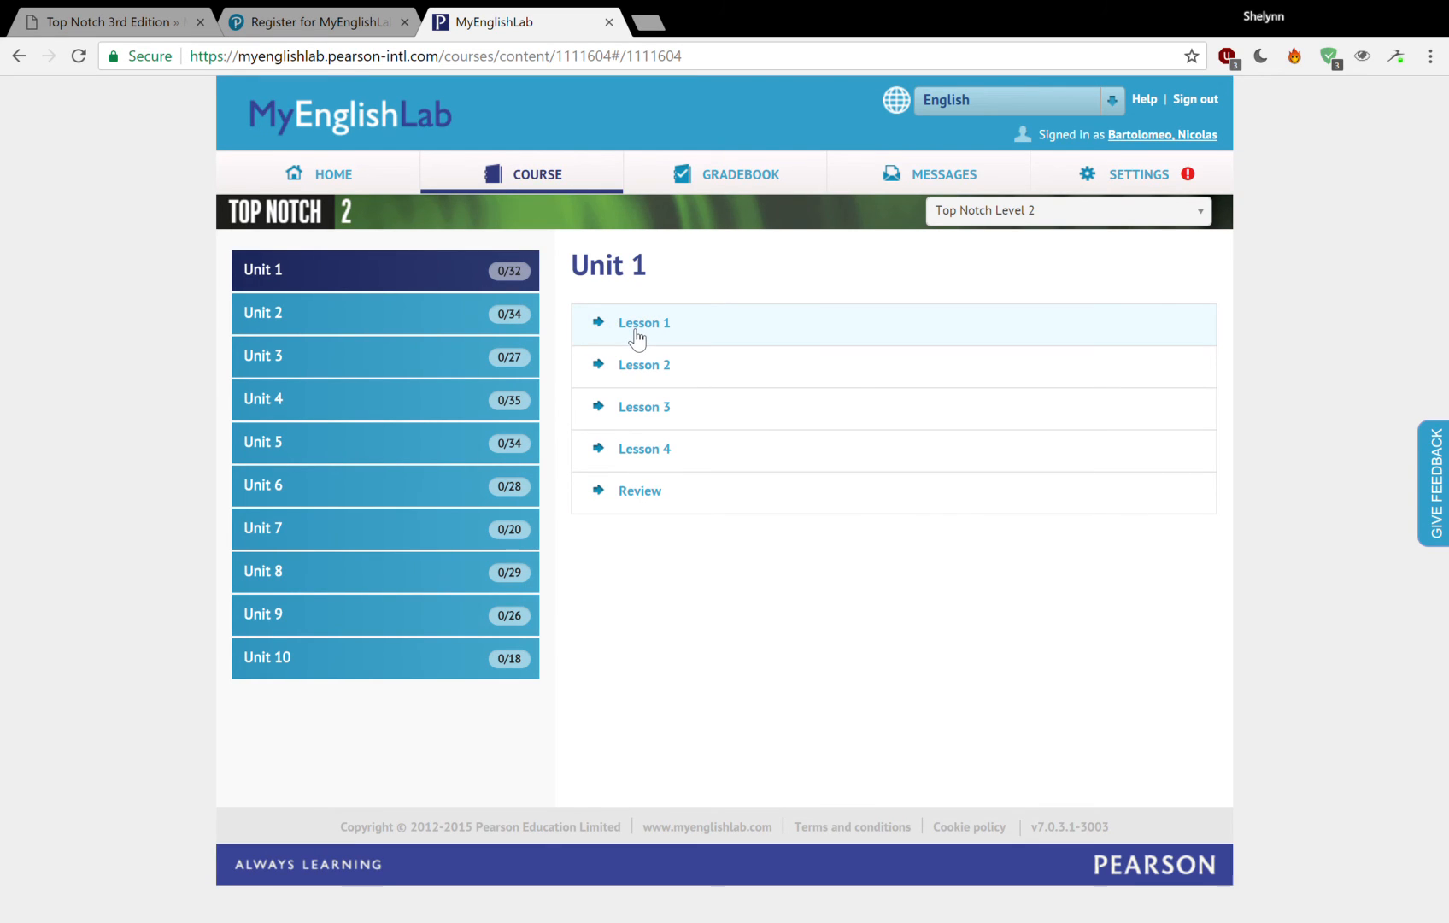
left_click(644, 323)
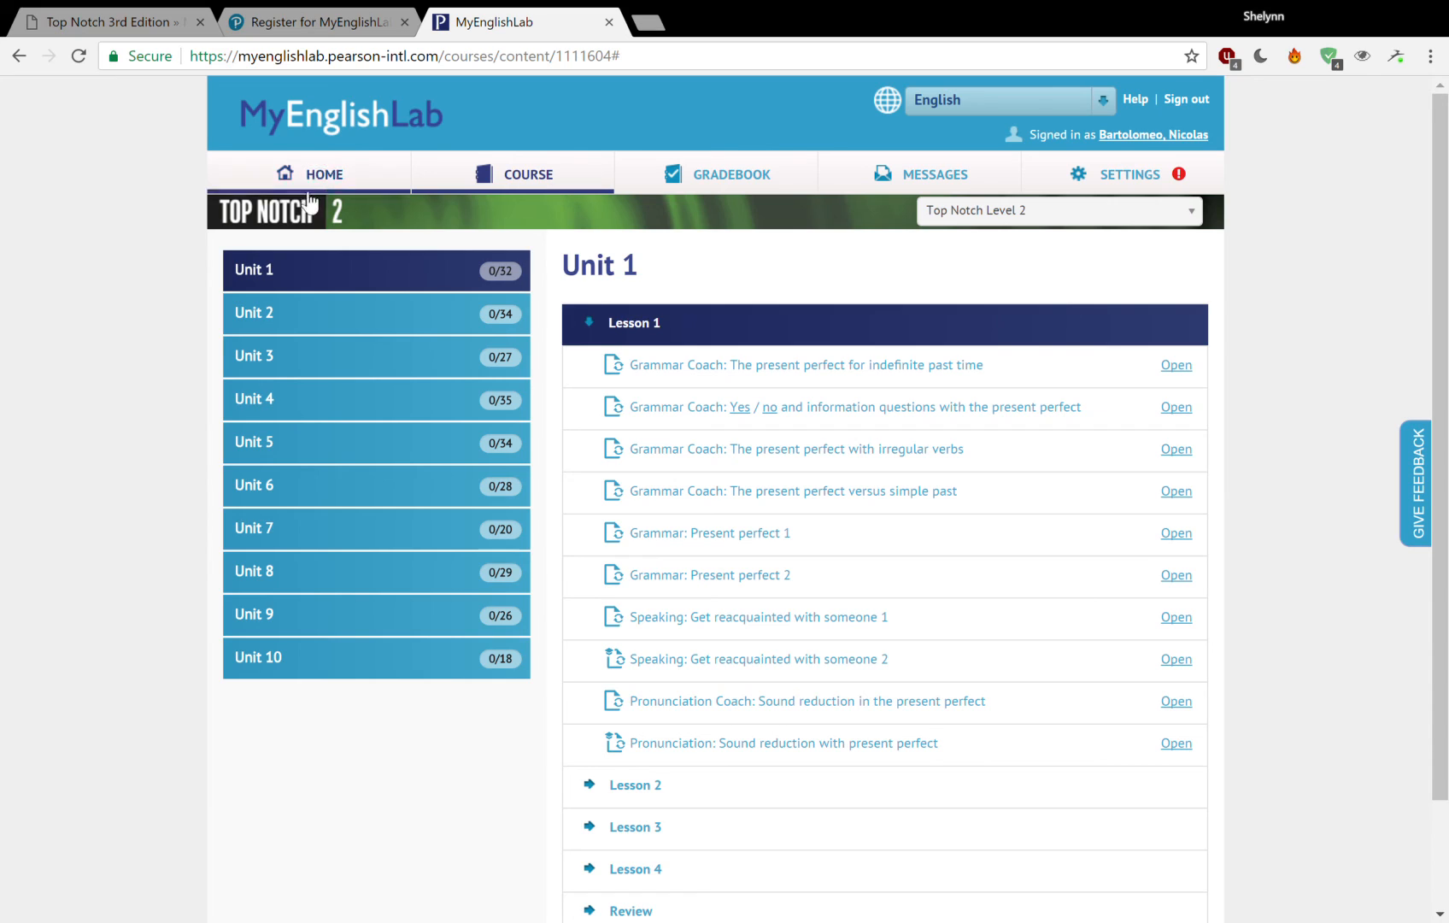
mouse_move(257, 128)
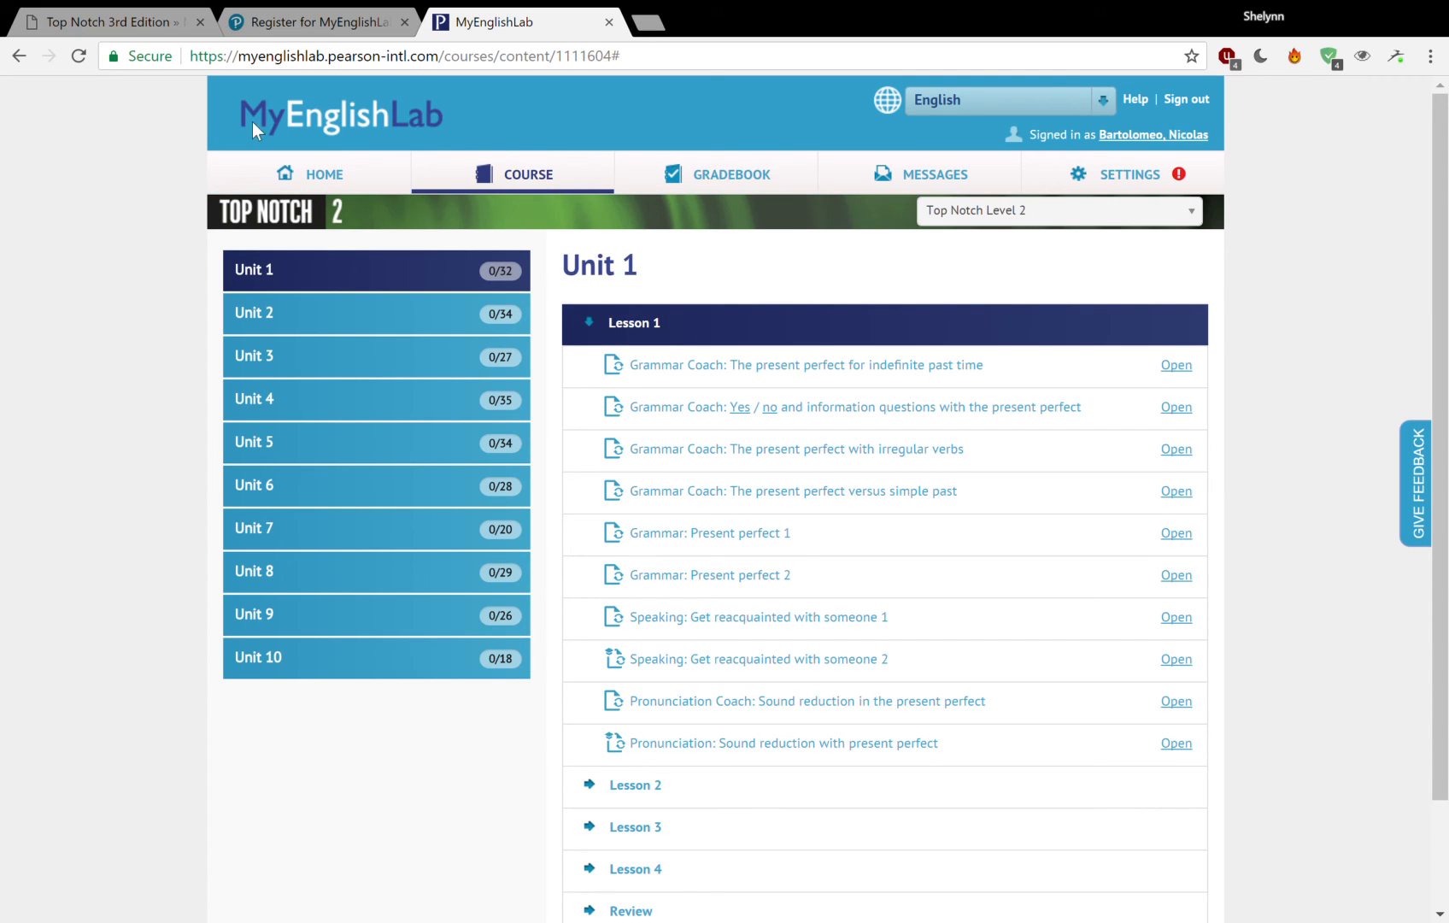
- Reach the Join a Course dialog from Settings > My Courses
left_click(1128, 175)
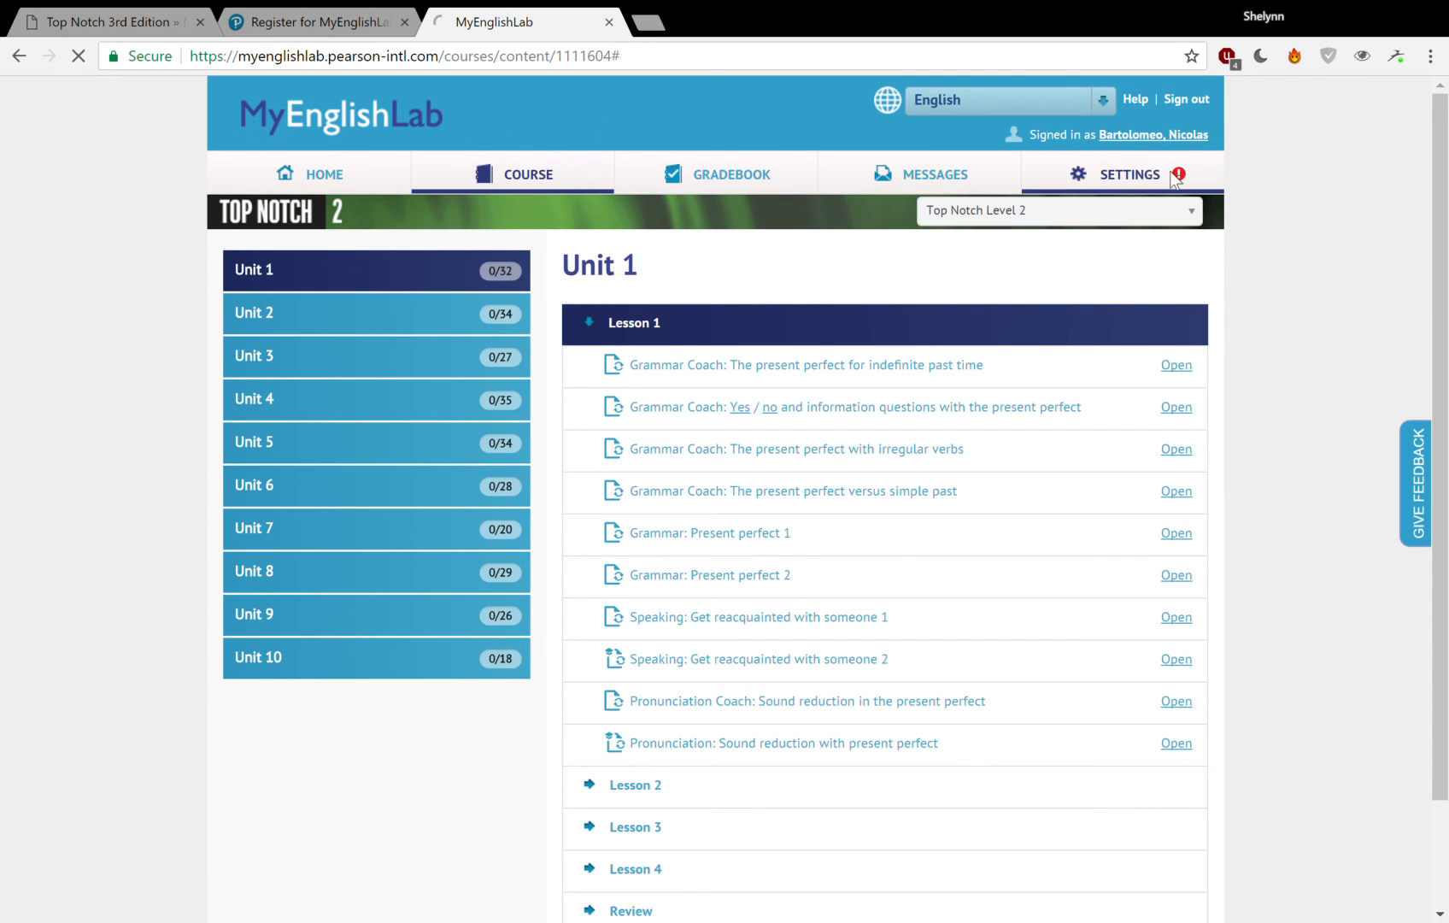
left_click(1128, 174)
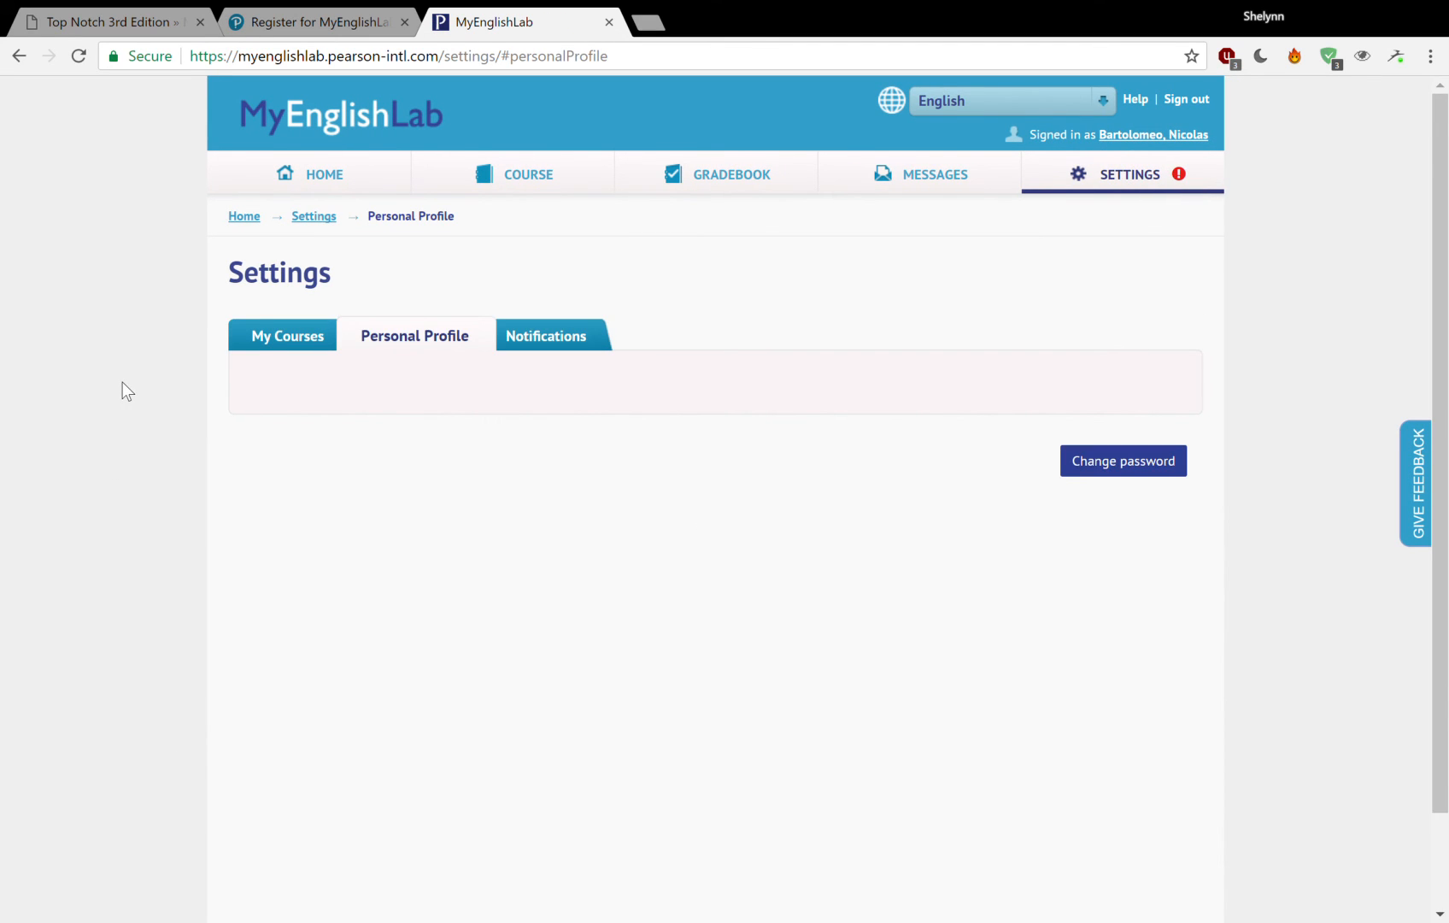
left_click(287, 335)
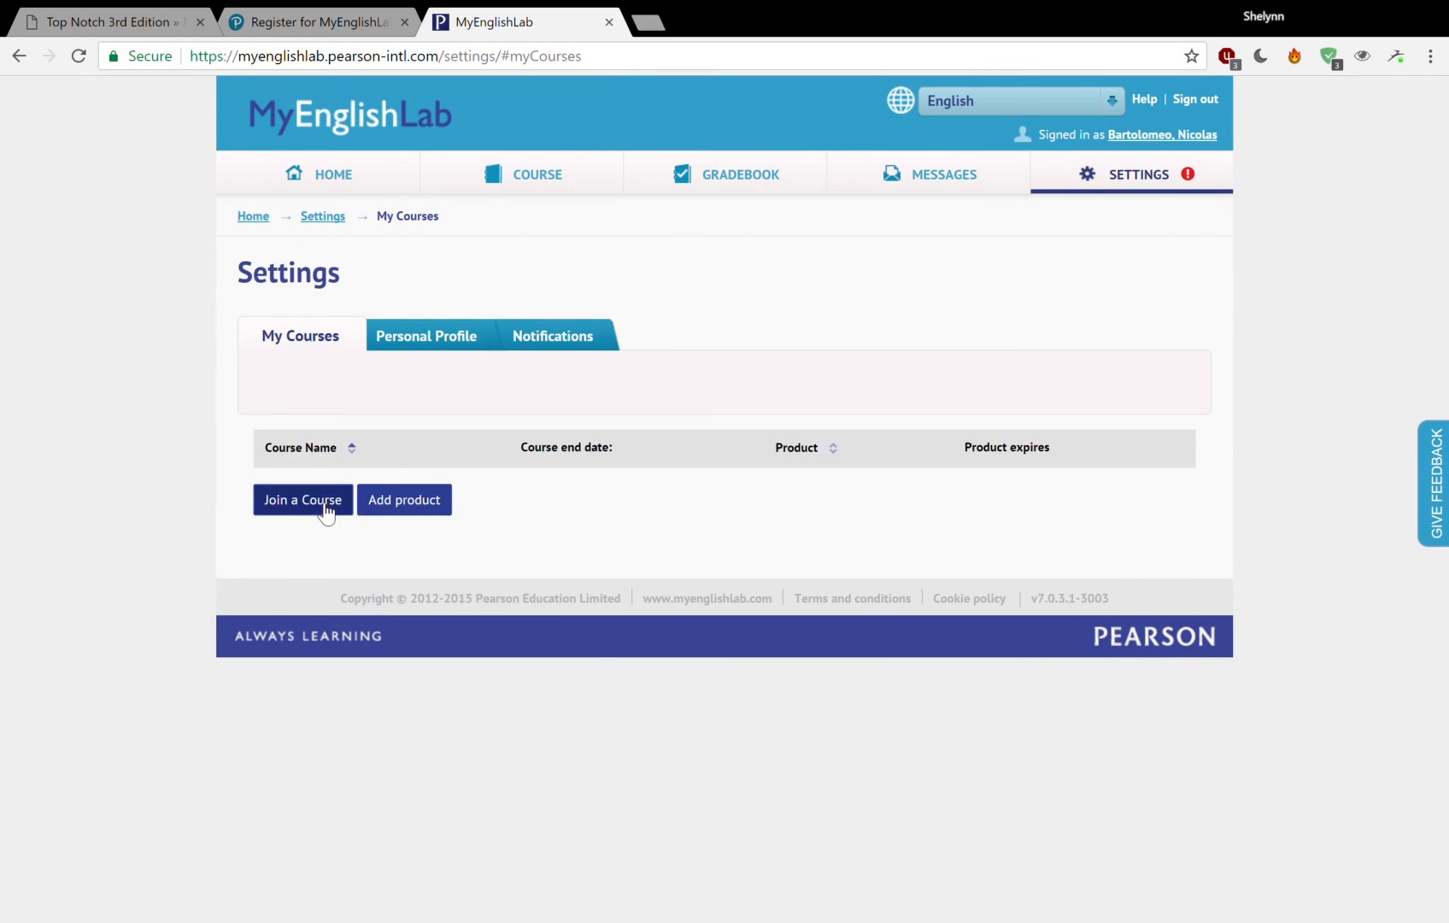
left_click(302, 499)
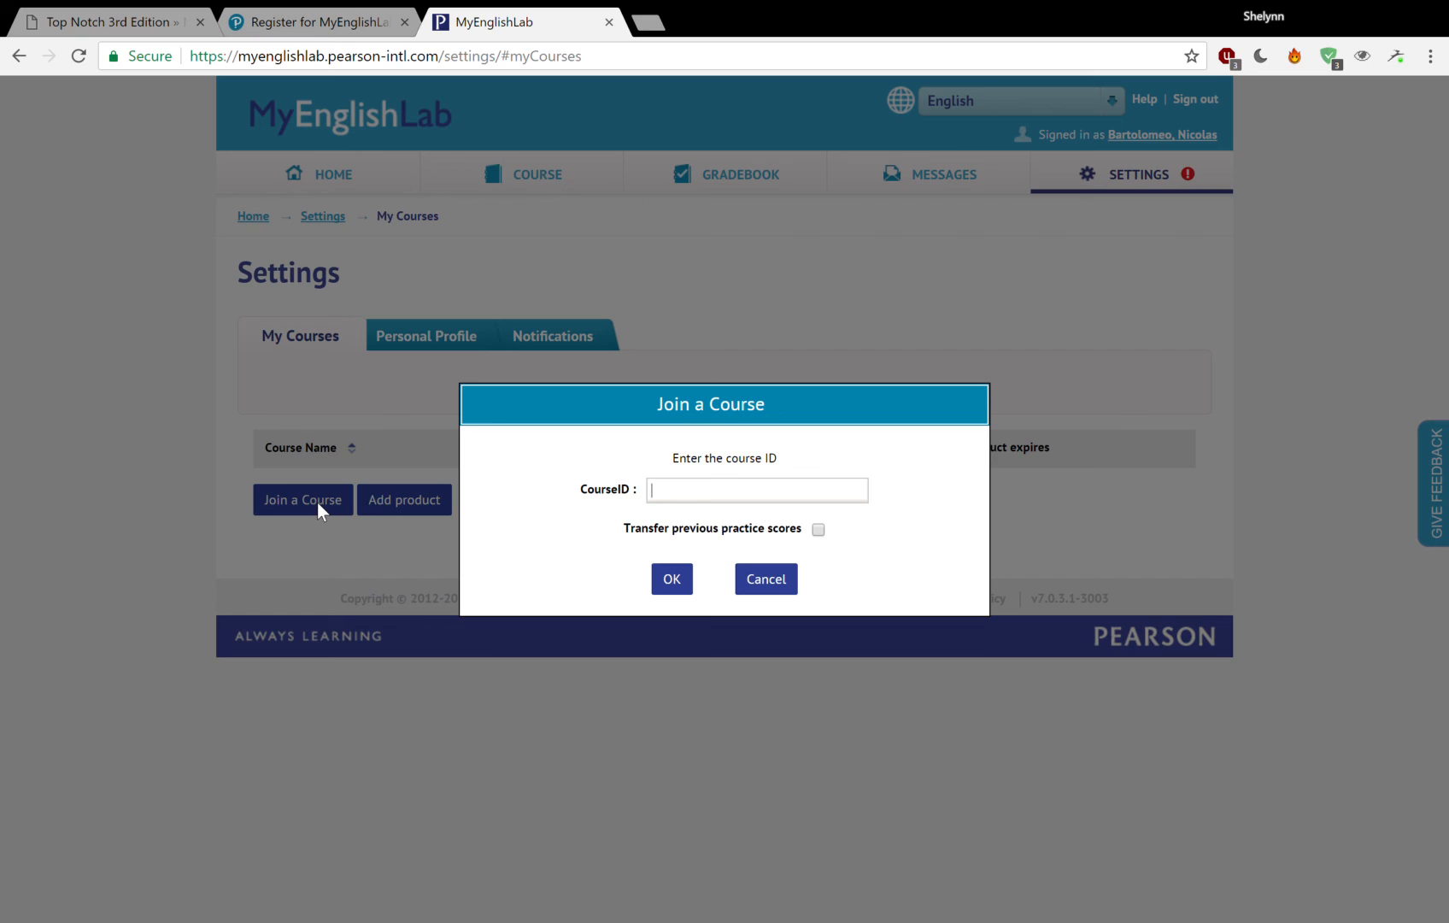
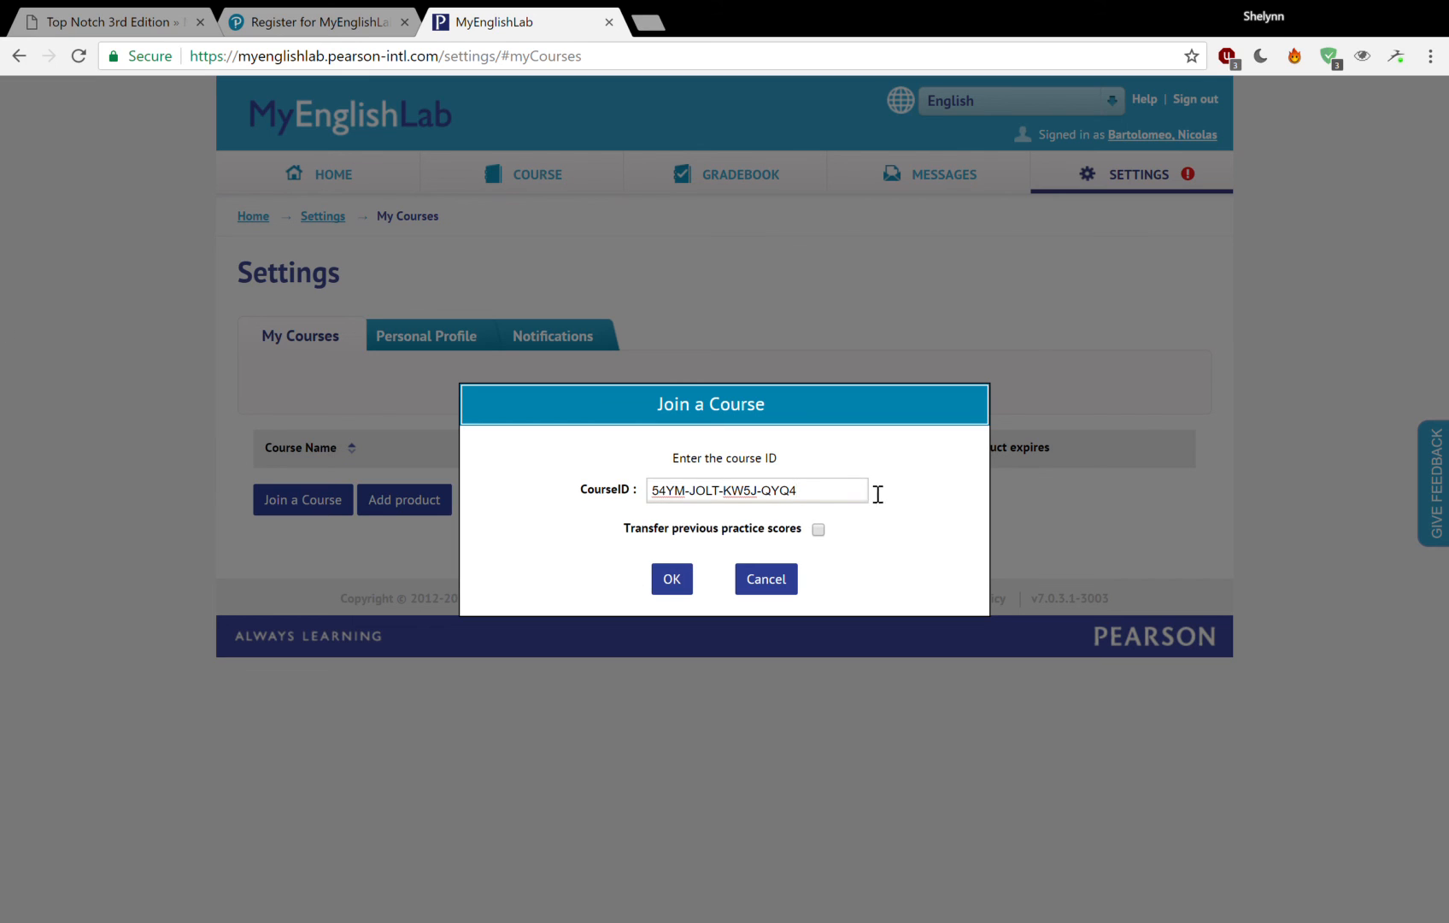
mouse_move(641, 490)
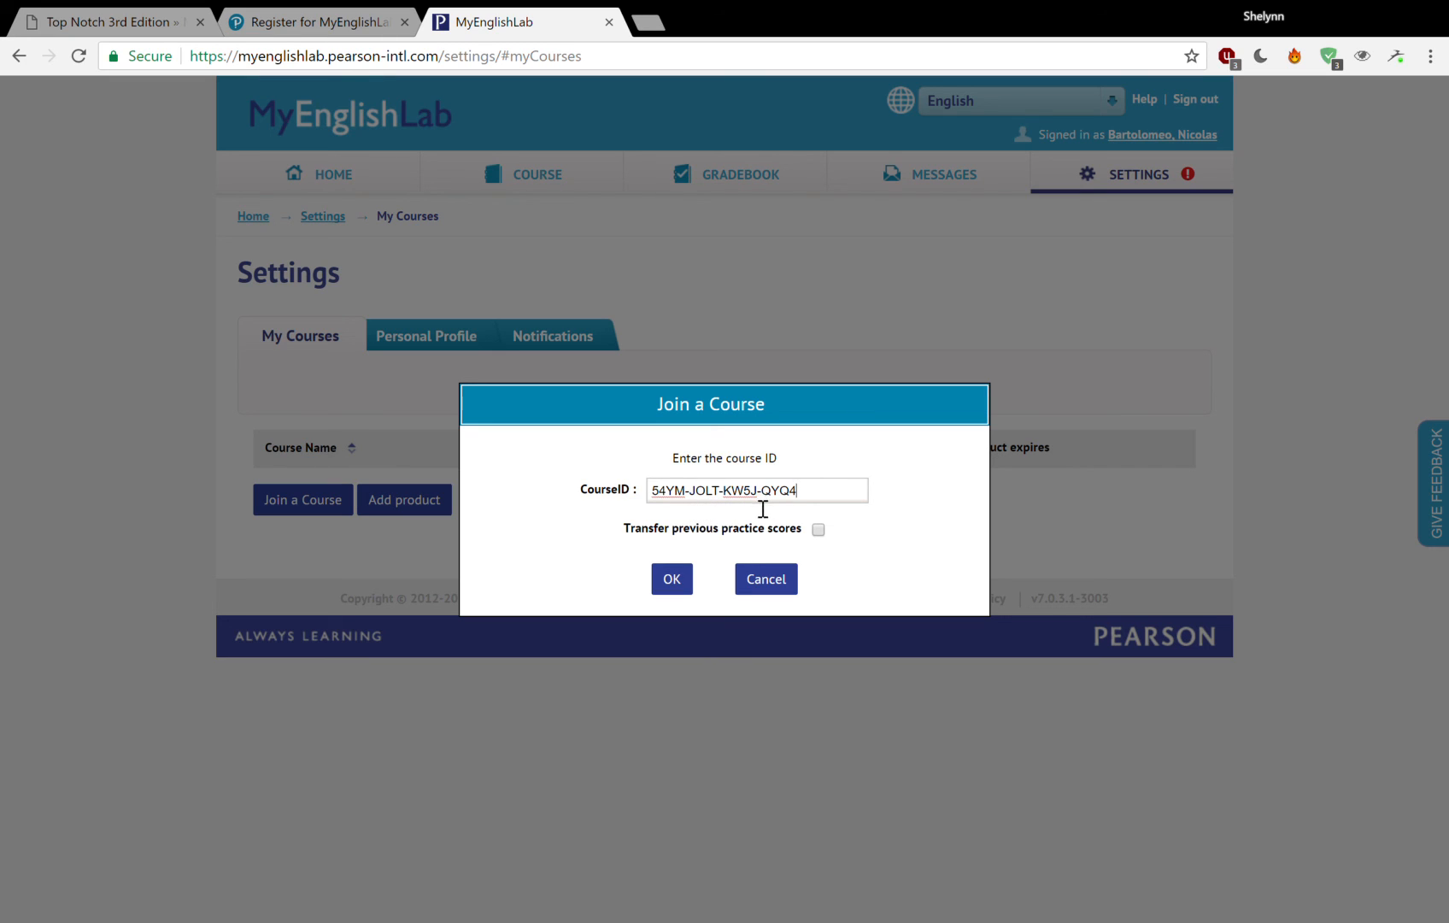
mouse_move(769, 519)
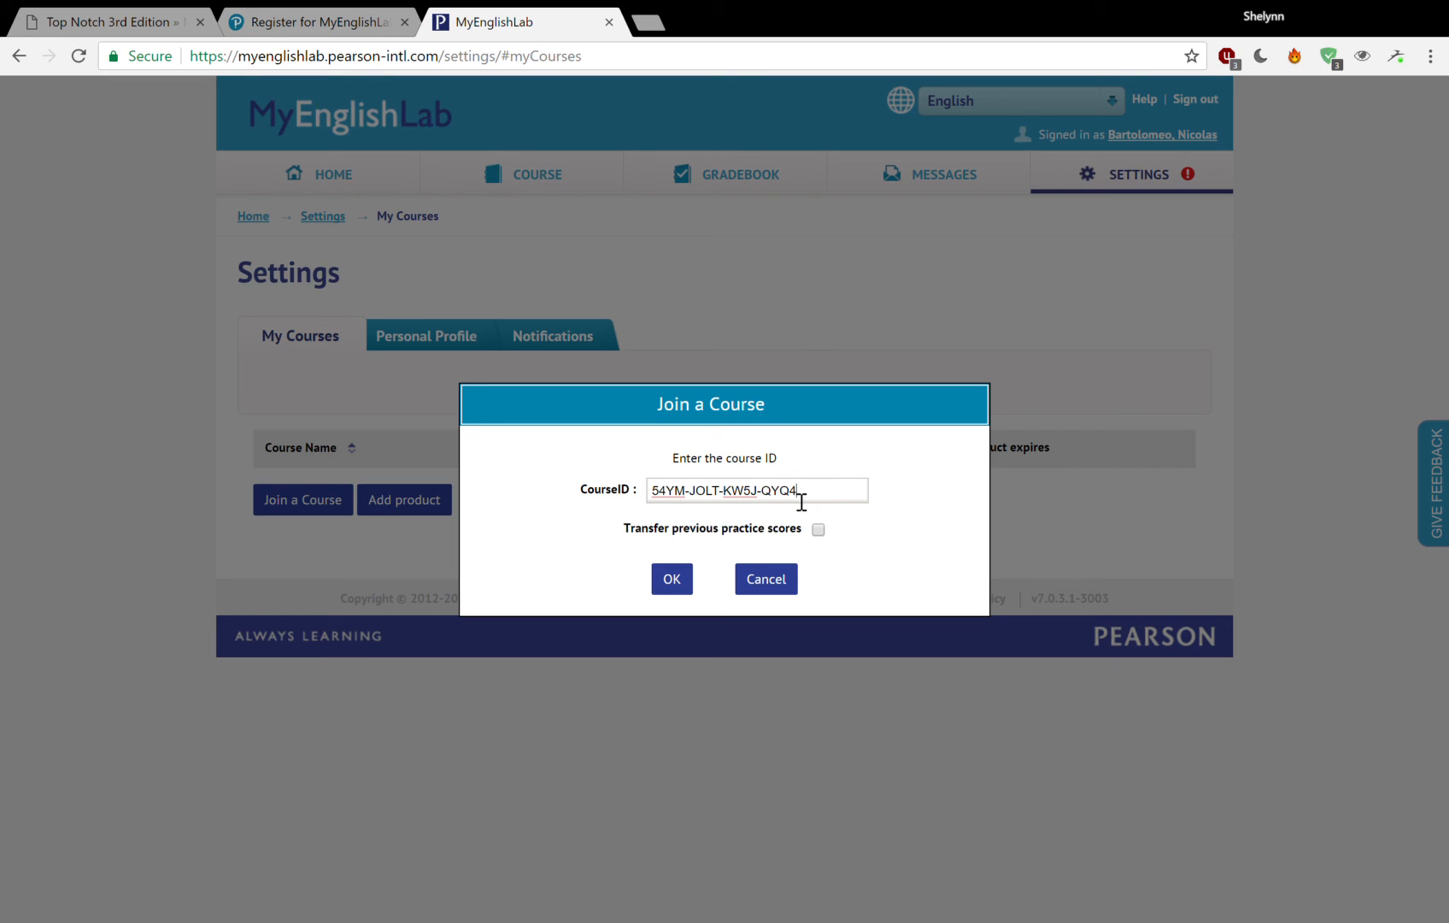
mouse_move(766, 580)
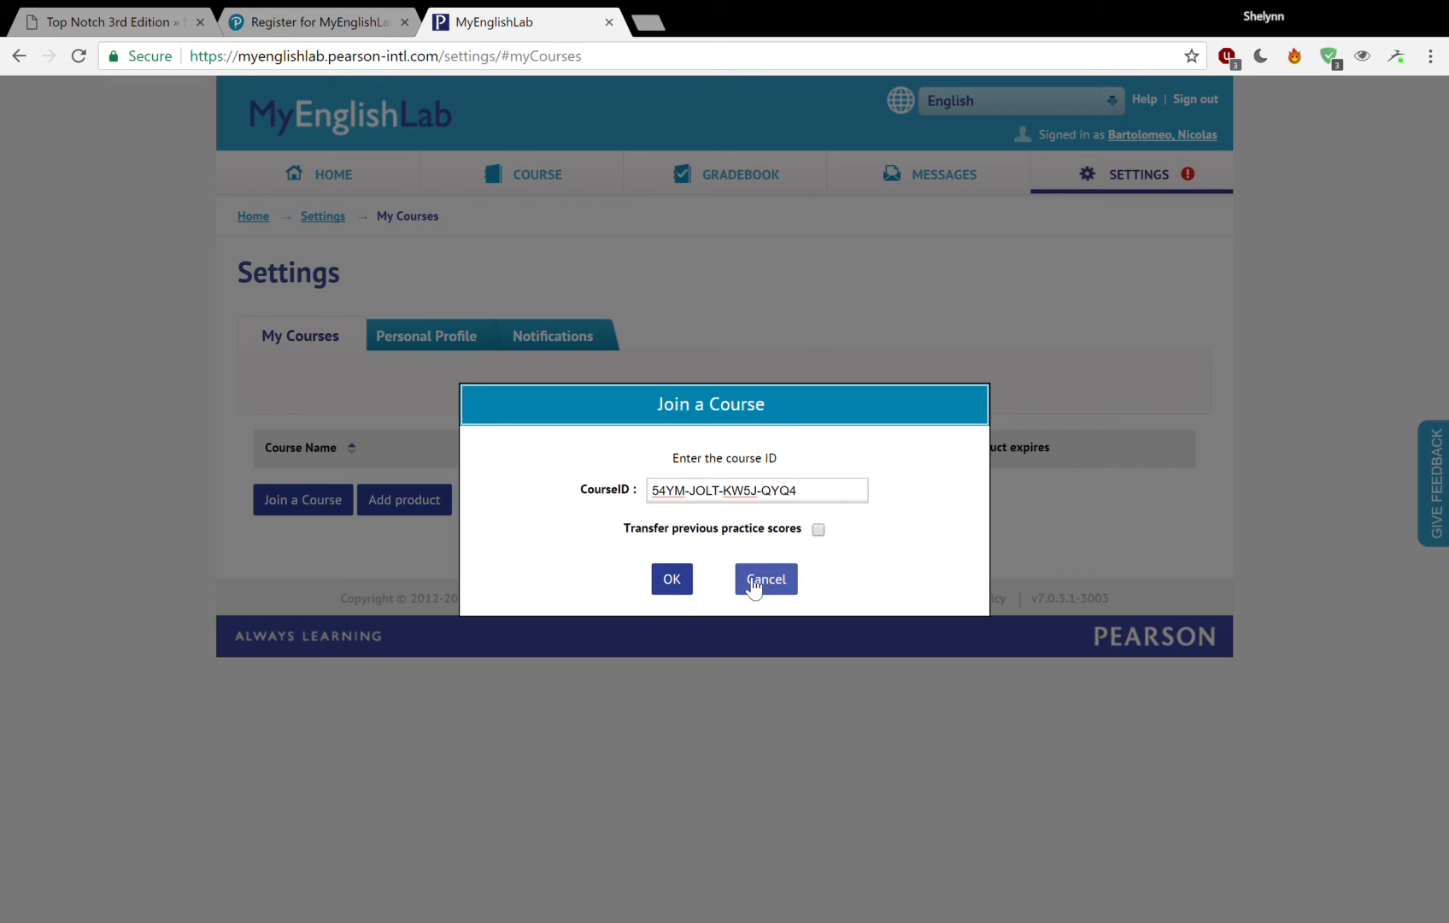
mouse_move(677, 514)
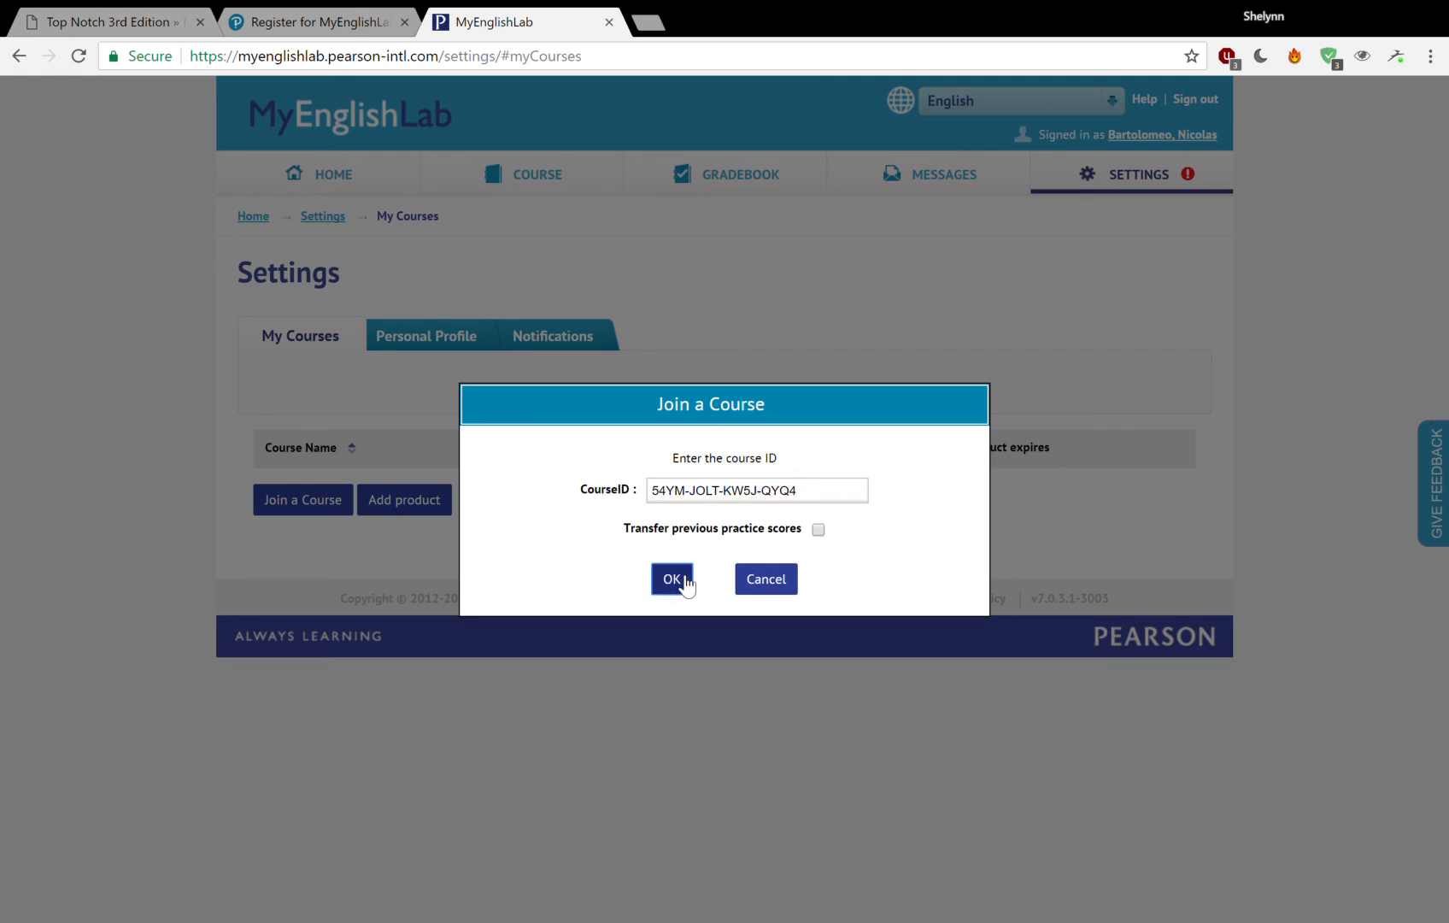
- Submit the course ID and acknowledge the notice so '3rd adolescents' appears in My Courses
left_click(671, 579)
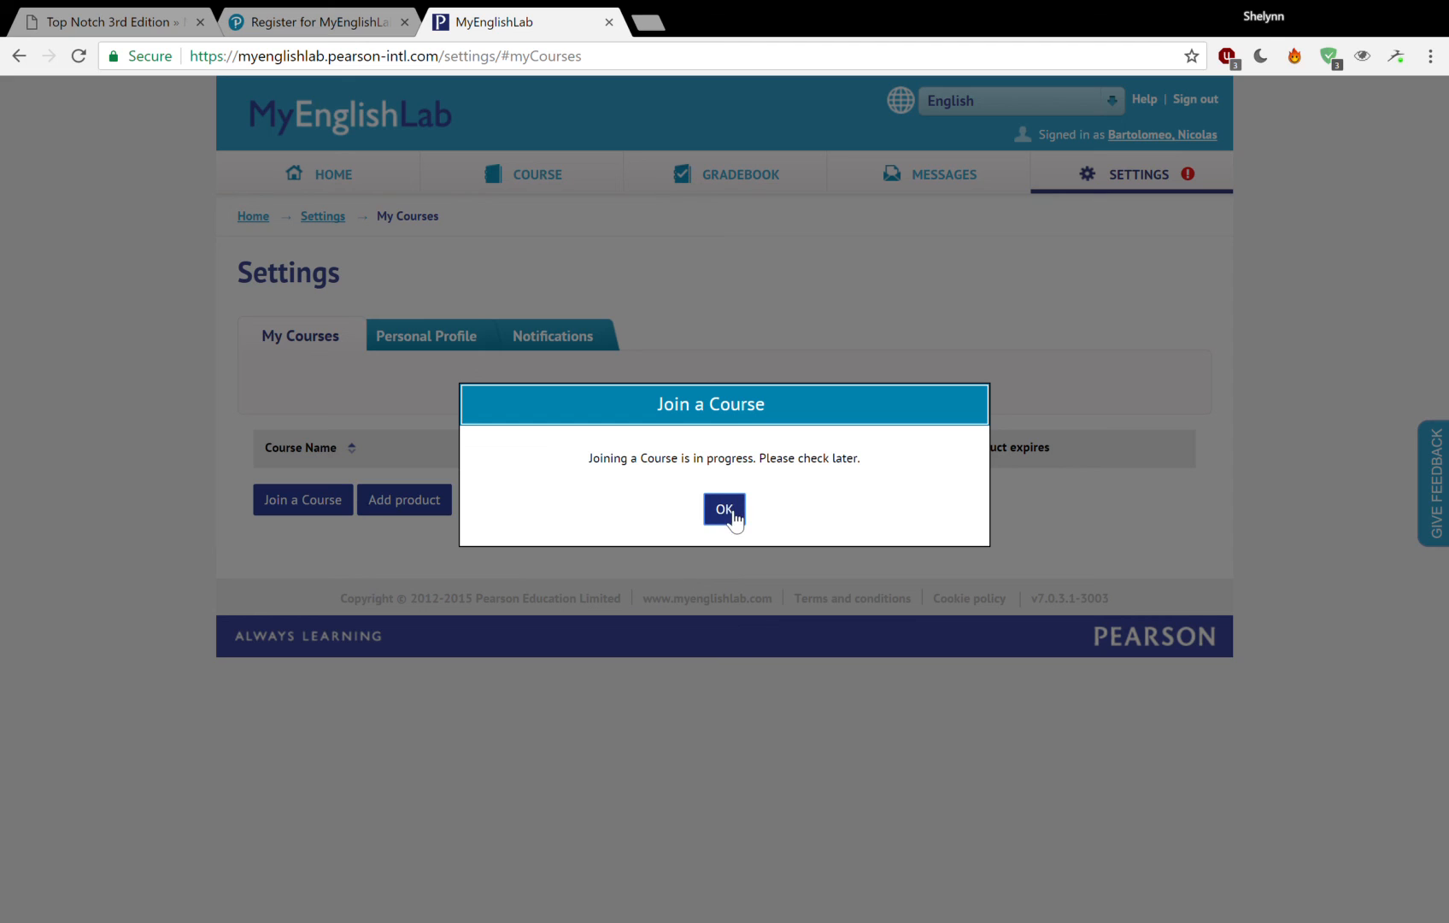
left_click(723, 509)
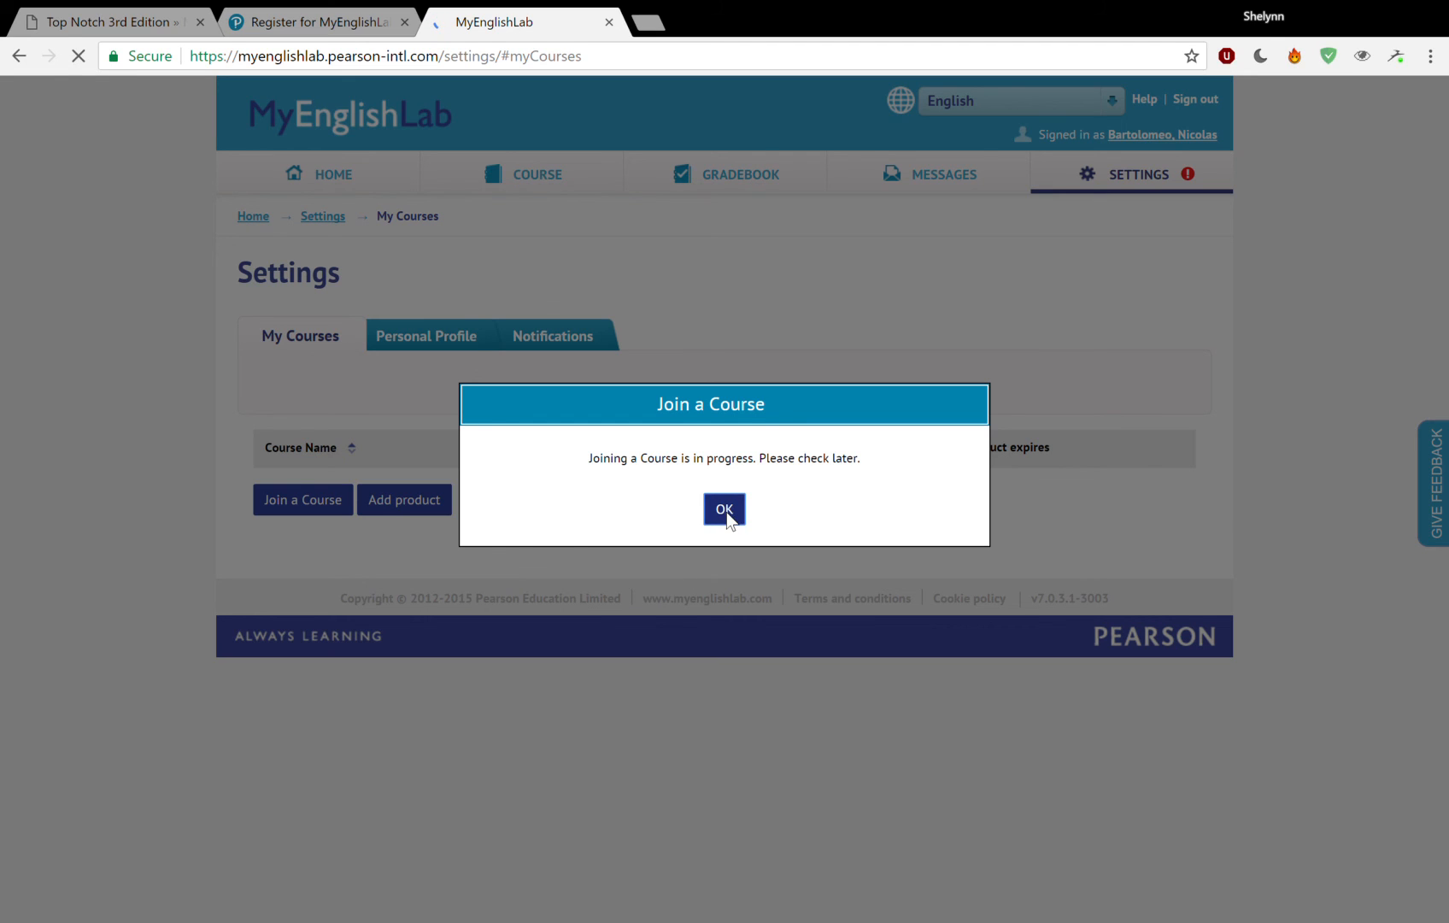
left_click(725, 511)
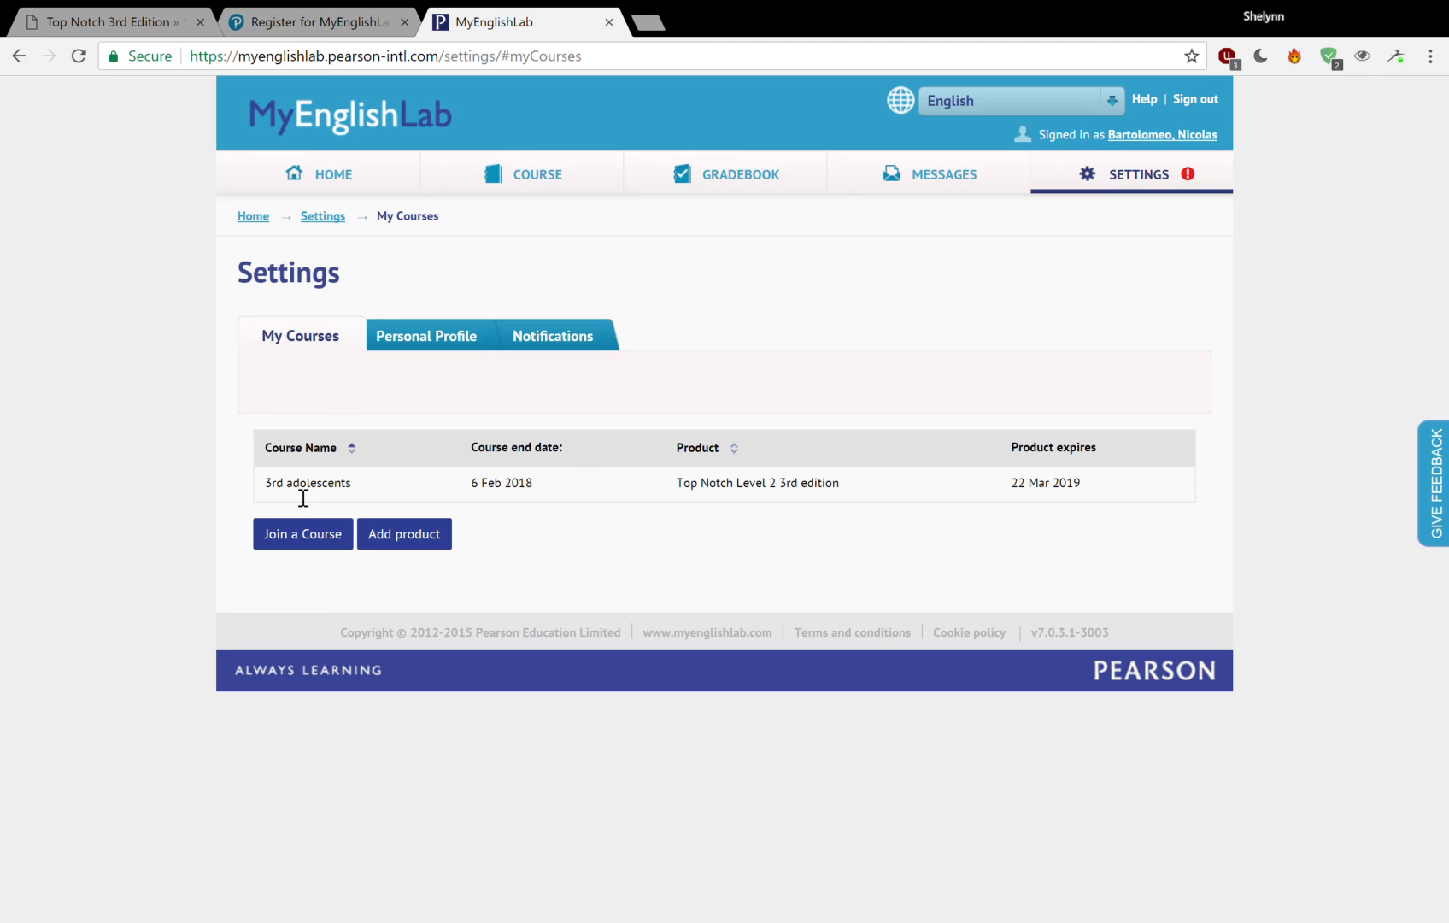
mouse_move(391, 183)
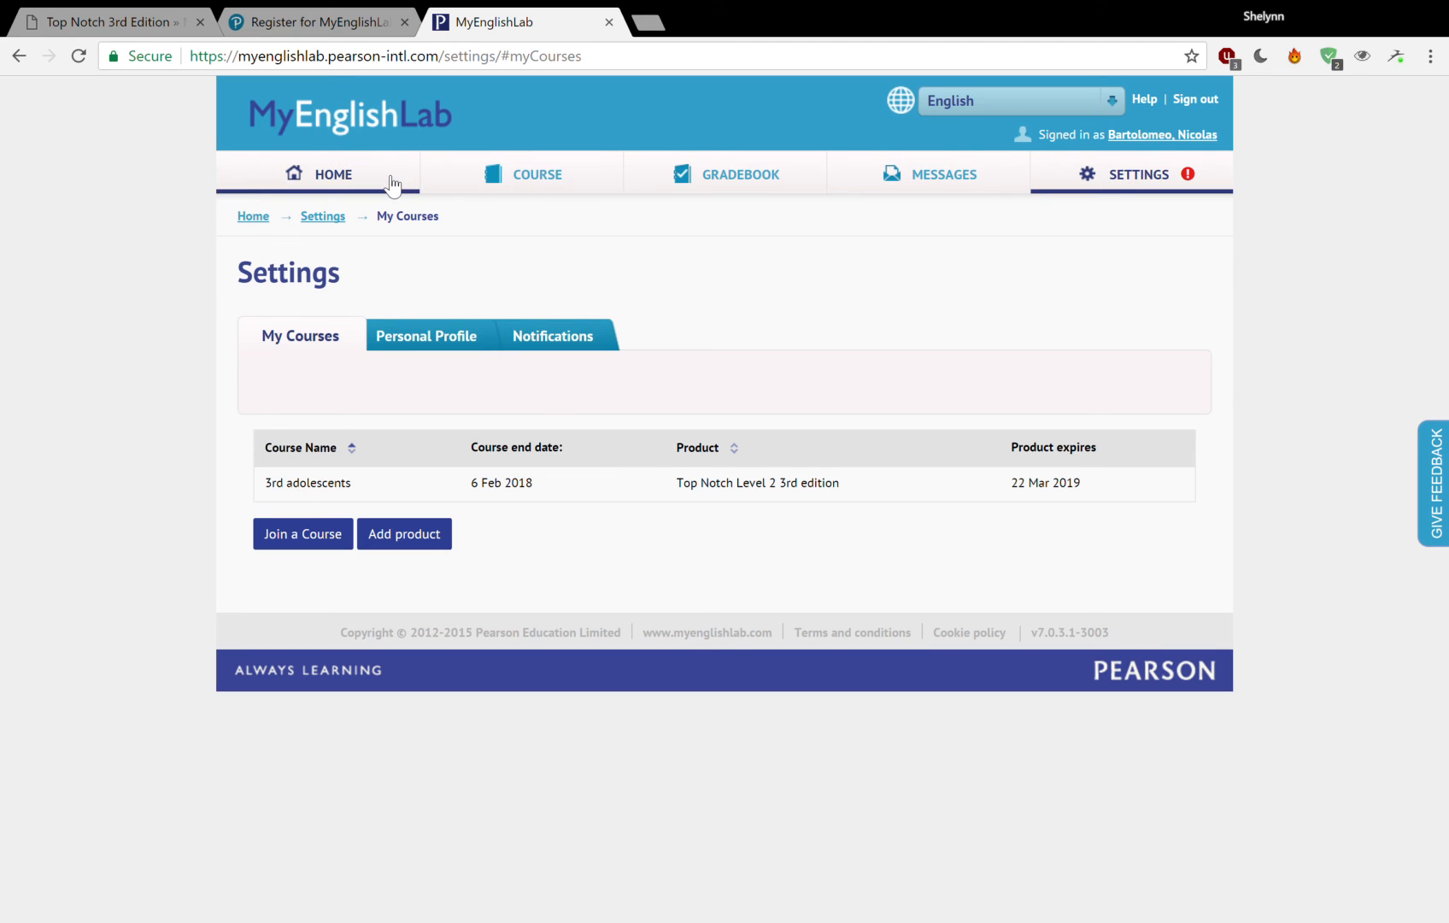
- Check the home dashboard, course tile and Messages, confirming the 3rd adolescents course is listed
left_click(333, 174)
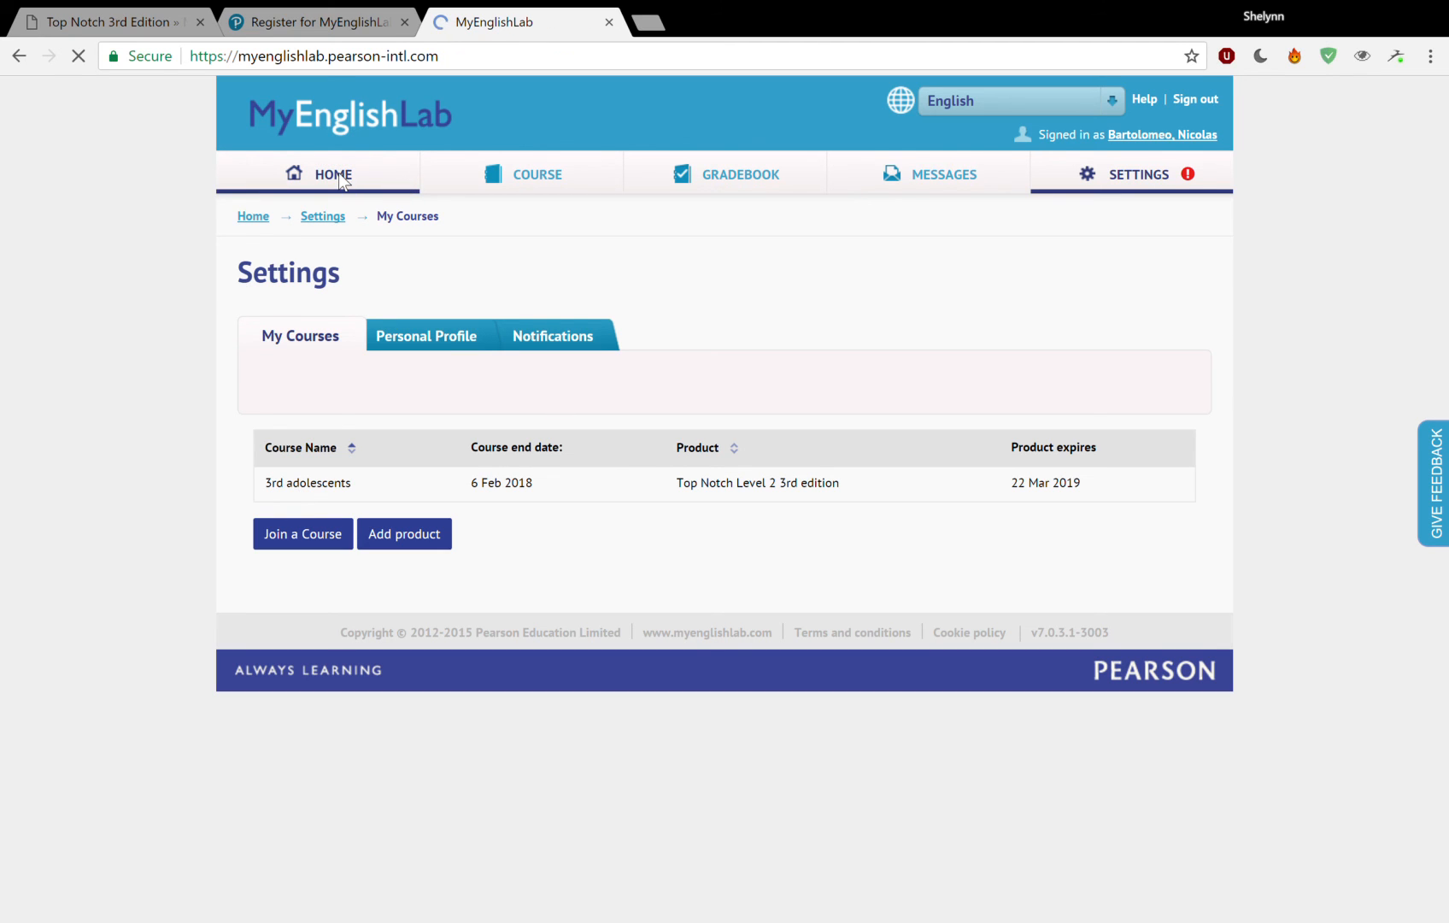
left_click(331, 175)
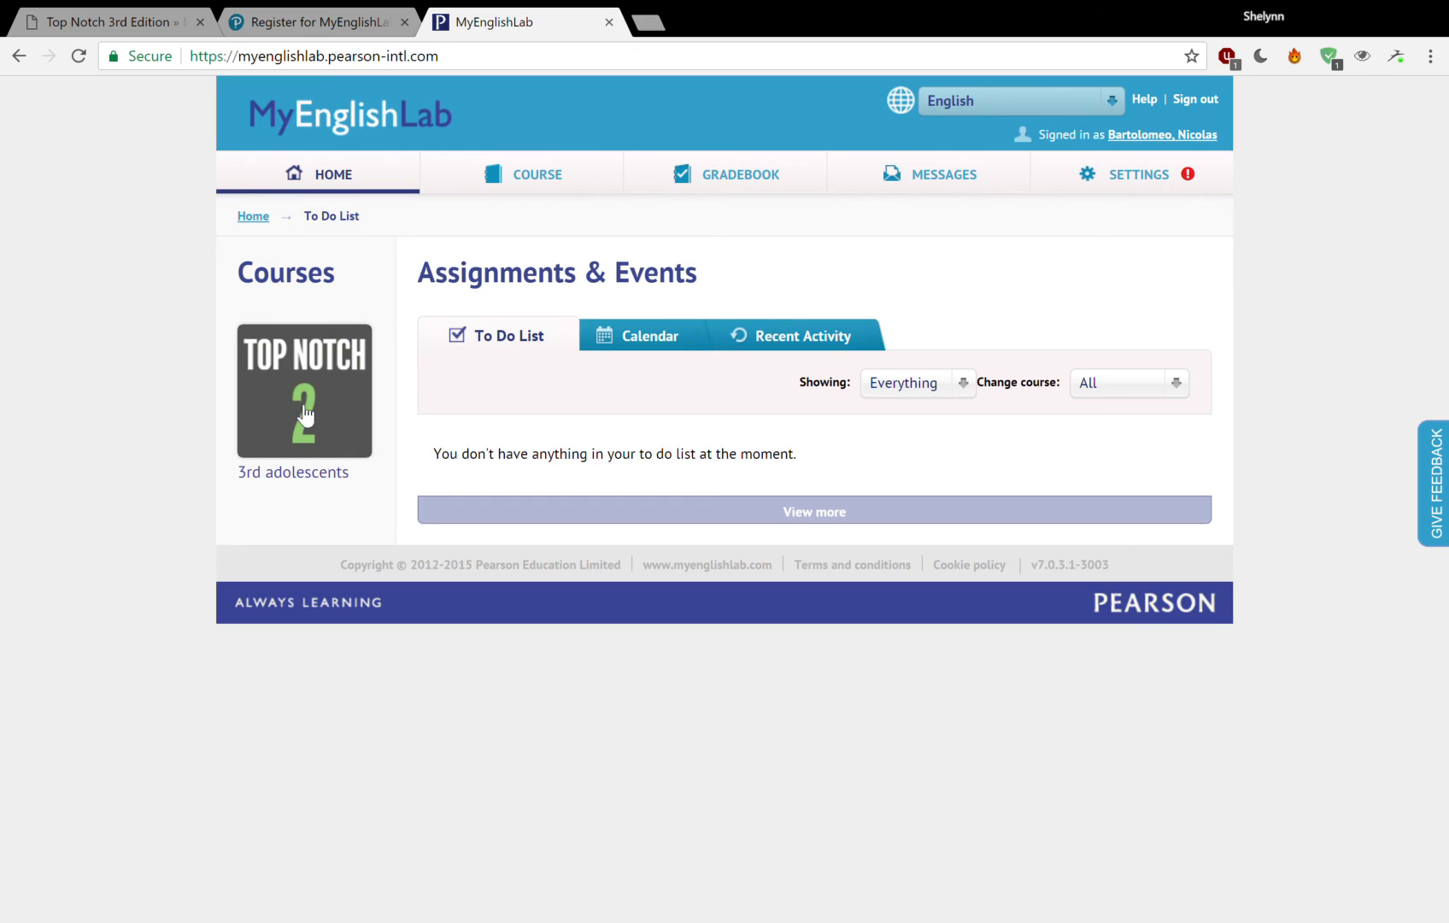
left_click(304, 391)
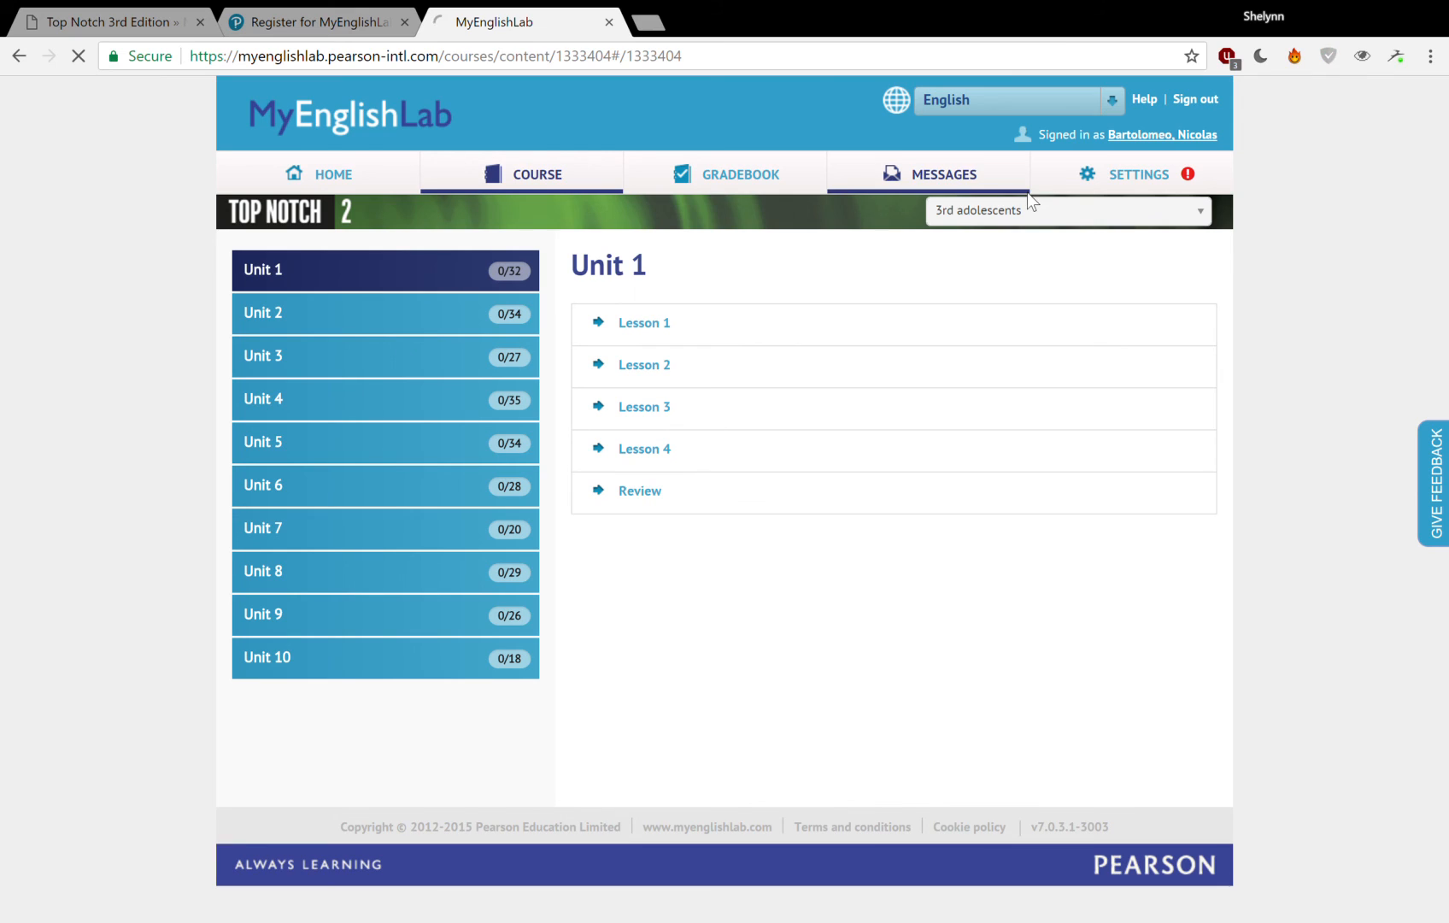
left_click(928, 174)
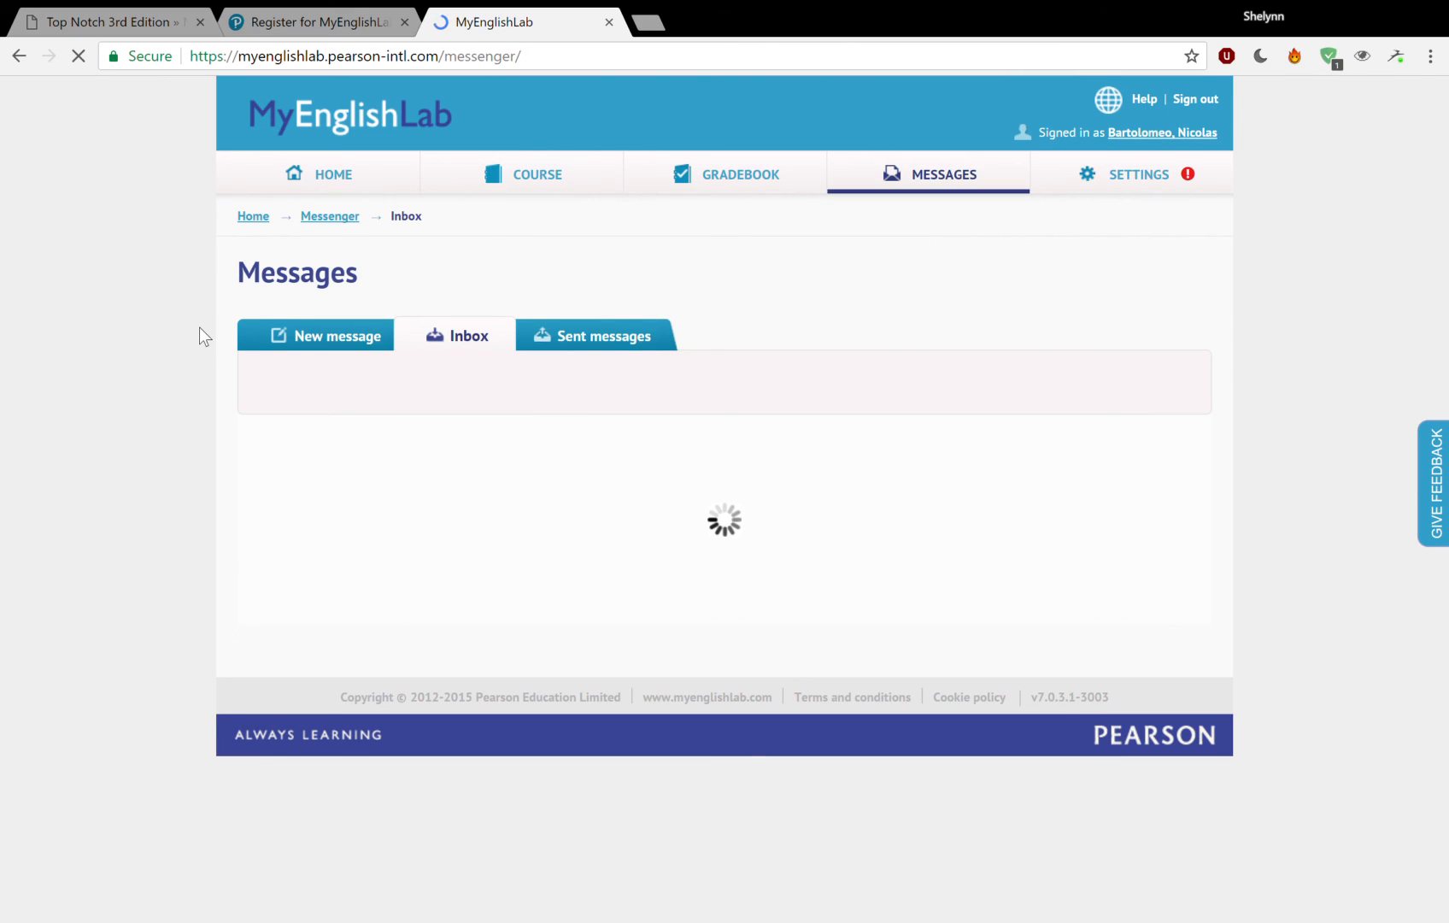
mouse_move(320, 174)
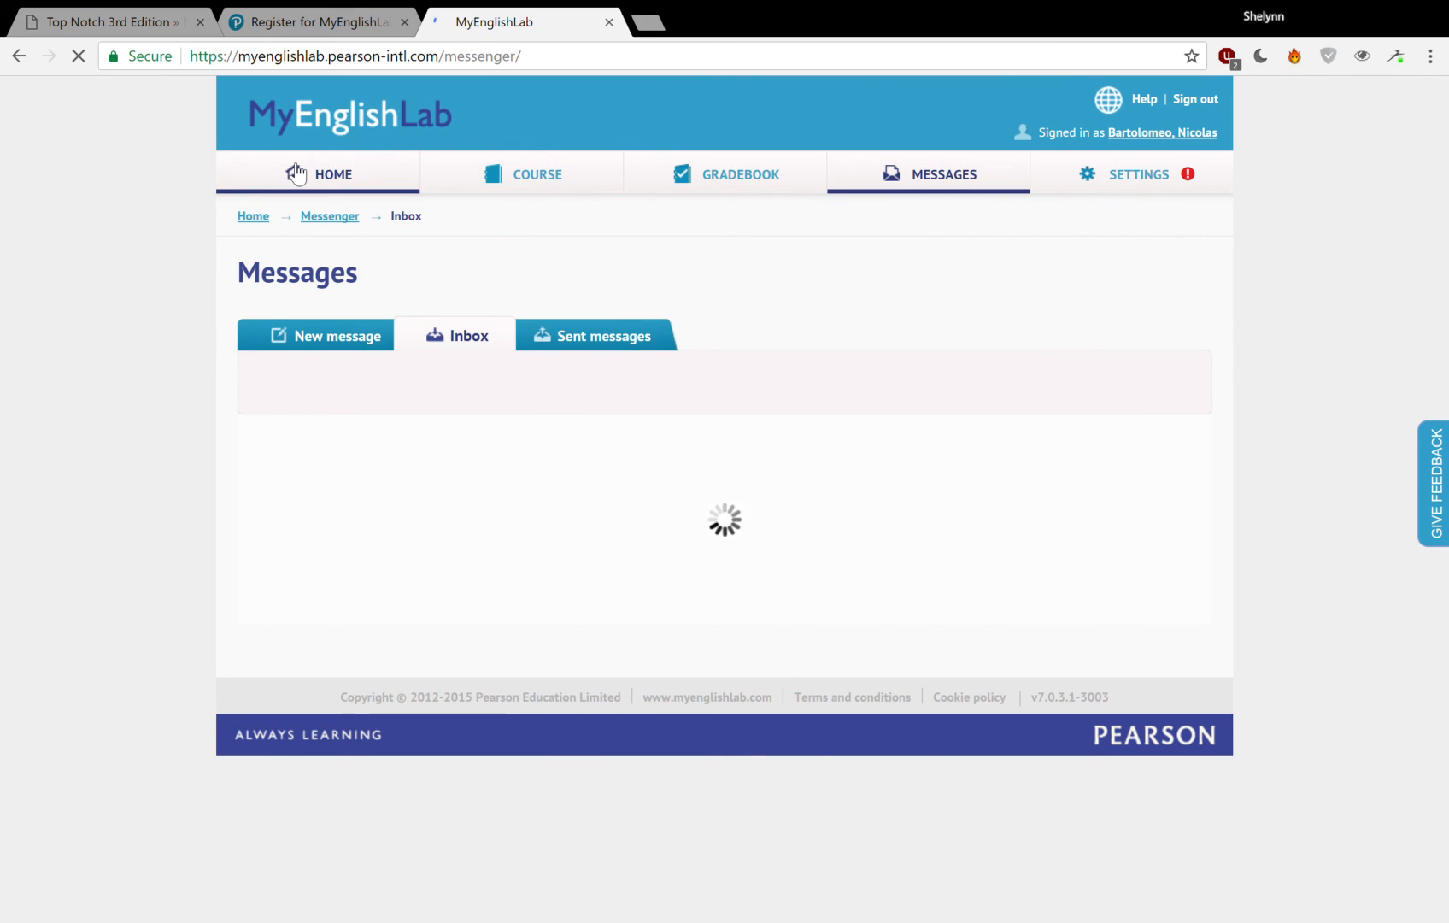
left_click(333, 174)
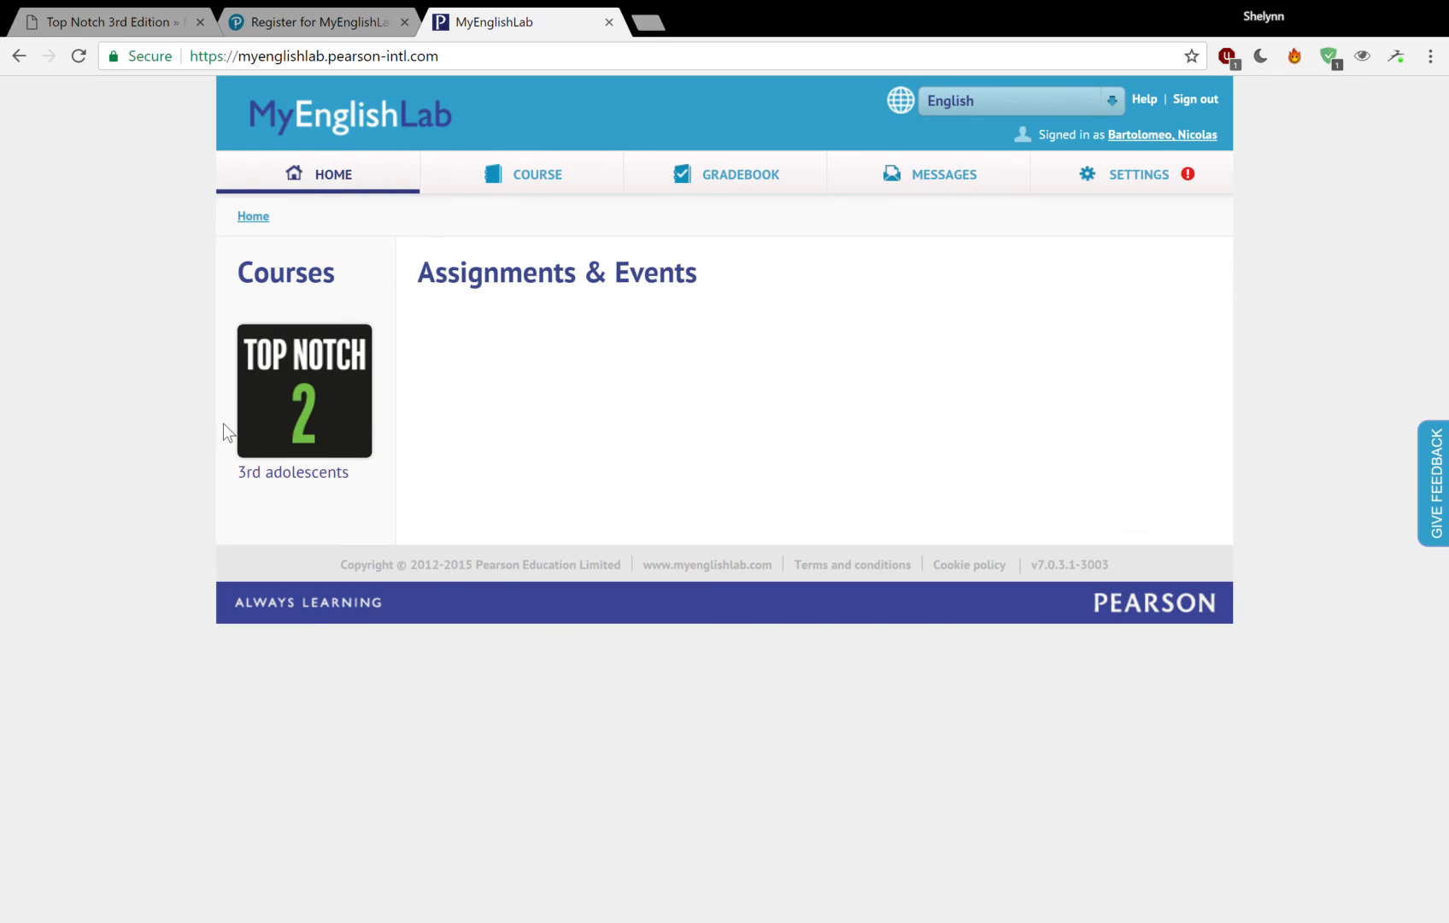
left_click(319, 20)
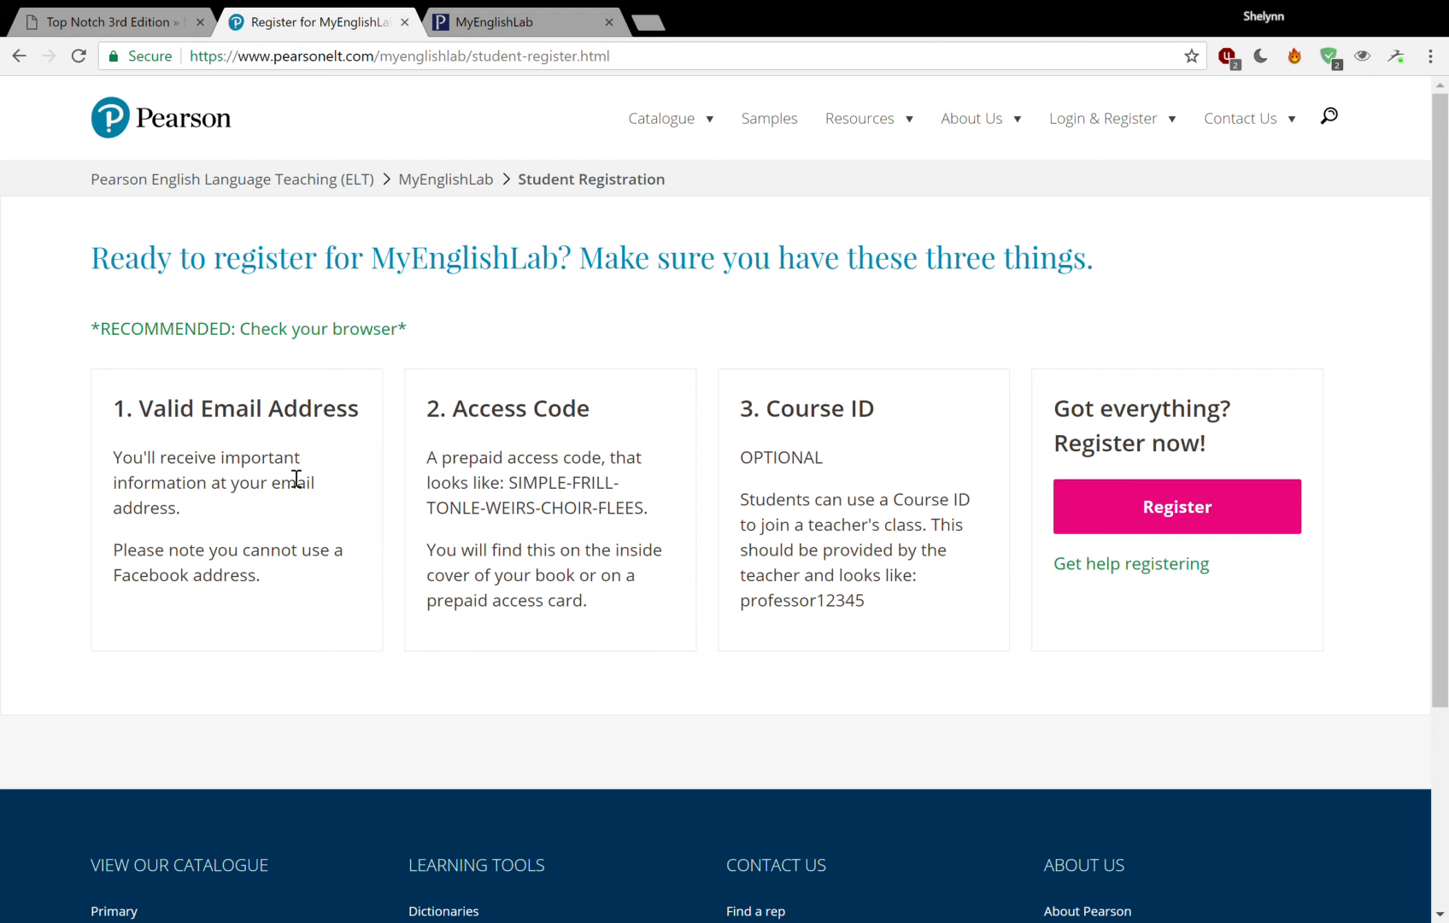
mouse_move(554, 453)
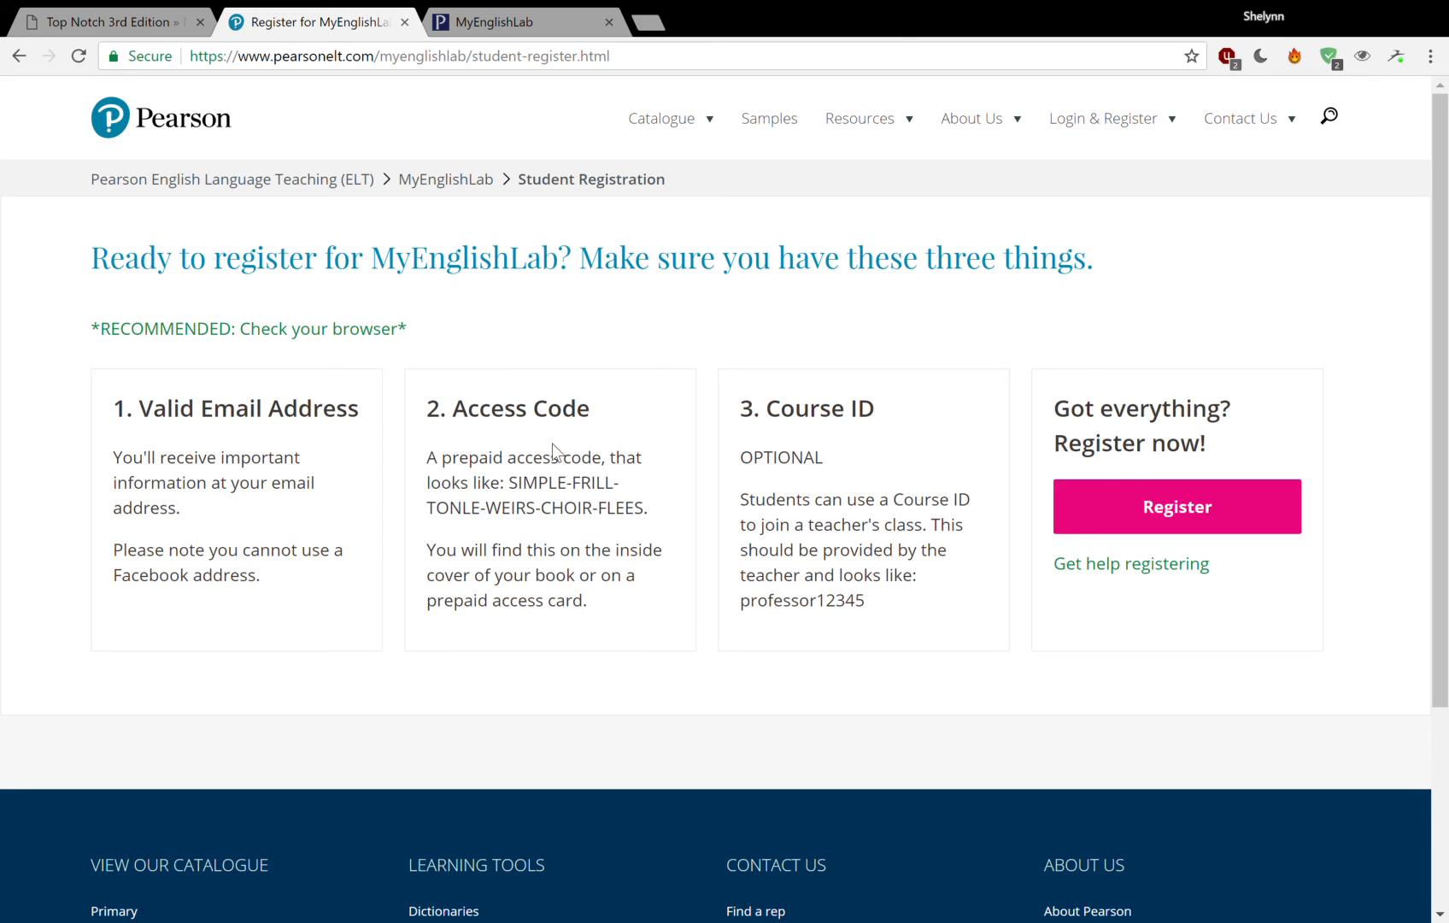
mouse_move(1017, 388)
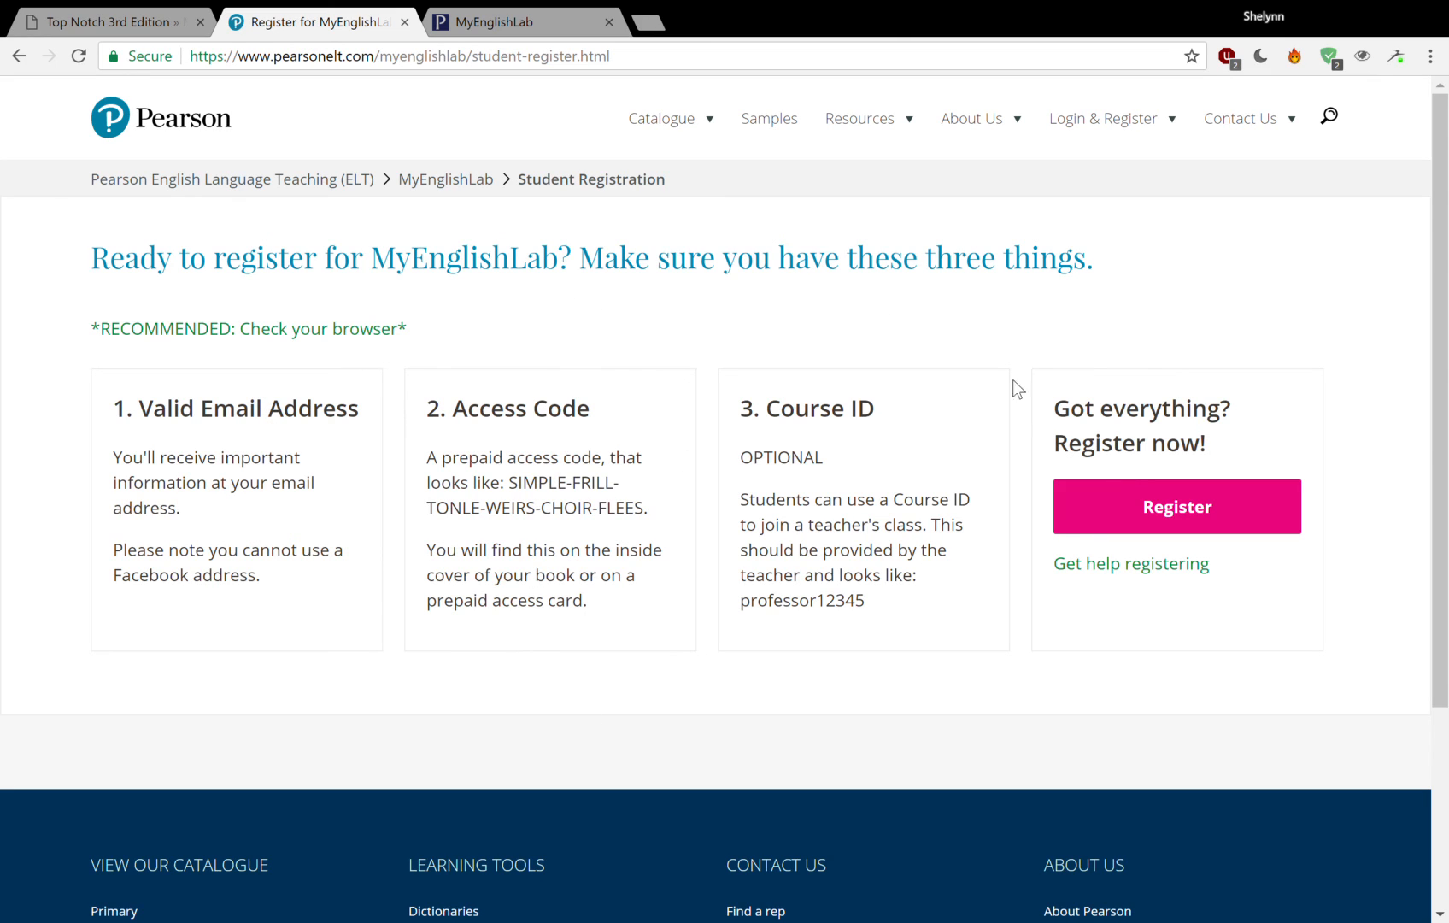
mouse_move(886, 699)
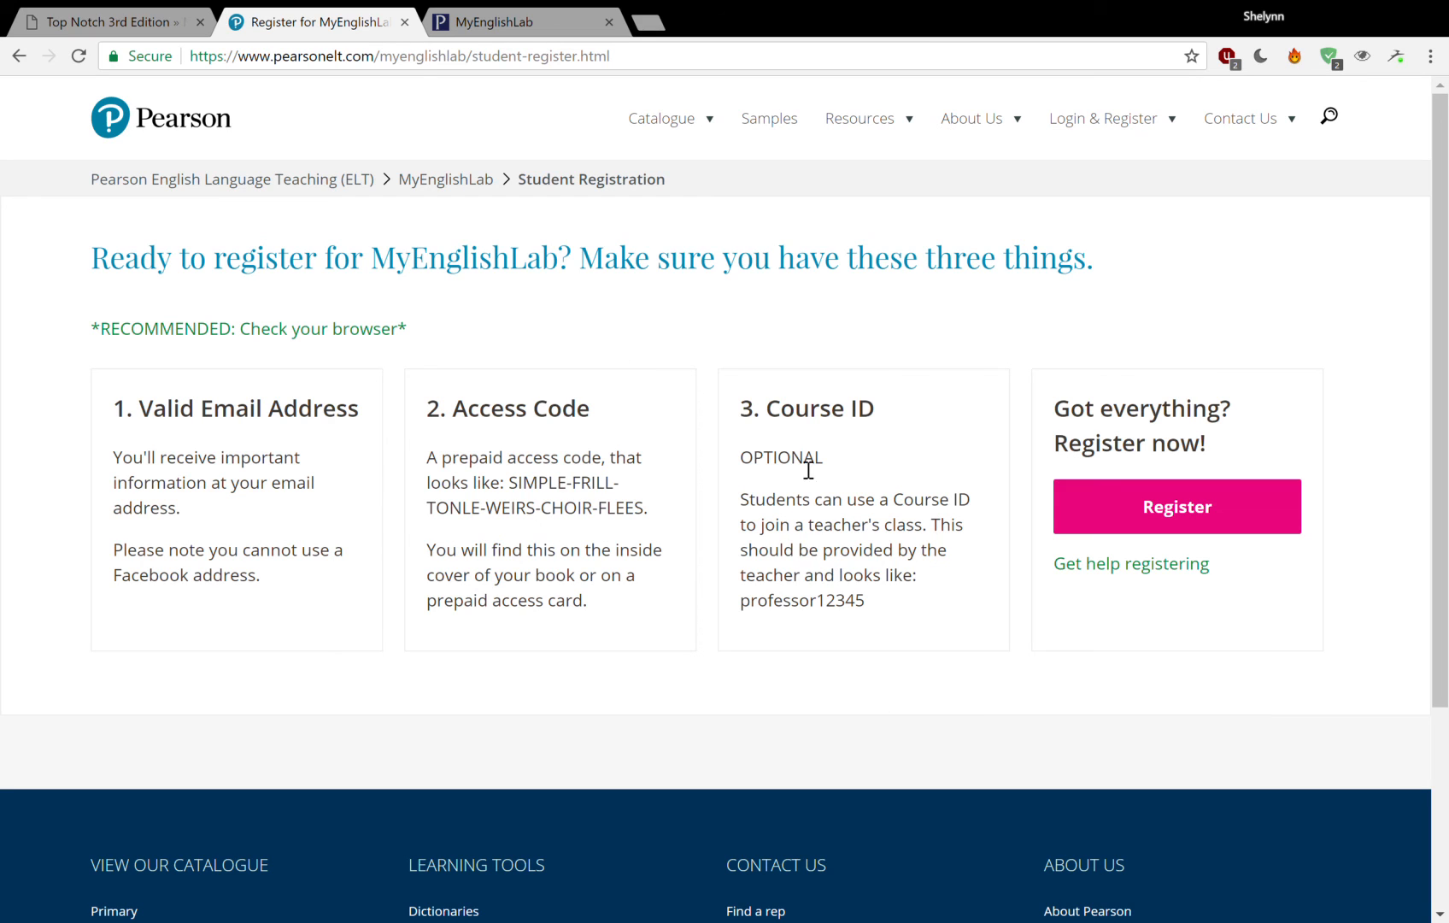
left_click(504, 21)
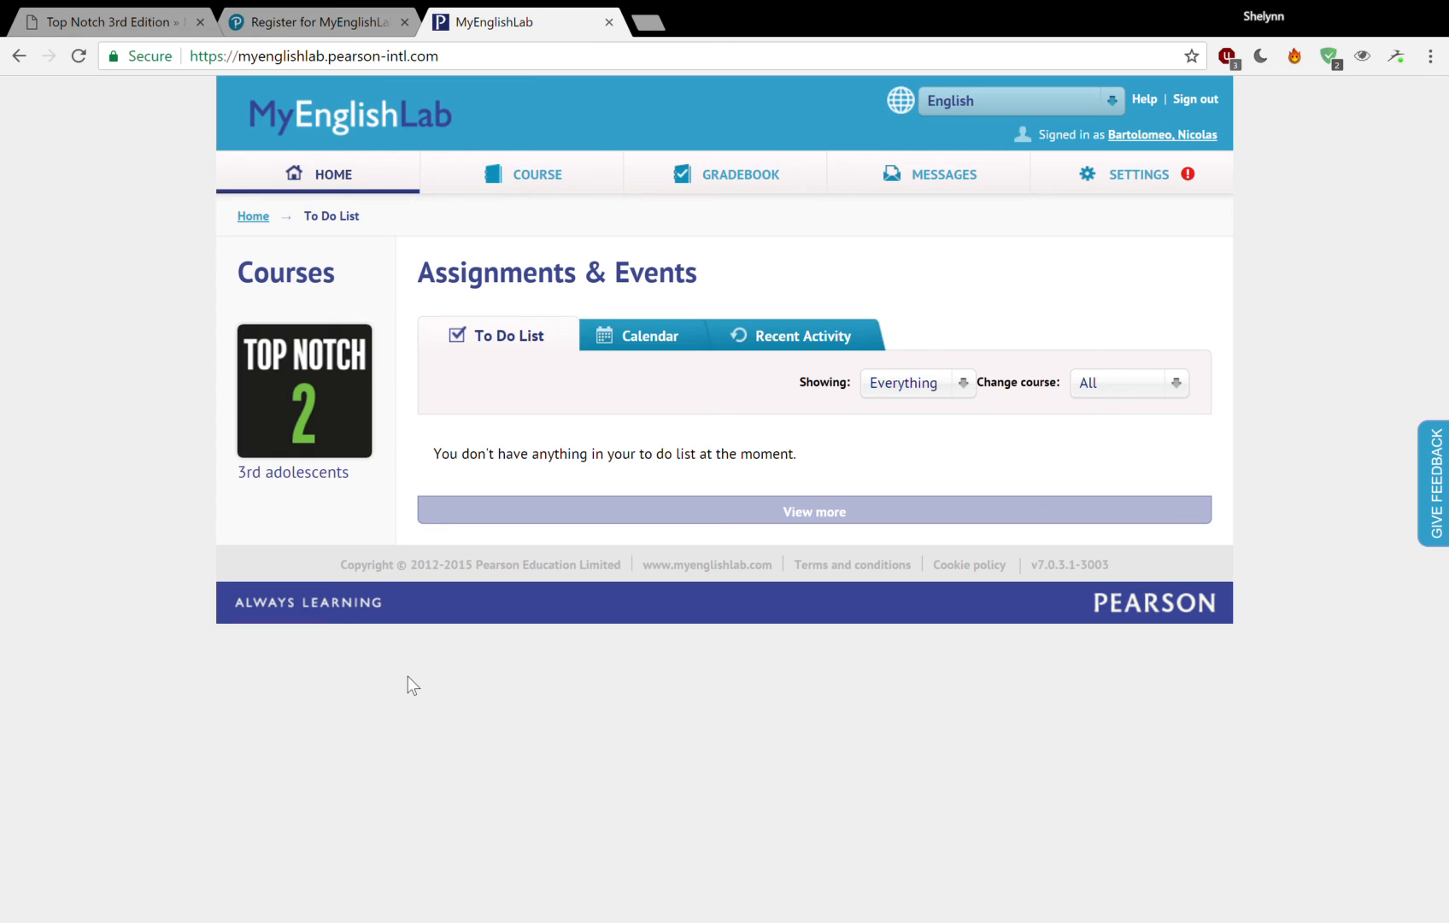
mouse_move(102, 585)
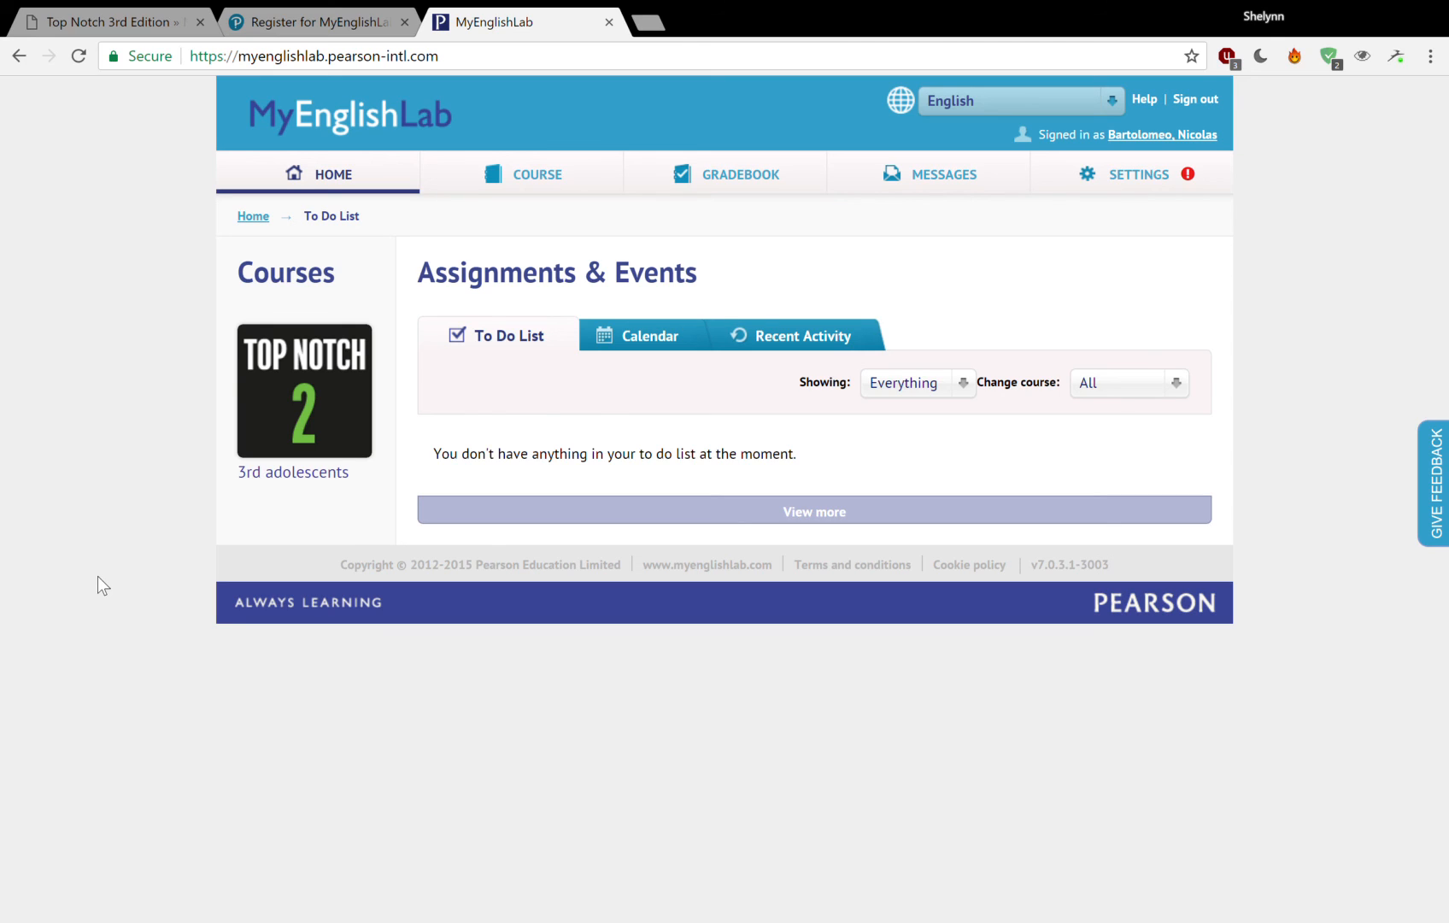
mouse_move(297, 464)
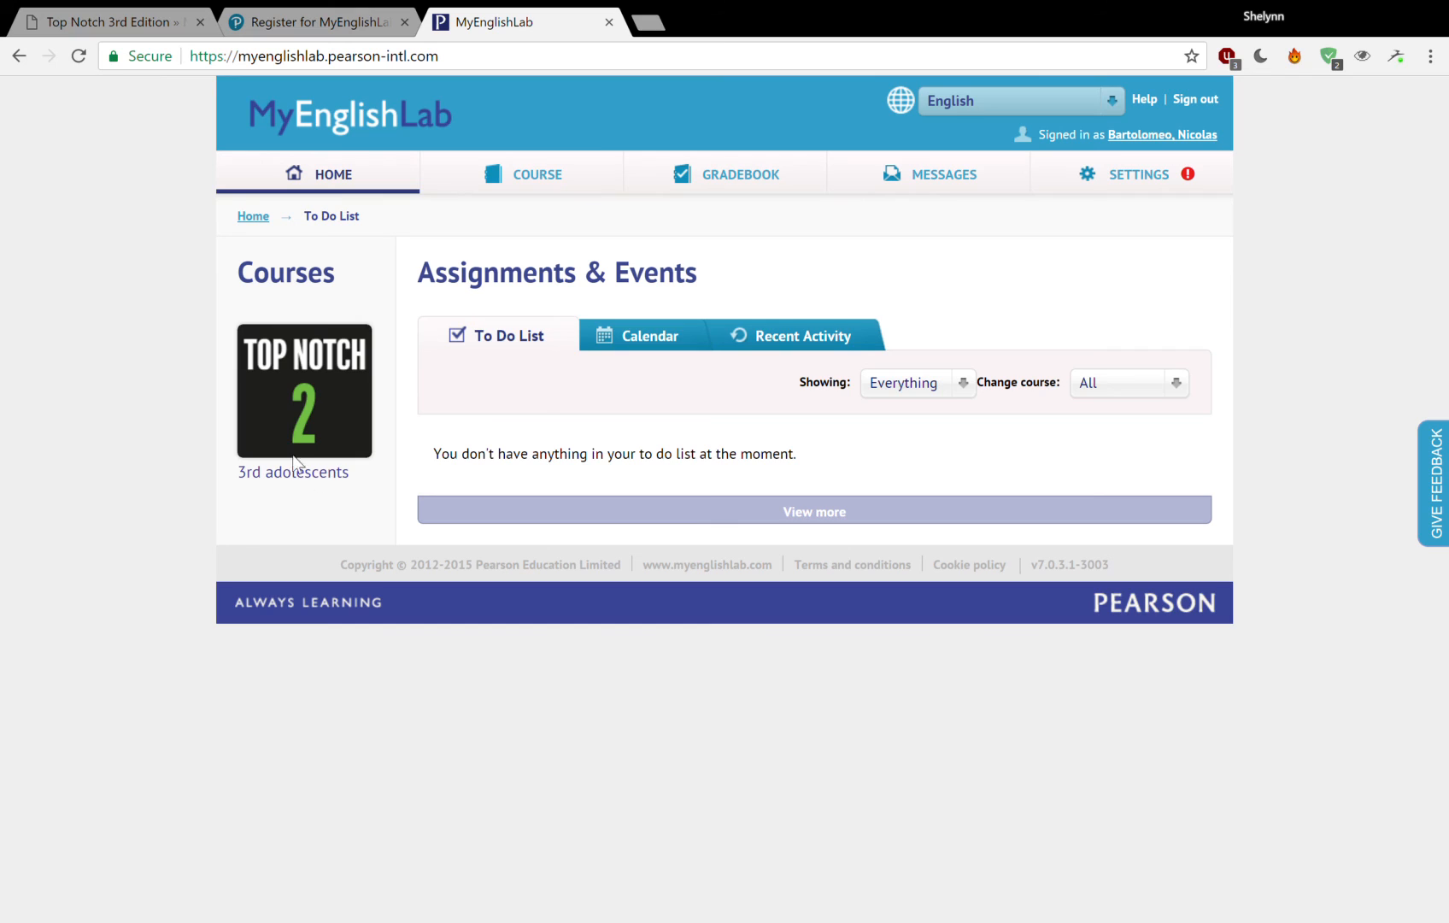
- Open the Top Notch 2 course tile for 3rd adolescents, showing Unit 1's lessons
left_click(303, 391)
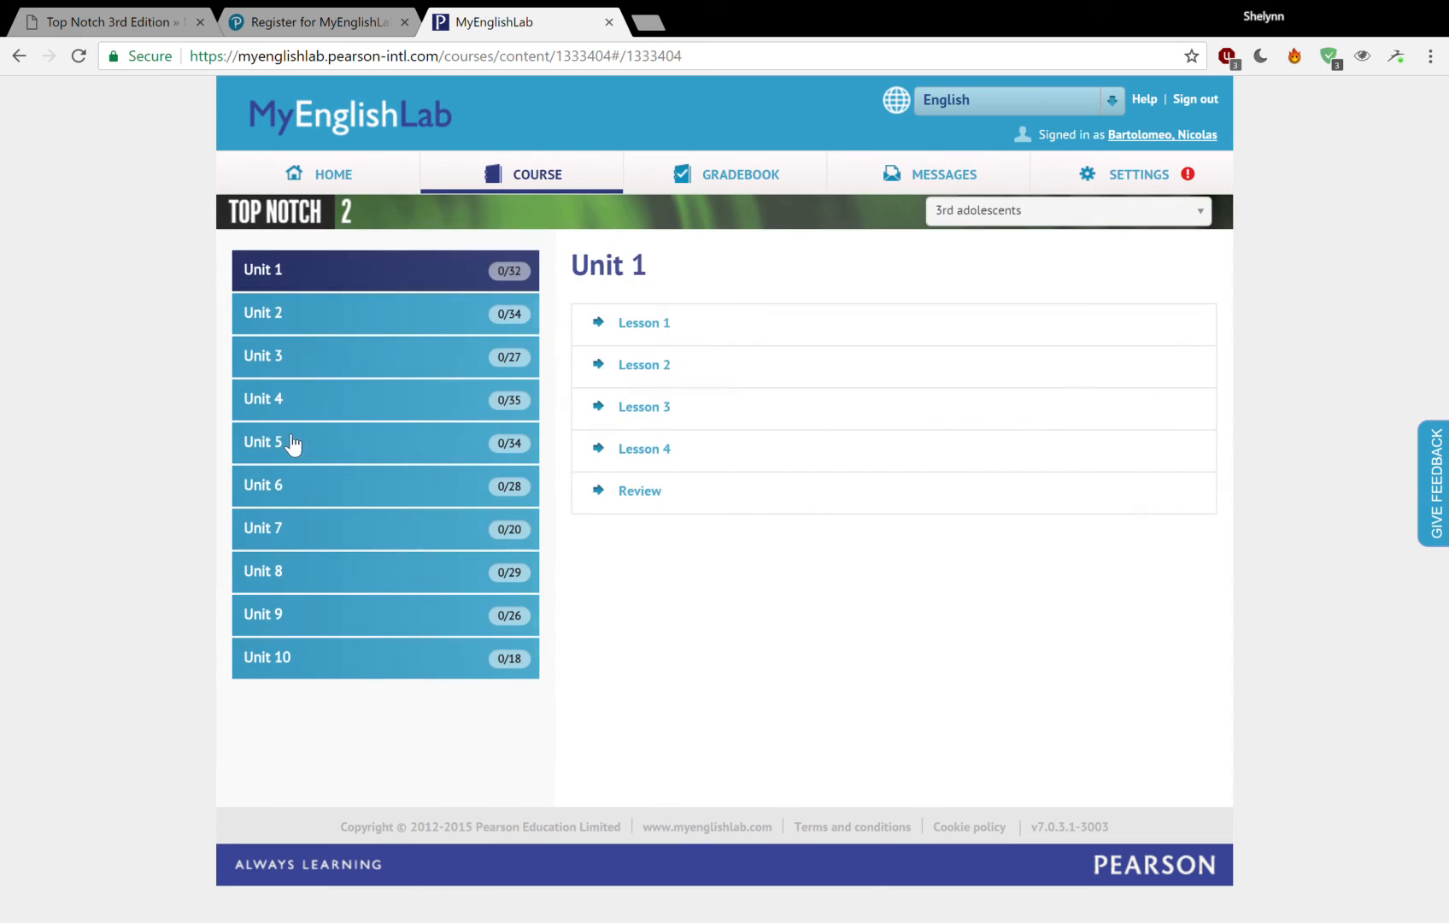
mouse_move(730, 533)
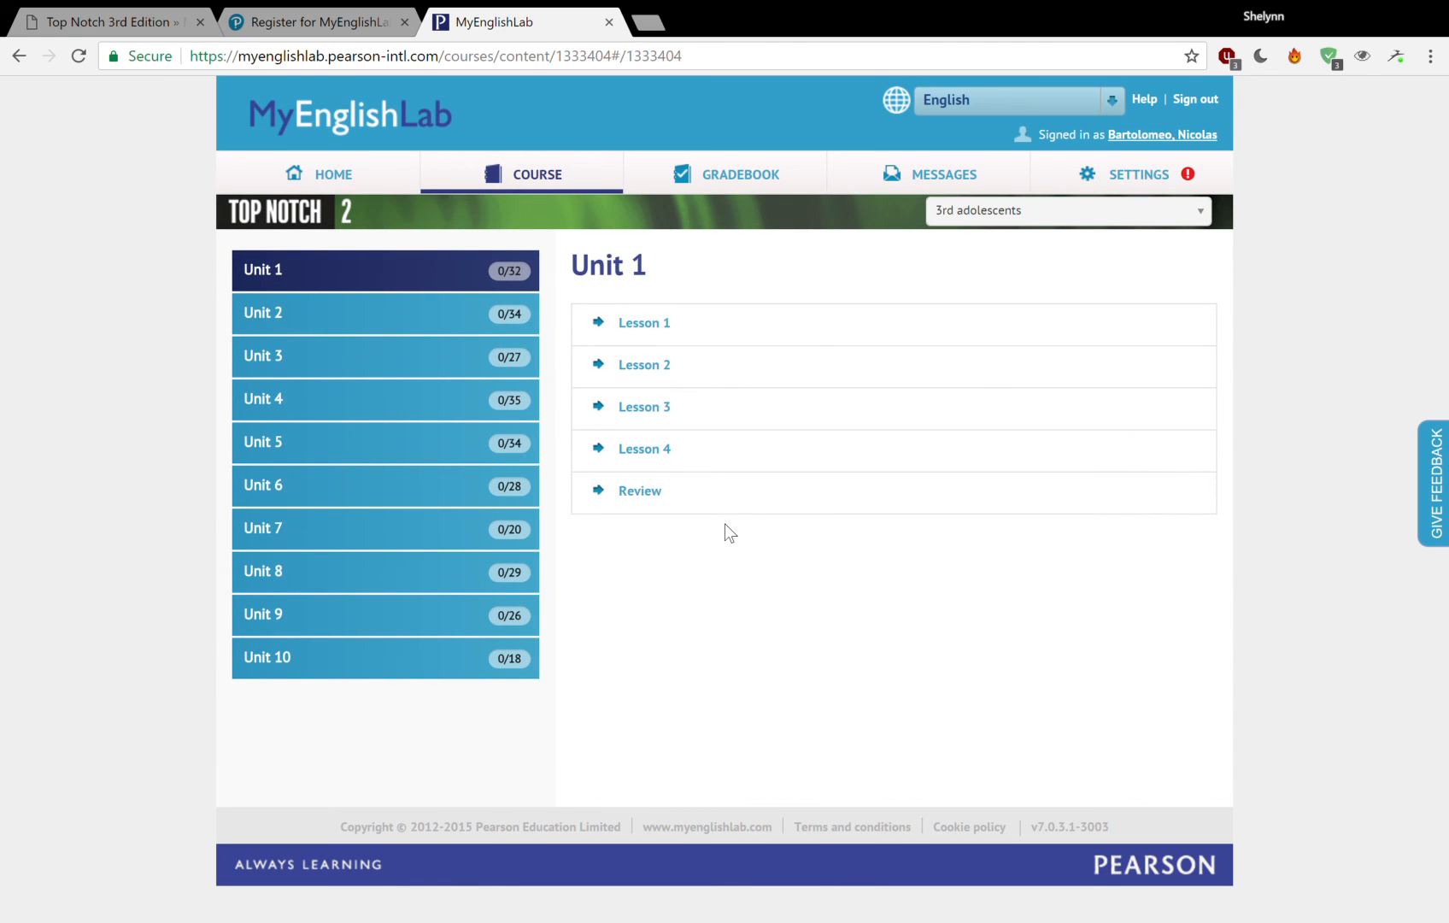
mouse_move(877, 655)
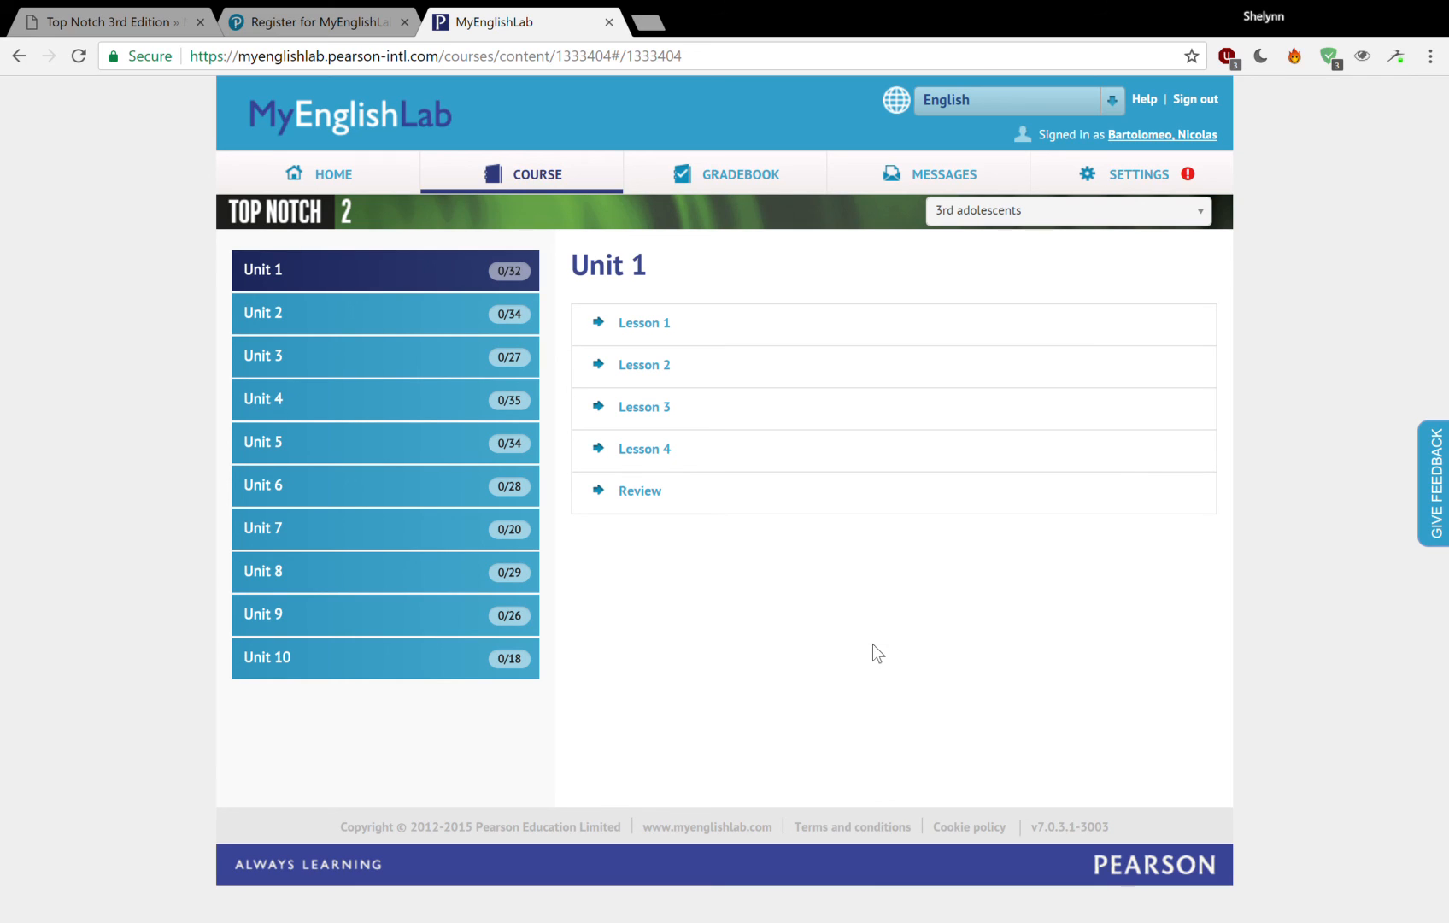
mouse_move(835, 628)
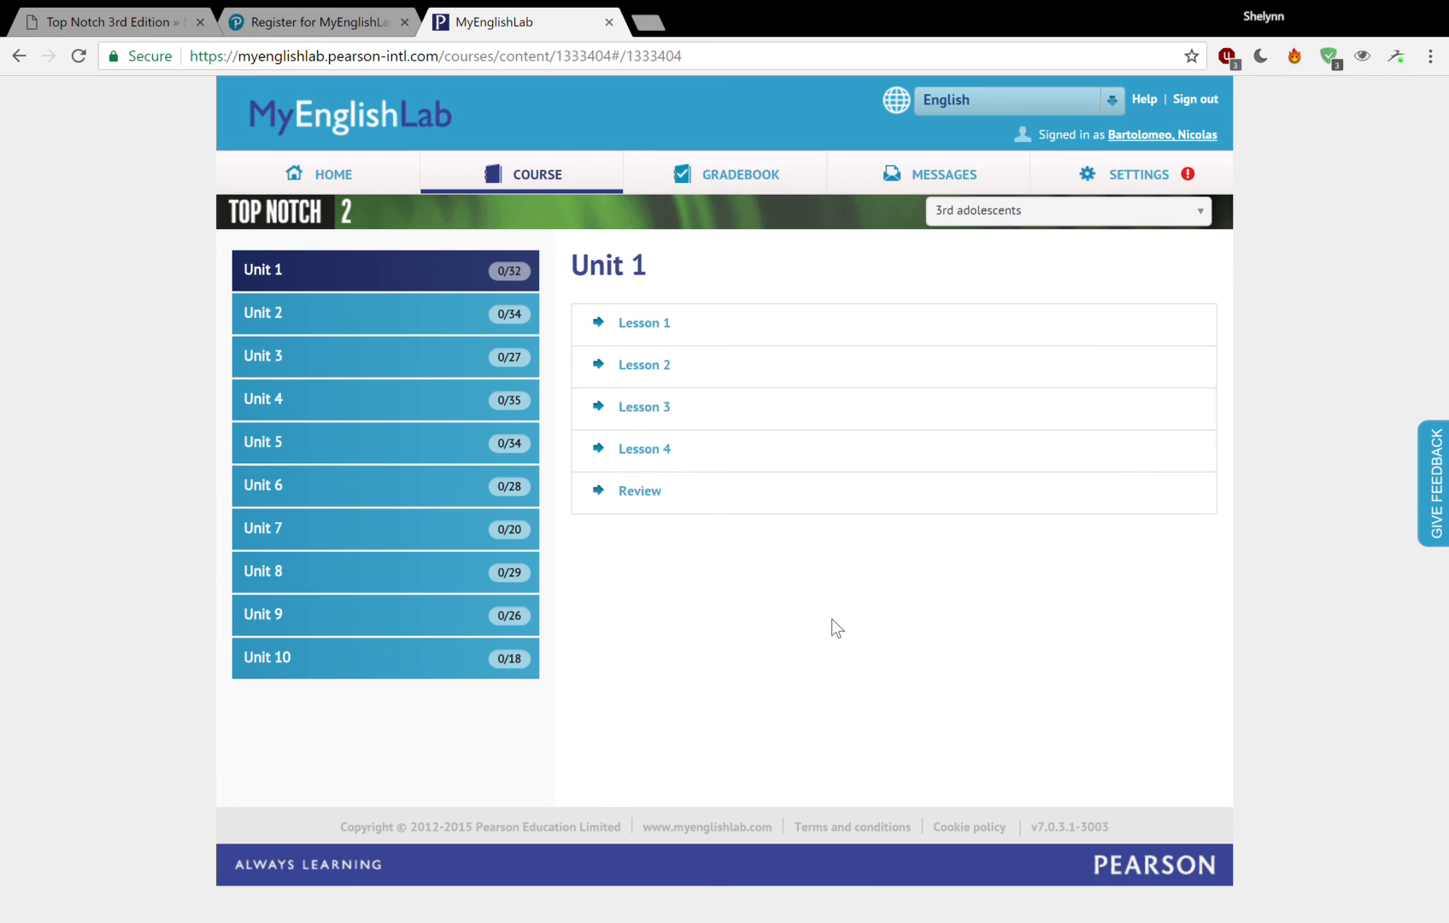